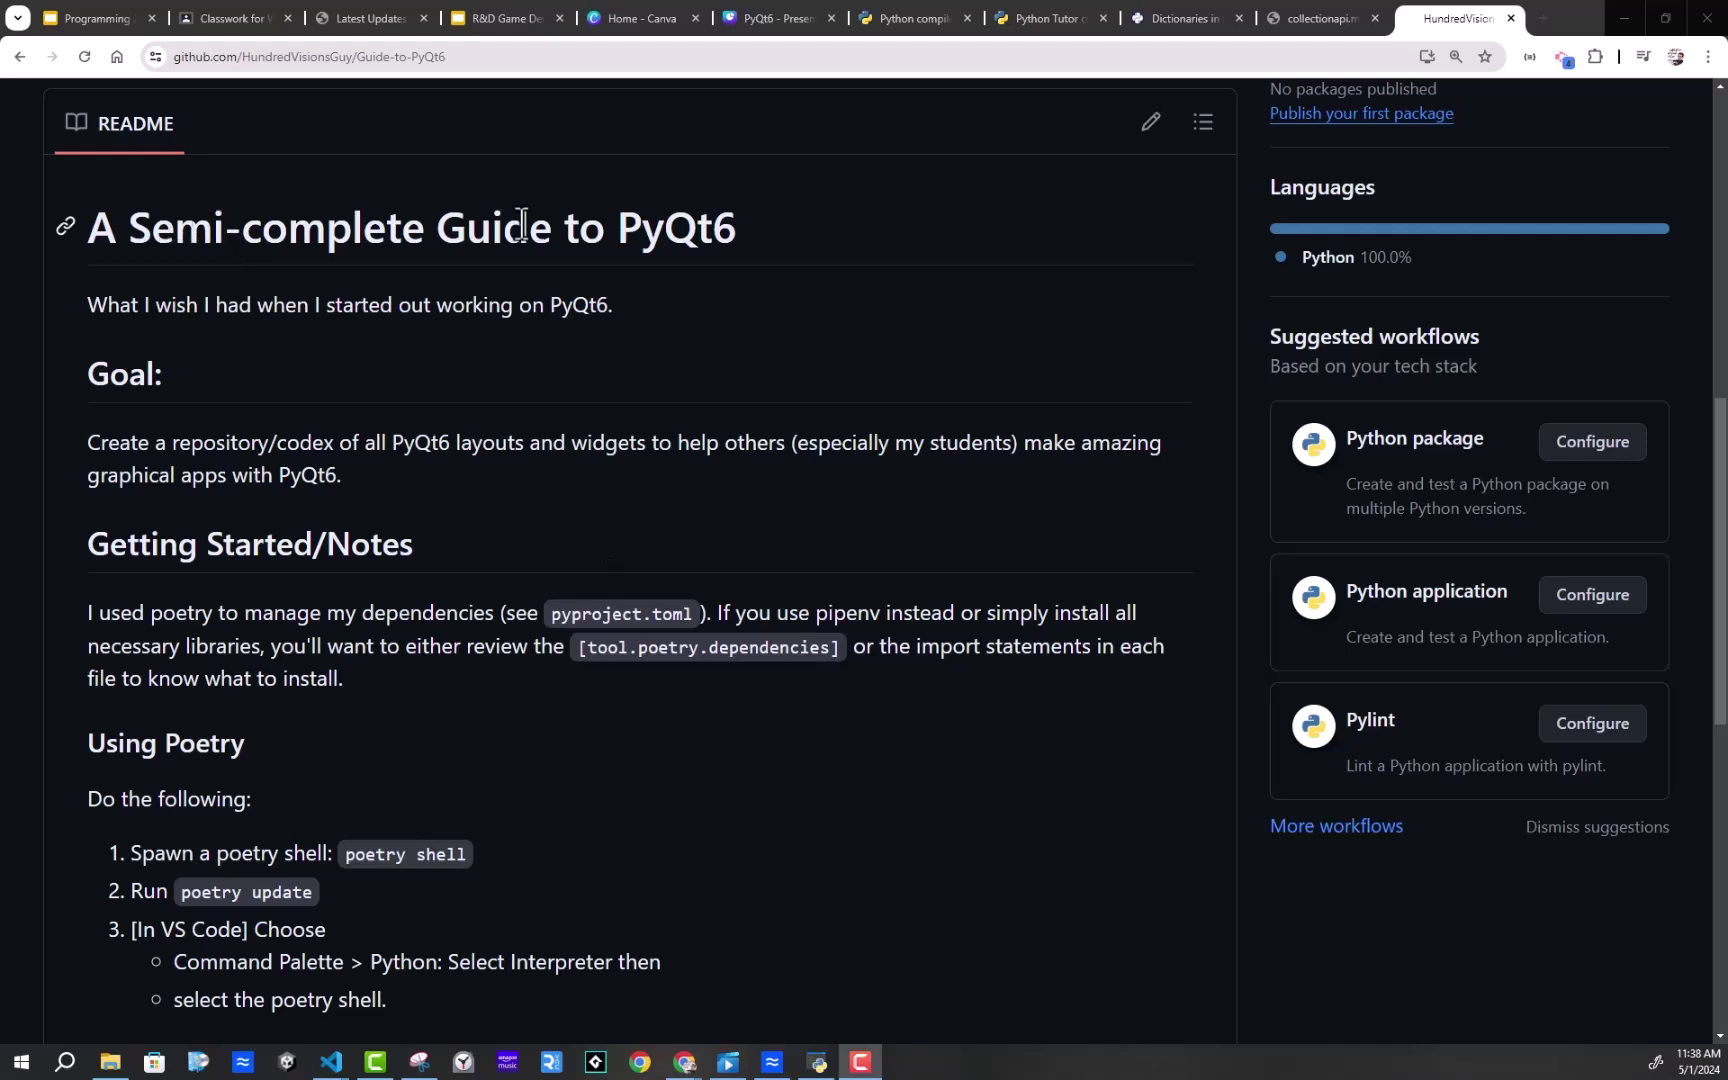
{"action": "mouse_move", "coordinate": [733, 785]}
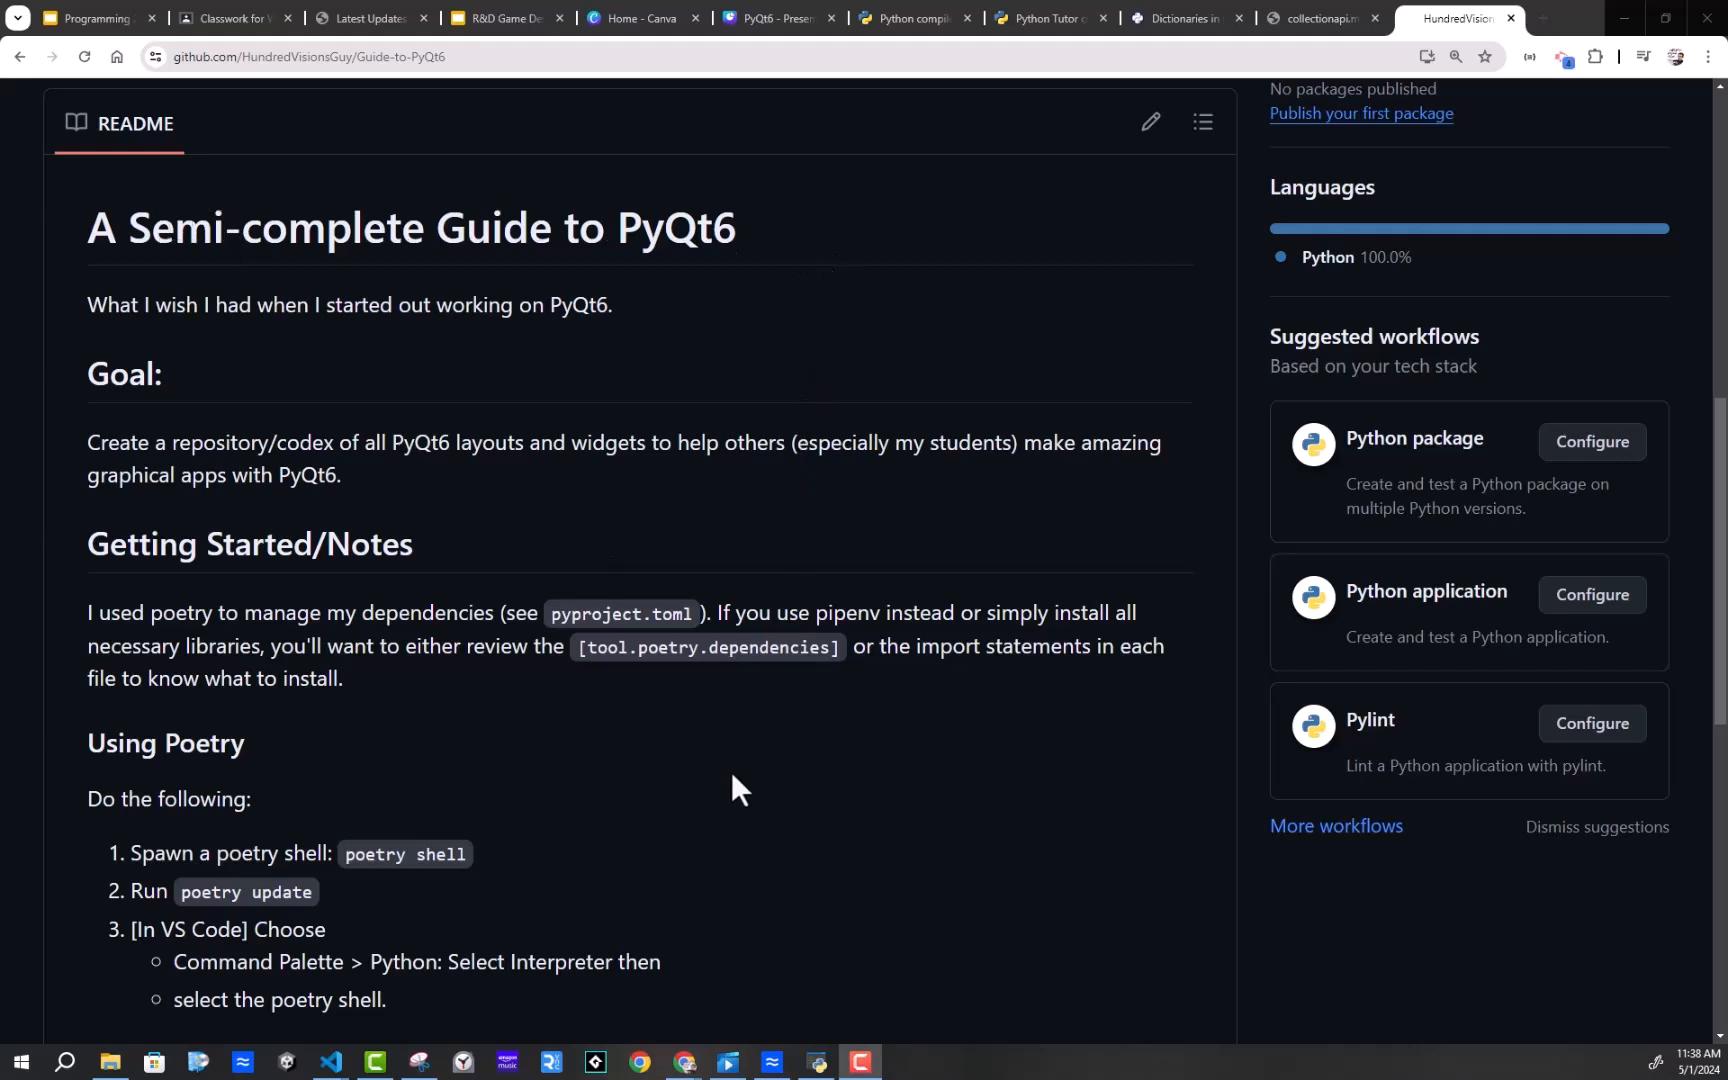
{"action": "mouse_move", "coordinate": [440, 426]}
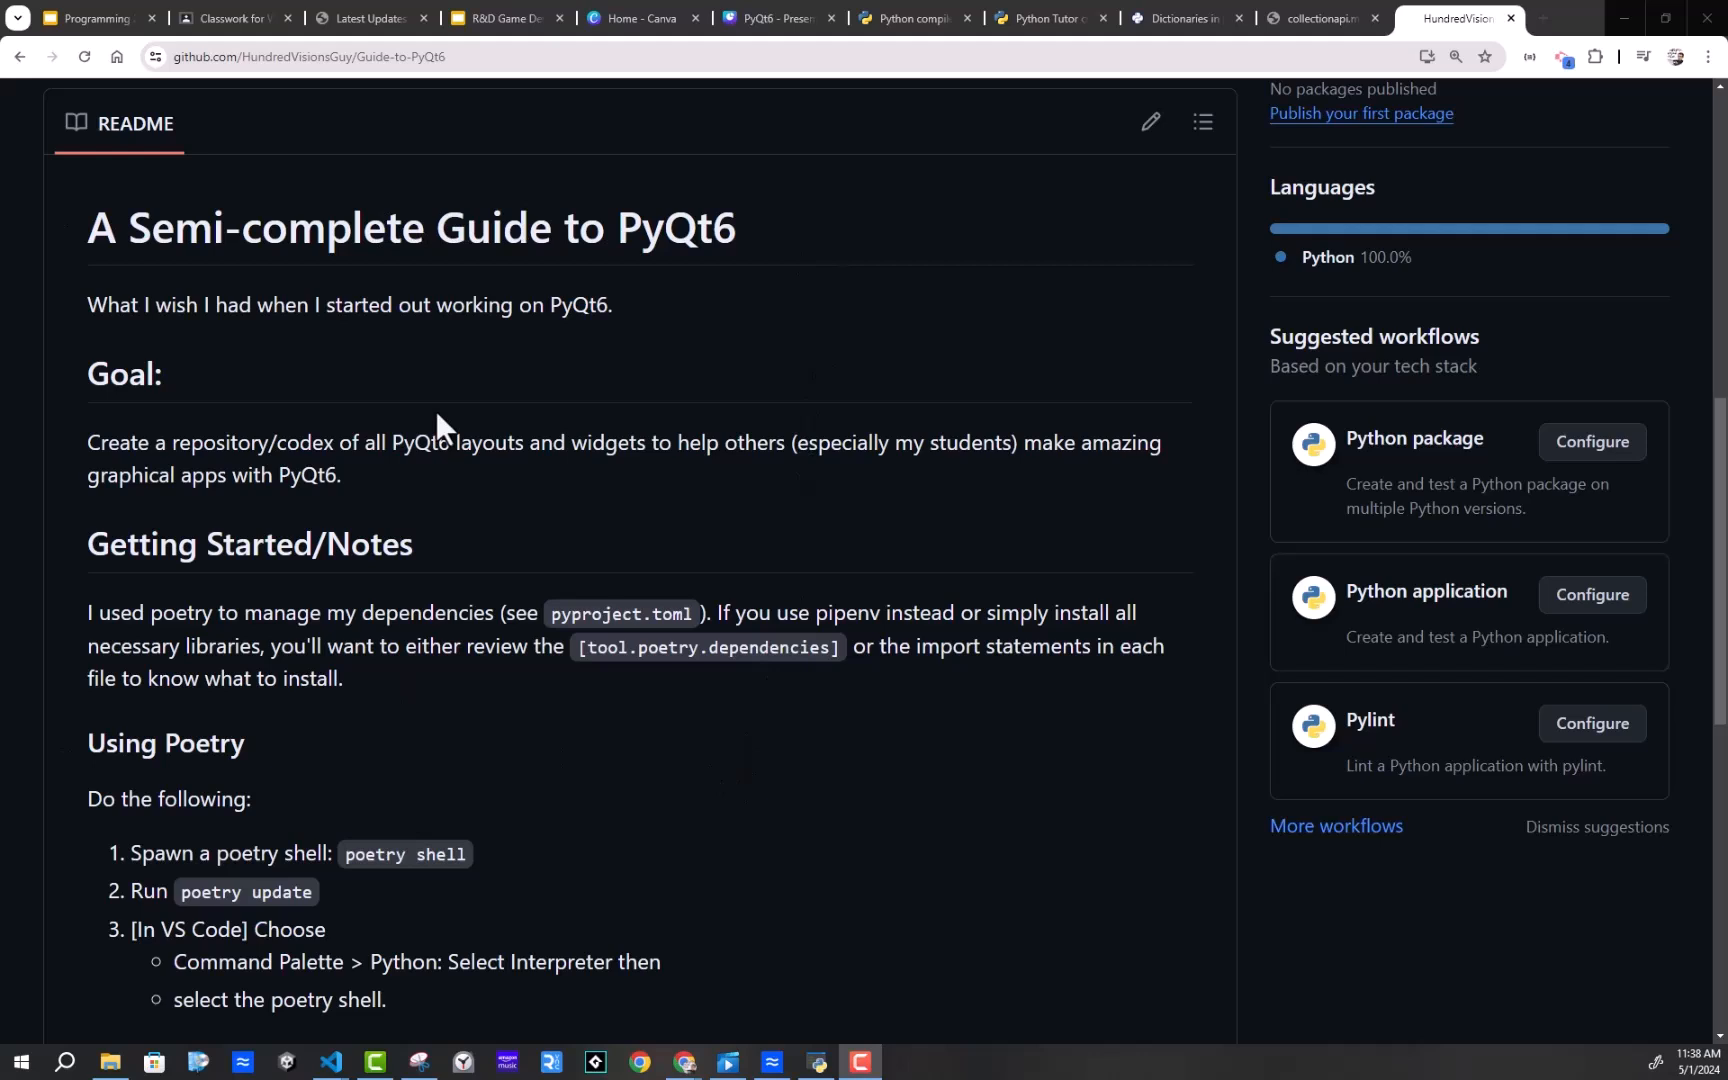
{"action": "mouse_move", "coordinate": [420, 434]}
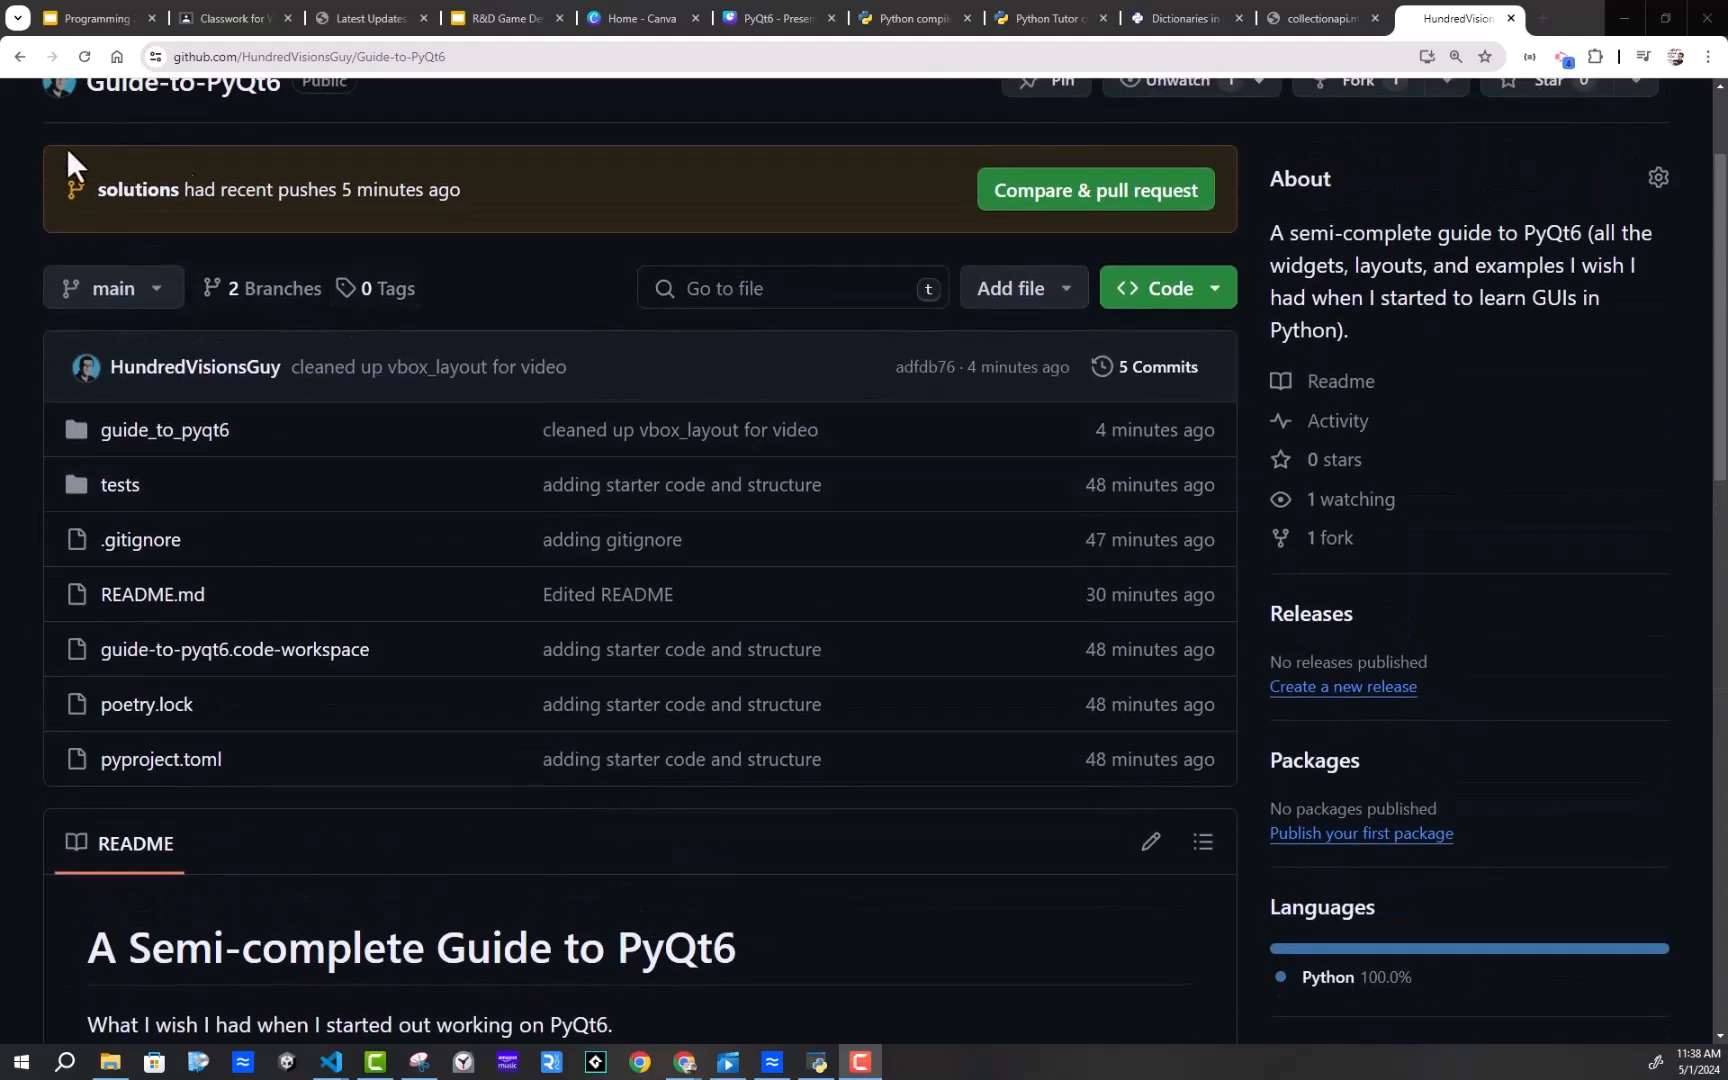
{"action": "mouse_move", "coordinate": [408, 765]}
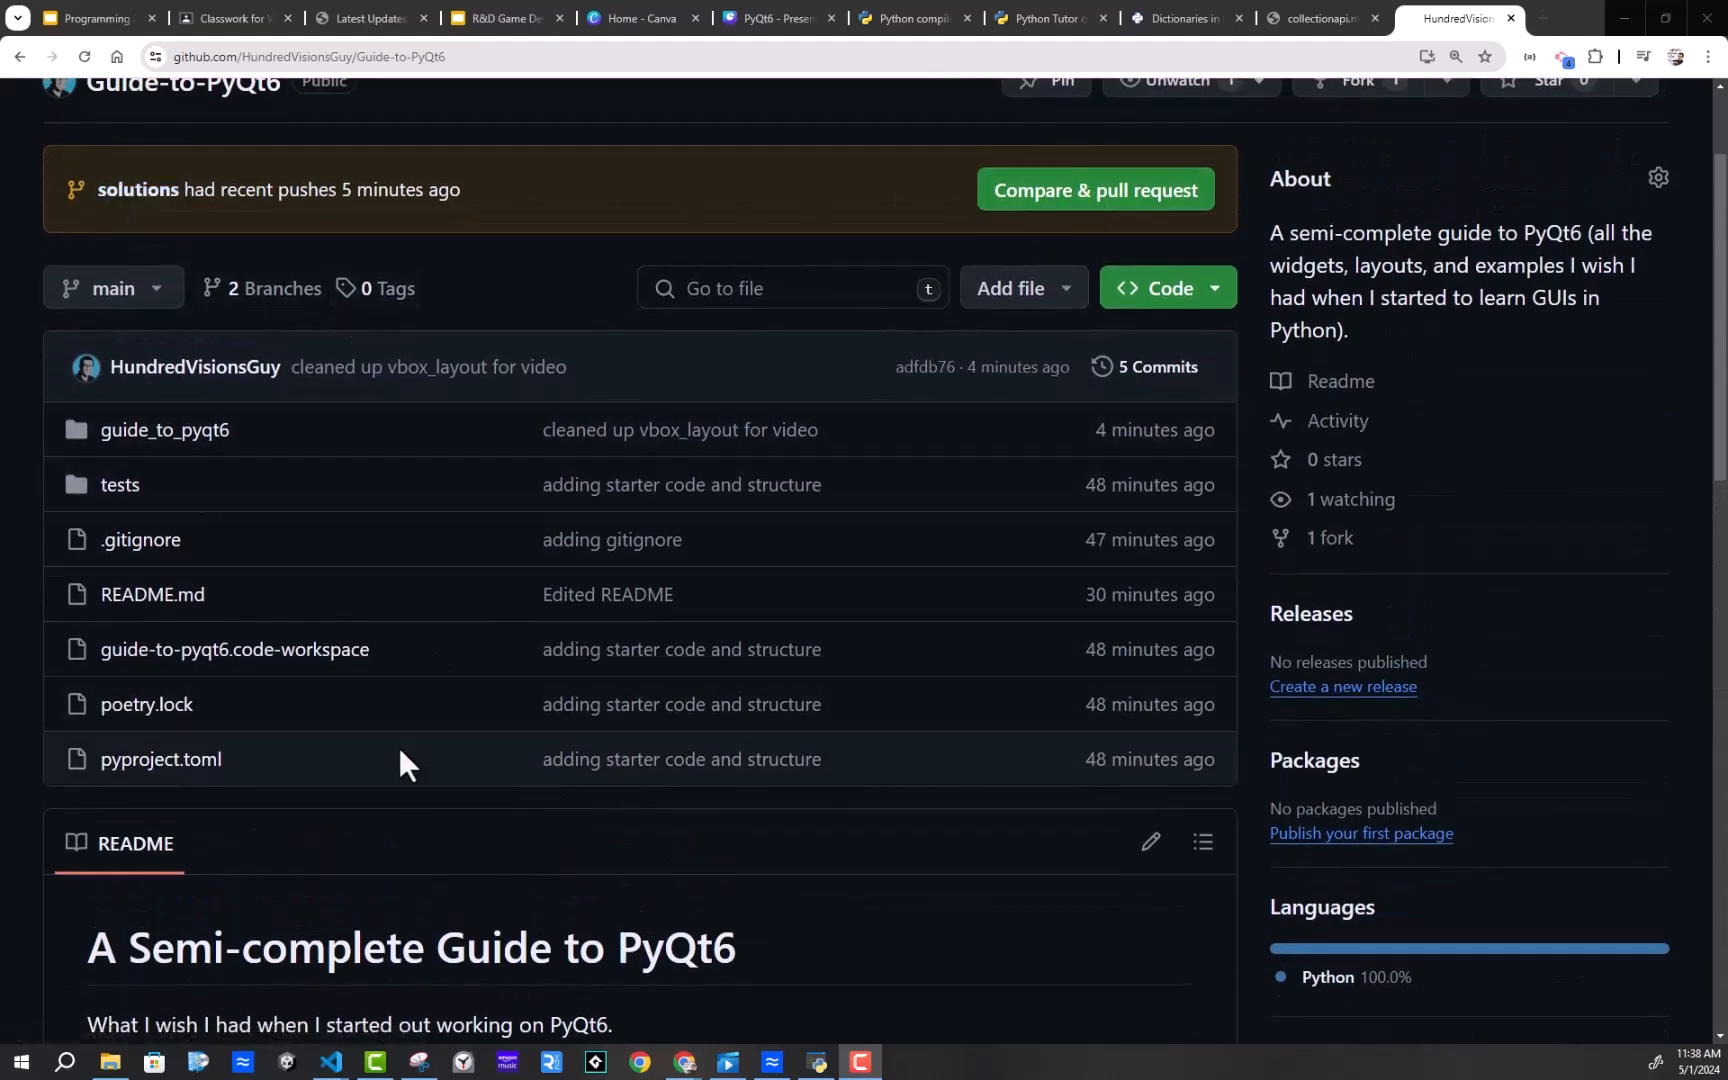
Open the main branch switcher for Guide-to-PyQt6, showing the main and solutions branches
{"action": "scroll", "scroll_direction": "down", "scroll_amount": 3}
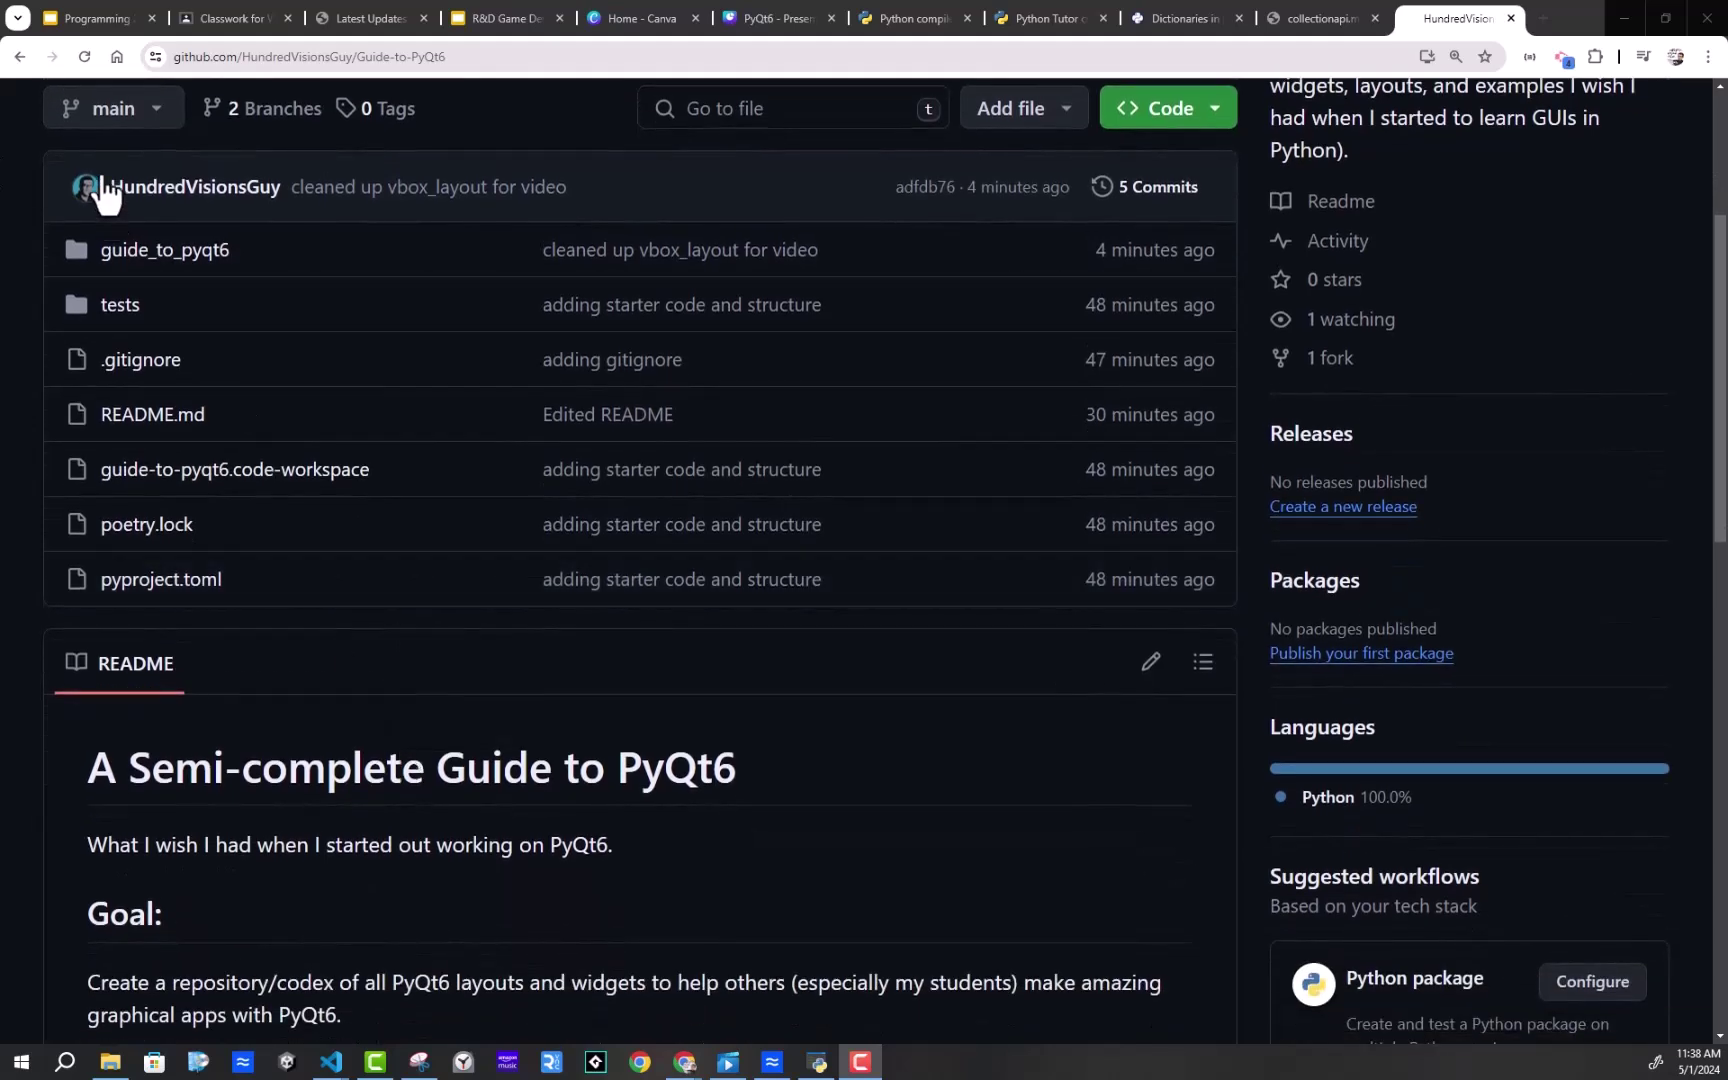
{"action": "mouse_move", "coordinate": [133, 138]}
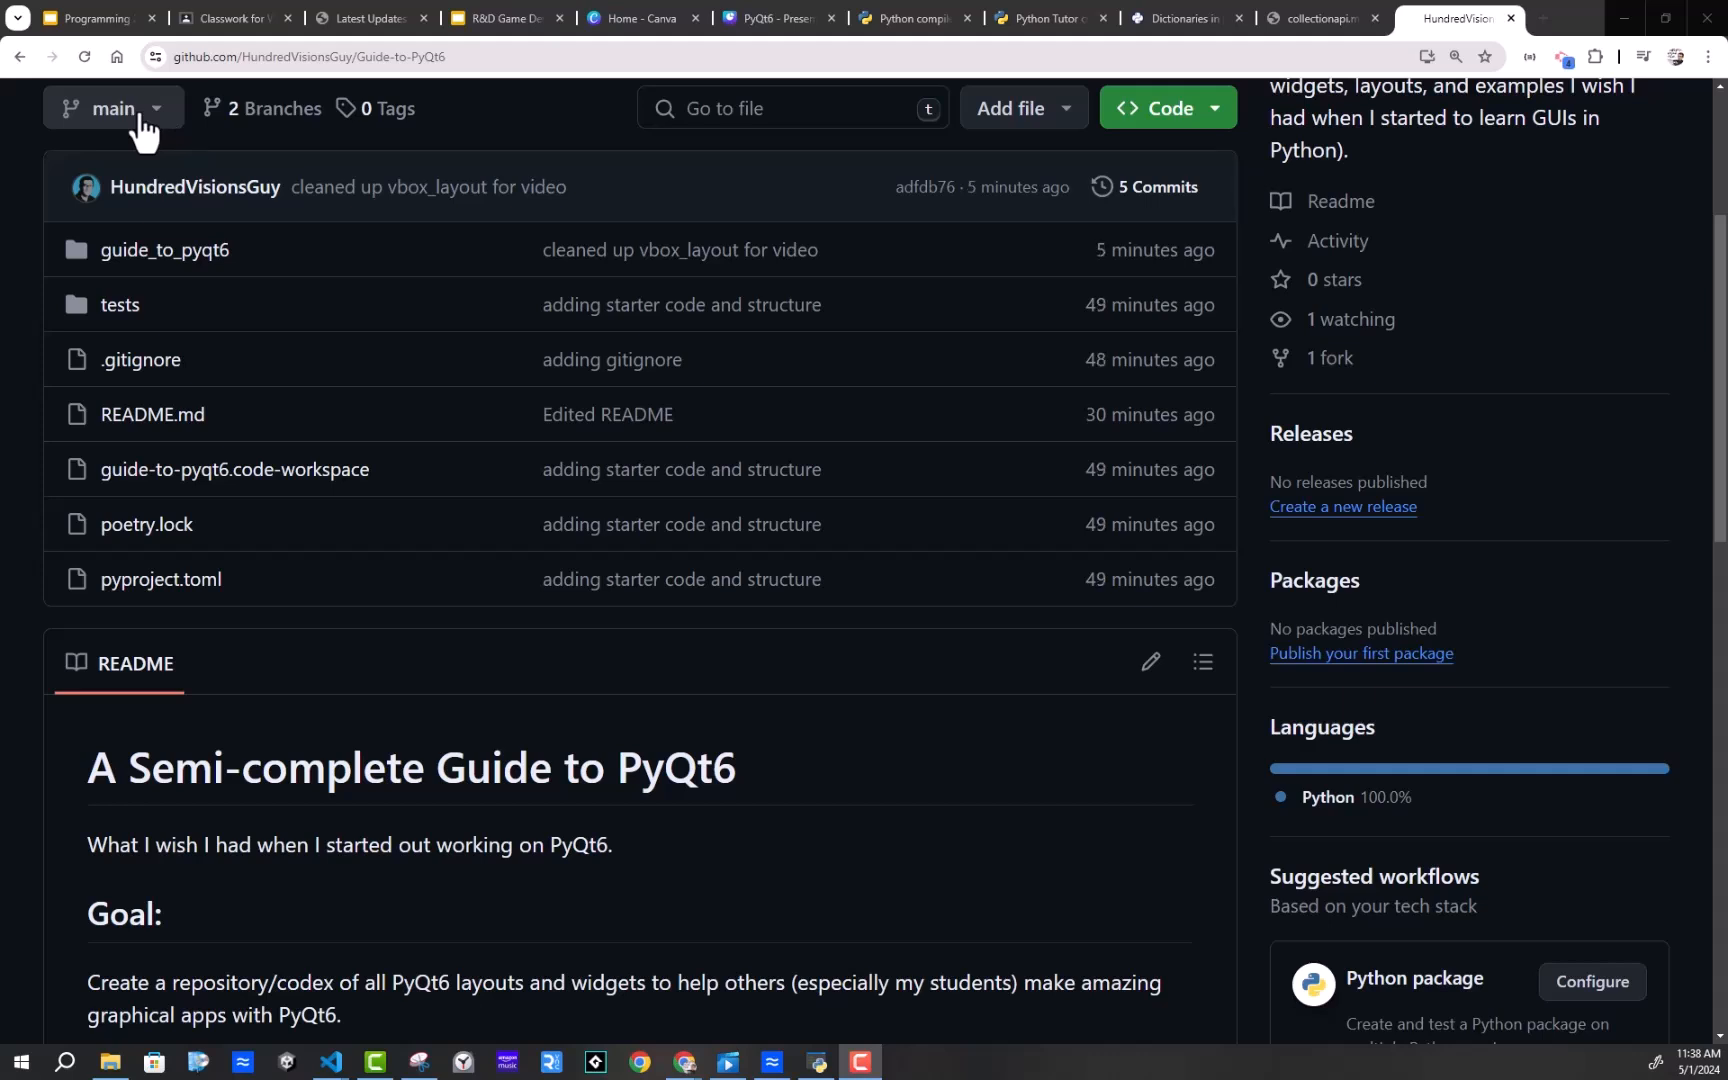
{"action": "left_click", "coordinate": [112, 108]}
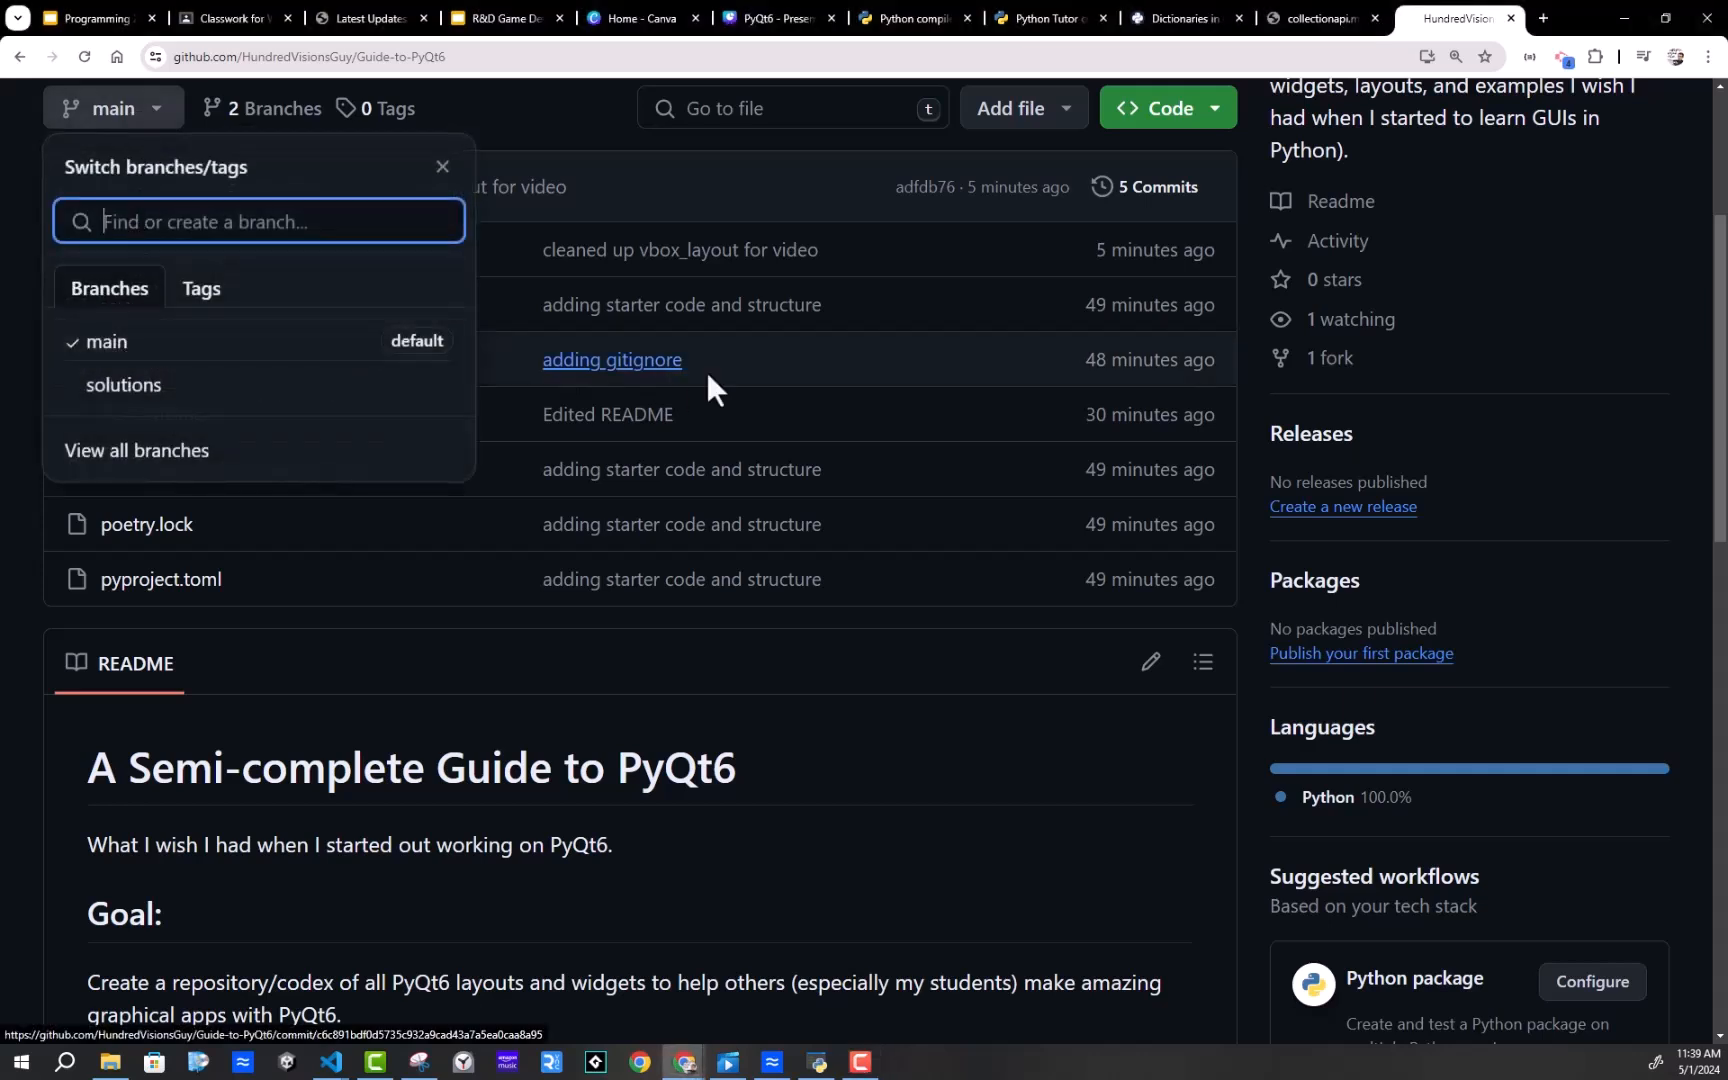
{"action": "mouse_move", "coordinate": [123, 385]}
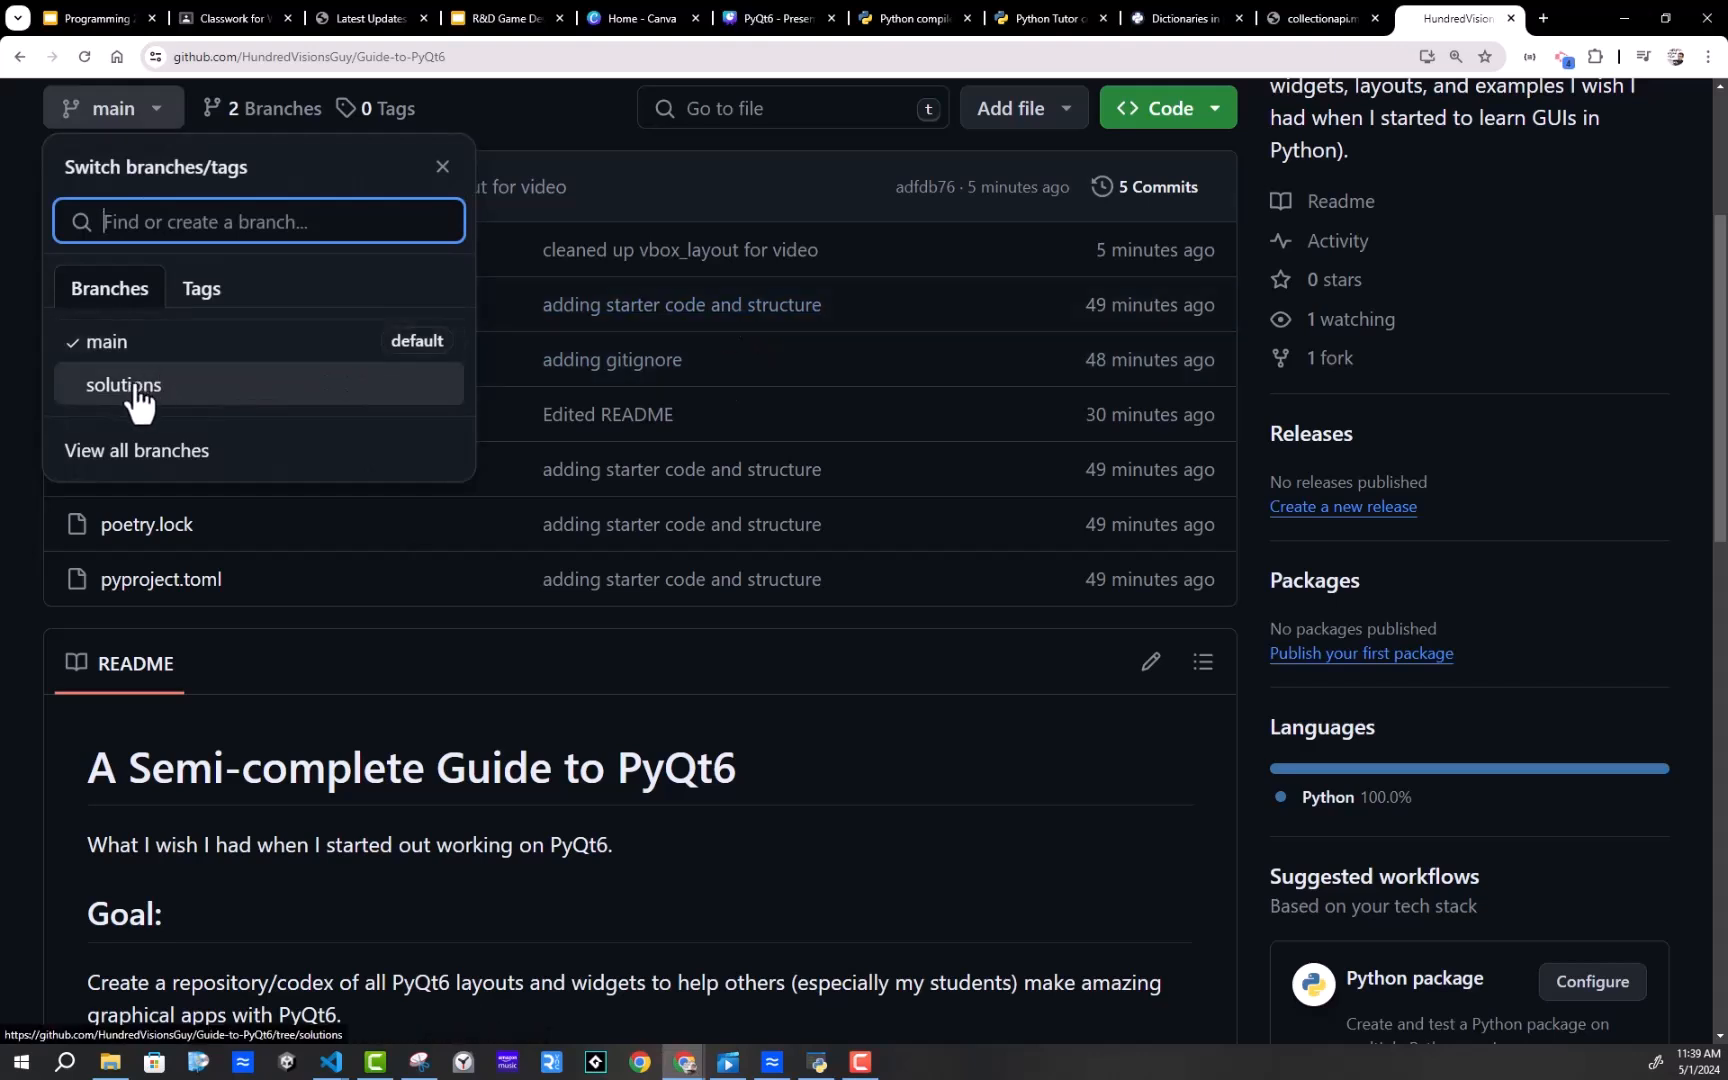
{"action": "mouse_move", "coordinate": [130, 423]}
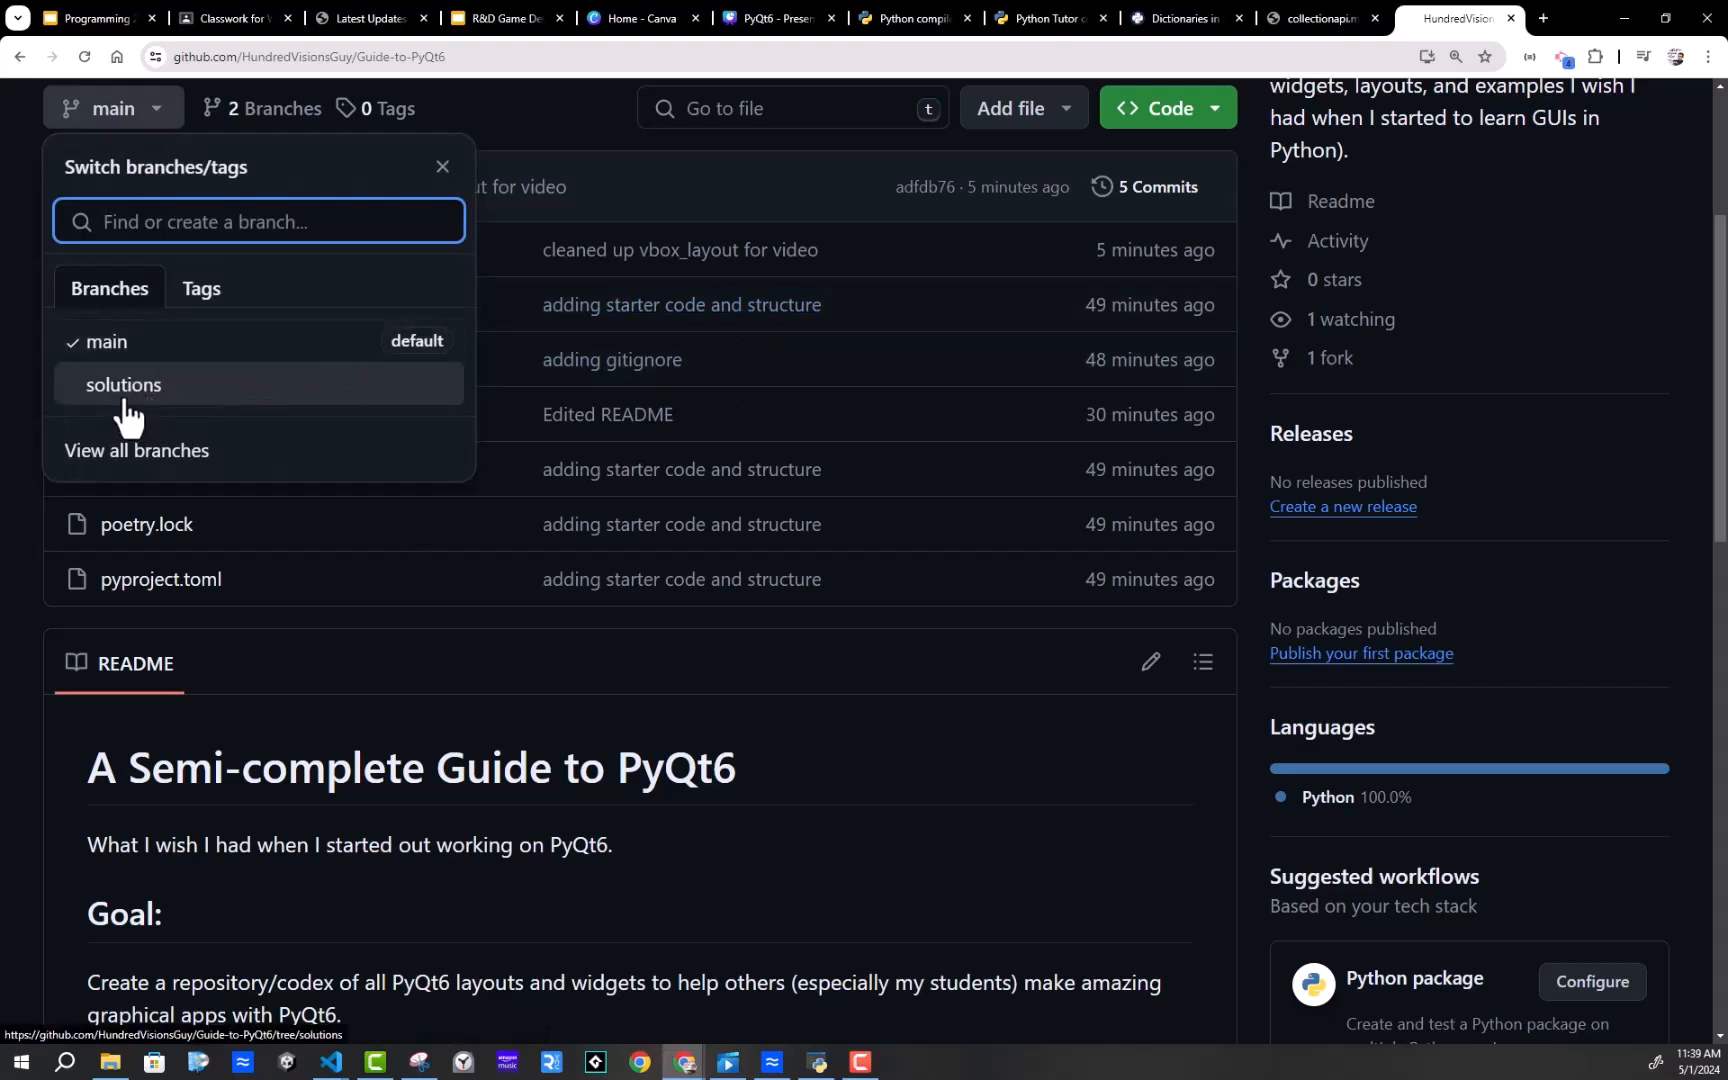
{"action": "mouse_move", "coordinate": [711, 714]}
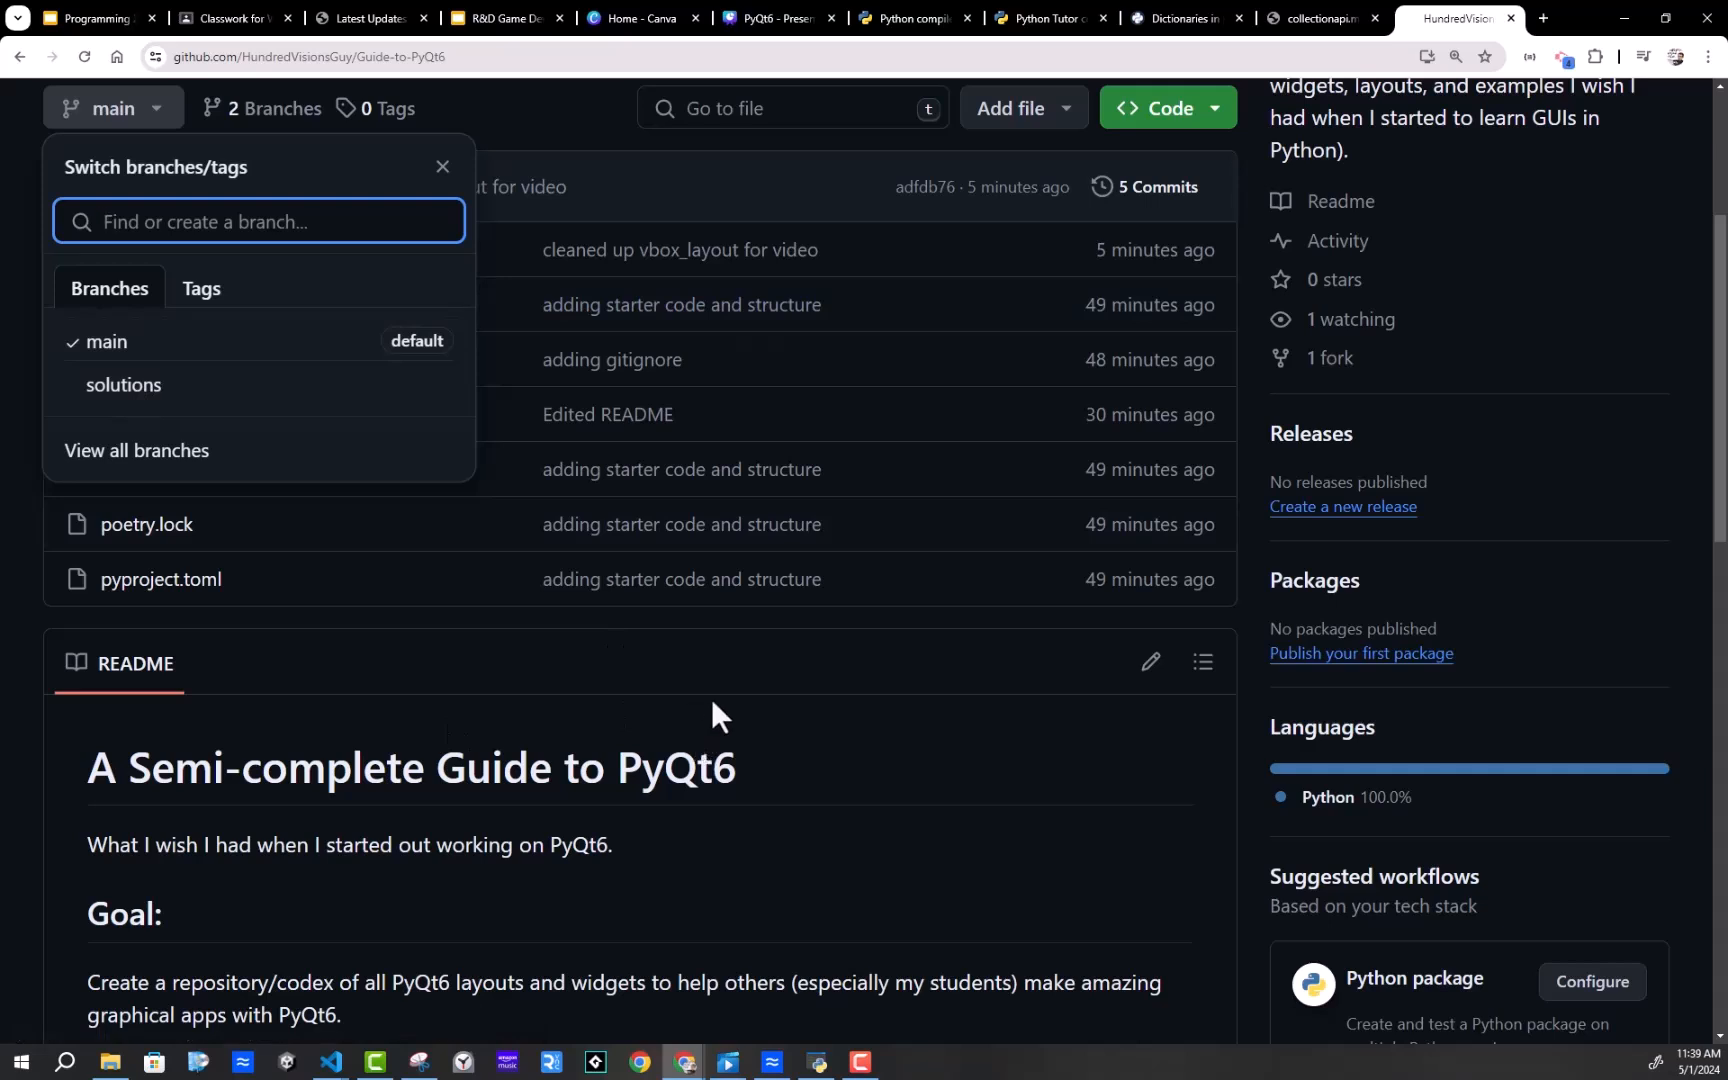
{"action": "mouse_move", "coordinate": [865, 781]}
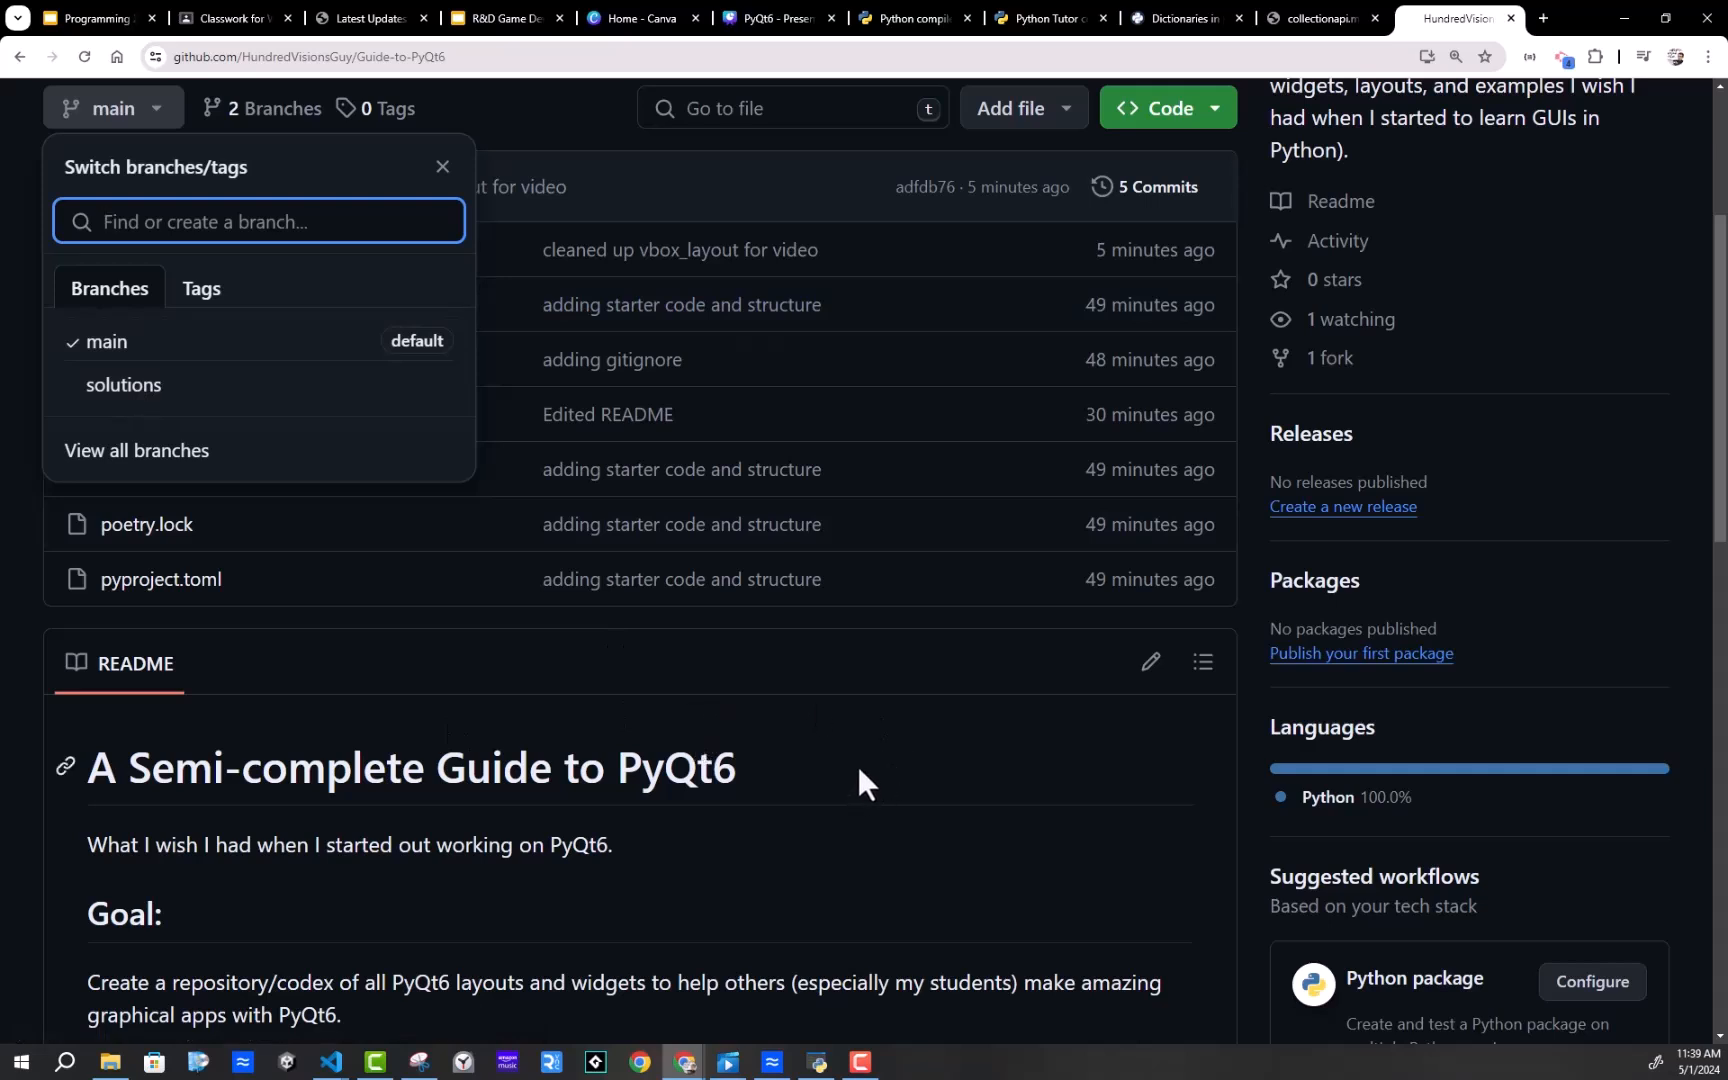
Close the branch list on main and open the guide_to_pyqt6 folder
{"action": "left_click", "coordinate": [442, 166]}
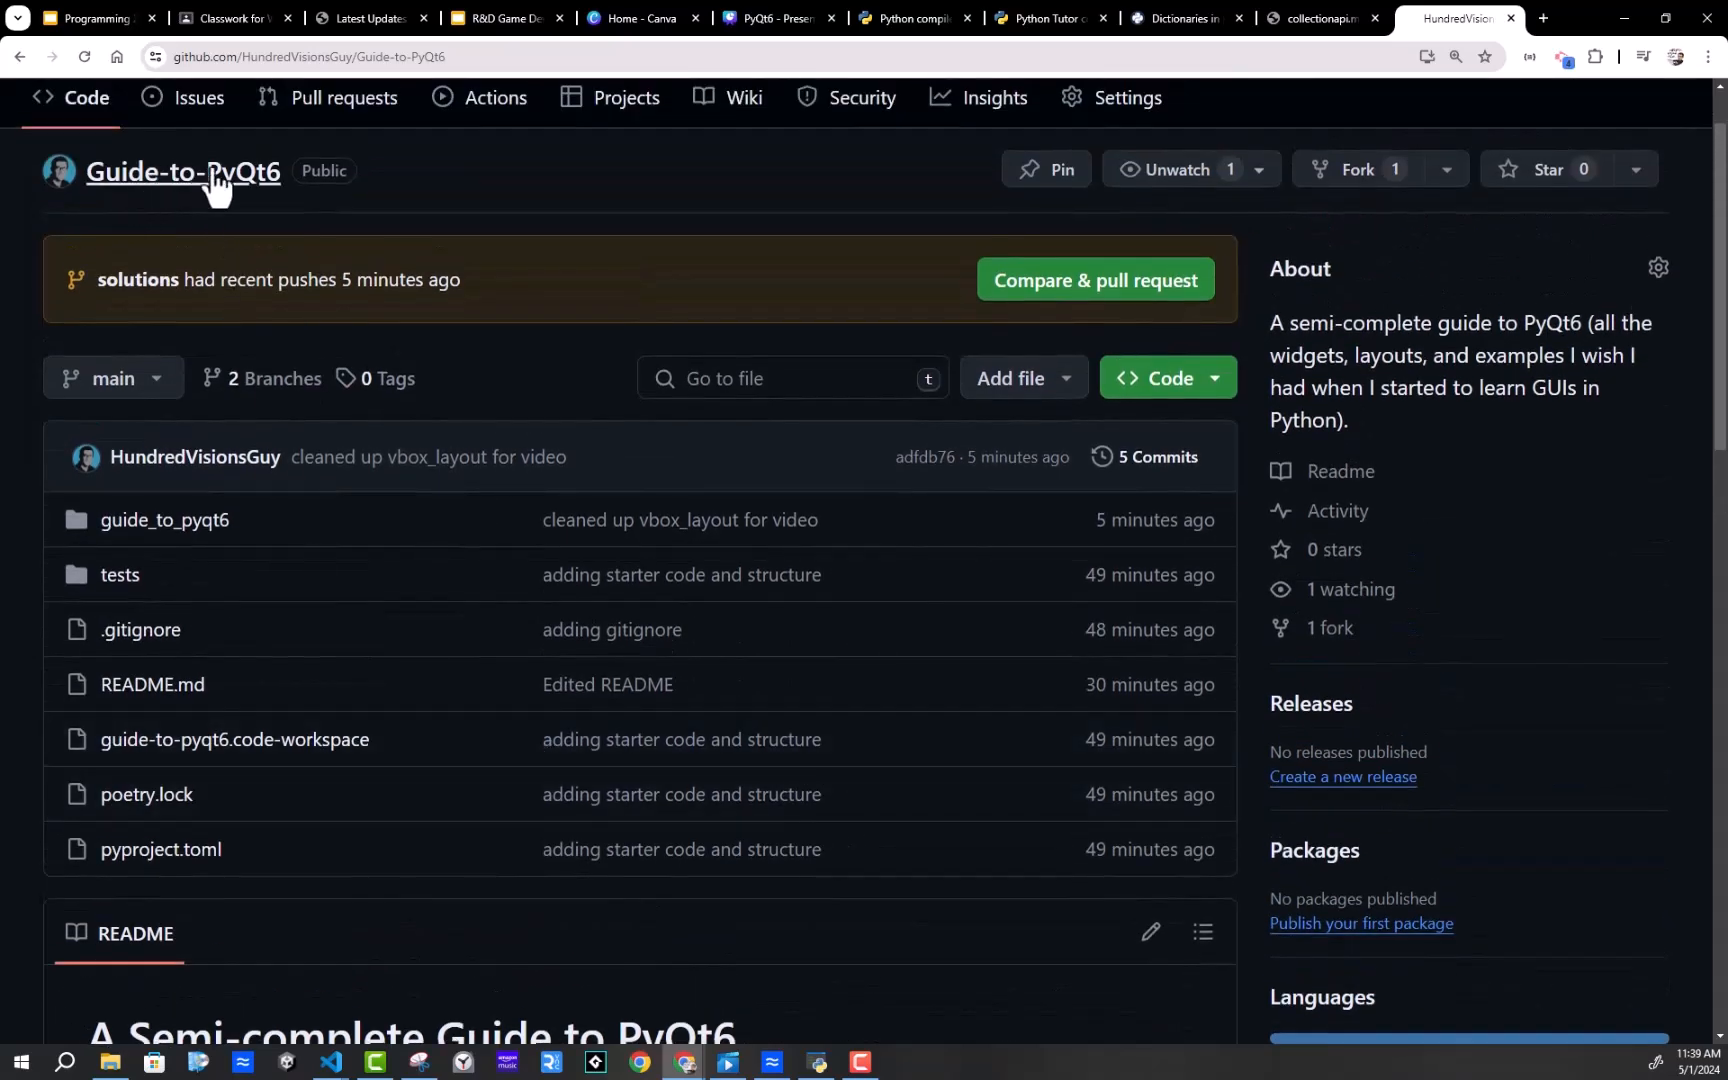
{"action": "mouse_move", "coordinate": [1340, 338]}
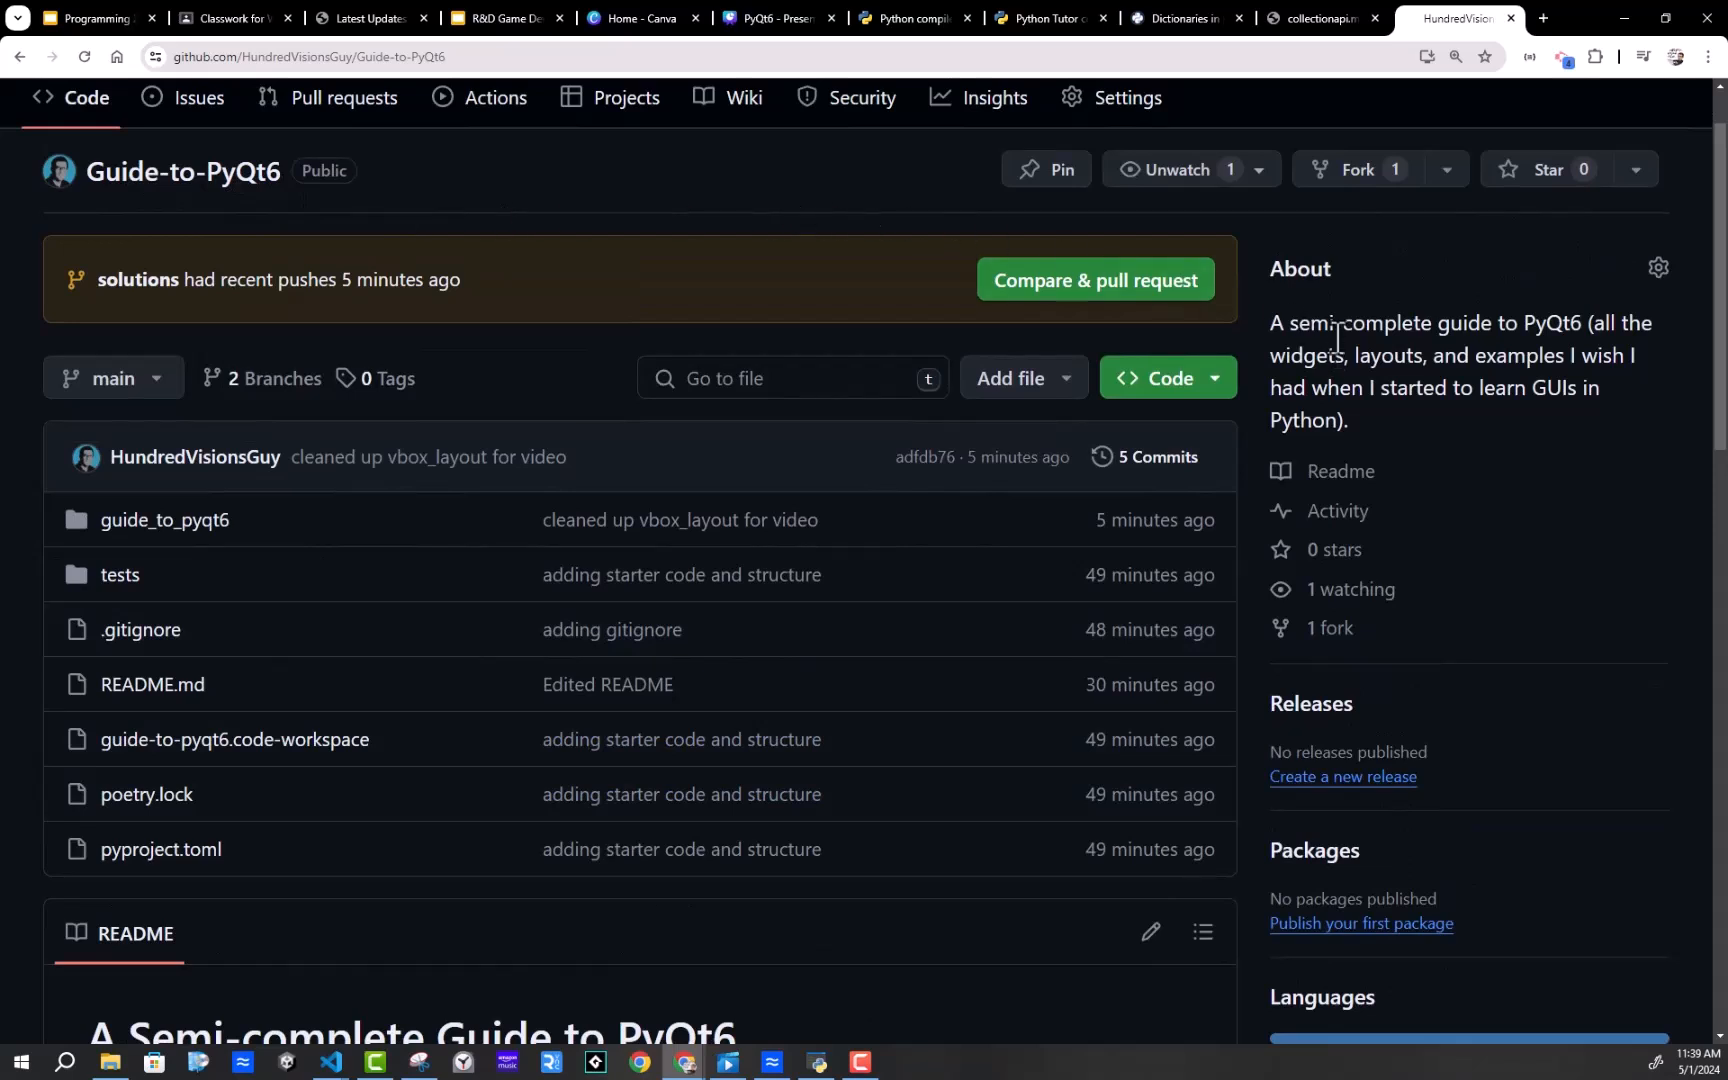
{"action": "mouse_move", "coordinate": [1484, 833]}
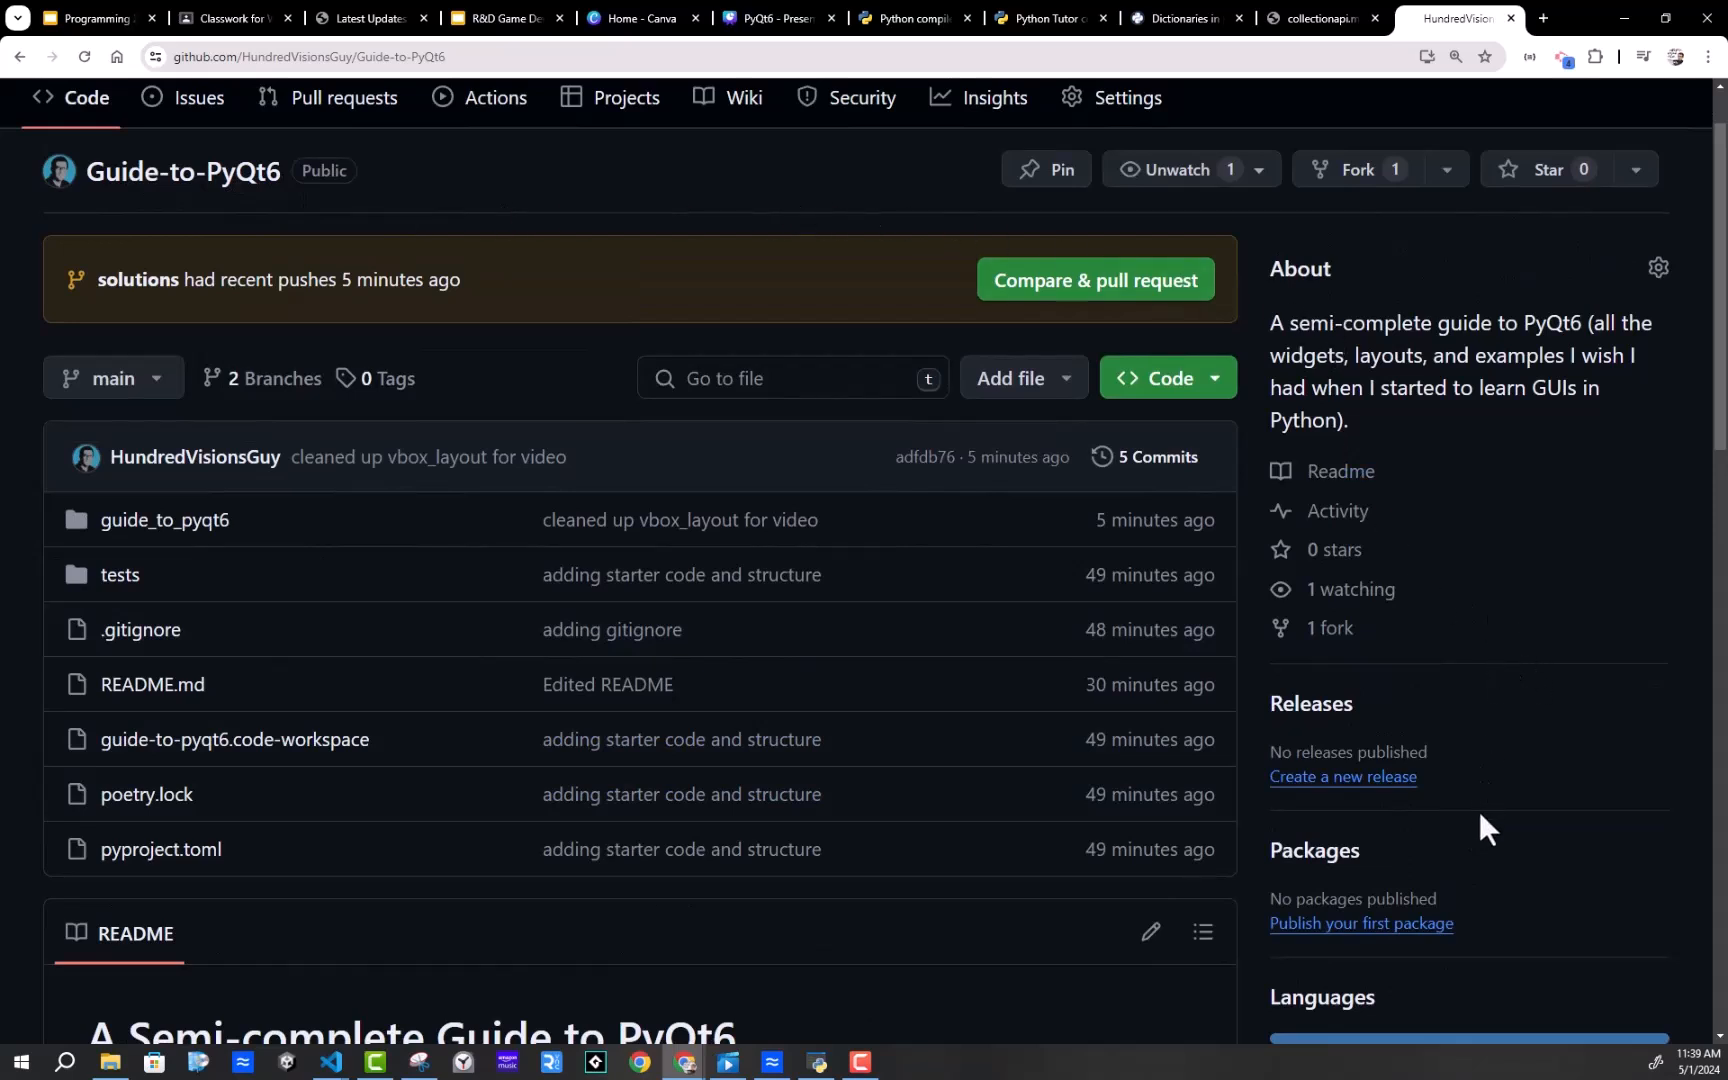
{"action": "mouse_move", "coordinate": [835, 470]}
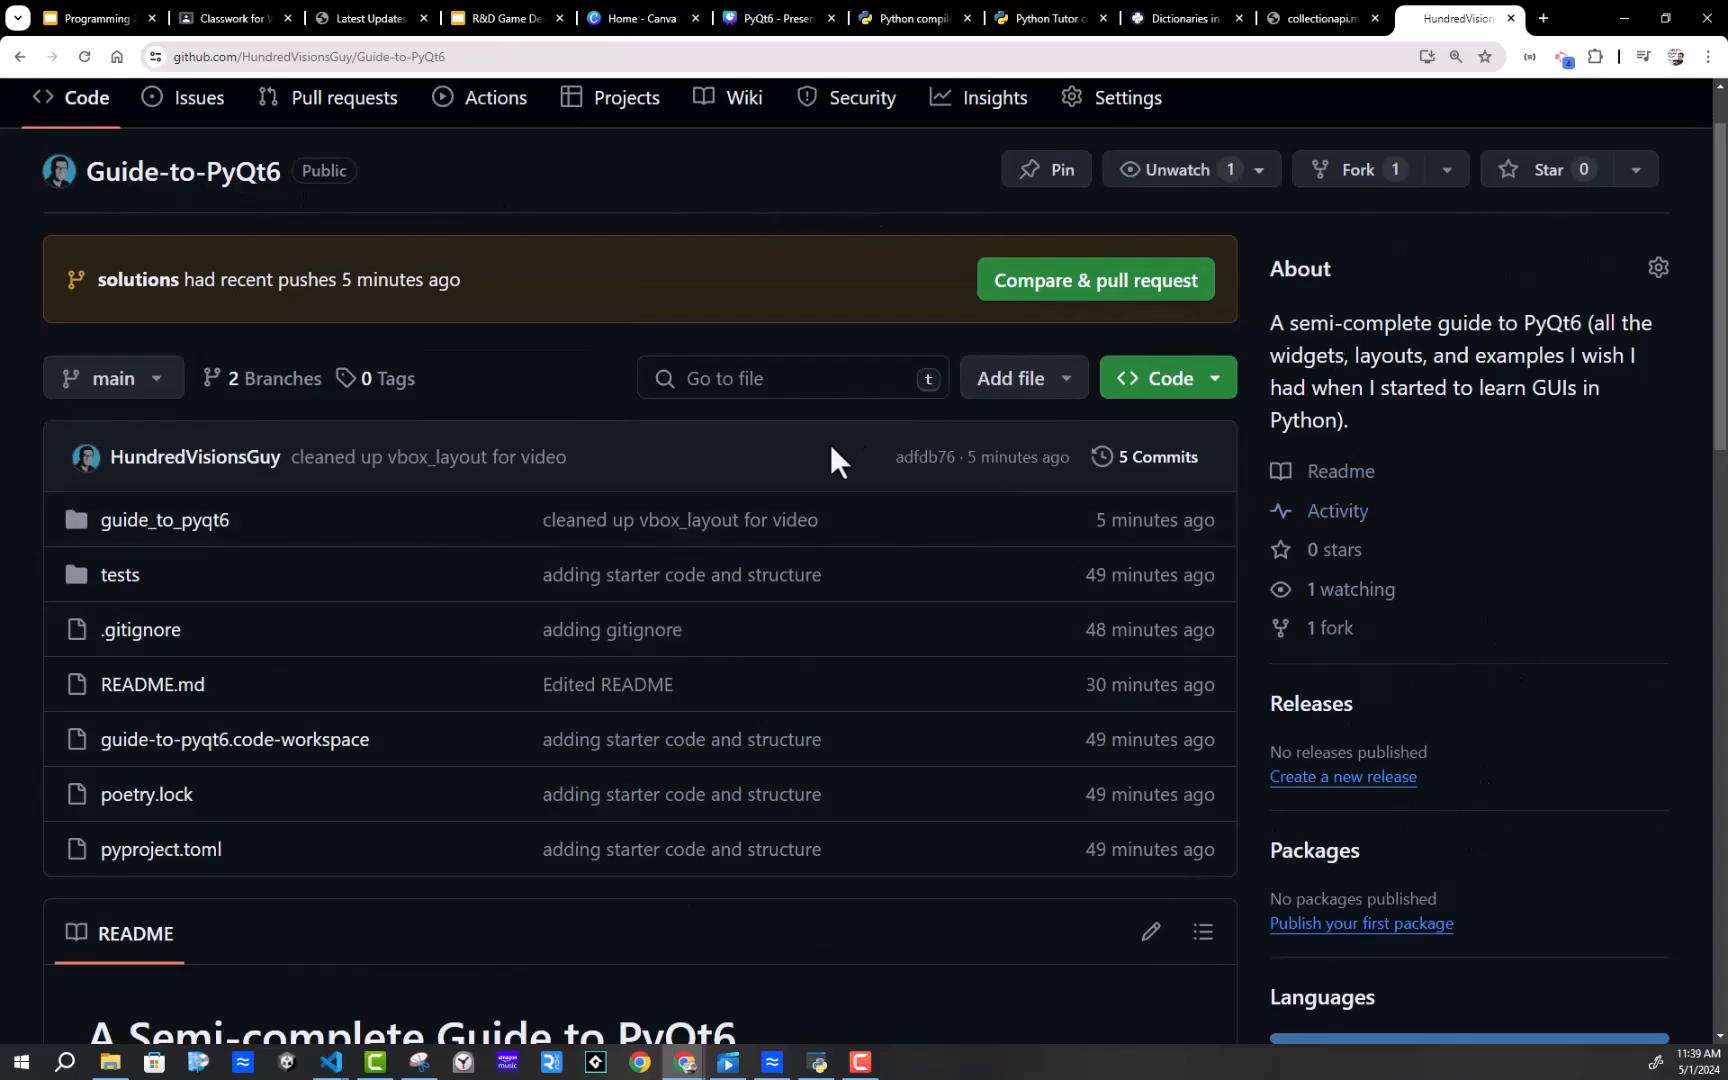
{"action": "mouse_move", "coordinate": [1534, 636]}
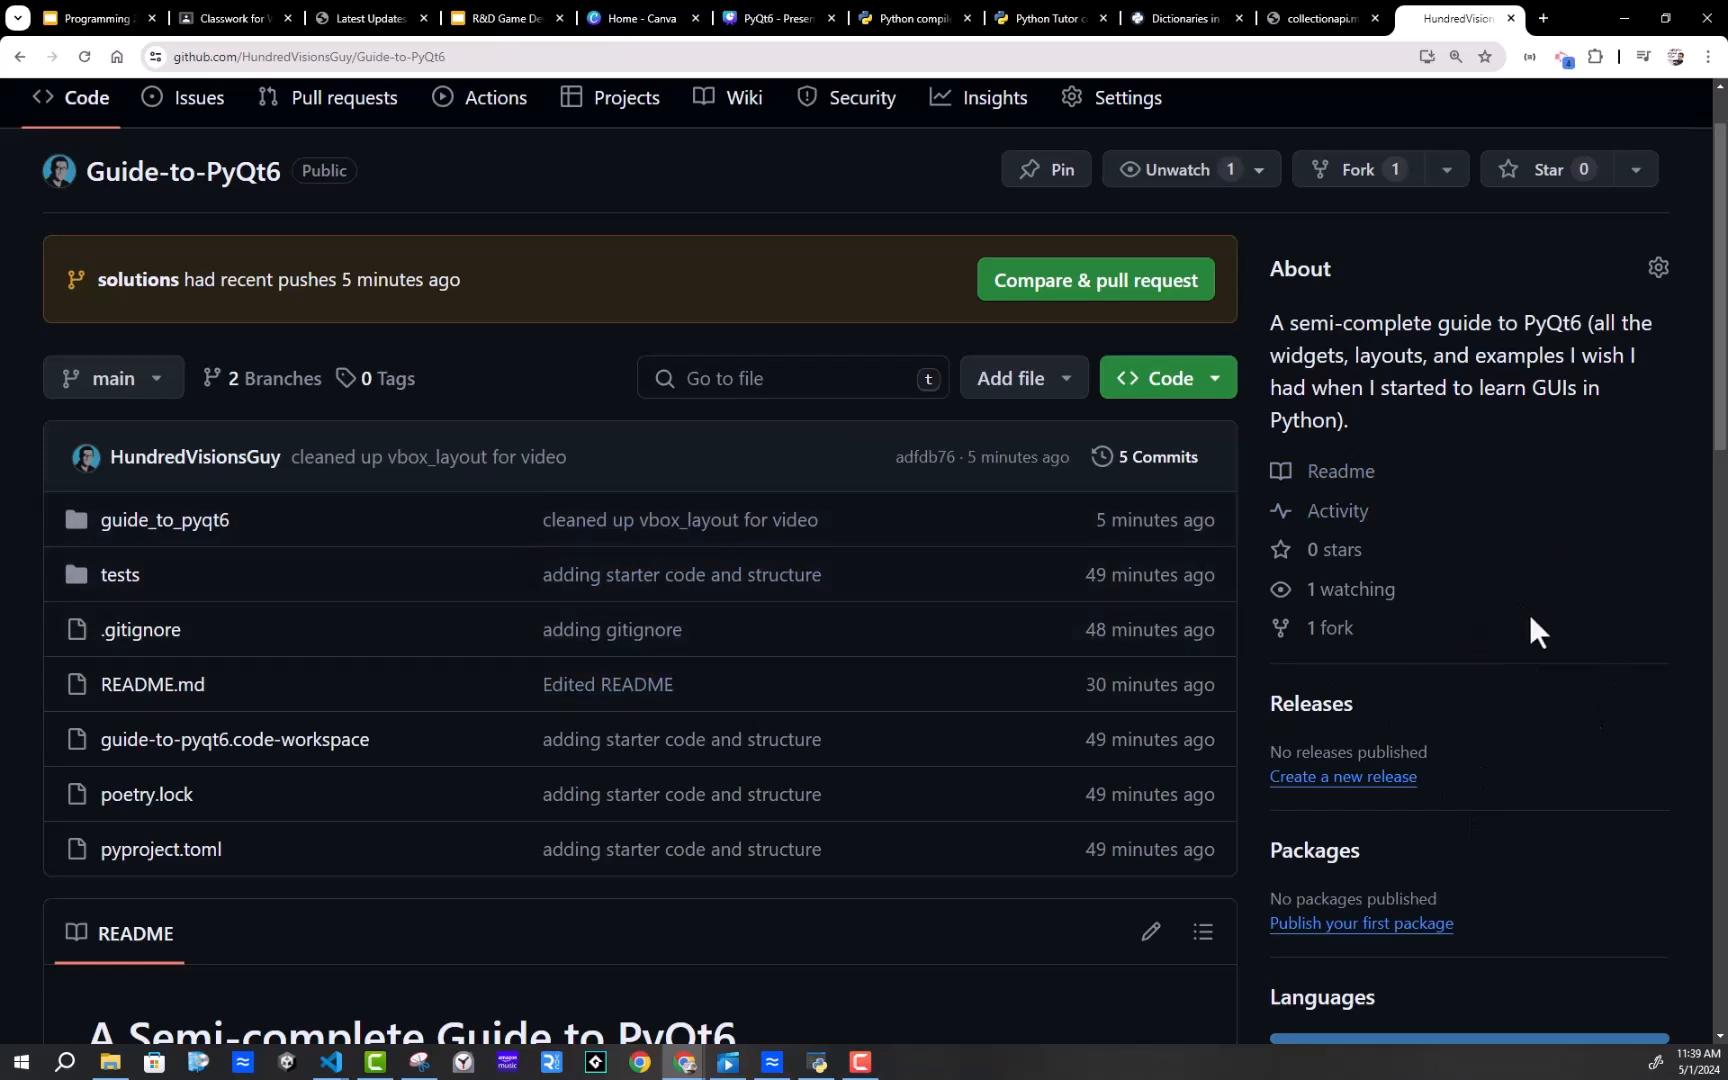
{"action": "mouse_move", "coordinate": [240, 637]}
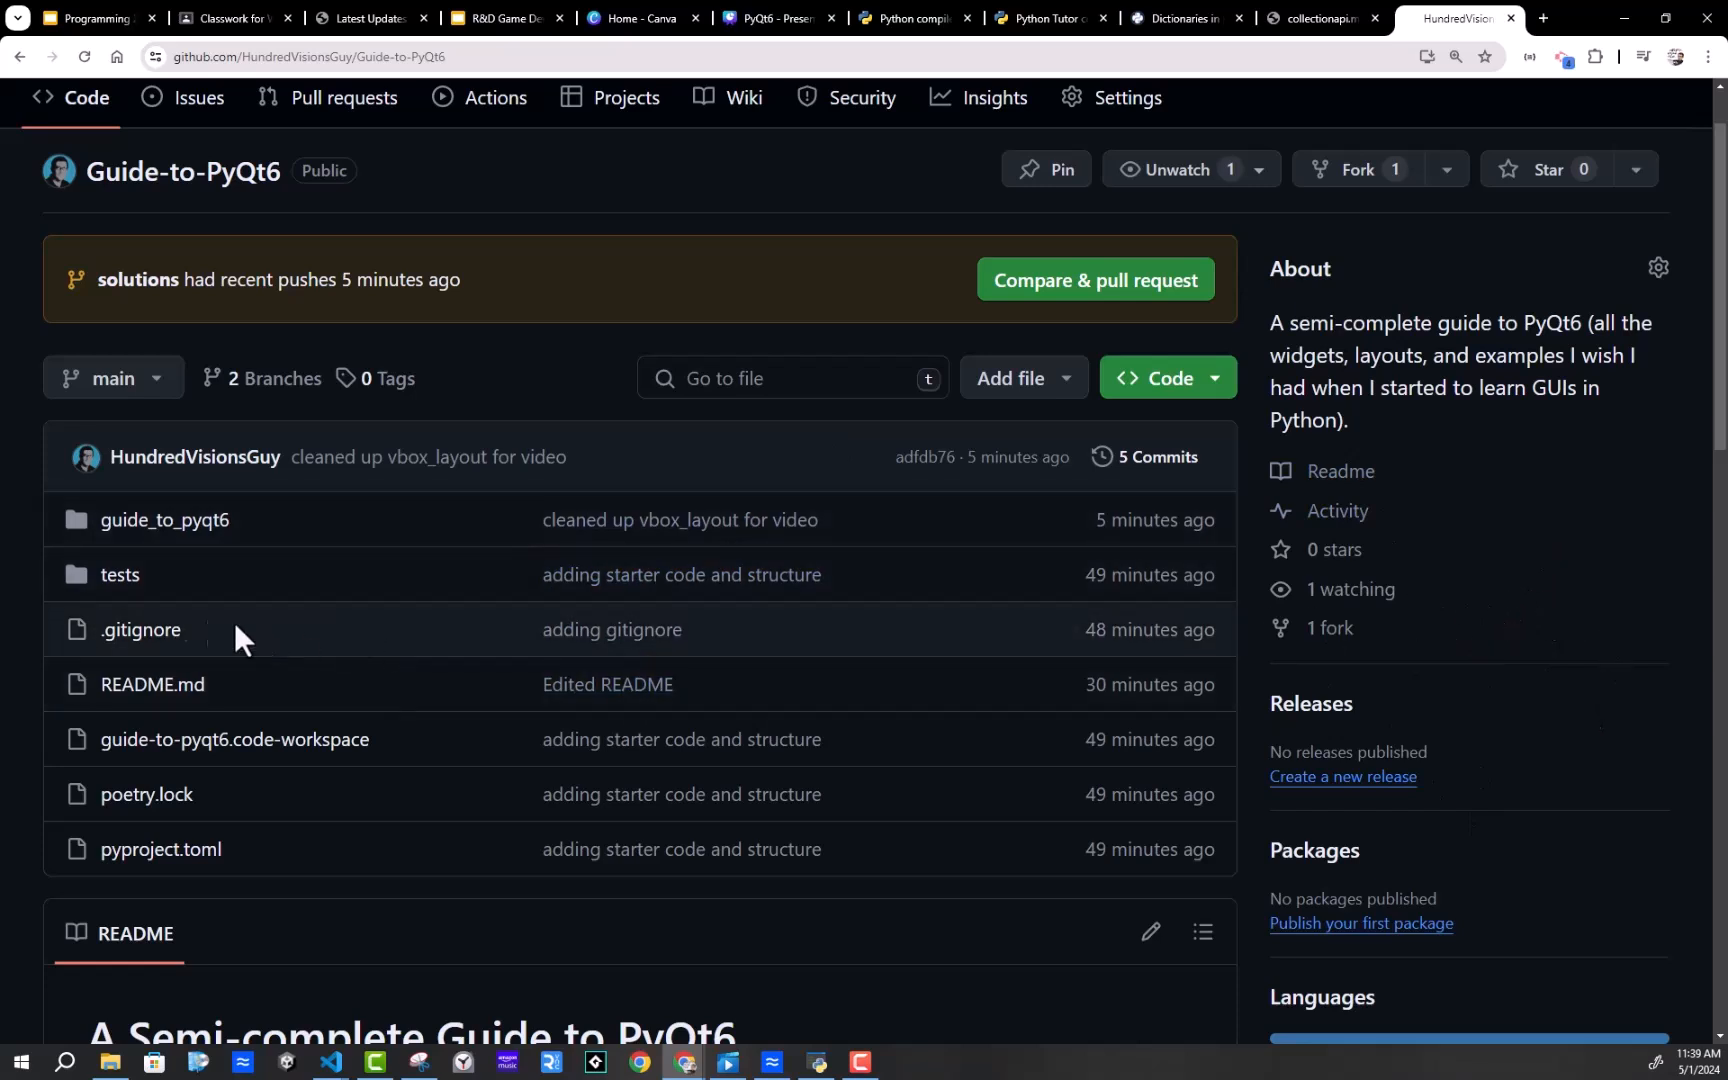
{"action": "mouse_move", "coordinate": [150, 881]}
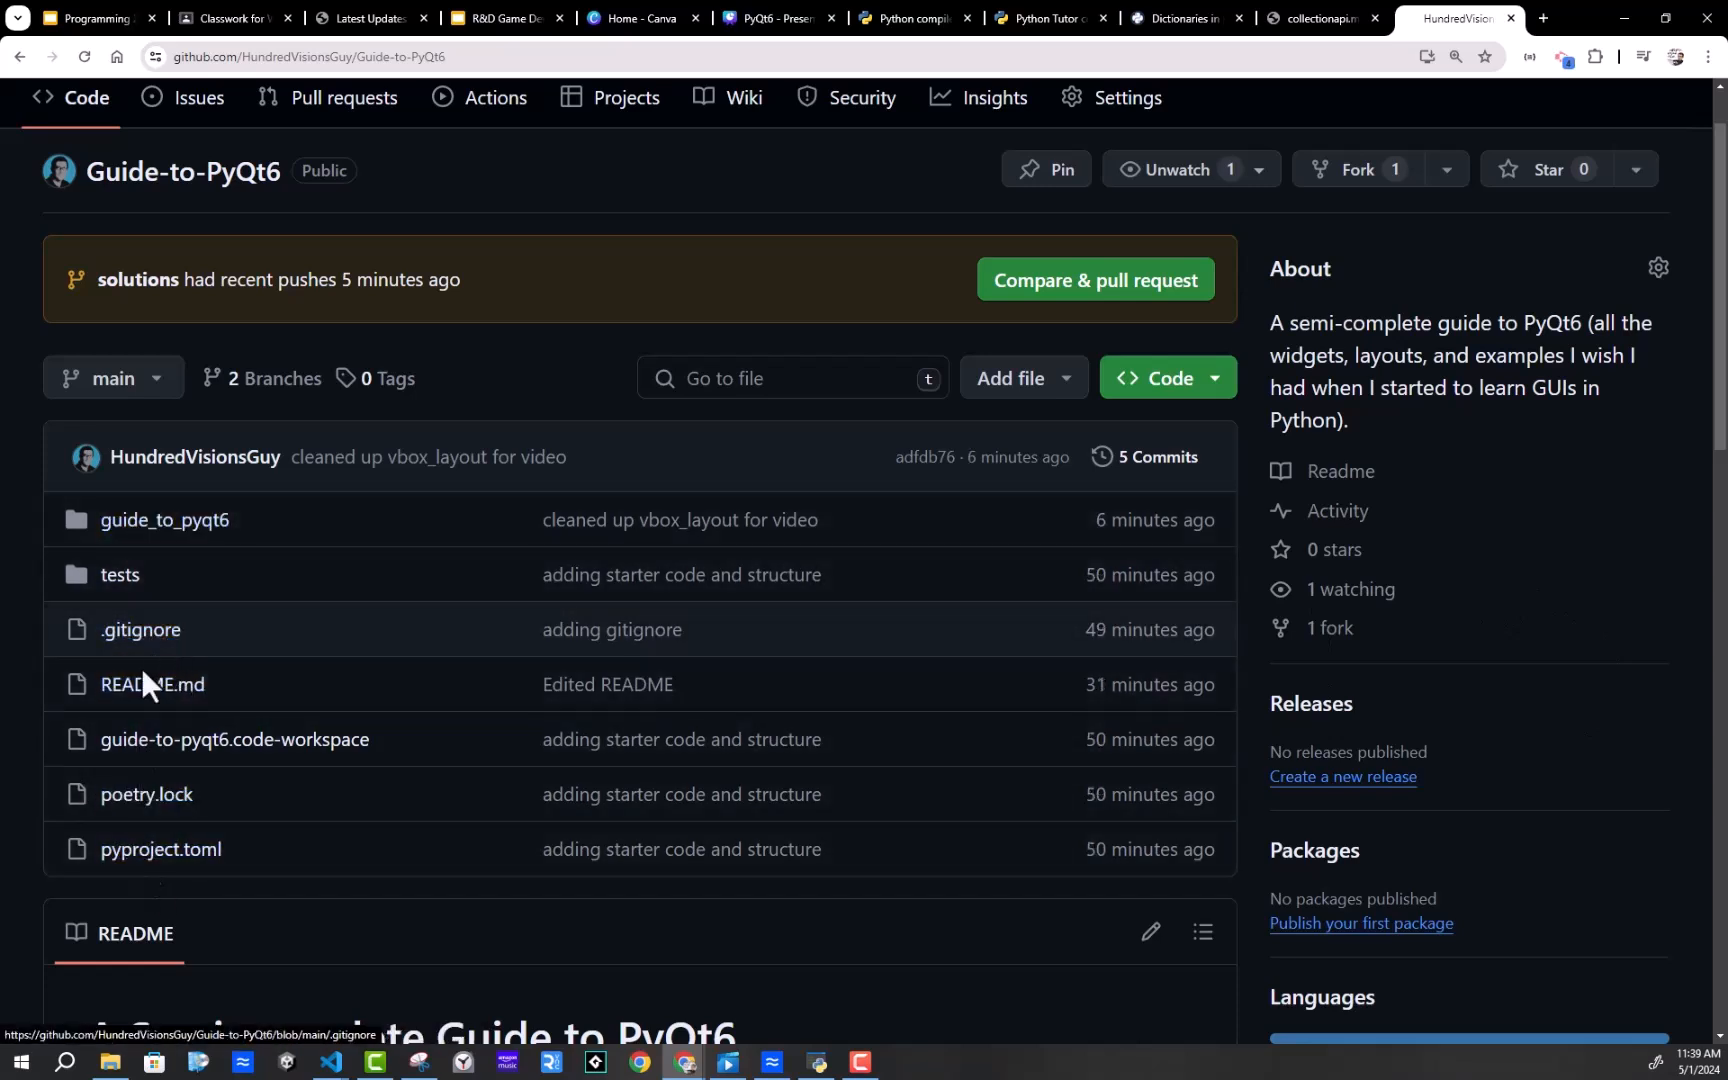
{"action": "mouse_move", "coordinate": [112, 581]}
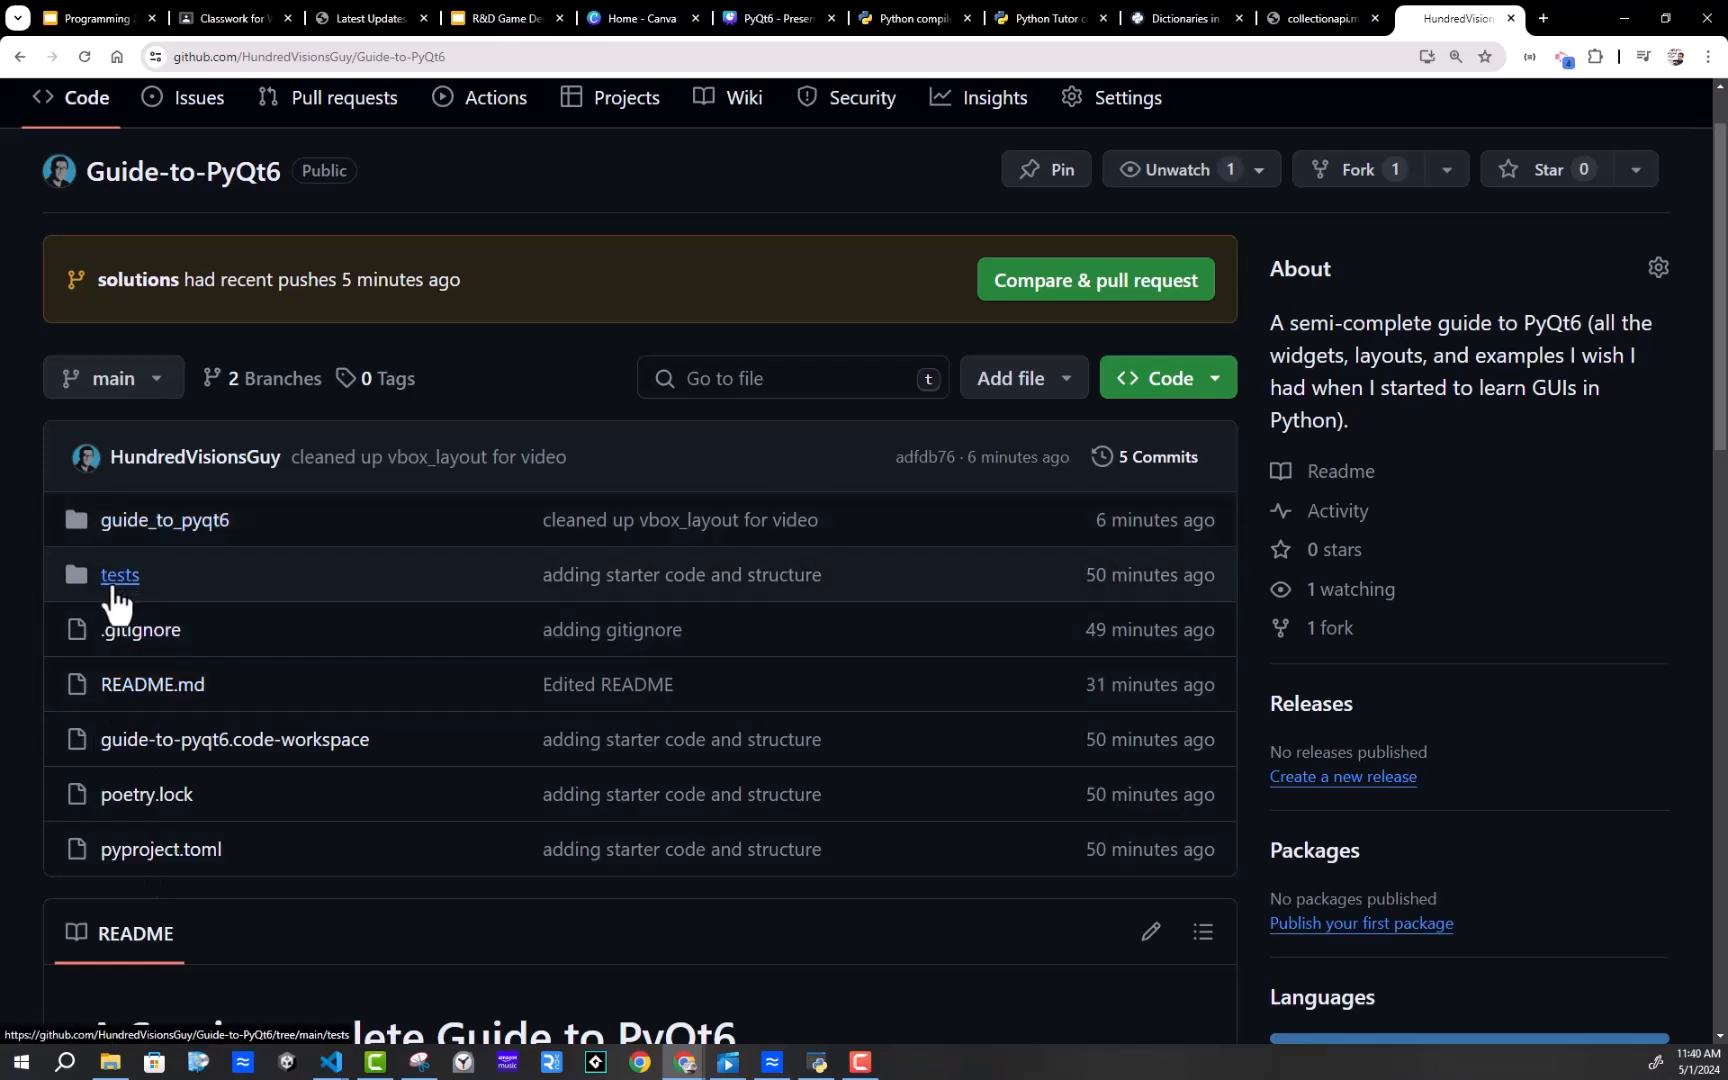
{"action": "left_click", "coordinate": [163, 520]}
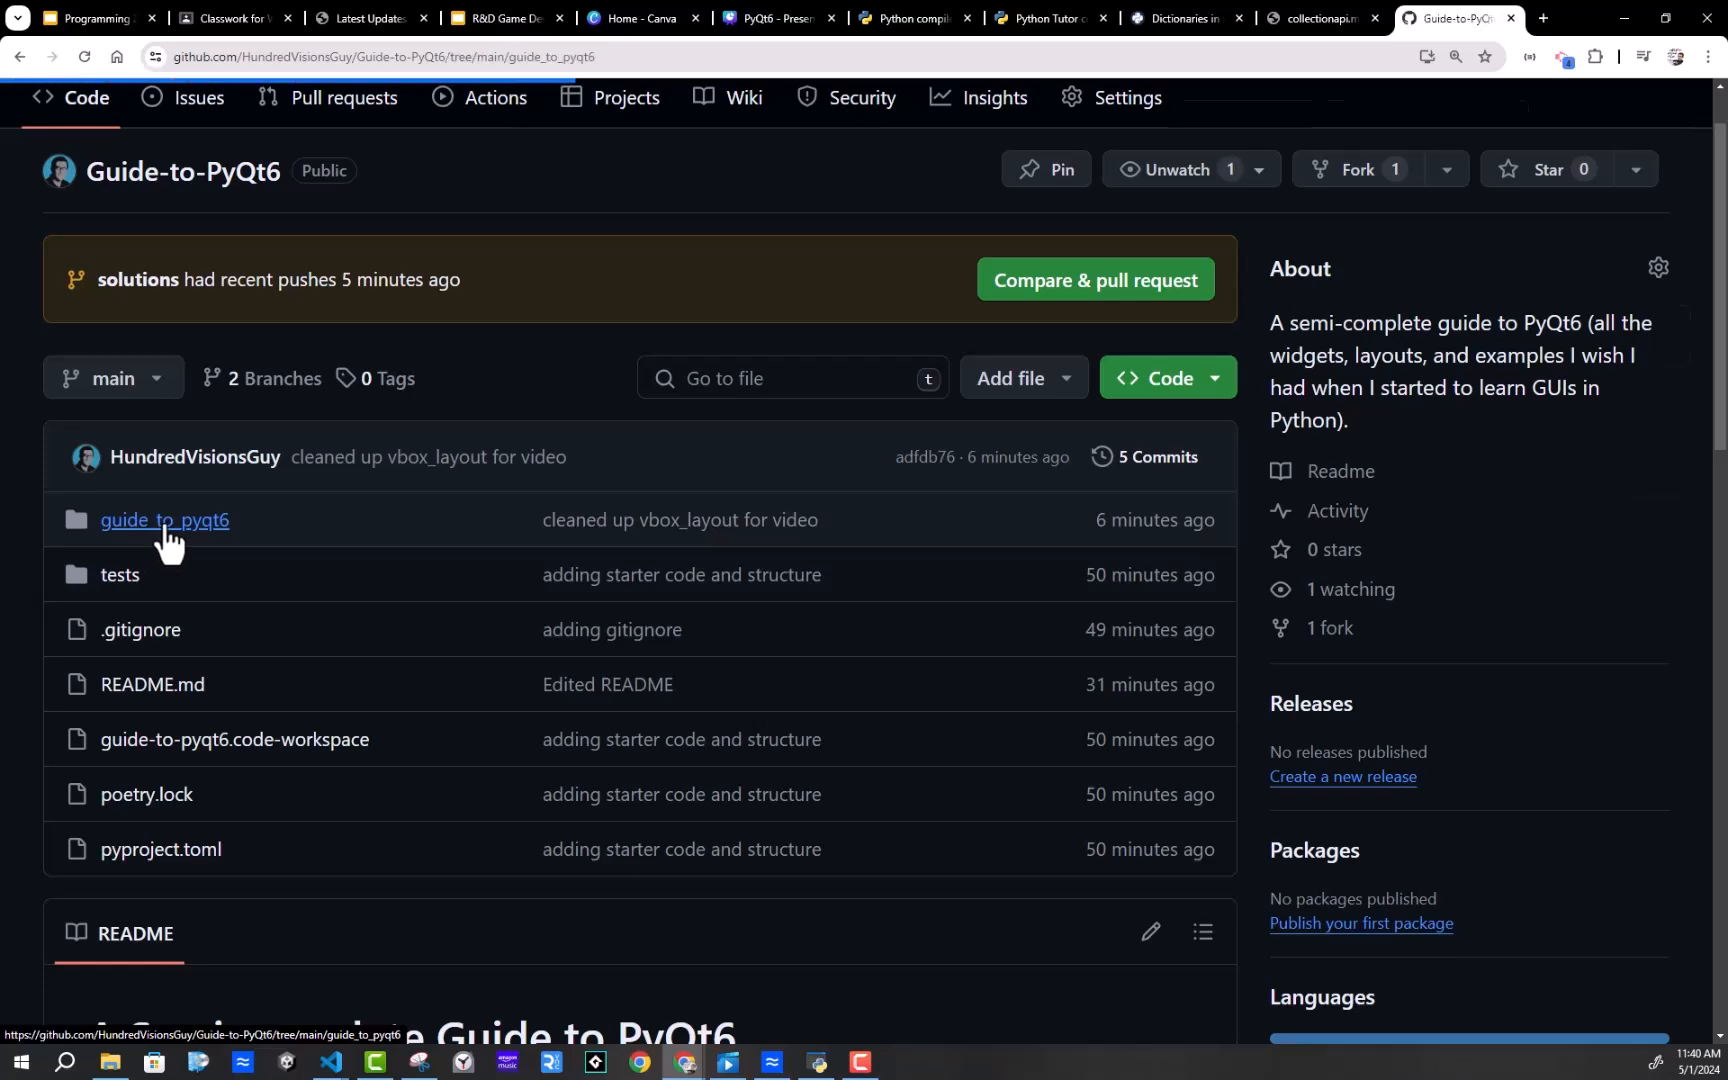
{"action": "left_click", "coordinate": [164, 520]}
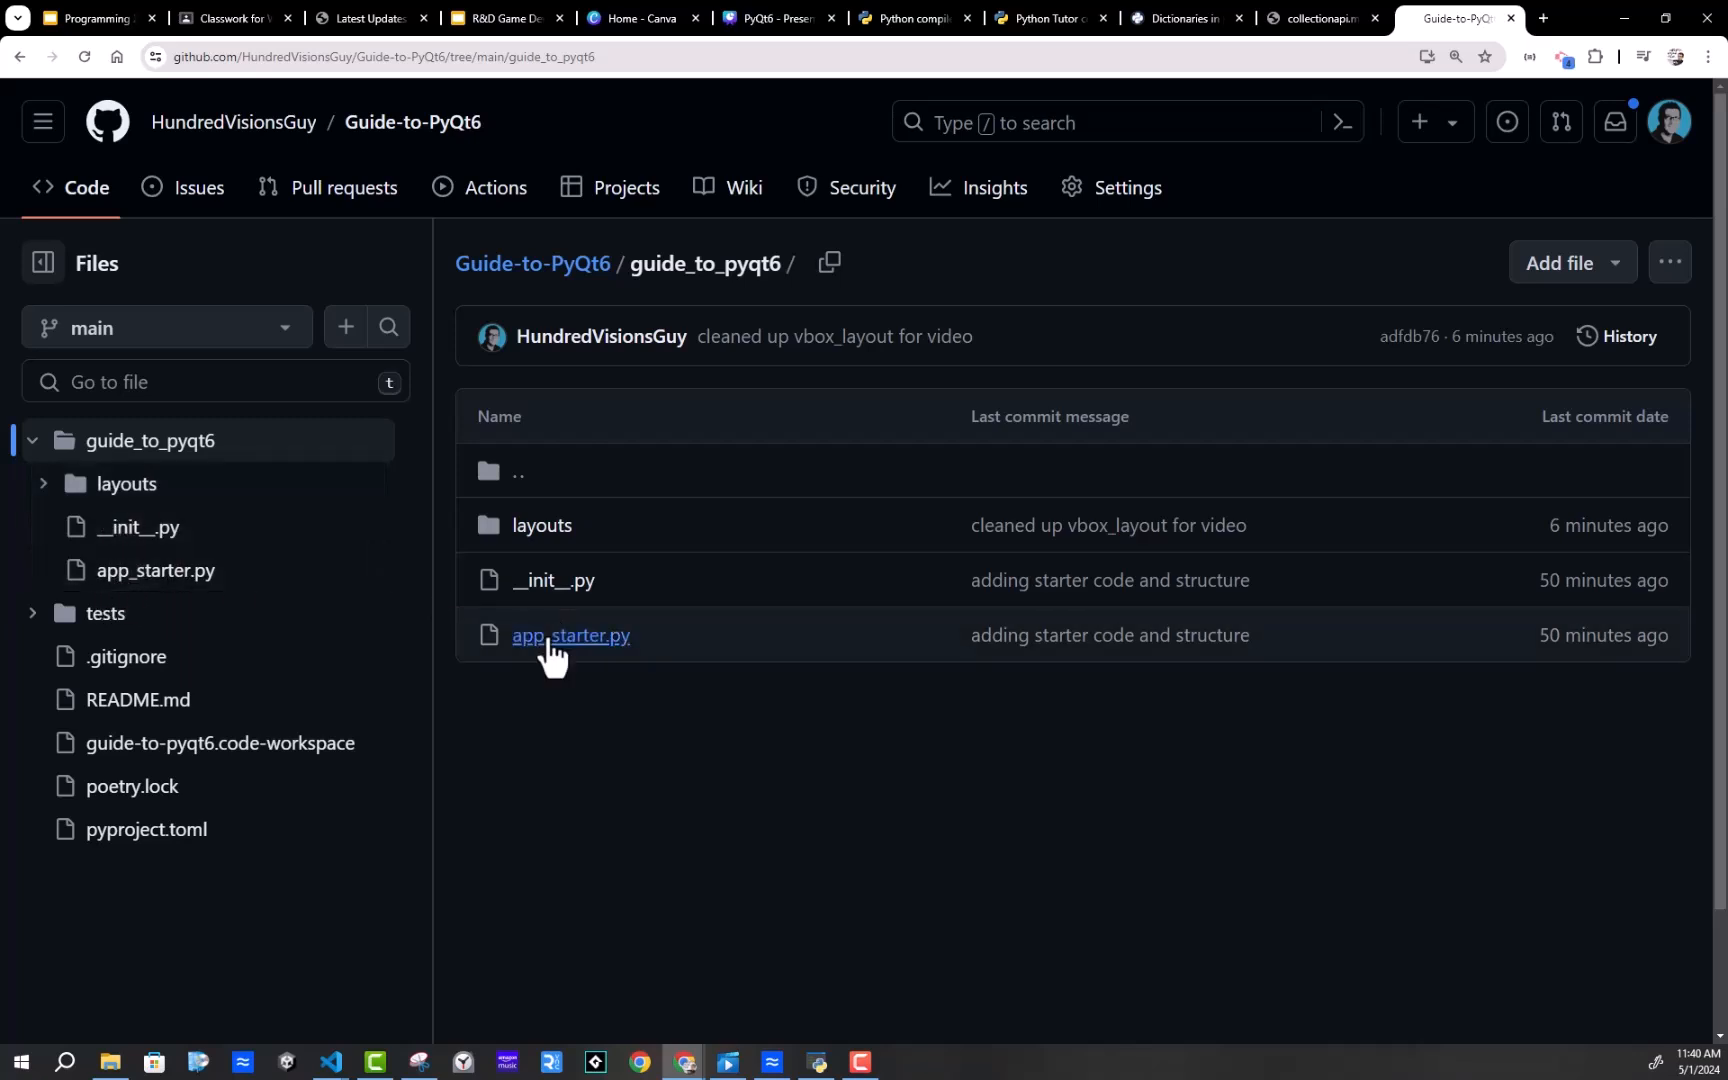
{"action": "left_click", "coordinate": [570, 635]}
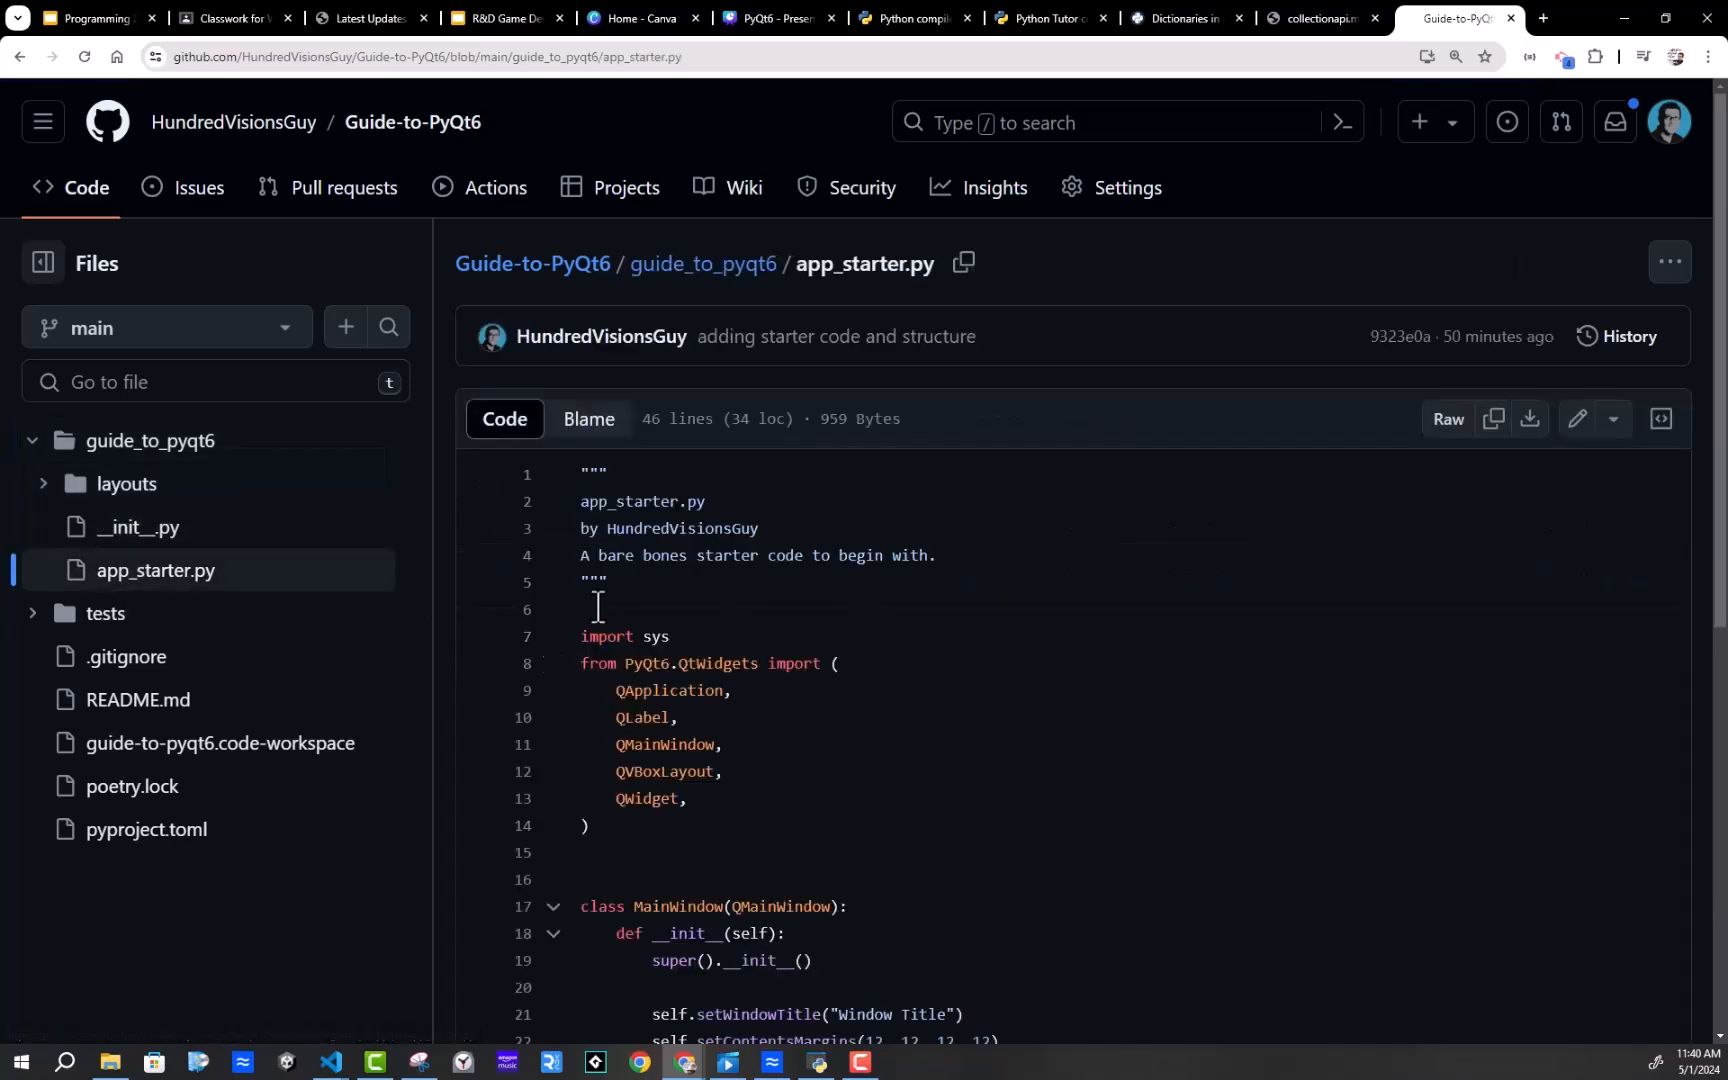
{"action": "scroll", "scroll_direction": "down", "scroll_amount": 3}
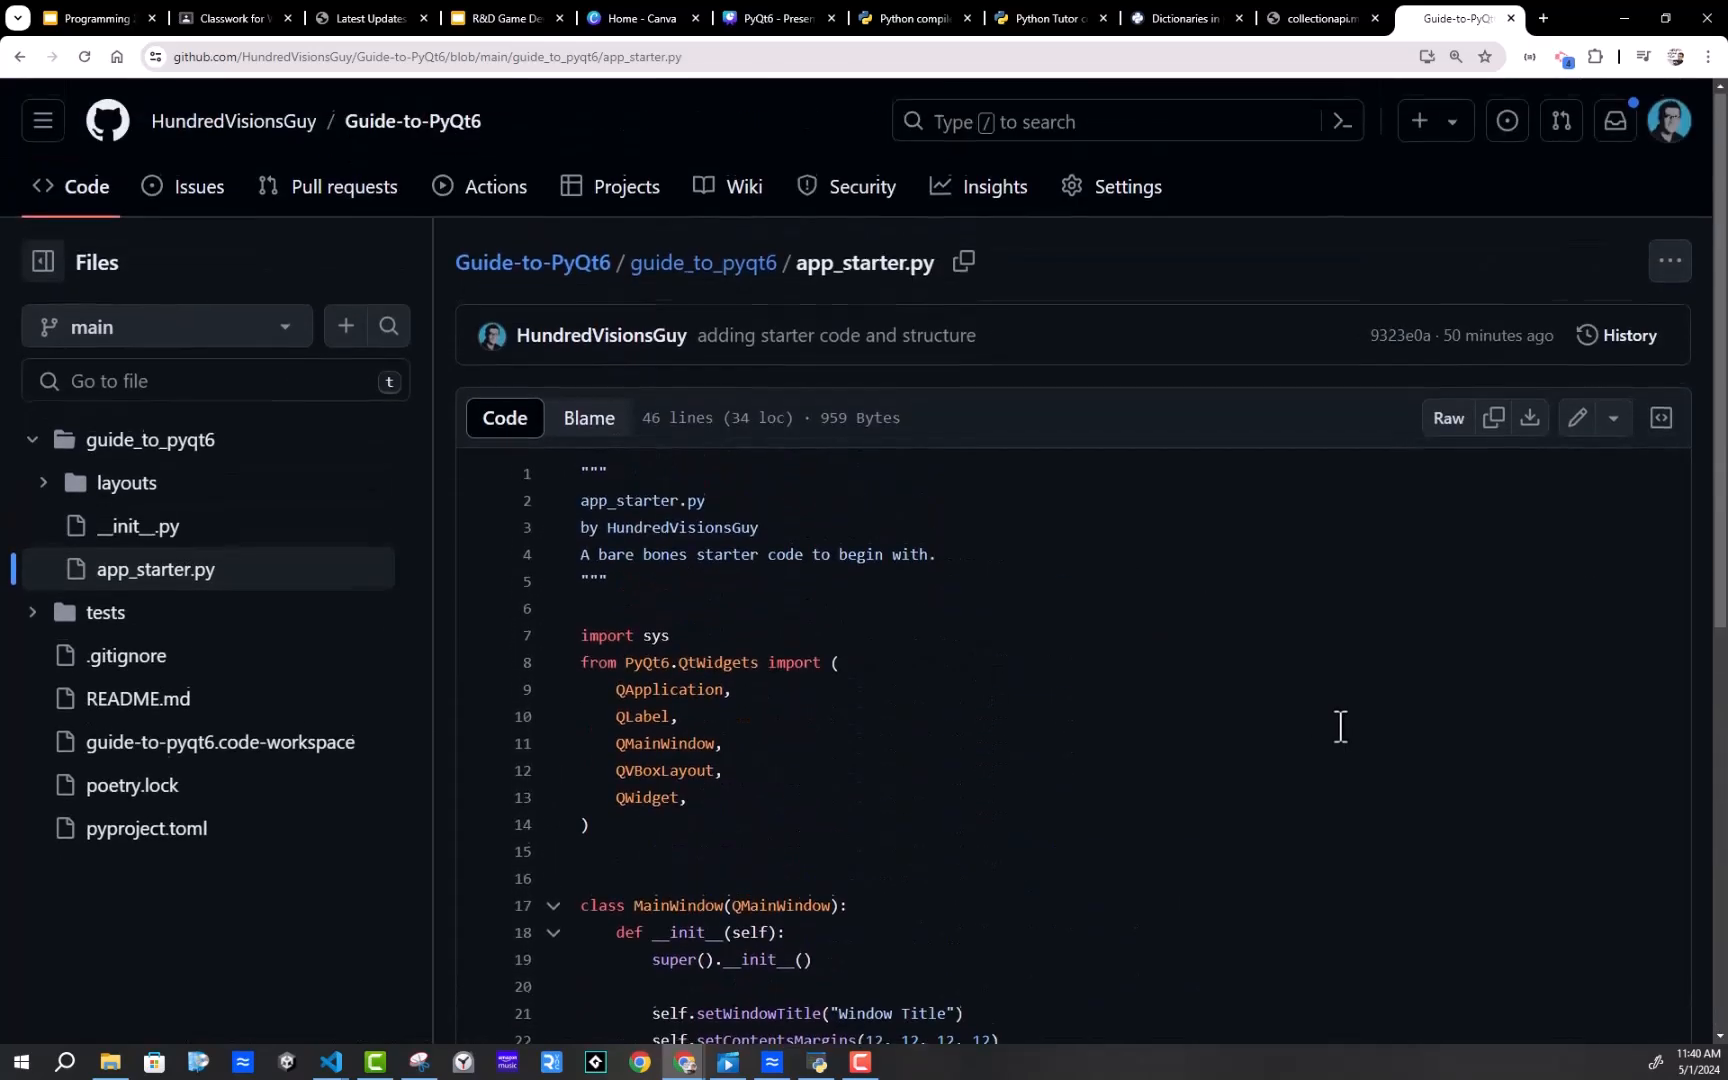
{"action": "scroll", "scroll_direction": "down", "scroll_amount": 3}
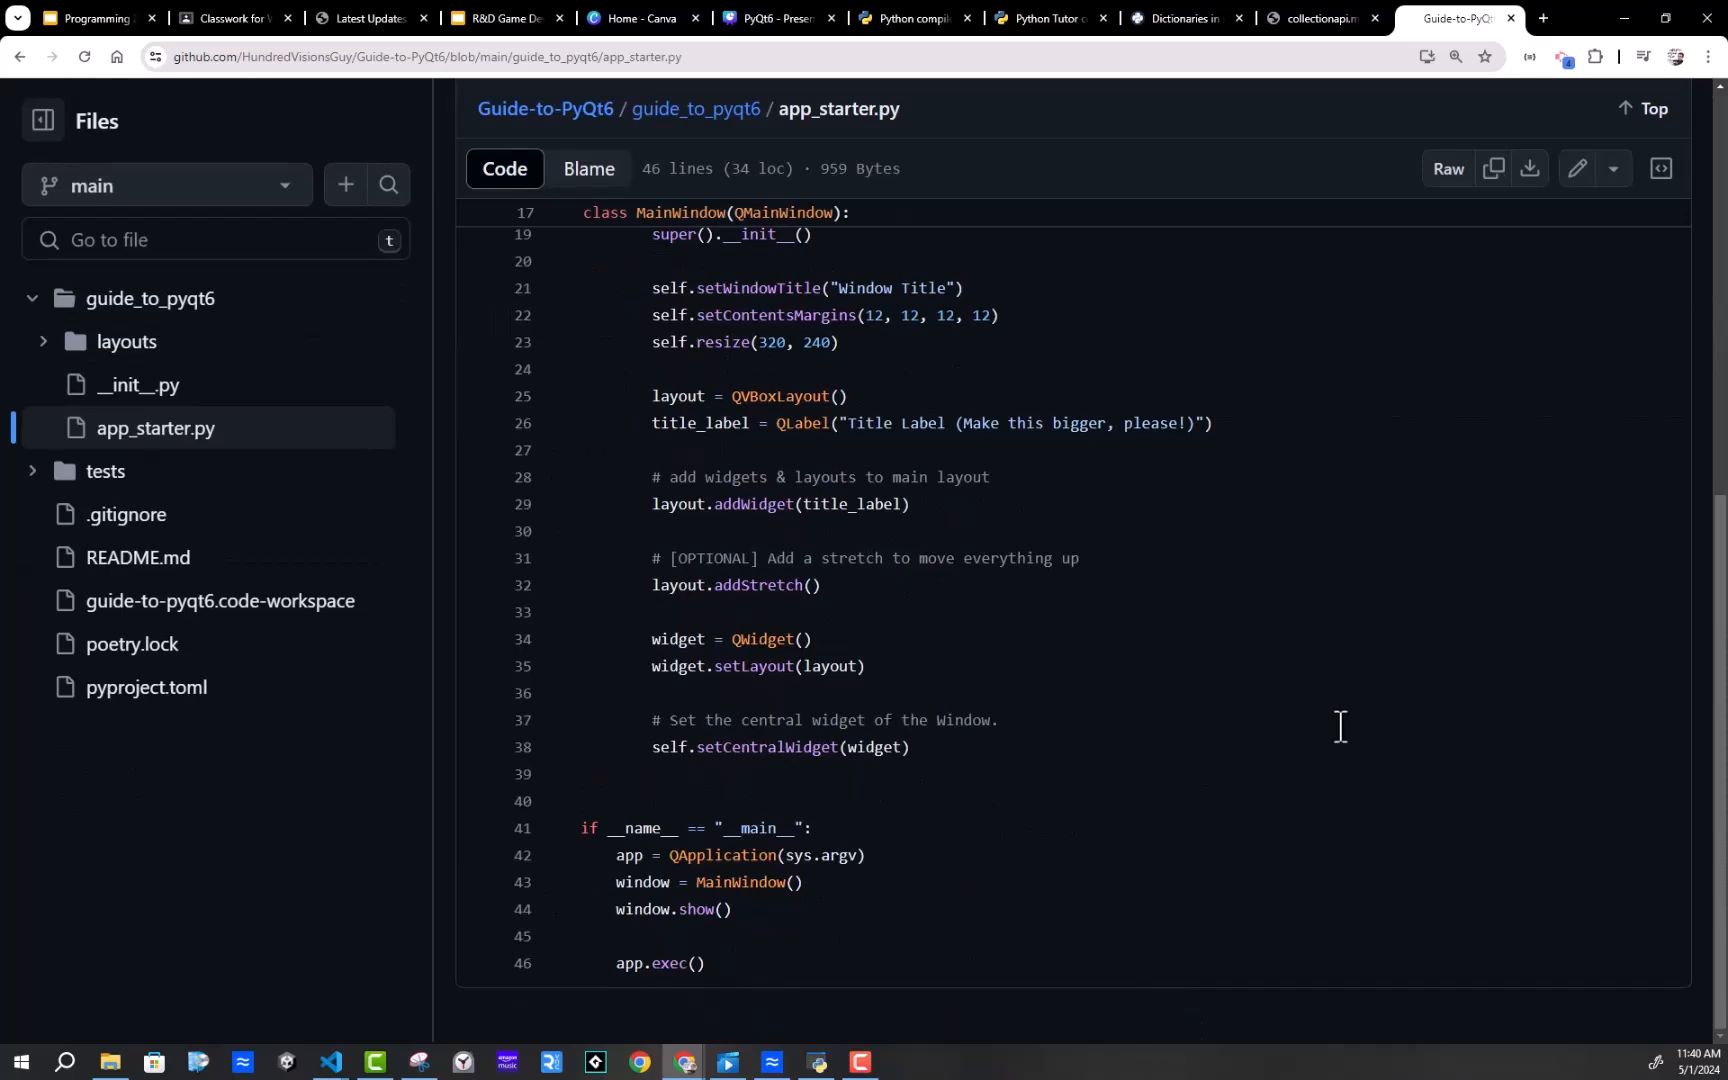
{"action": "mouse_move", "coordinate": [1167, 786]}
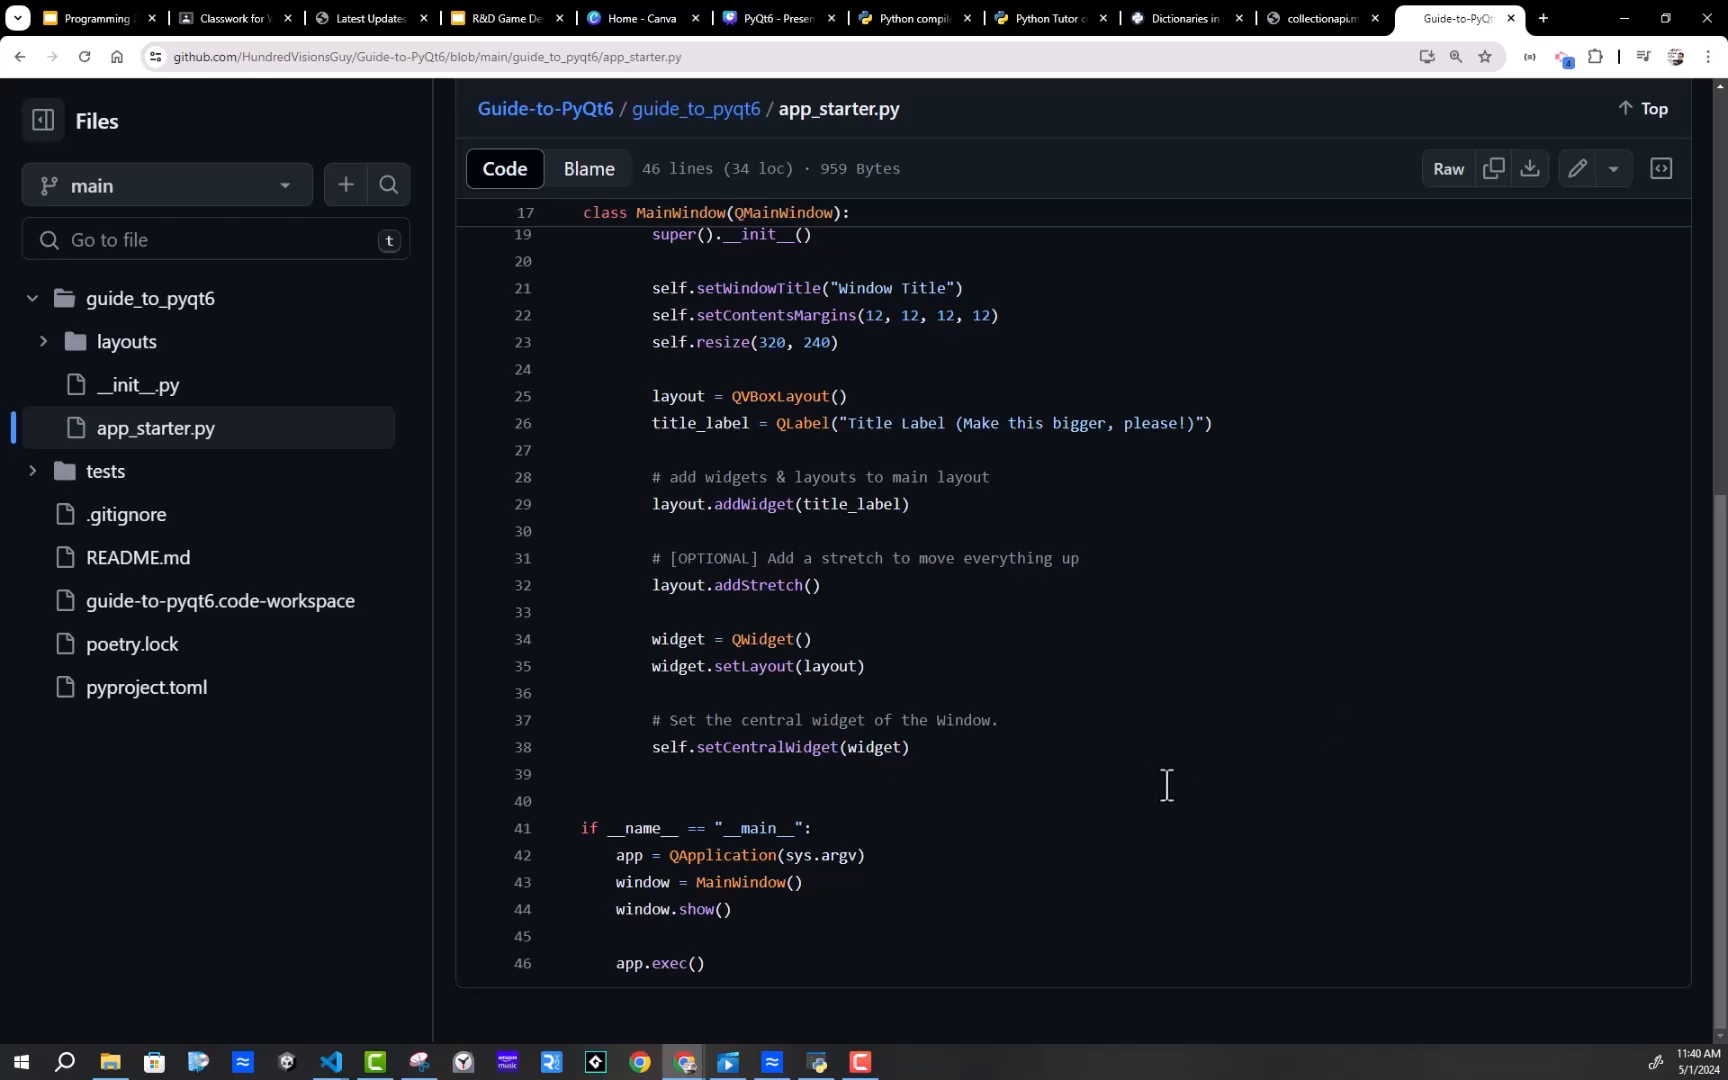
{"action": "mouse_move", "coordinate": [1178, 772]}
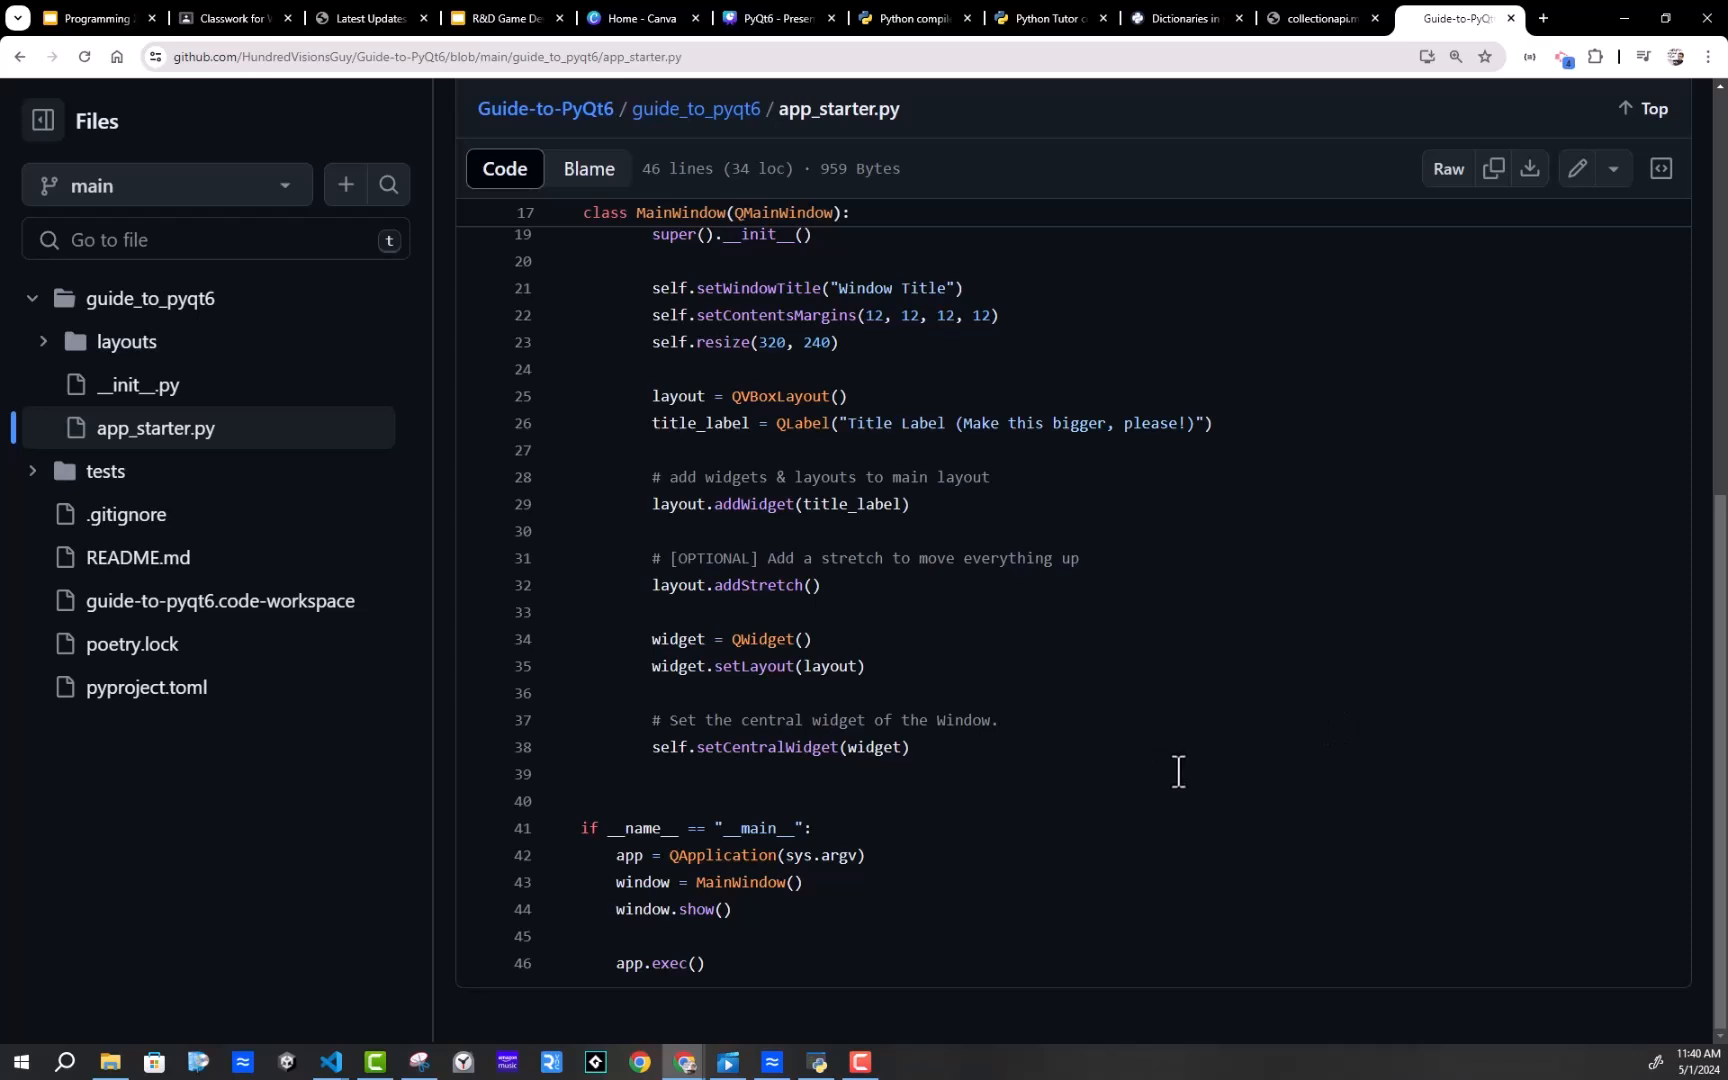
{"action": "mouse_move", "coordinate": [1174, 782]}
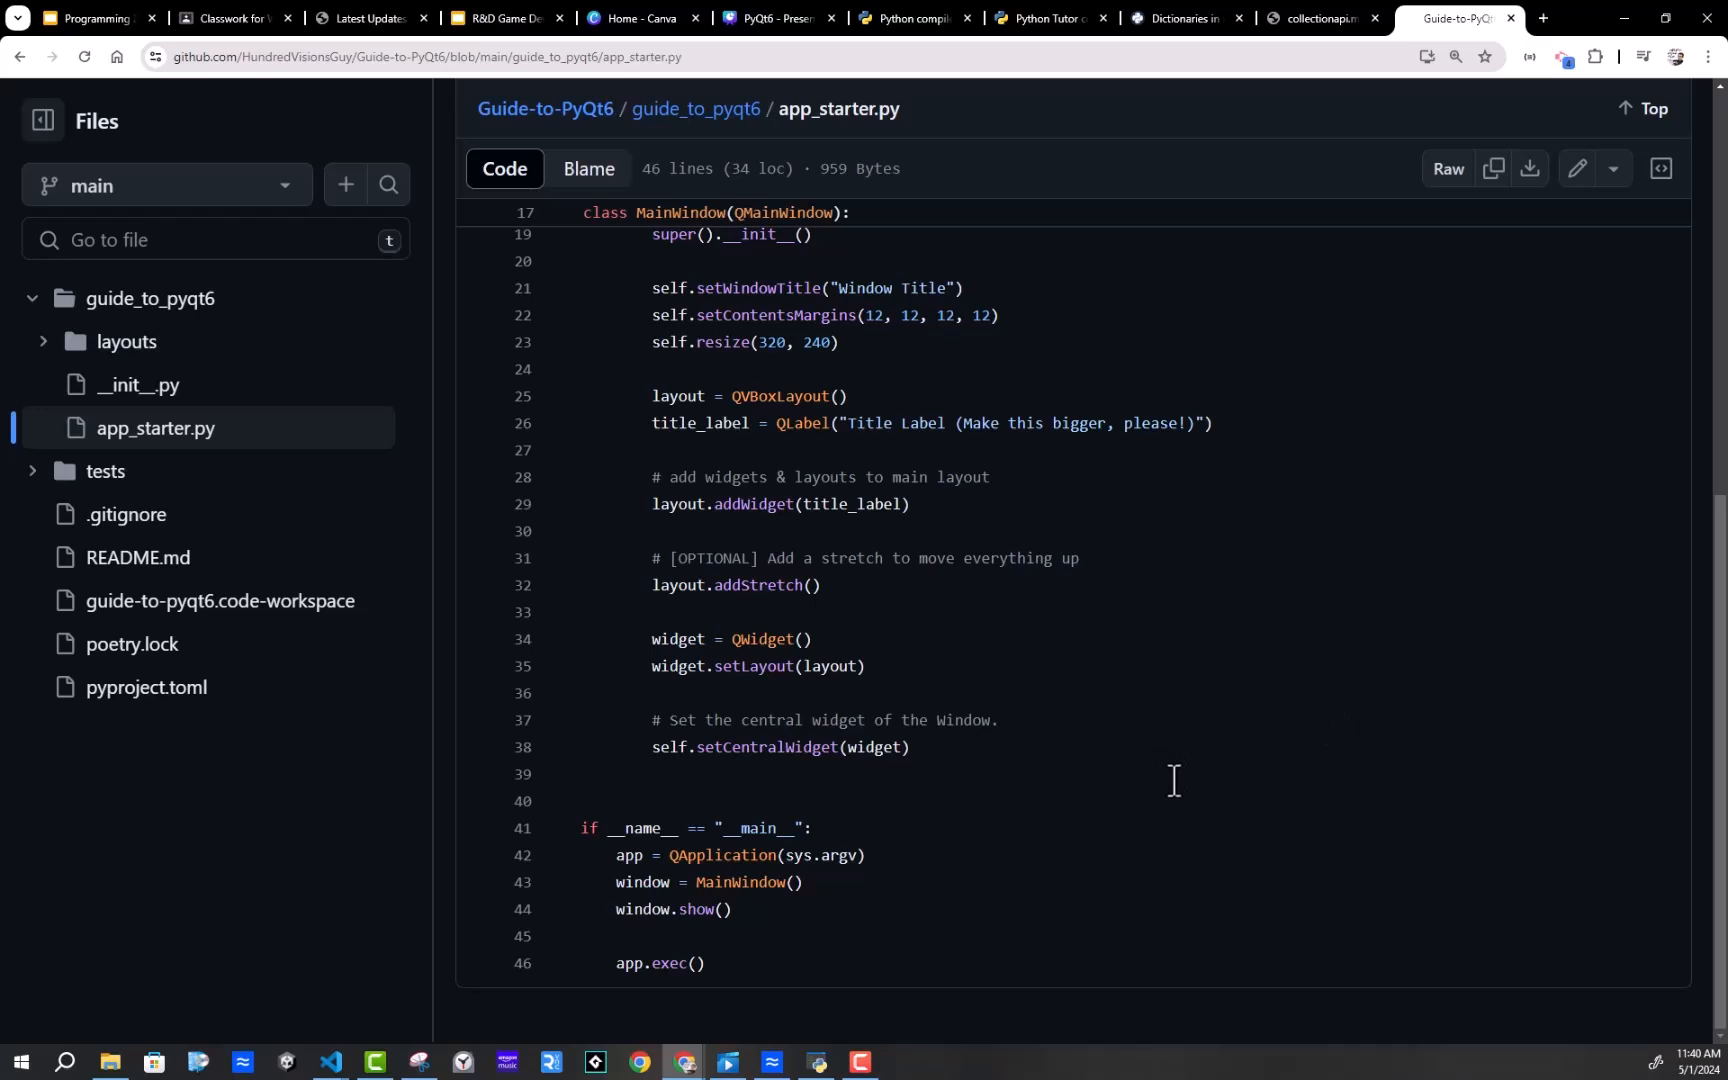
{"action": "left_click", "coordinate": [124, 341]}
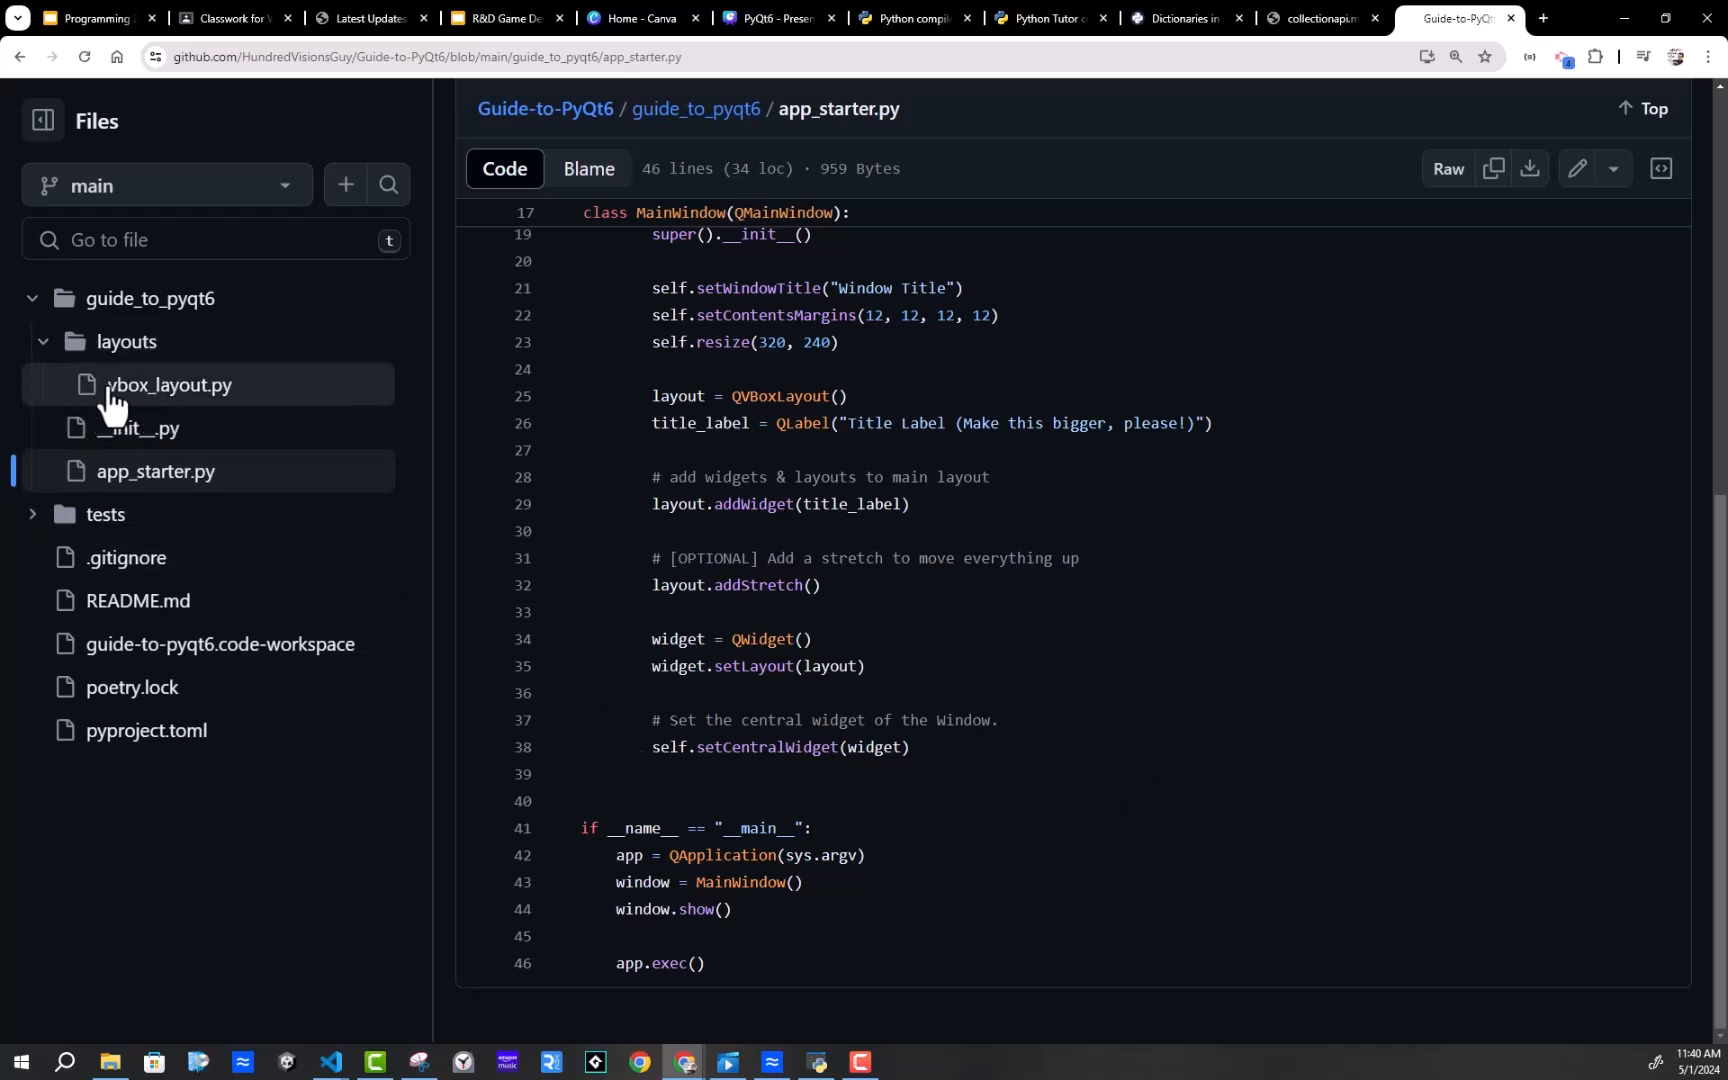
{"action": "mouse_move", "coordinate": [175, 412]}
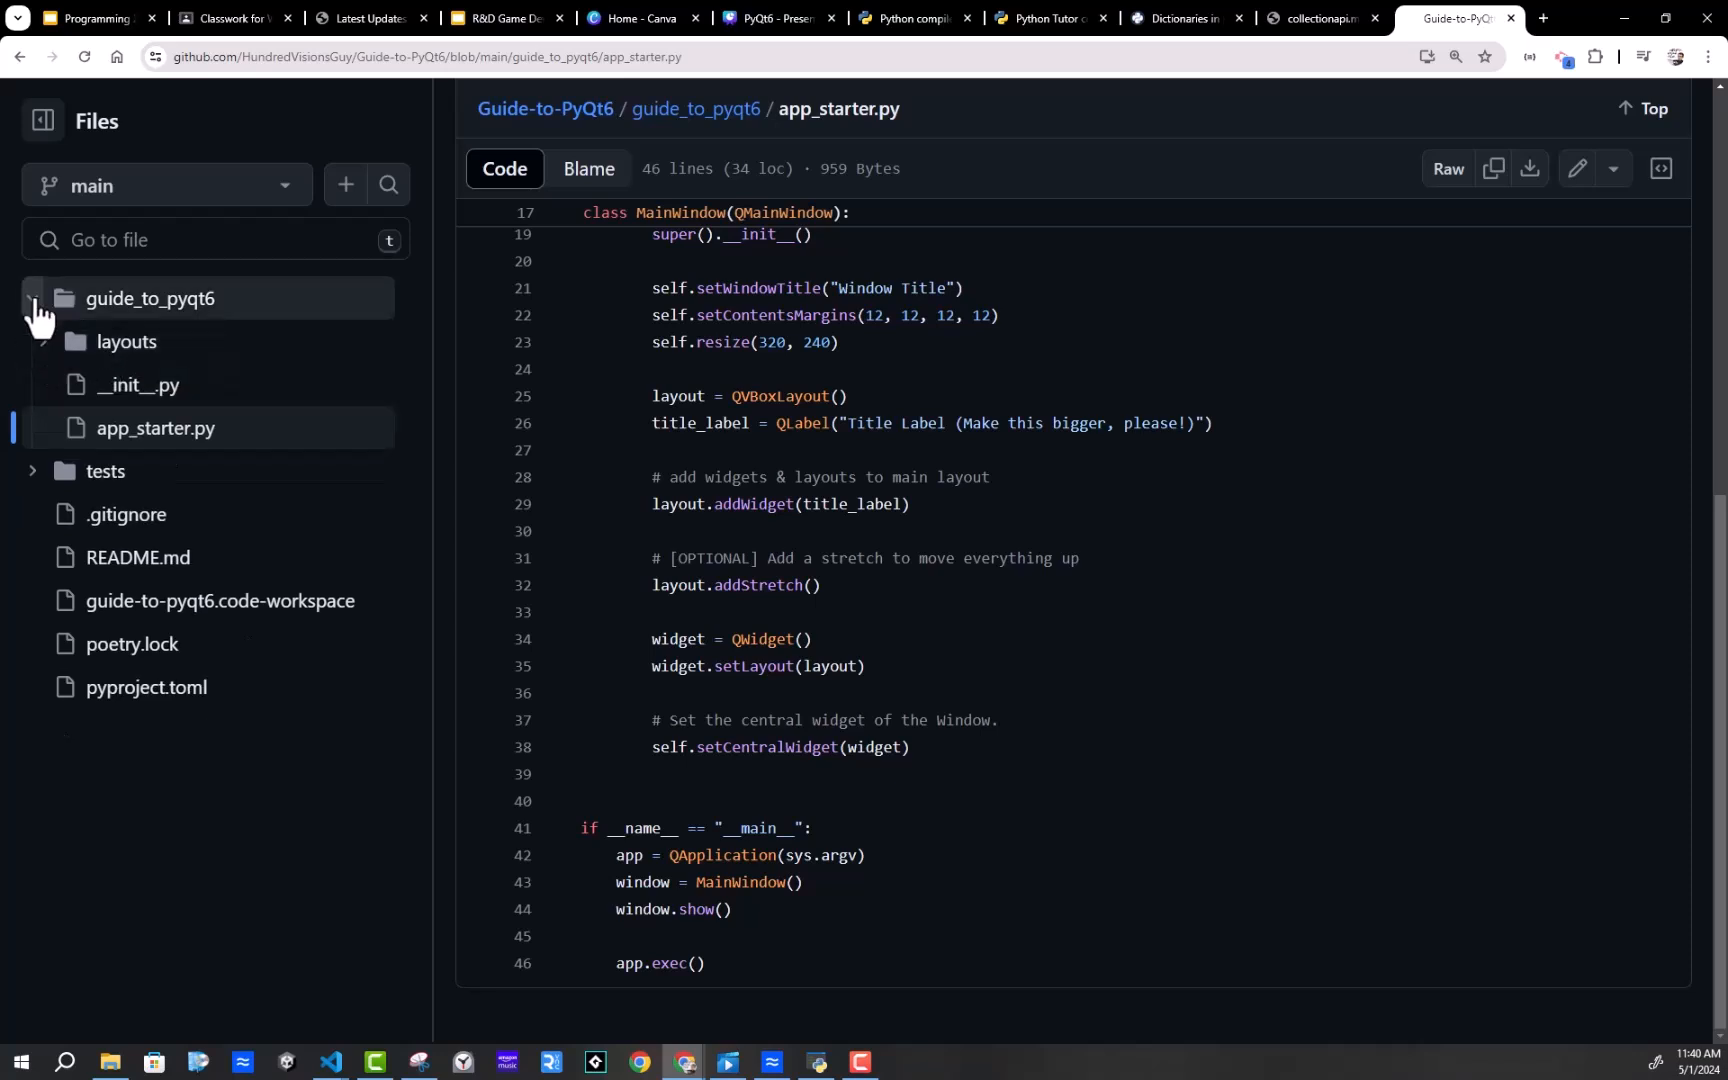
Return to the Guide-to-PyQt6 repository root page via its breadcrumb link
{"action": "left_click", "coordinate": [33, 298]}
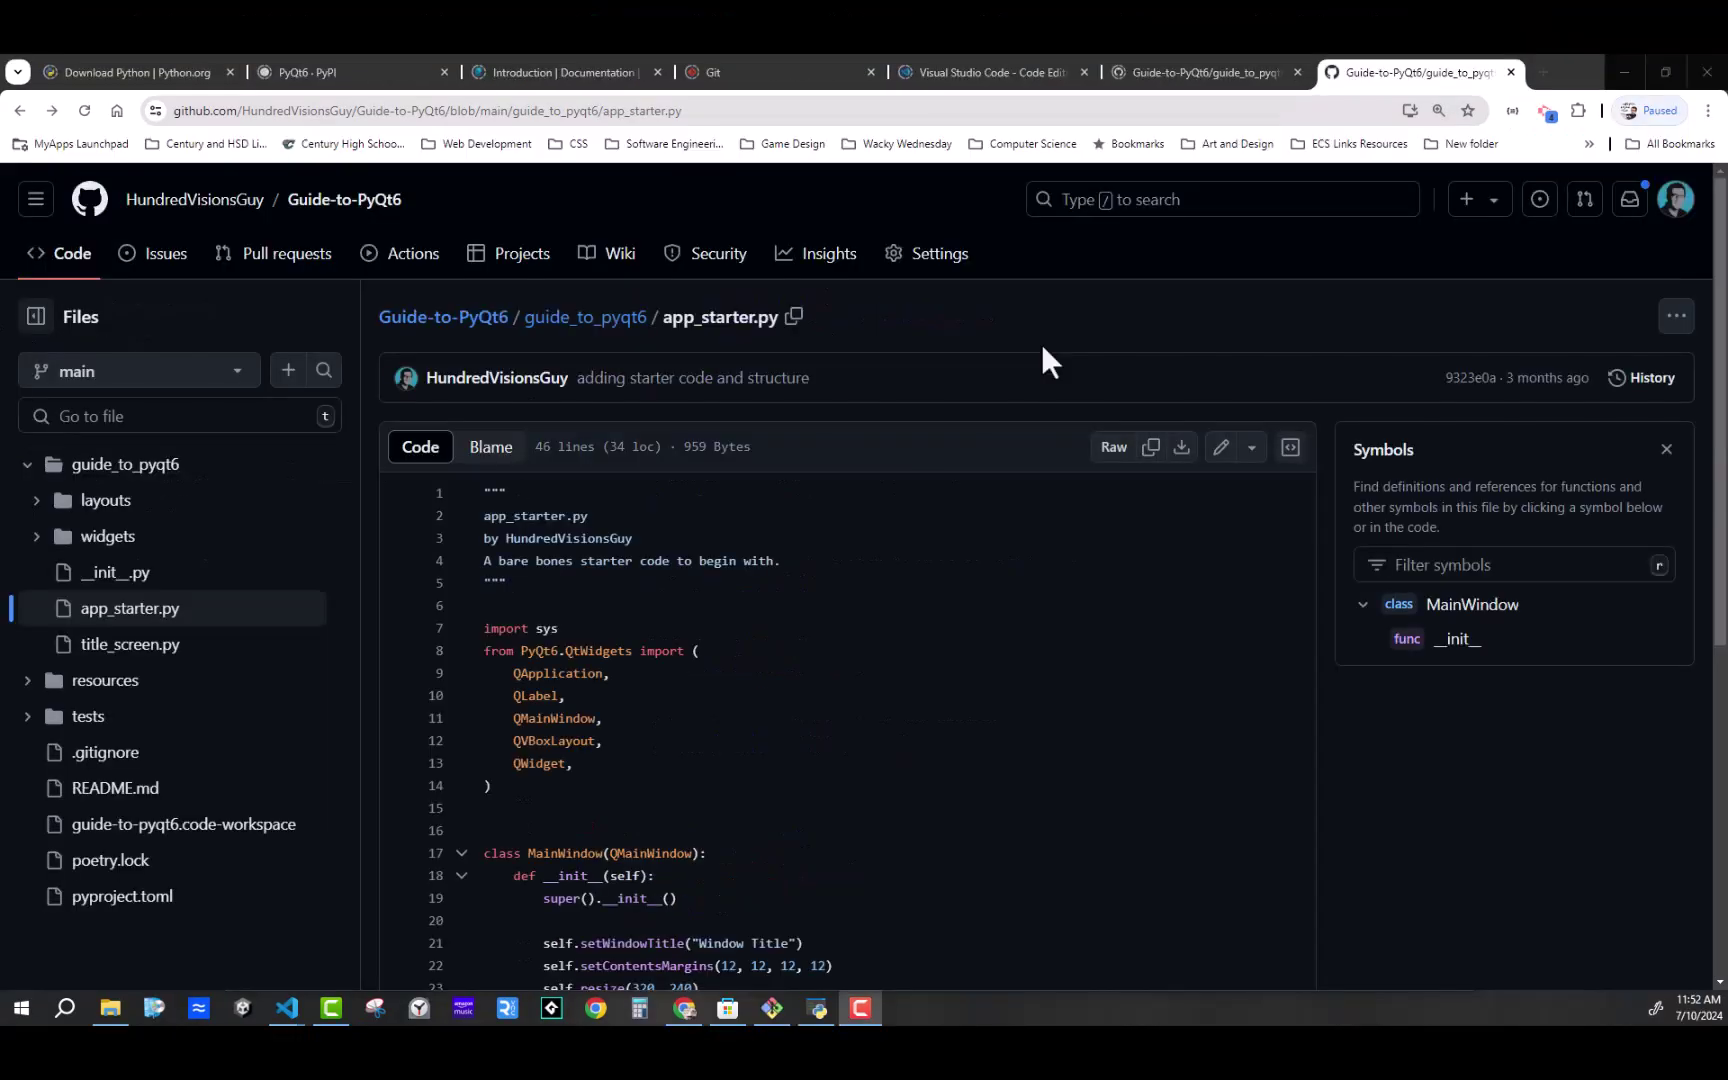
{"action": "mouse_move", "coordinate": [463, 345]}
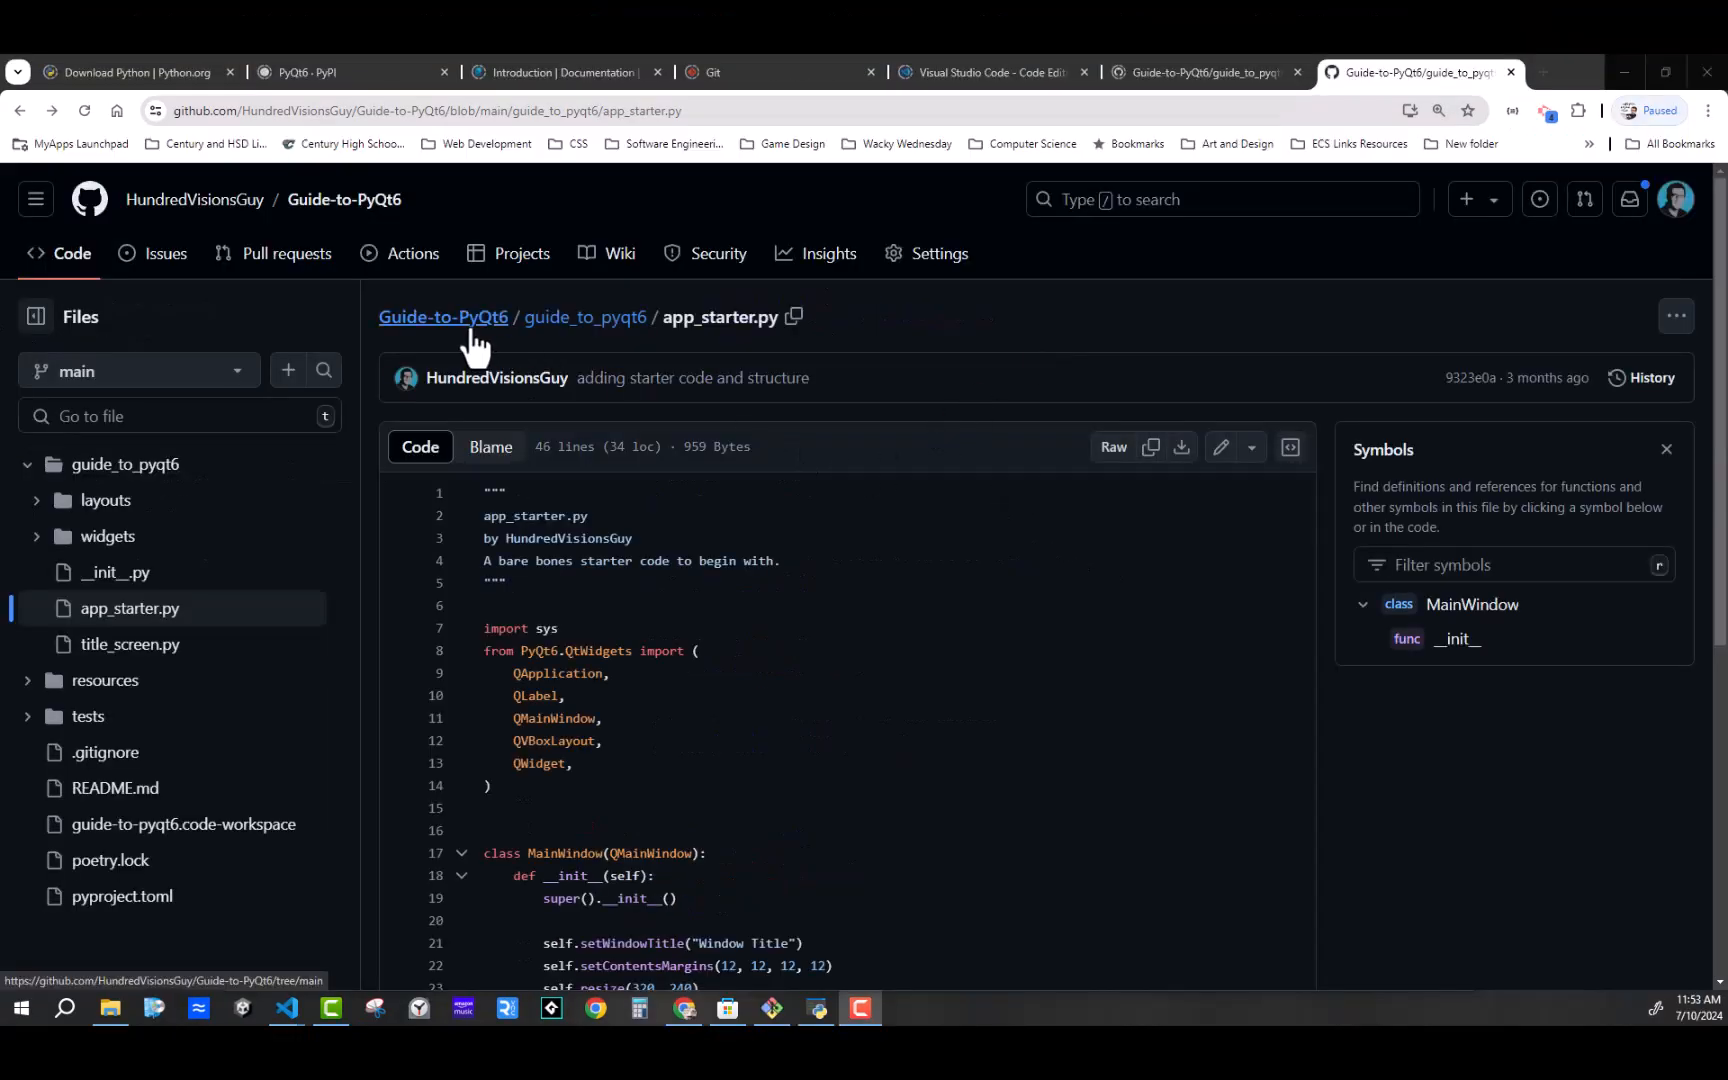
{"action": "left_click", "coordinate": [443, 317]}
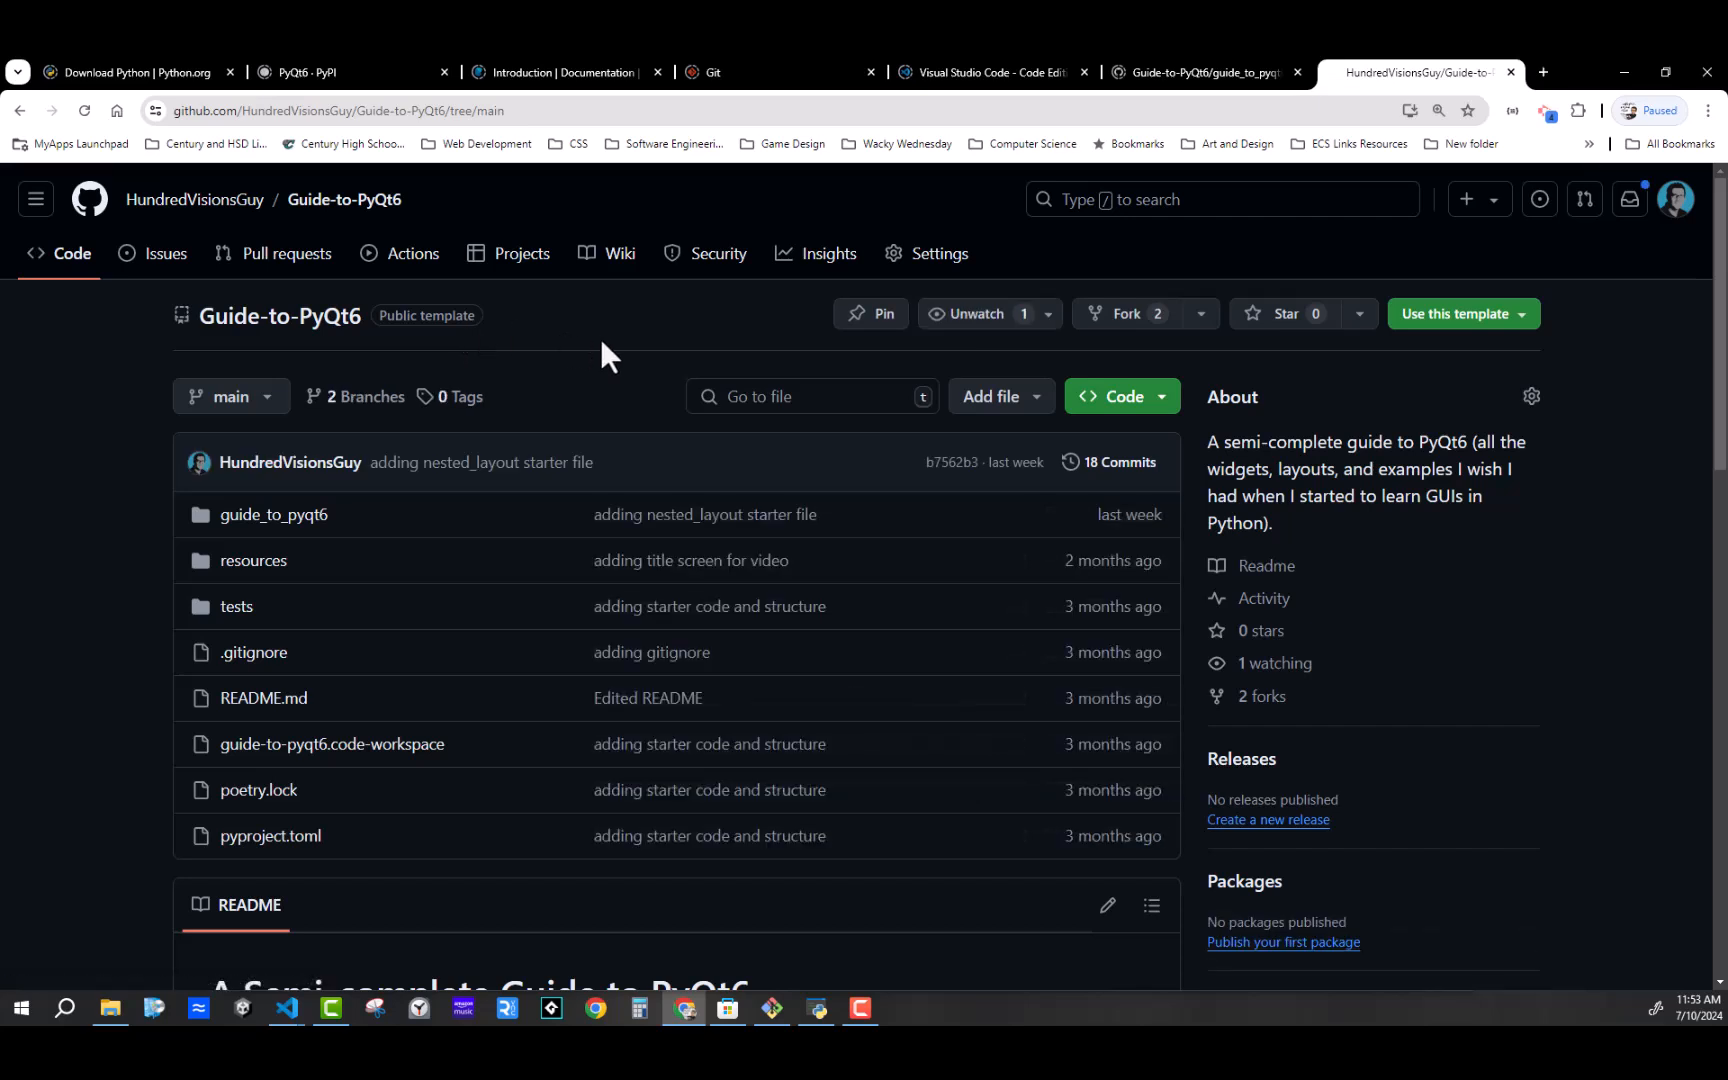
{"action": "mouse_move", "coordinate": [1002, 423]}
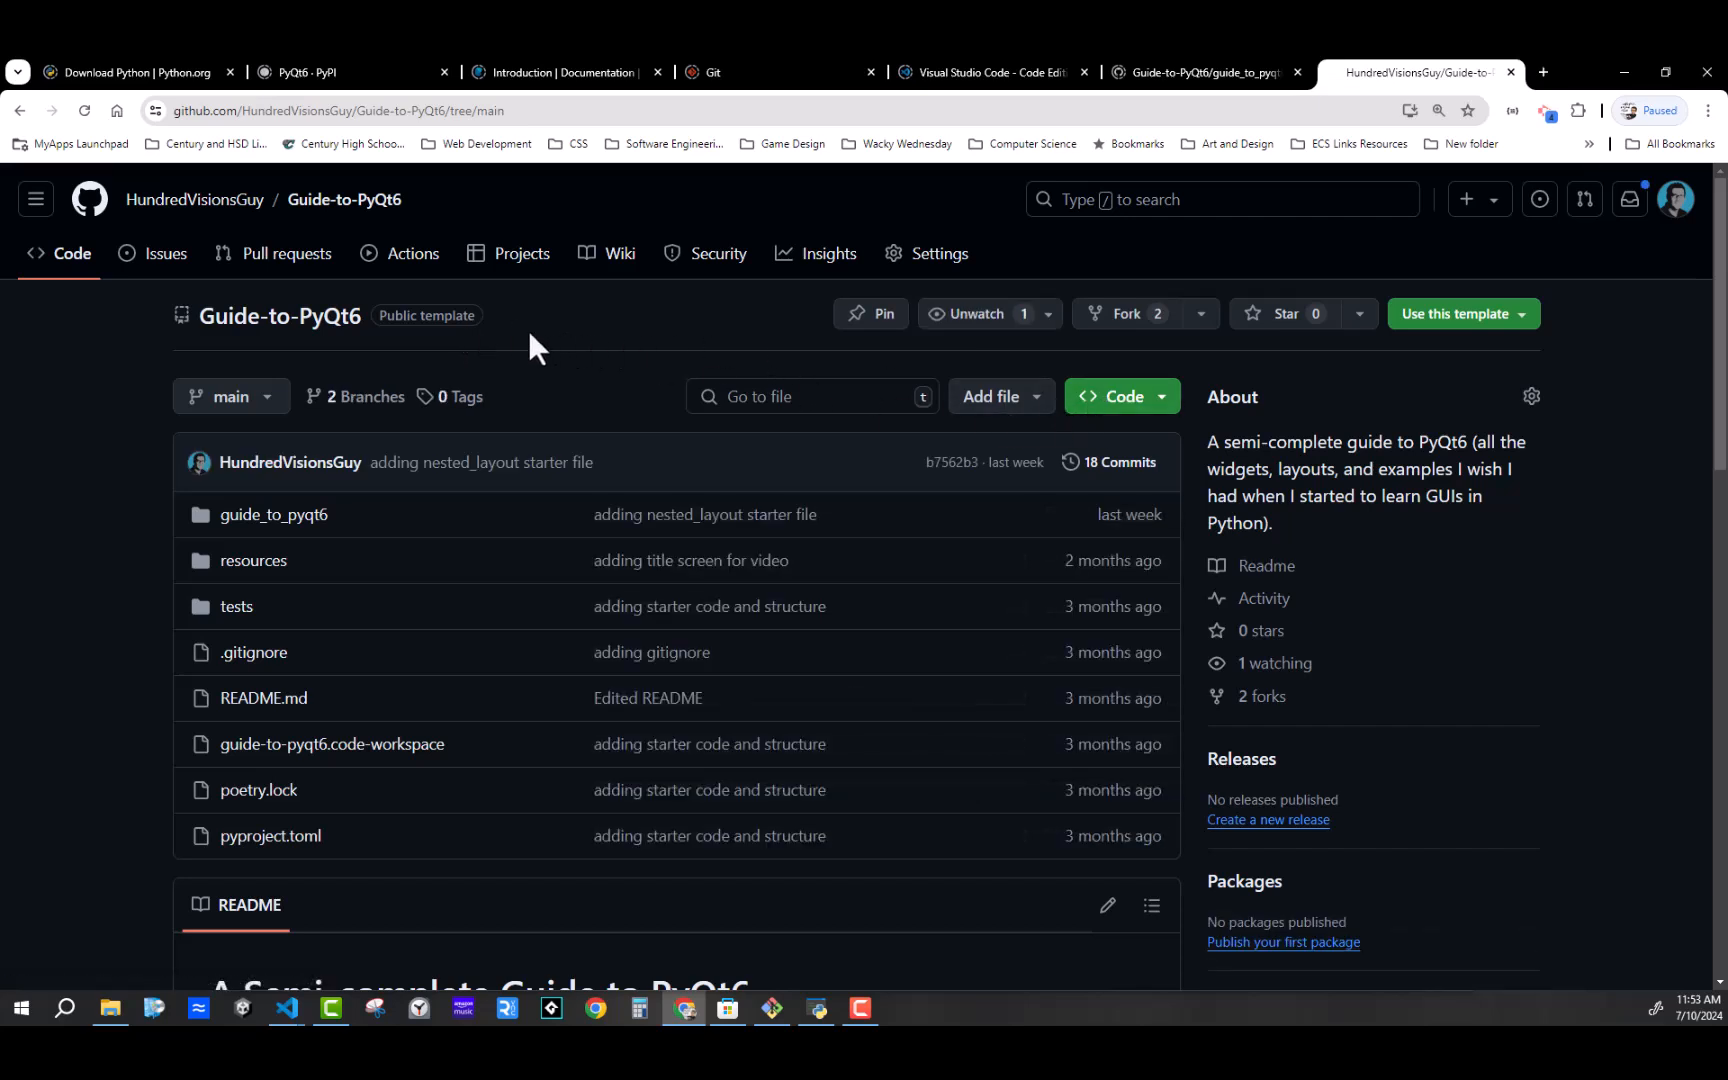
{"action": "mouse_move", "coordinate": [776, 371]}
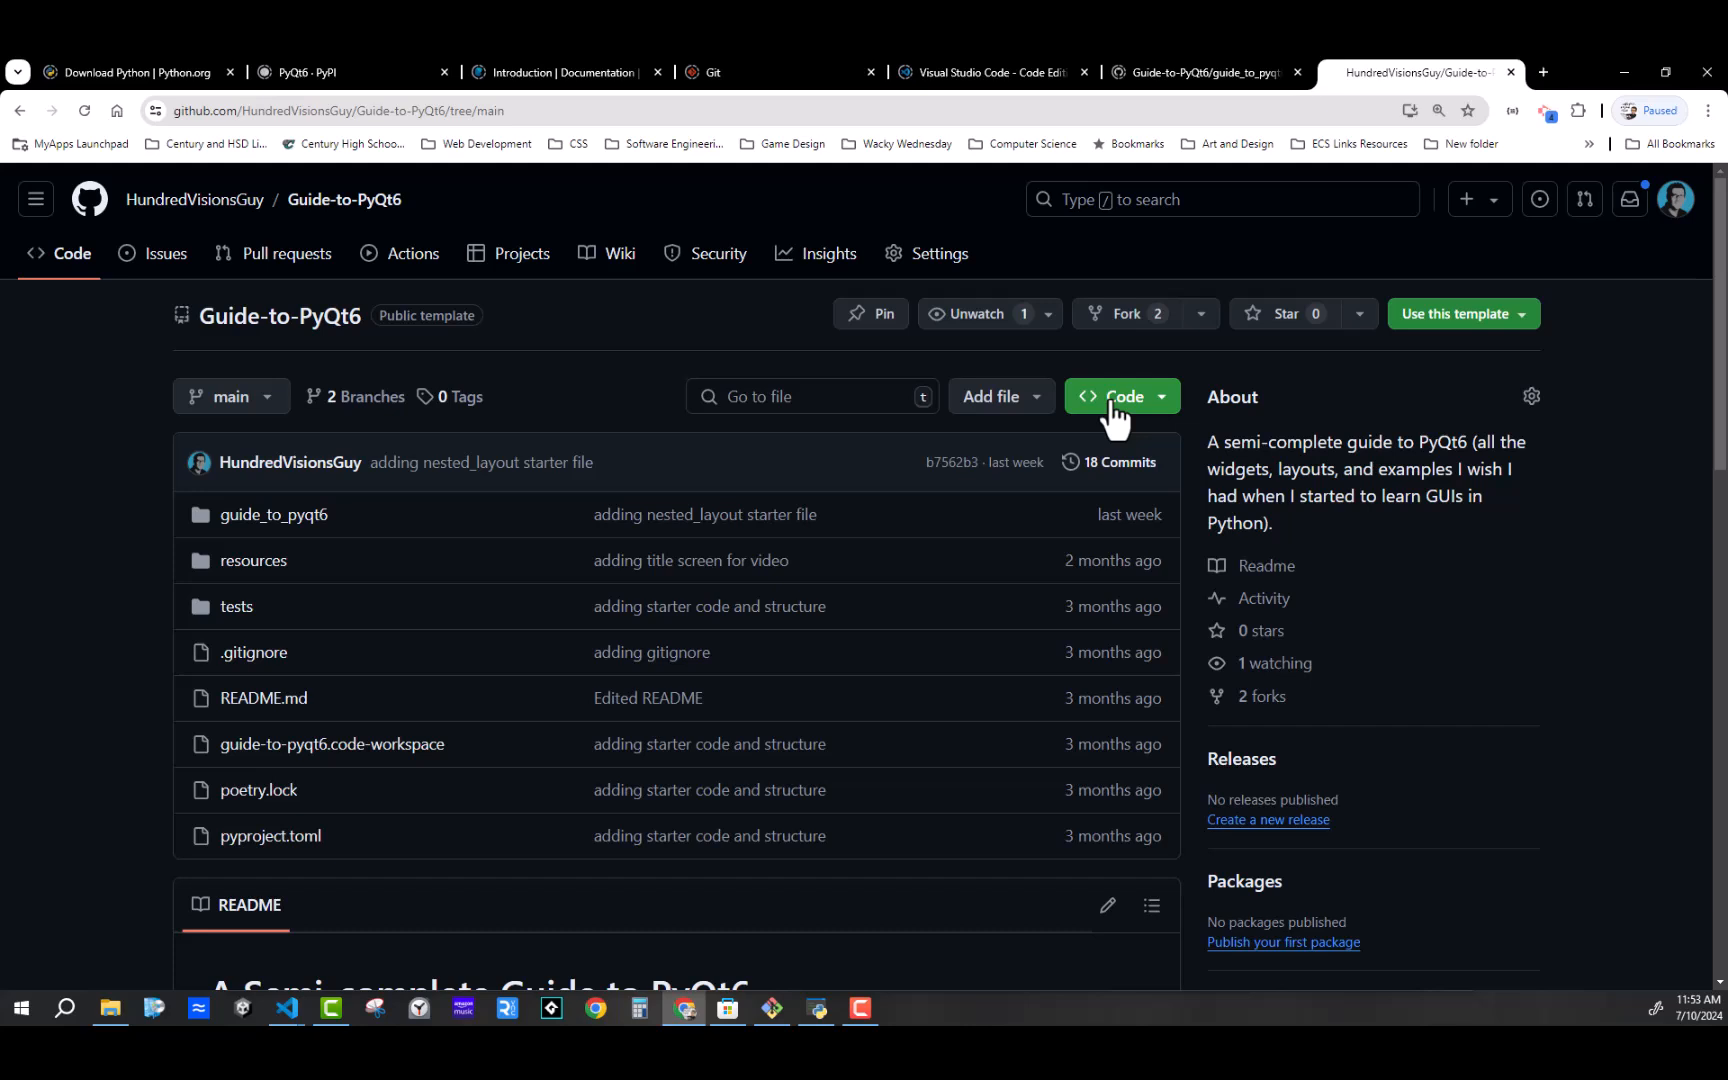
{"action": "mouse_move", "coordinate": [1423, 325]}
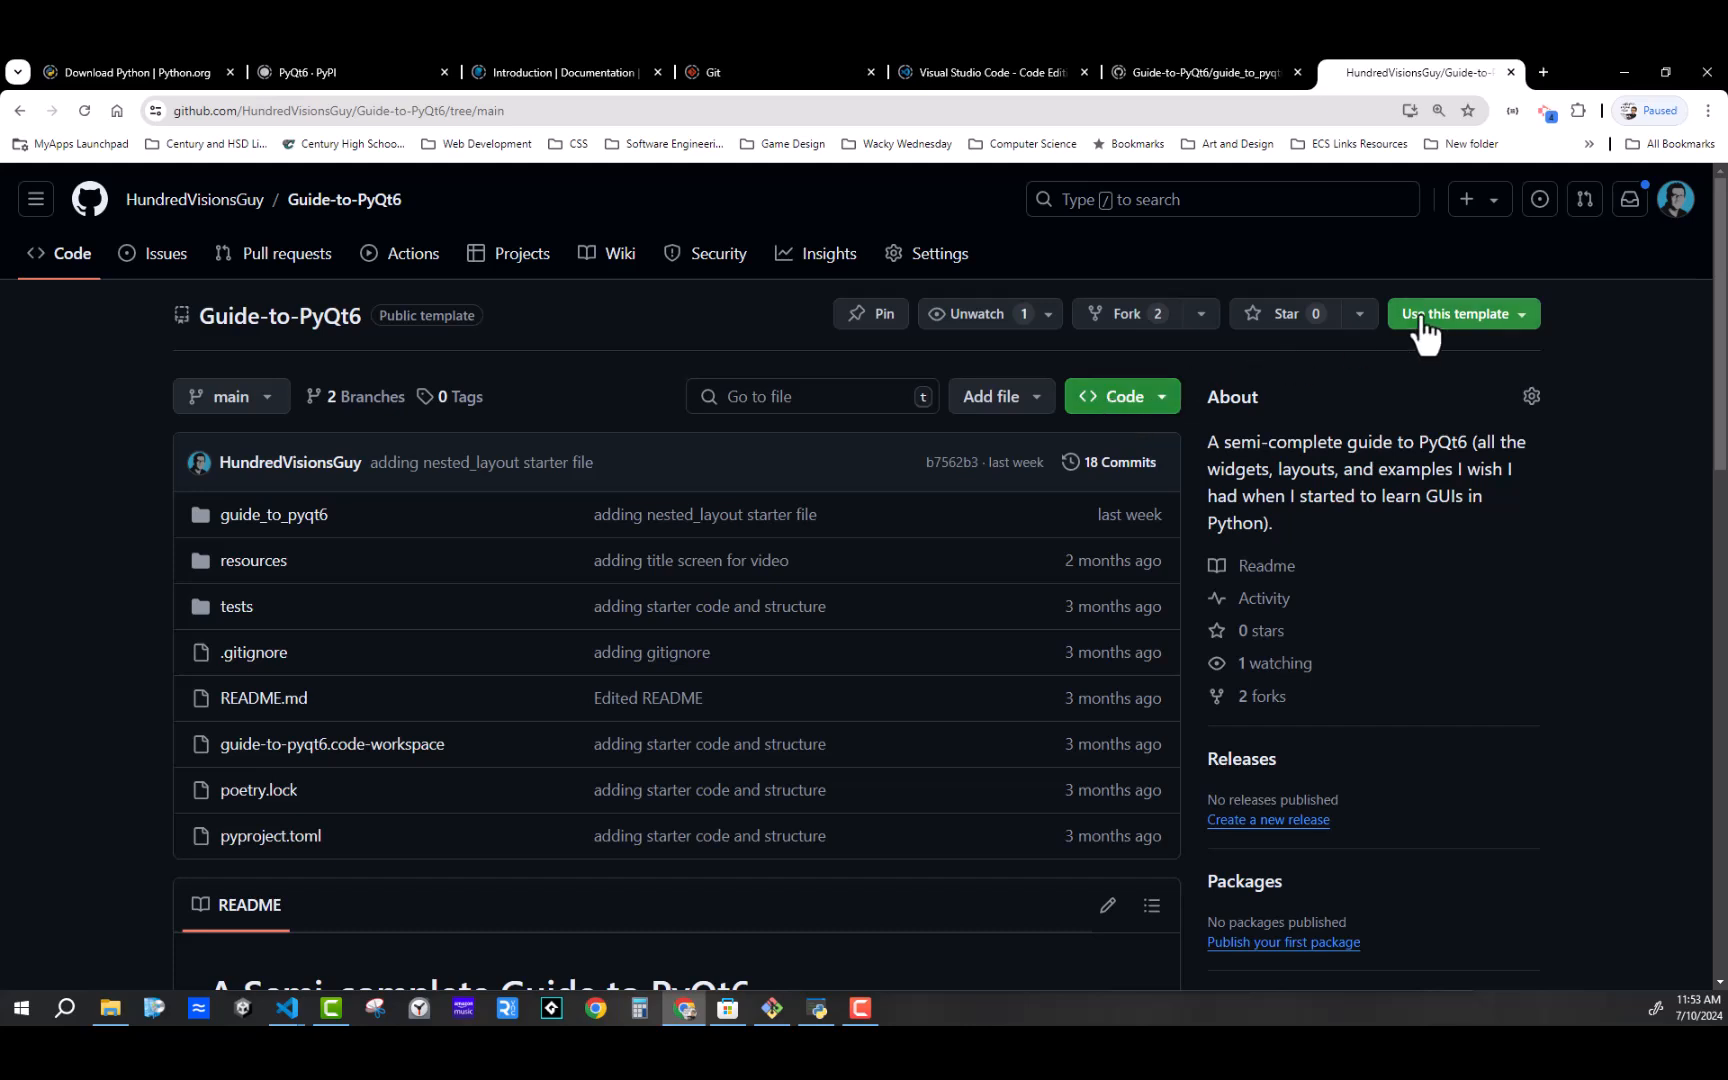
{"action": "mouse_move", "coordinate": [487, 668]}
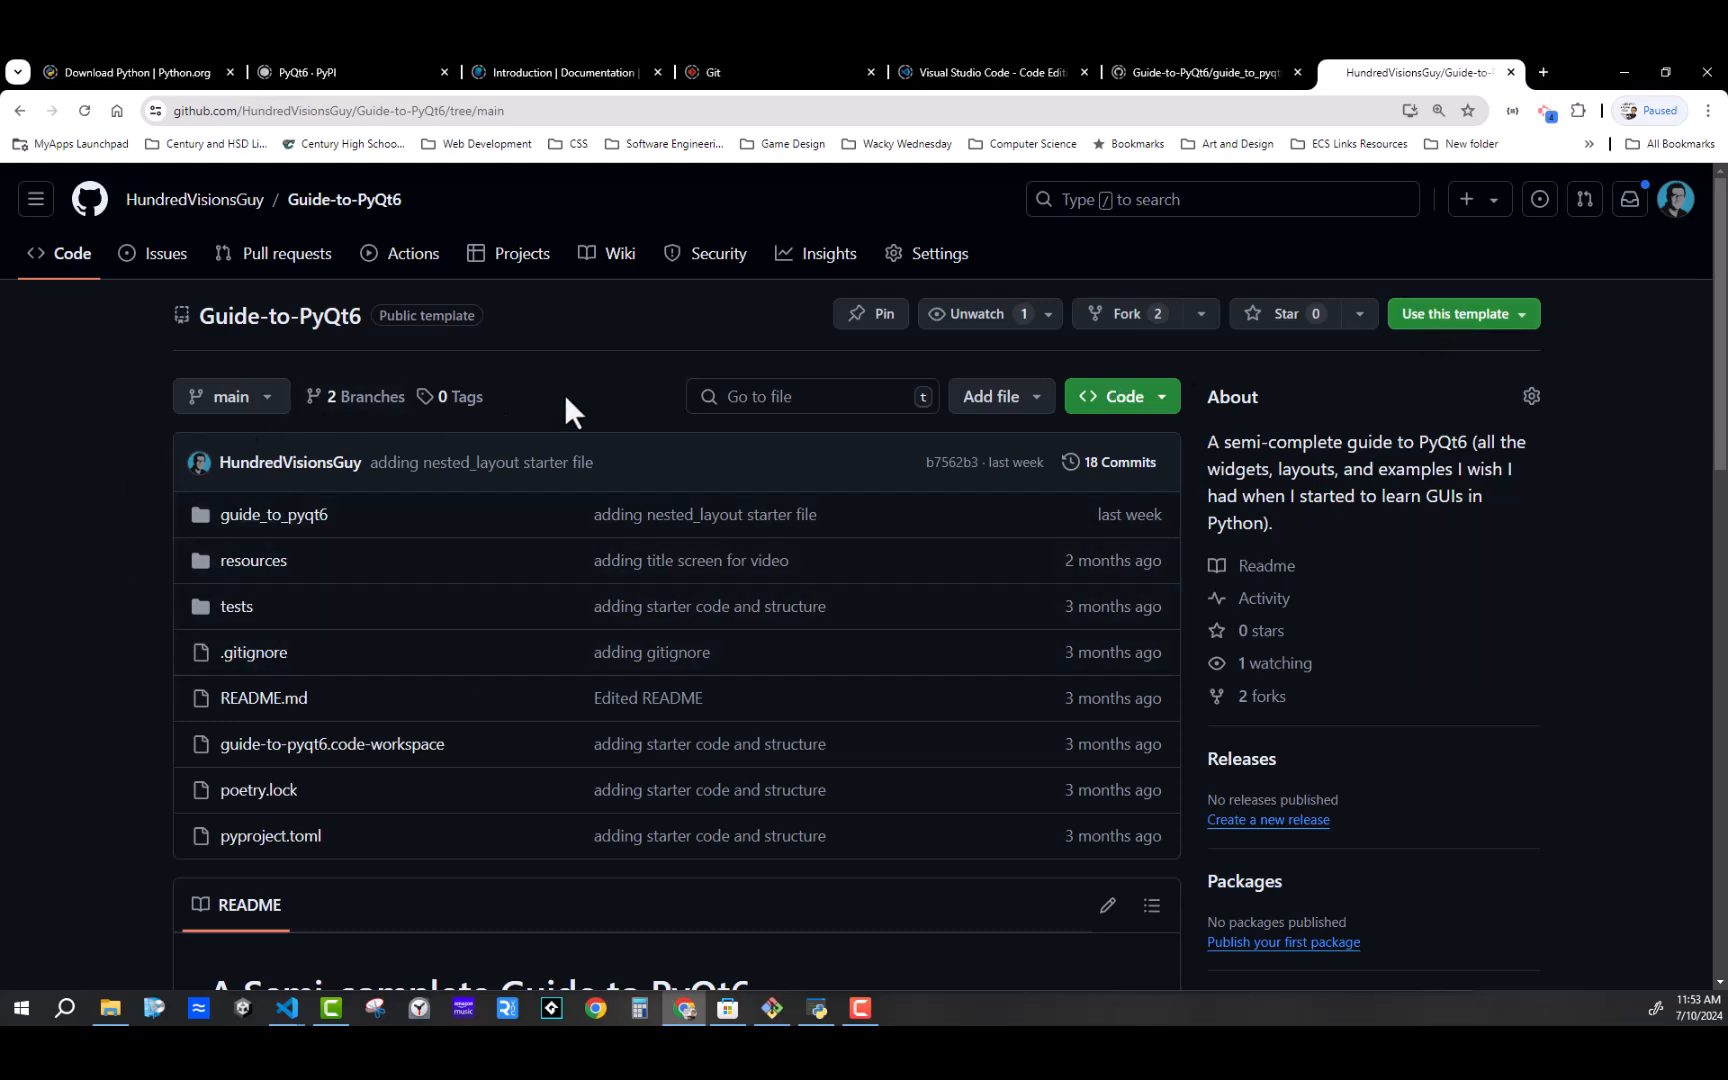
{"action": "mouse_move", "coordinate": [1454, 318]}
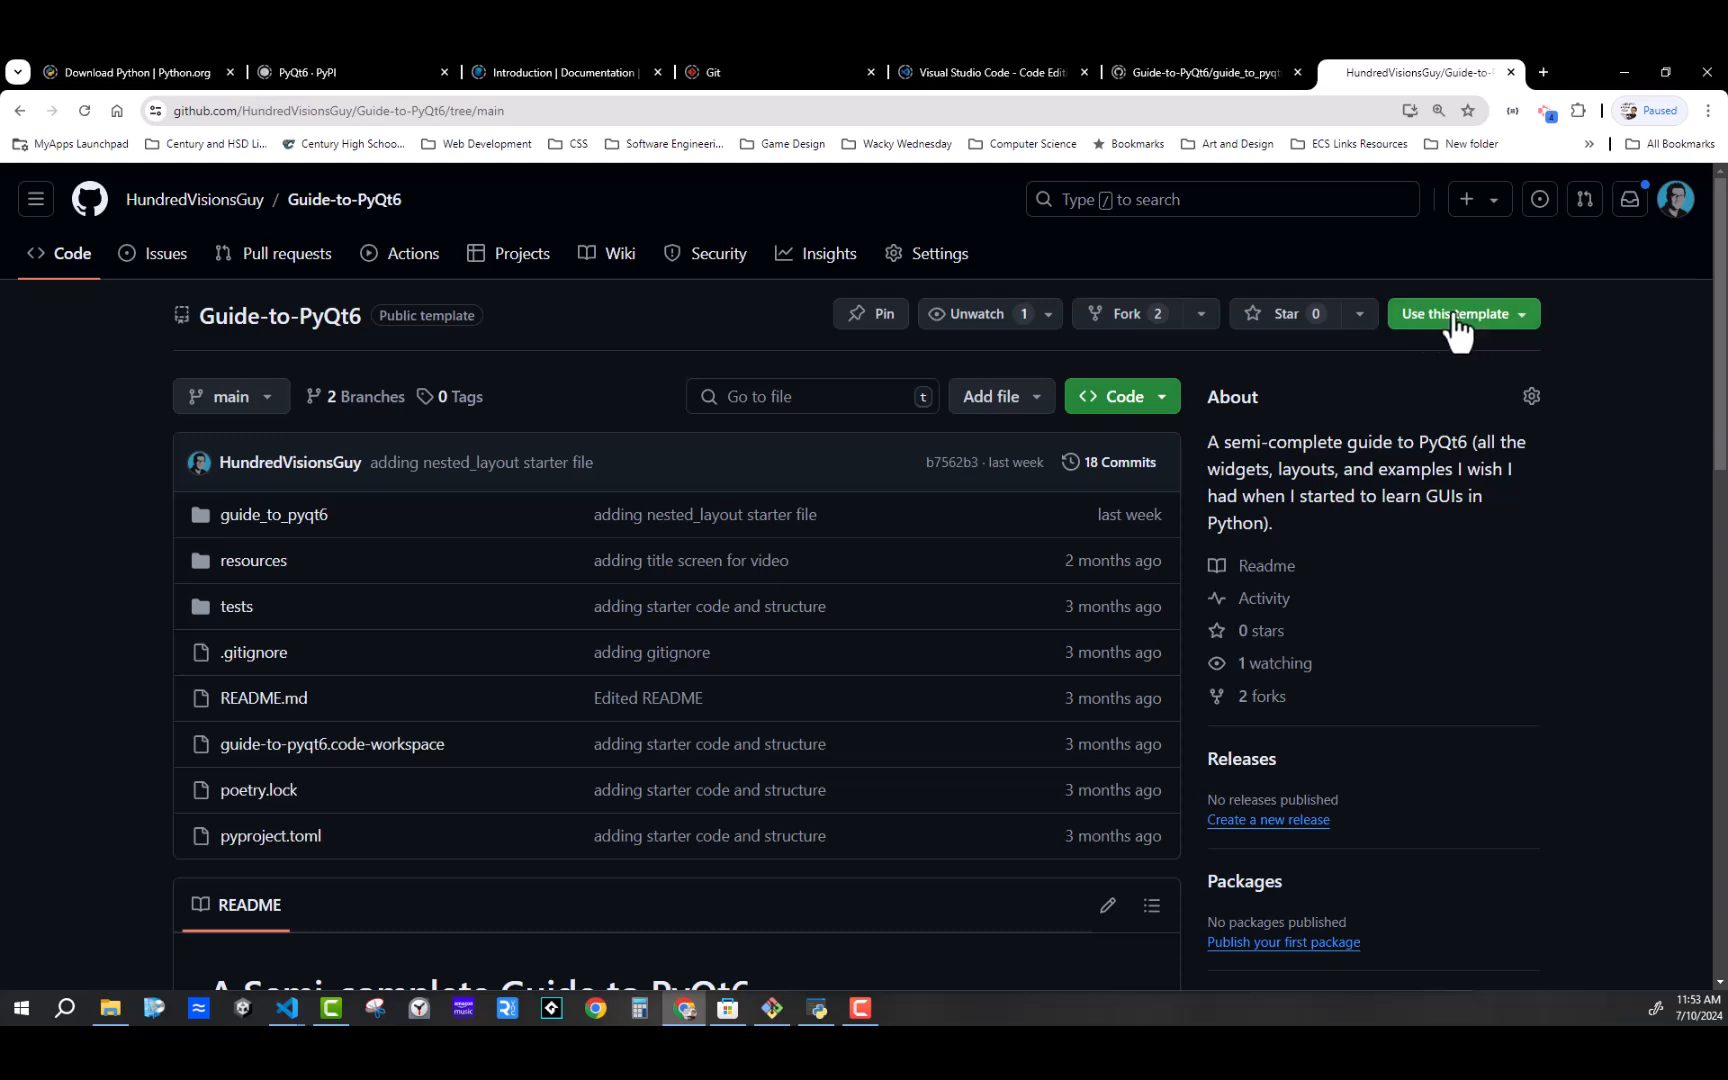
{"action": "mouse_move", "coordinate": [1125, 426]}
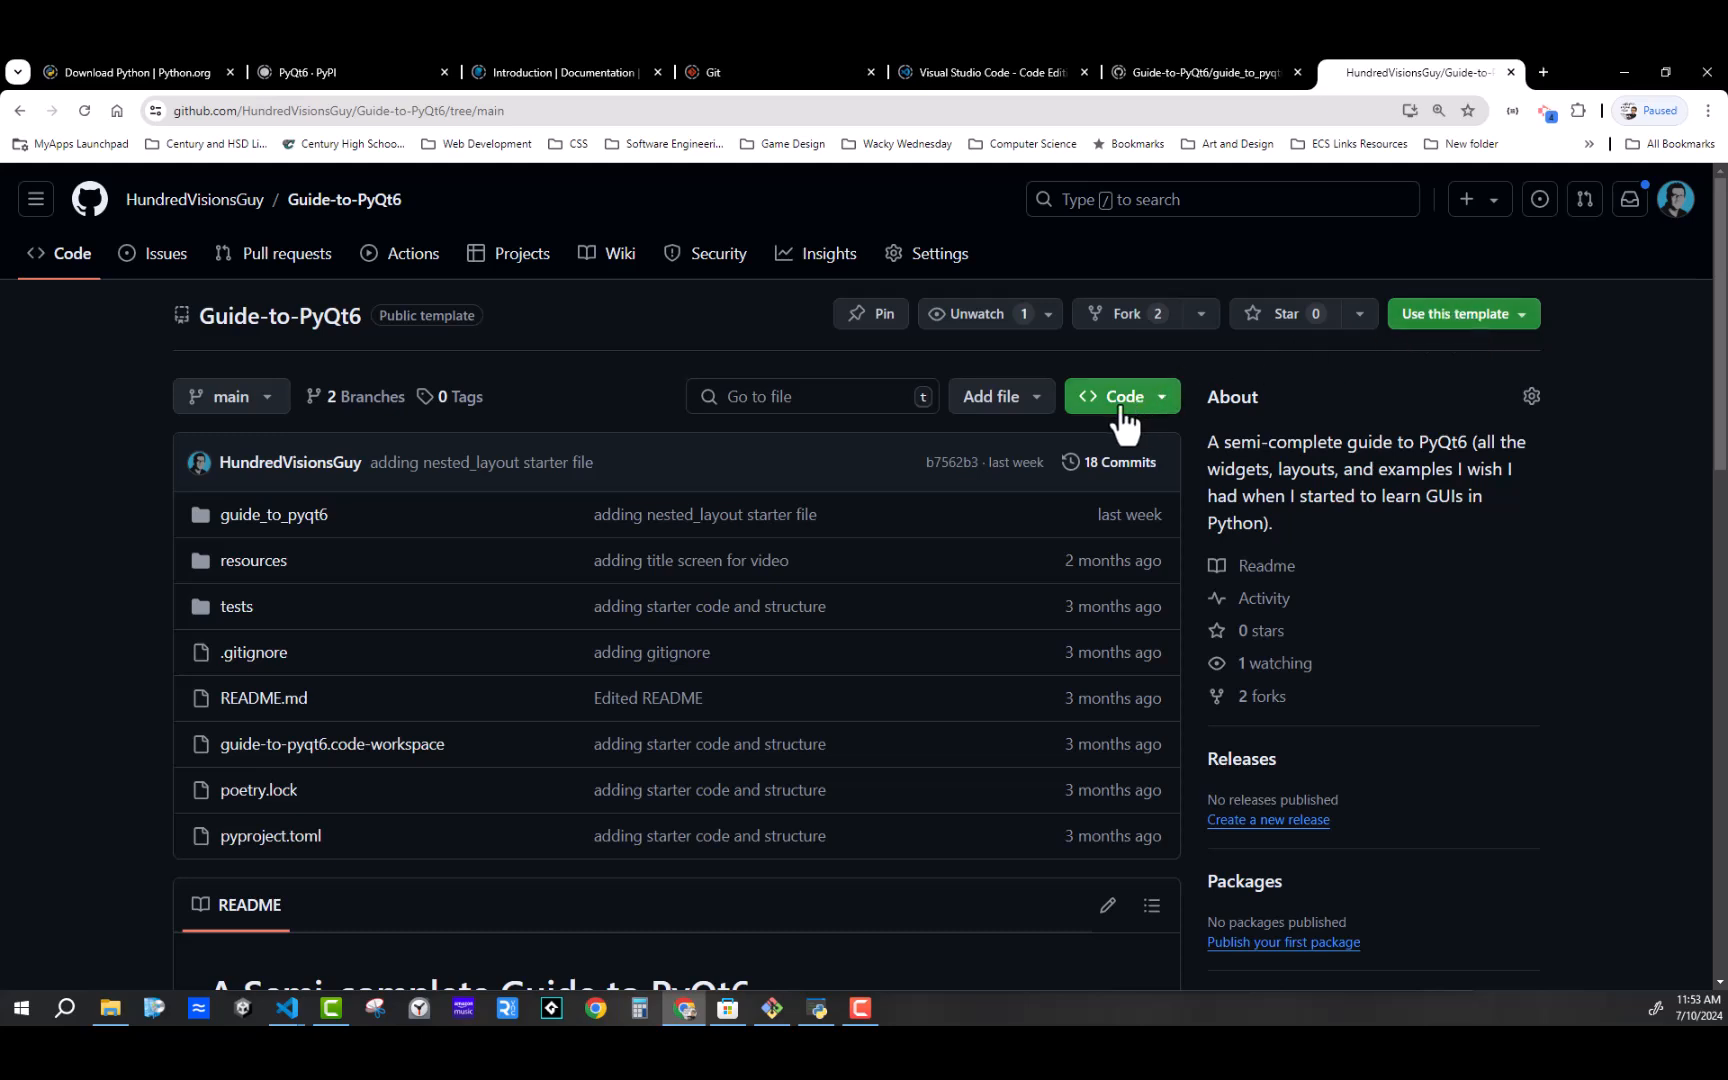
{"action": "mouse_move", "coordinate": [1113, 418]}
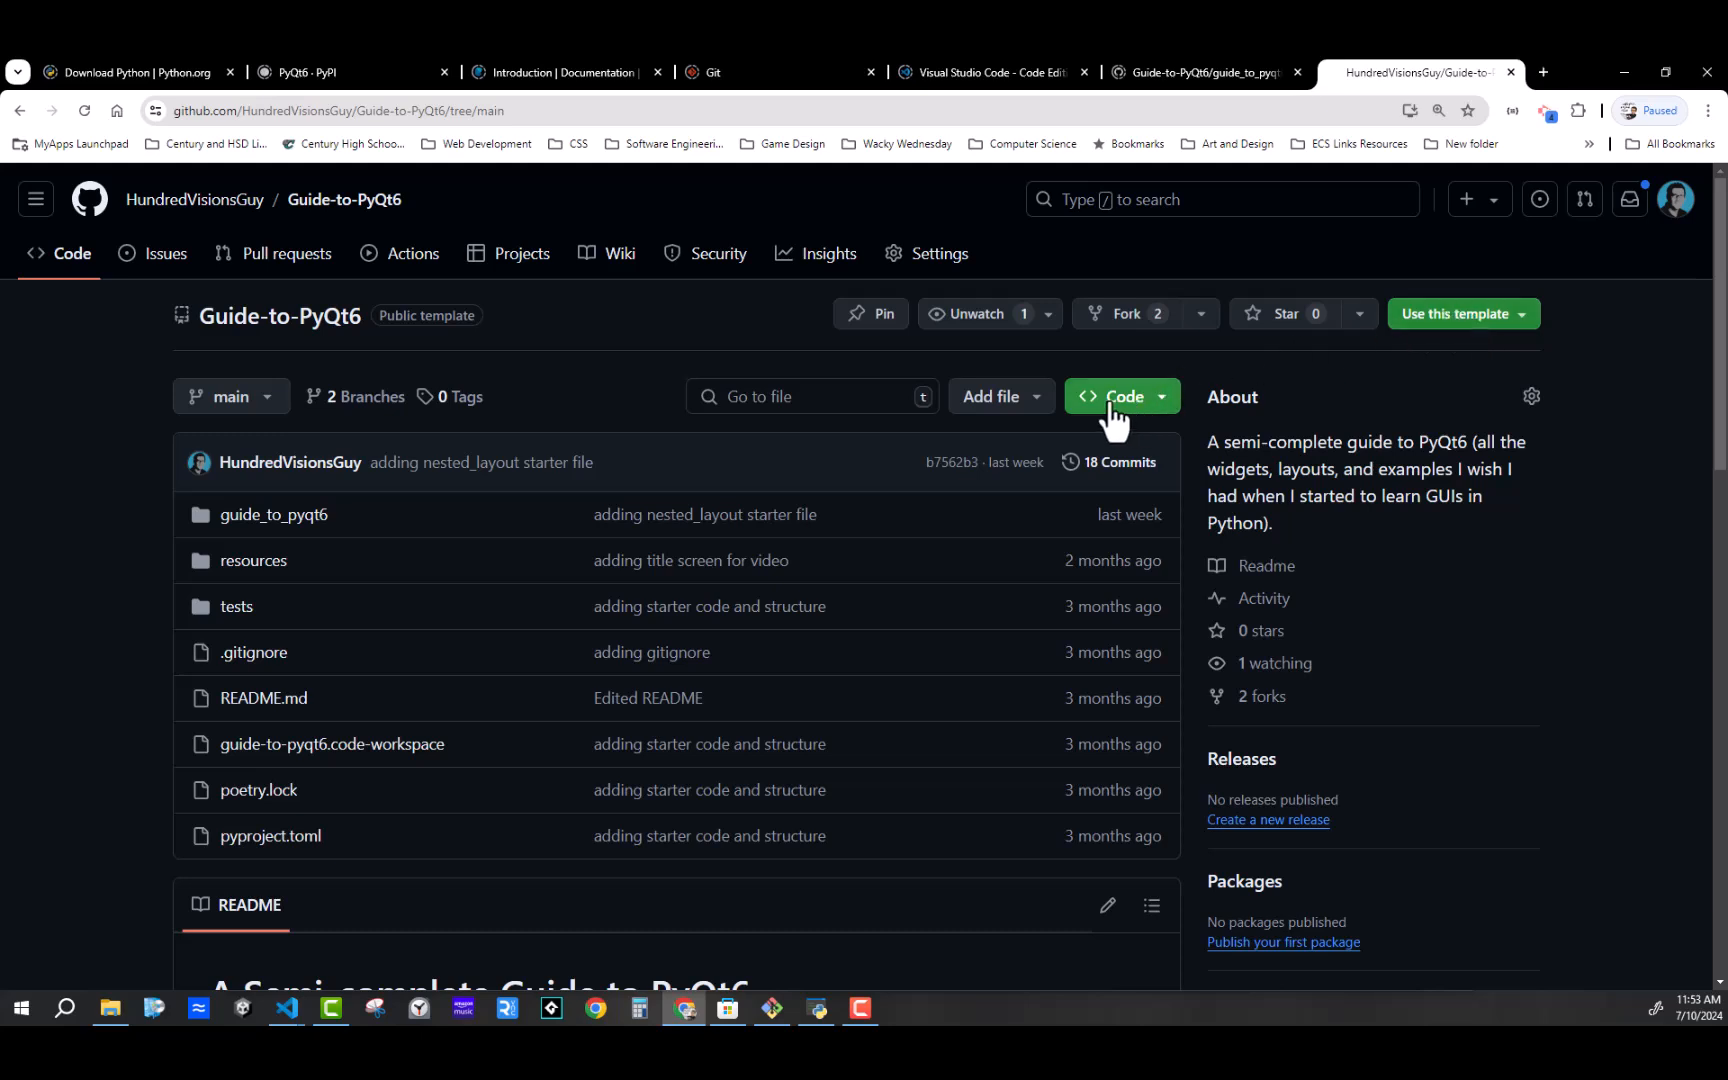
Copy the HTTPS clone URL from the Code button's Local tab
{"action": "left_click", "coordinate": [1122, 396]}
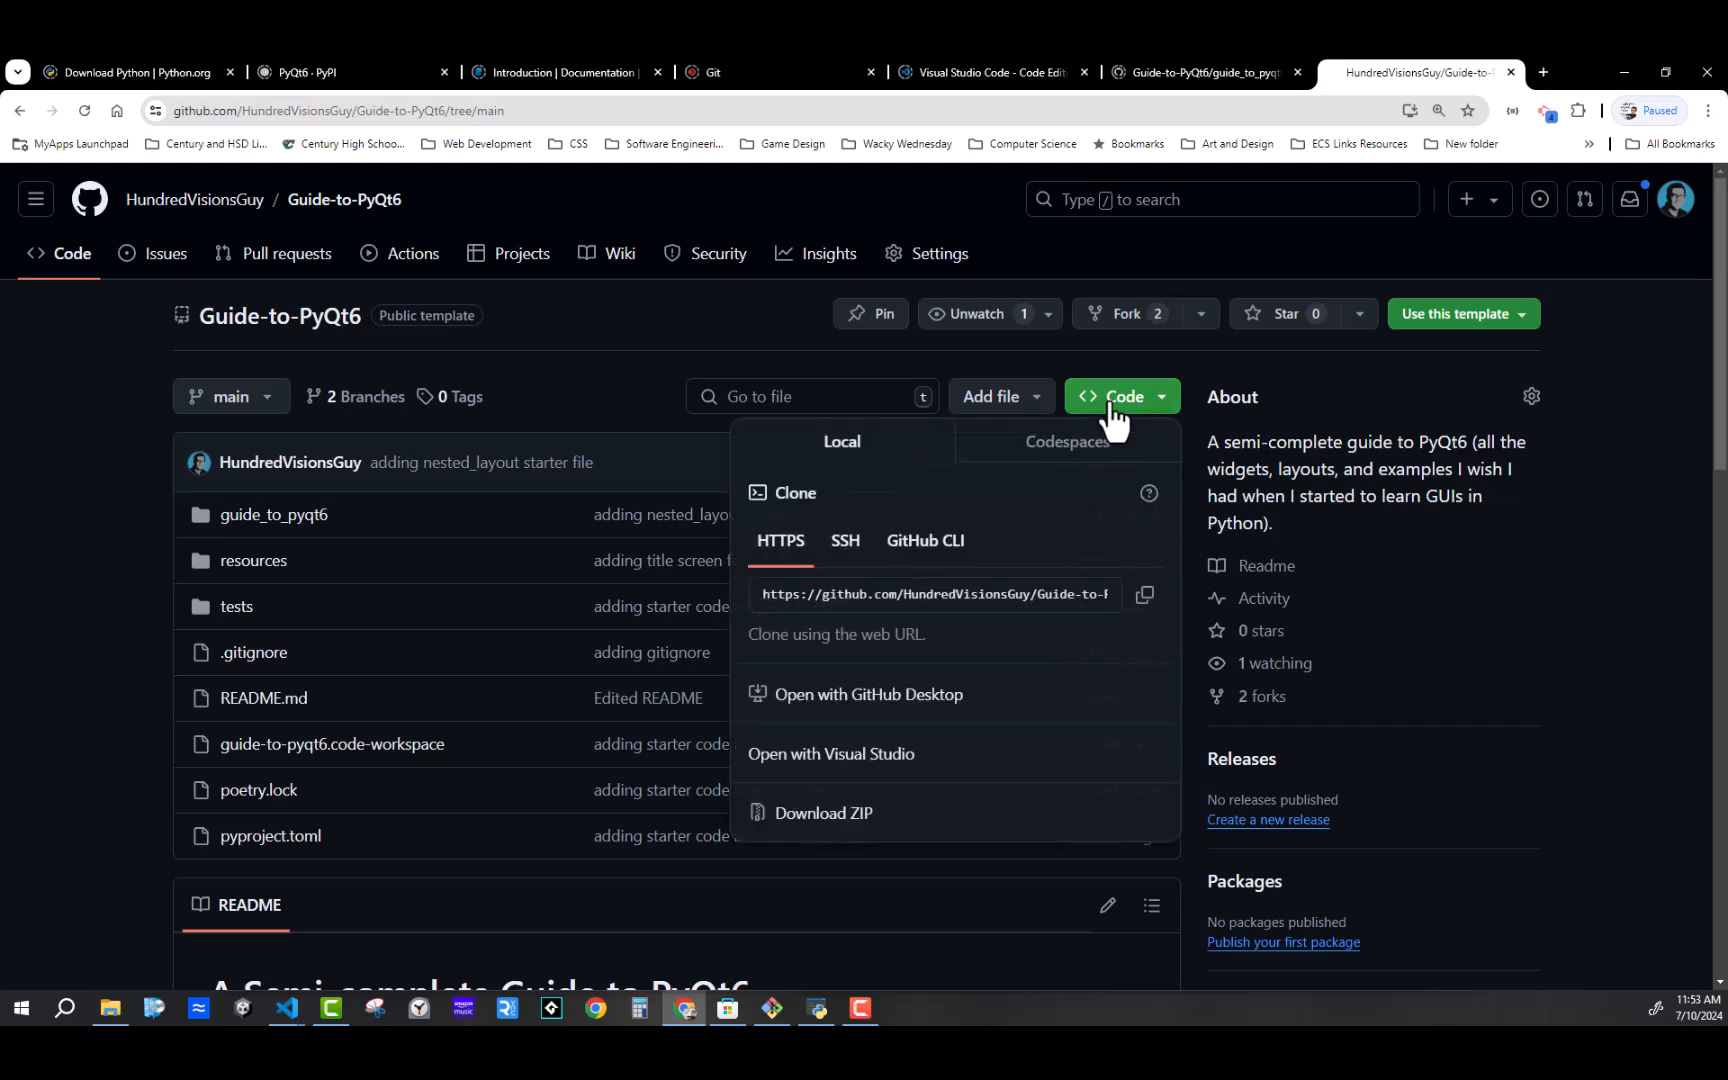
{"action": "mouse_move", "coordinate": [1090, 415]}
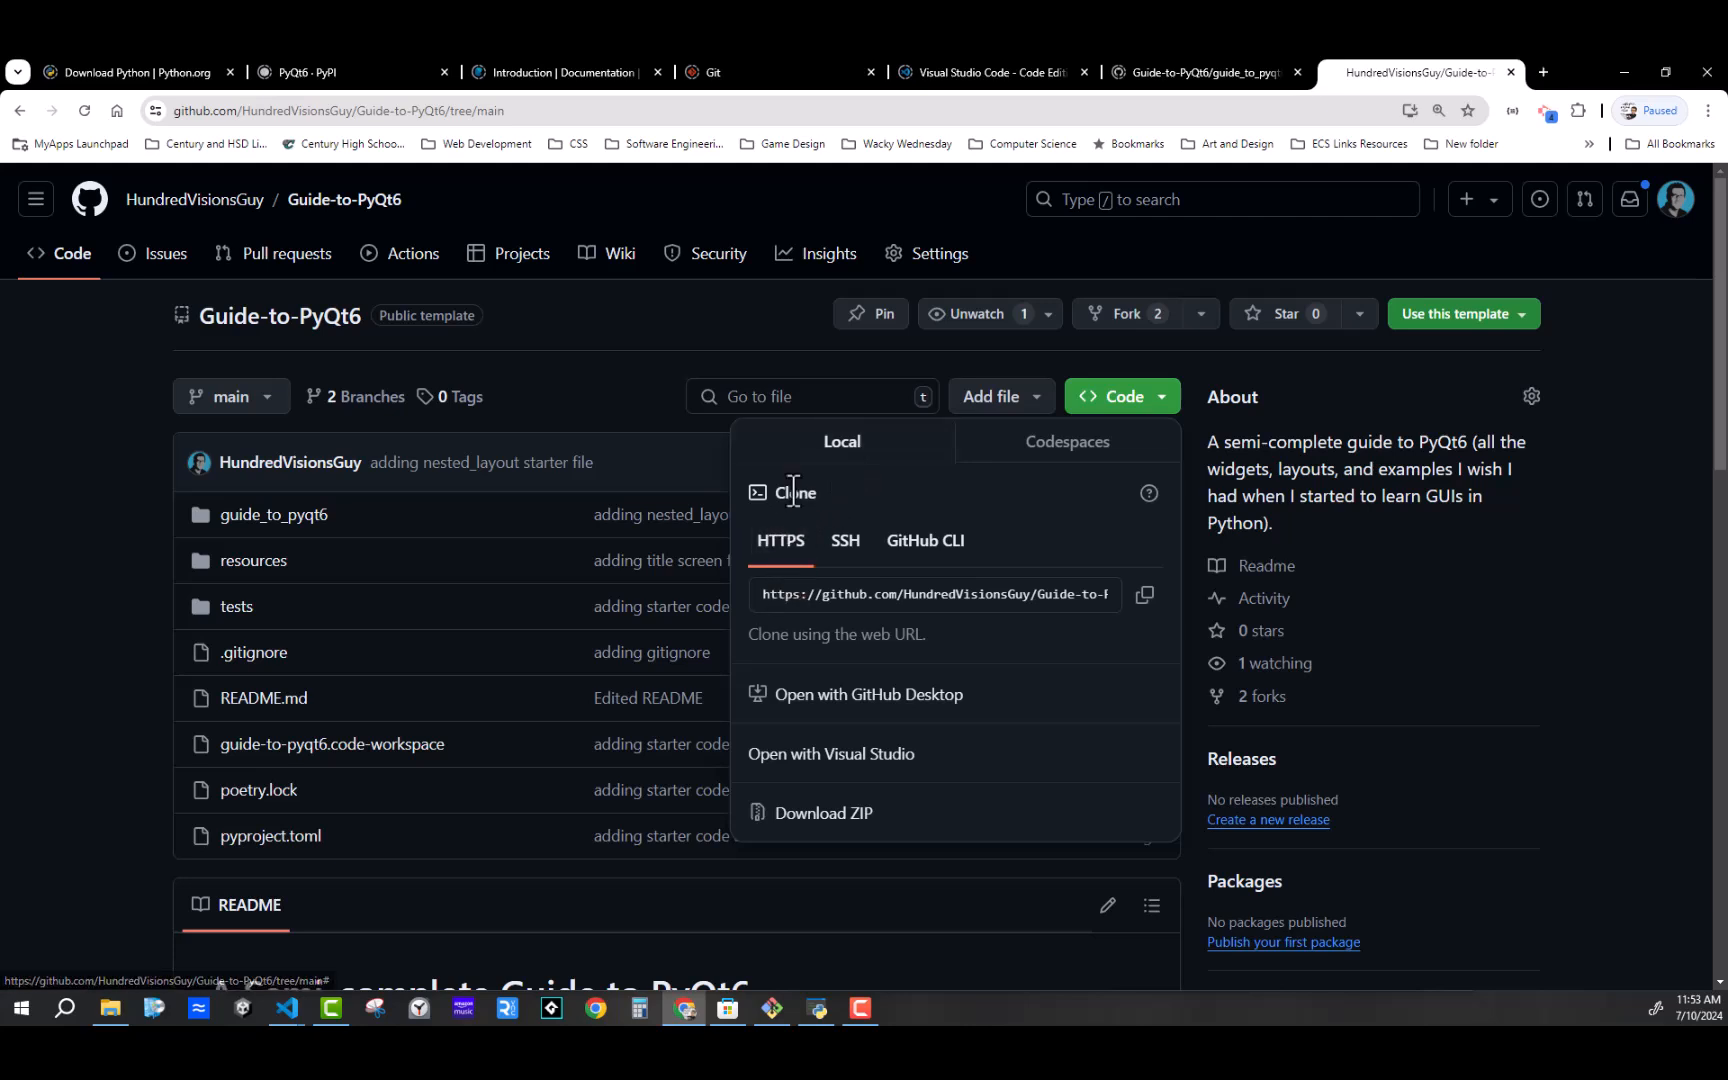
{"action": "left_click", "coordinate": [1144, 594]}
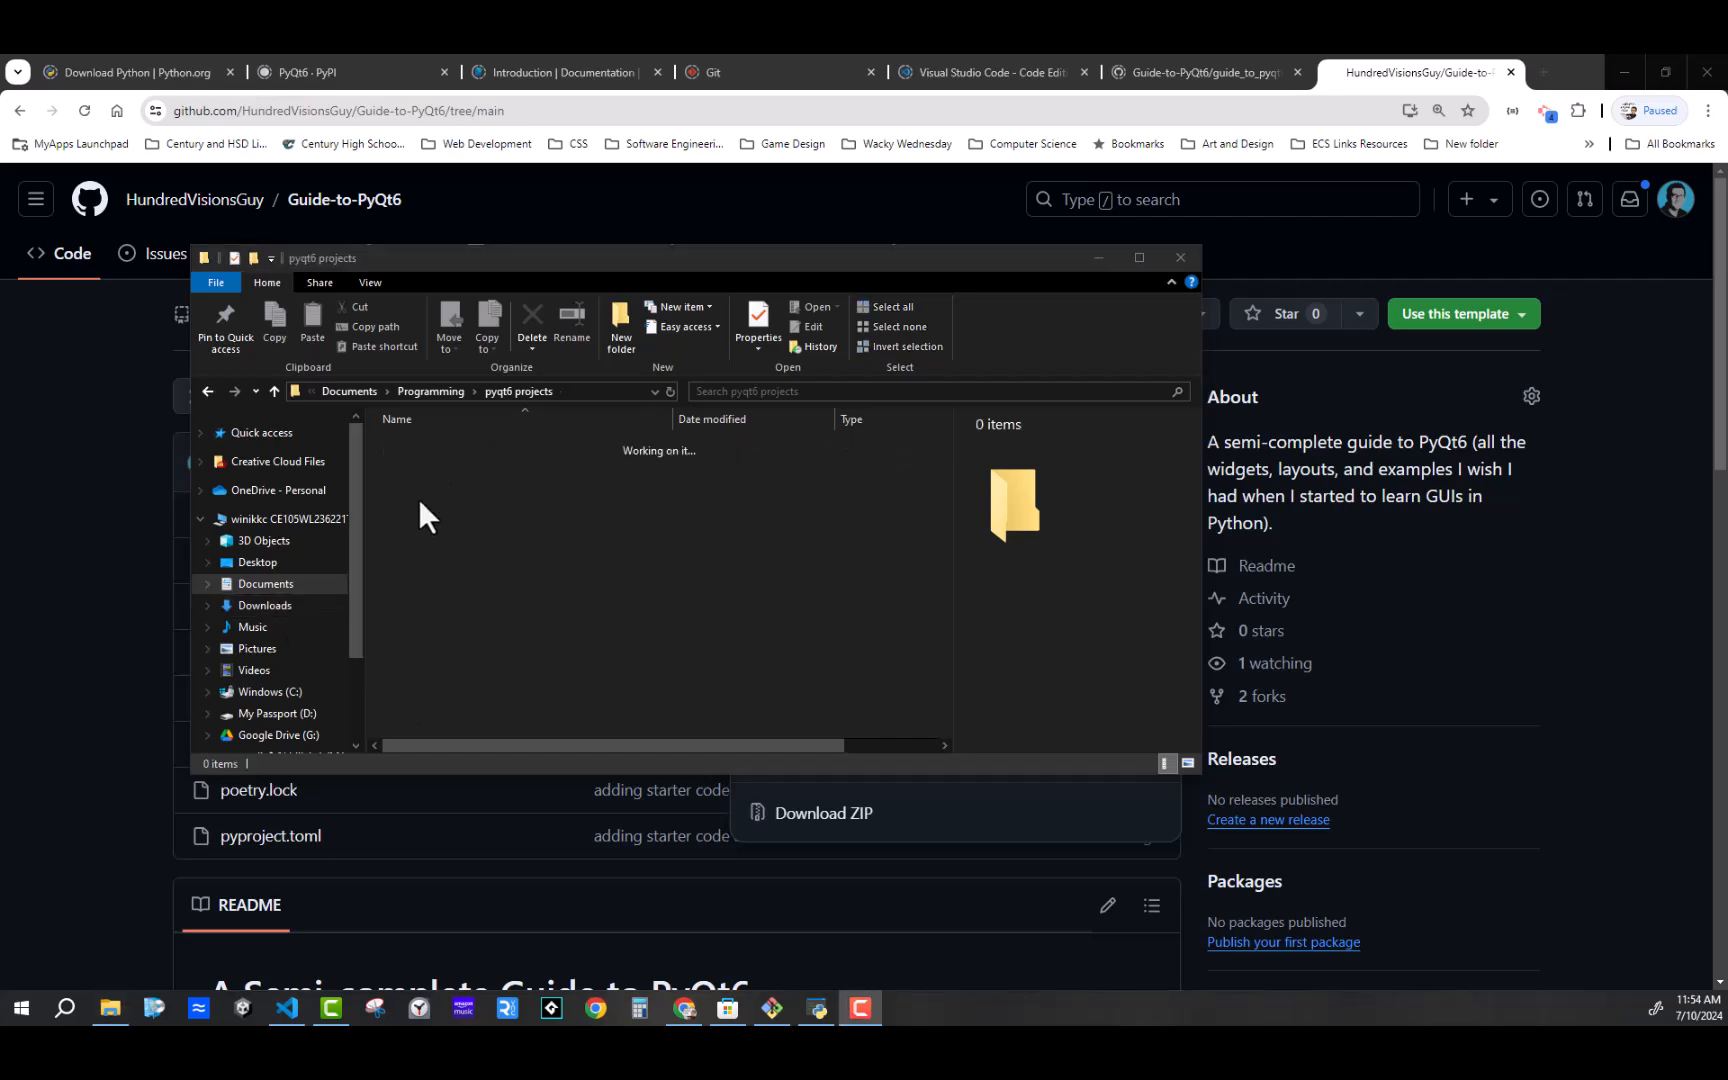
Open Git Bash here from the pyqt6 projects folder's context menu
{"action": "right_click", "coordinate": [431, 512]}
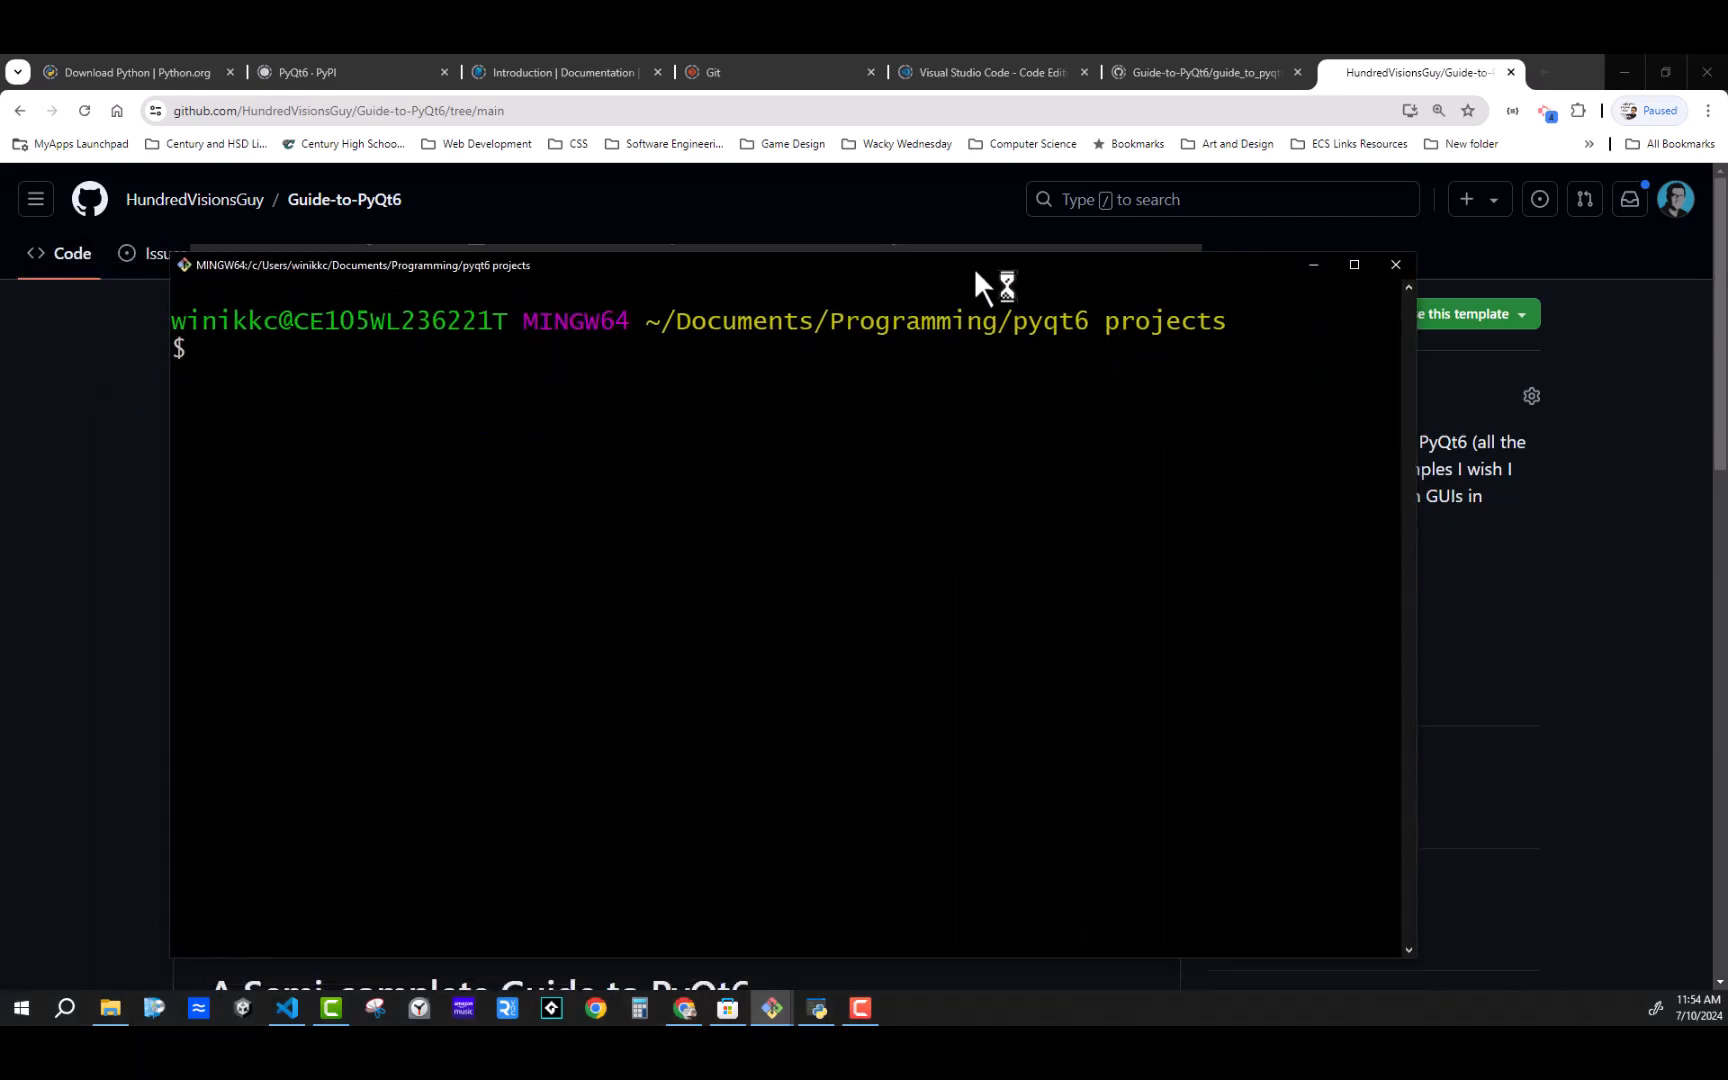
{"action": "mouse_move", "coordinate": [464, 368]}
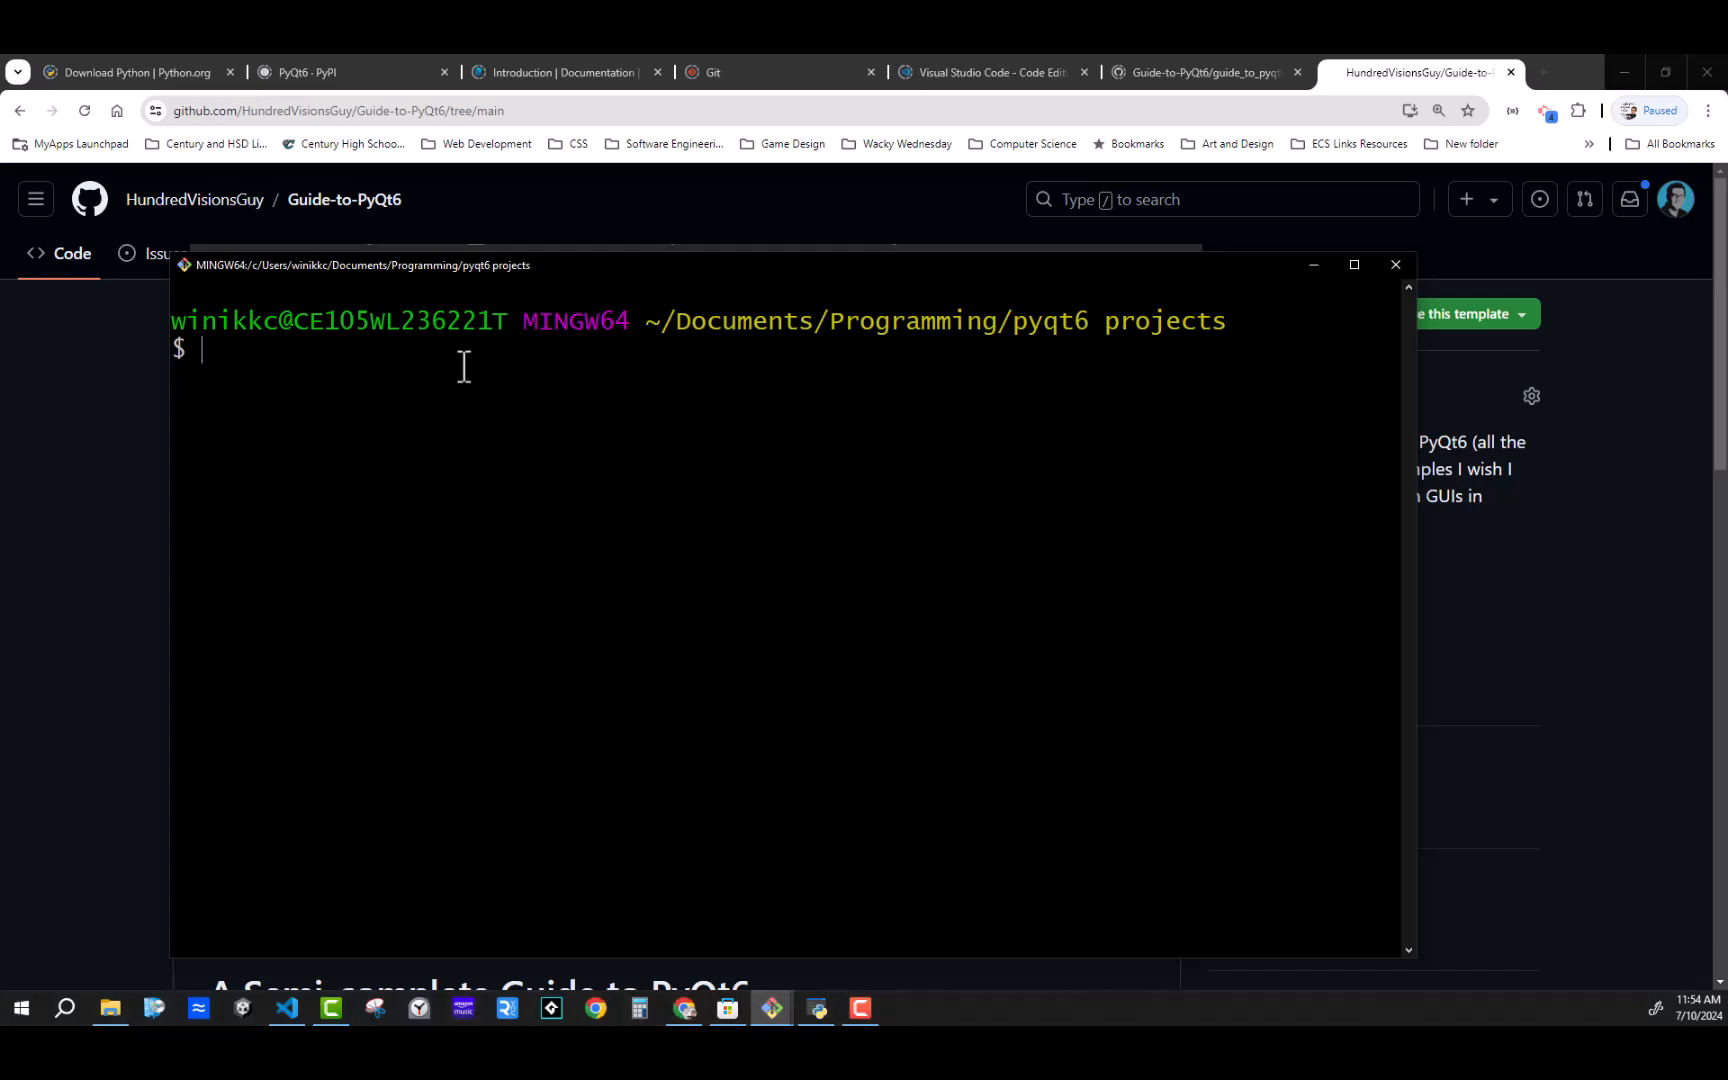
Run git clone with the pasted HTTPS URL, then open the Guide-to-PyQt6 folder
{"action": "type", "text": "git clone"}
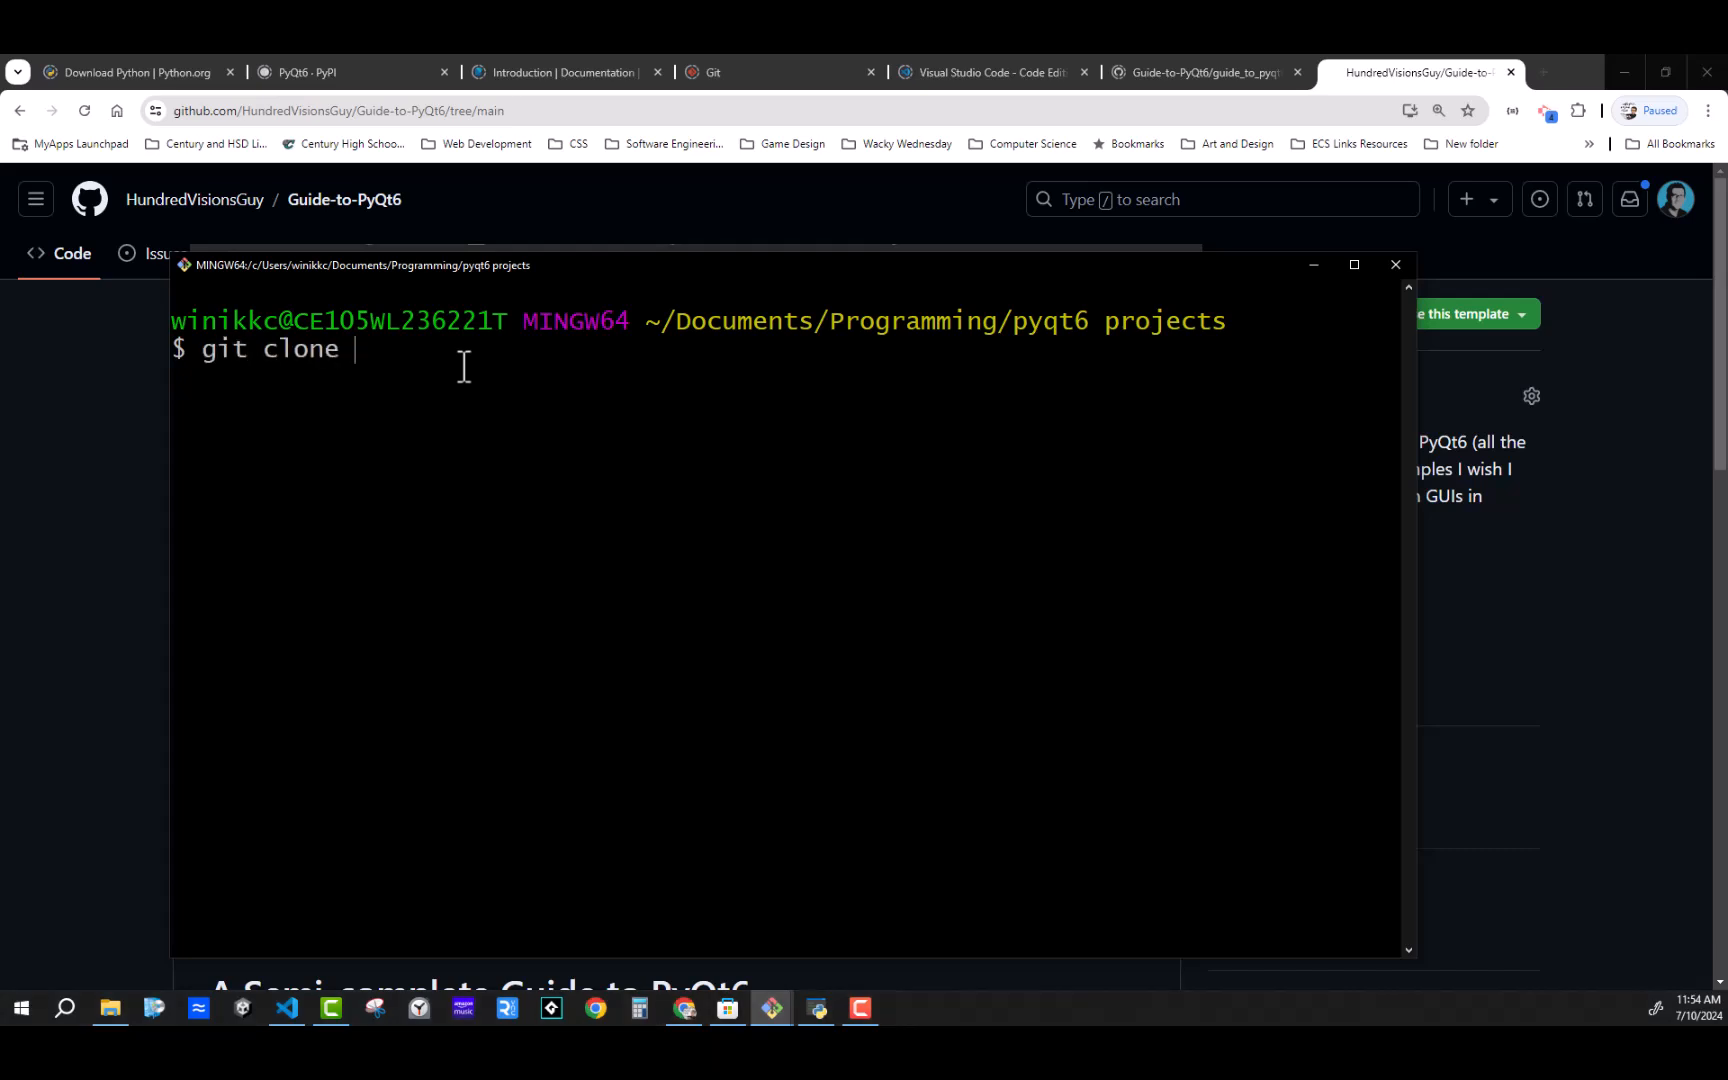
{"action": "right_click", "coordinate": [465, 363]}
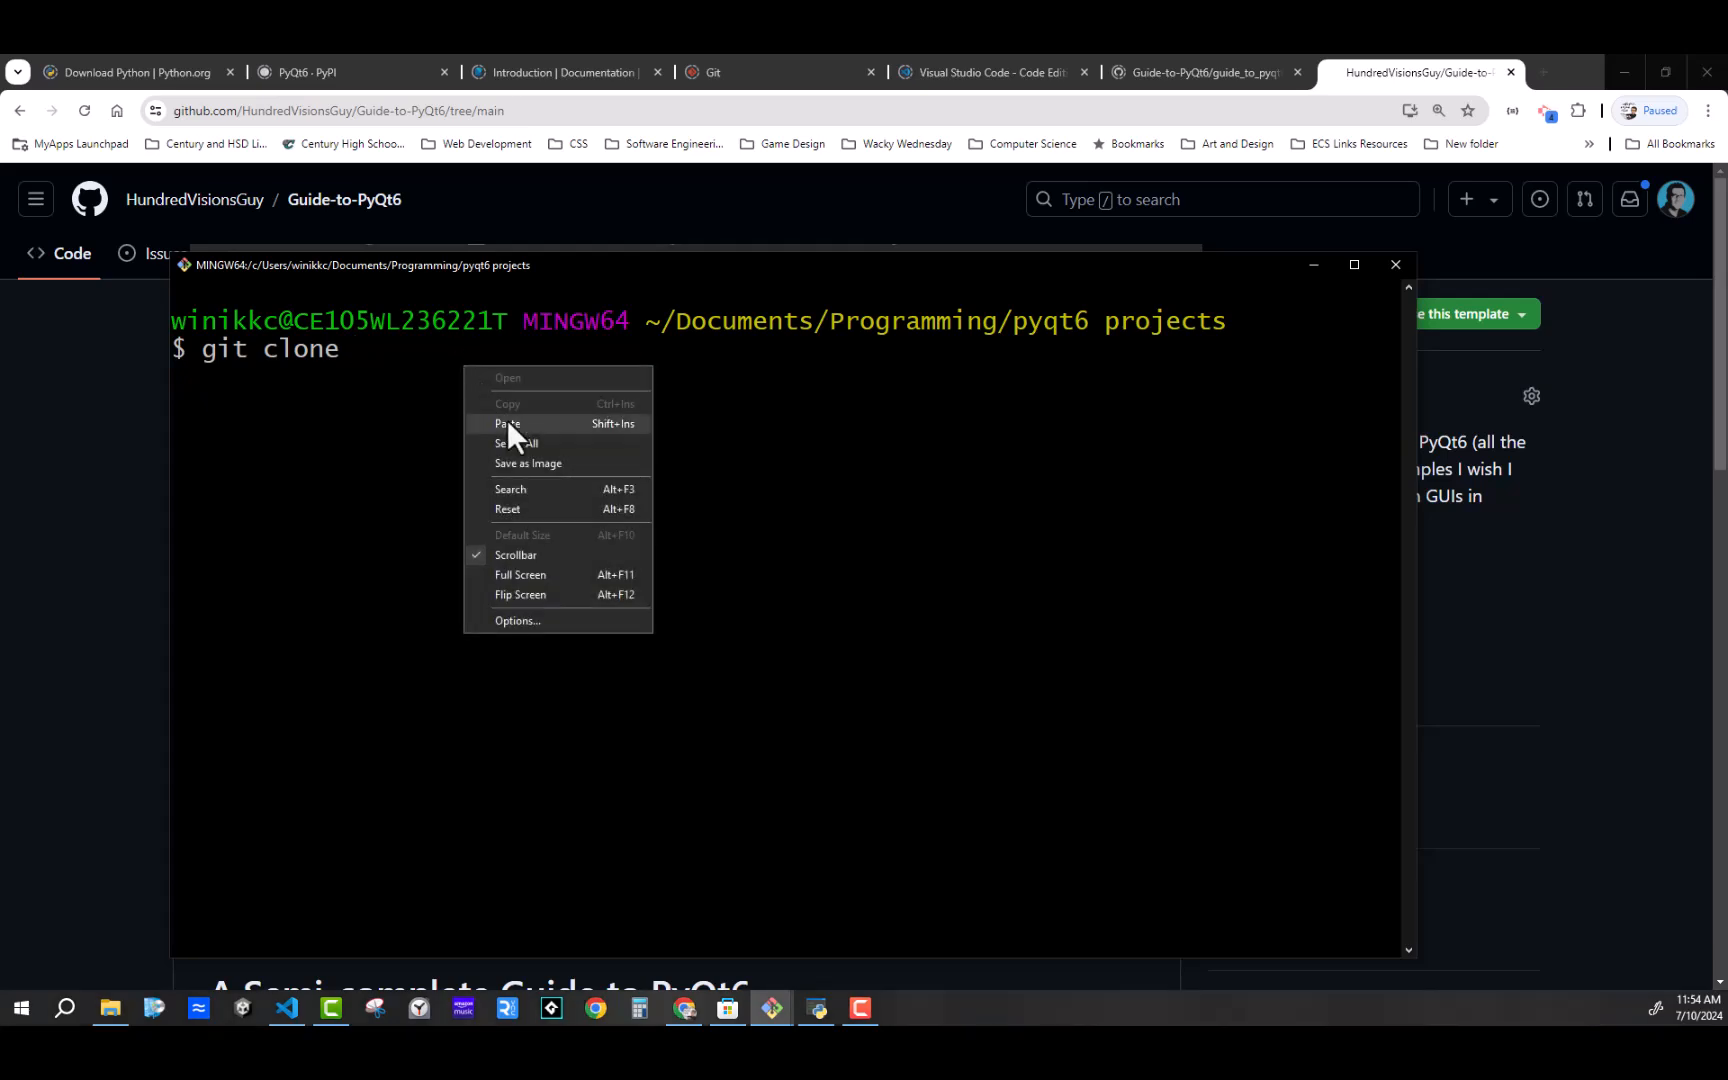
{"action": "left_click", "coordinate": [508, 423]}
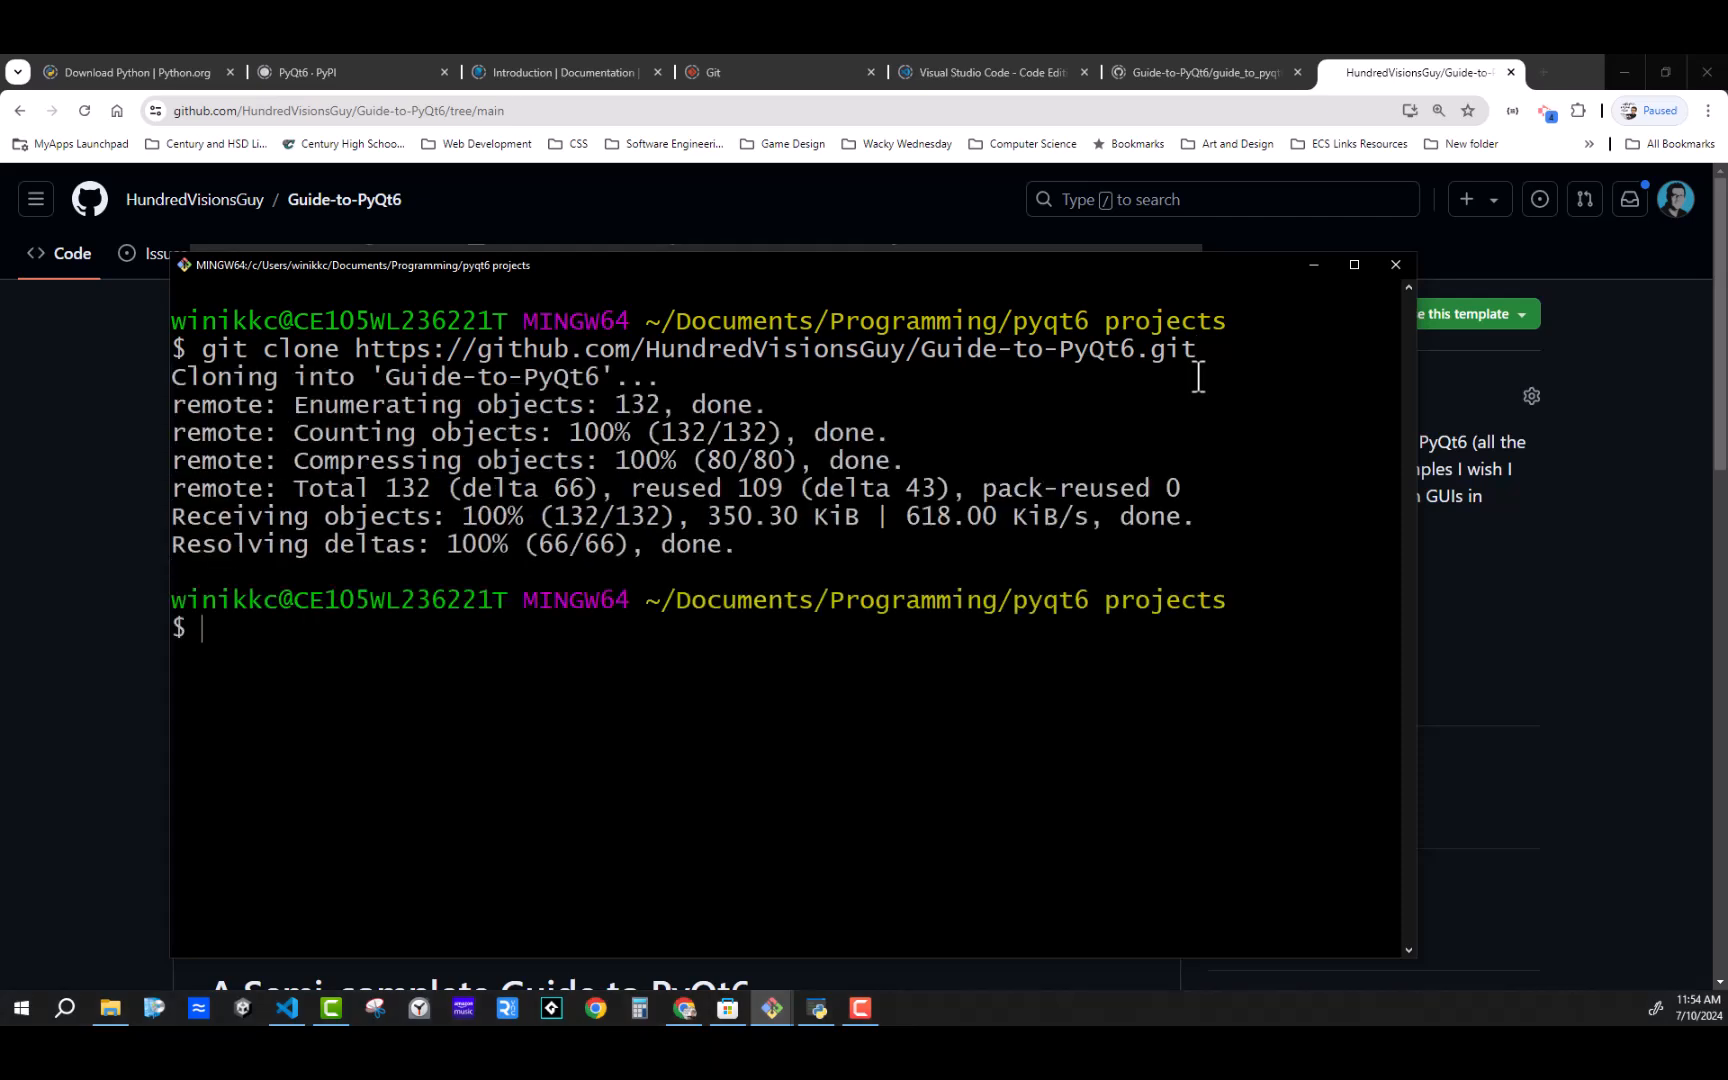
{"action": "mouse_move", "coordinate": [952, 463]}
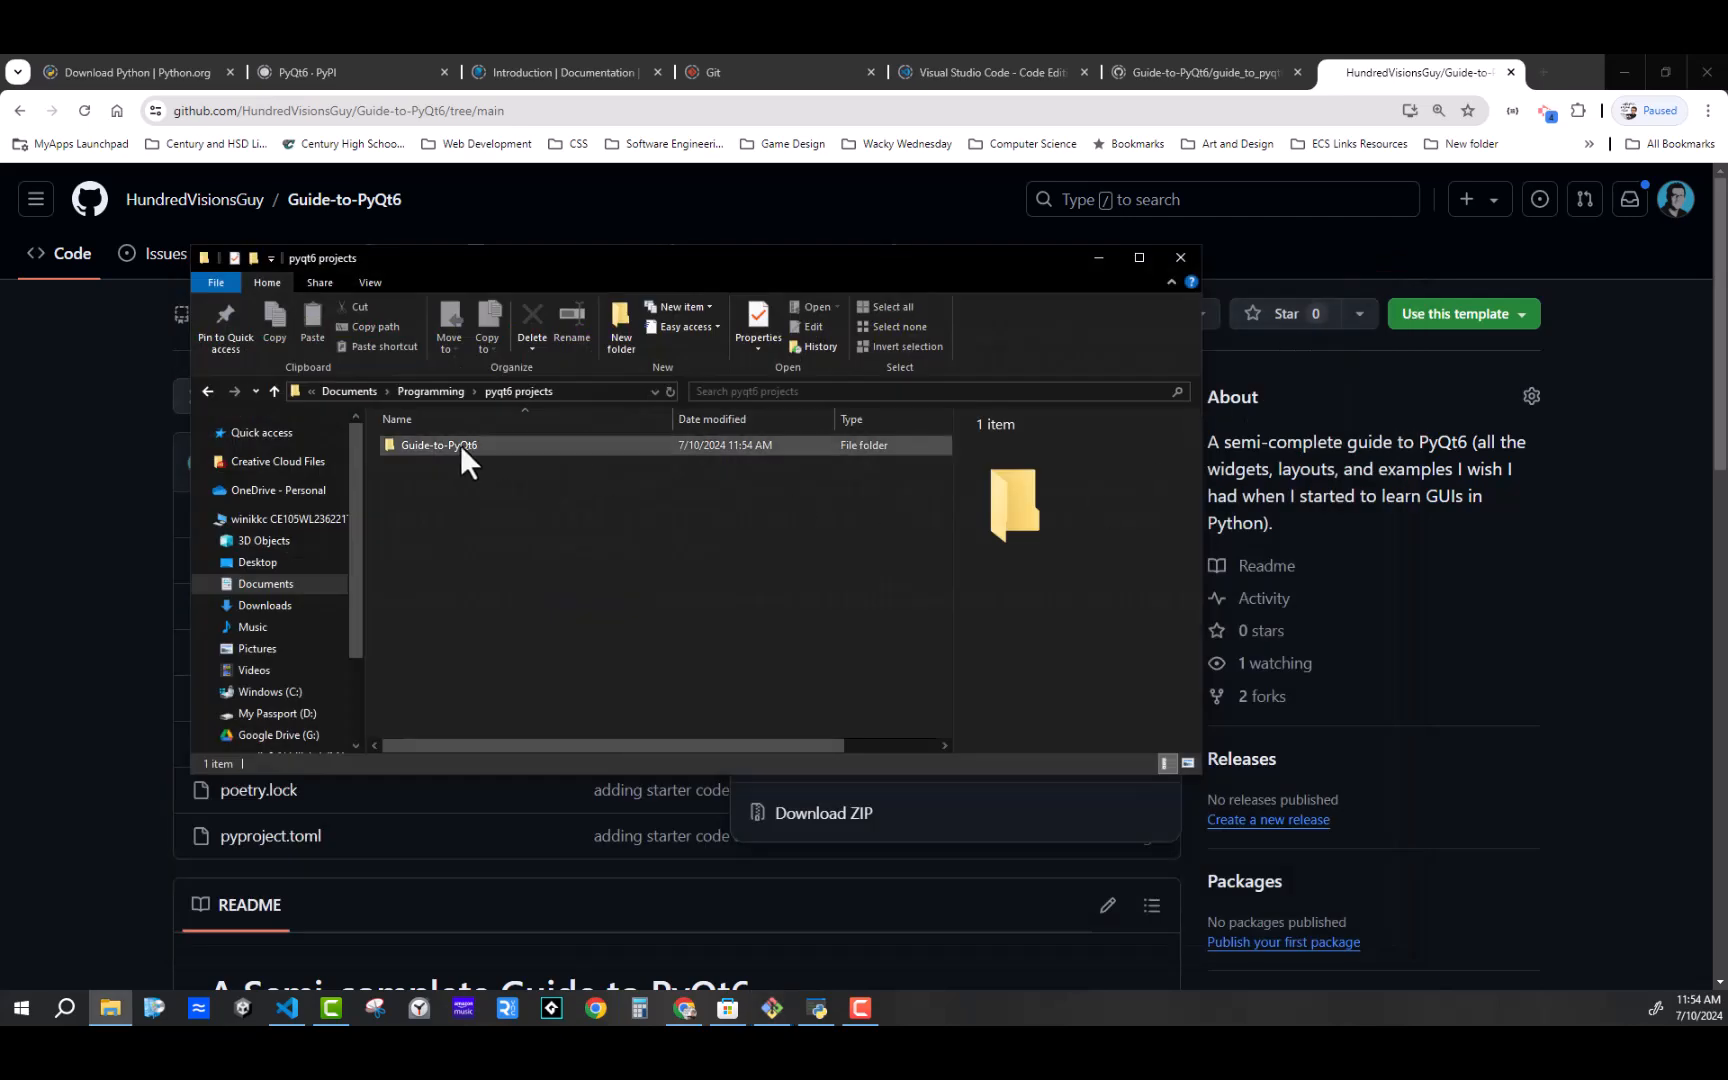
{"action": "double_click", "coordinate": [439, 445]}
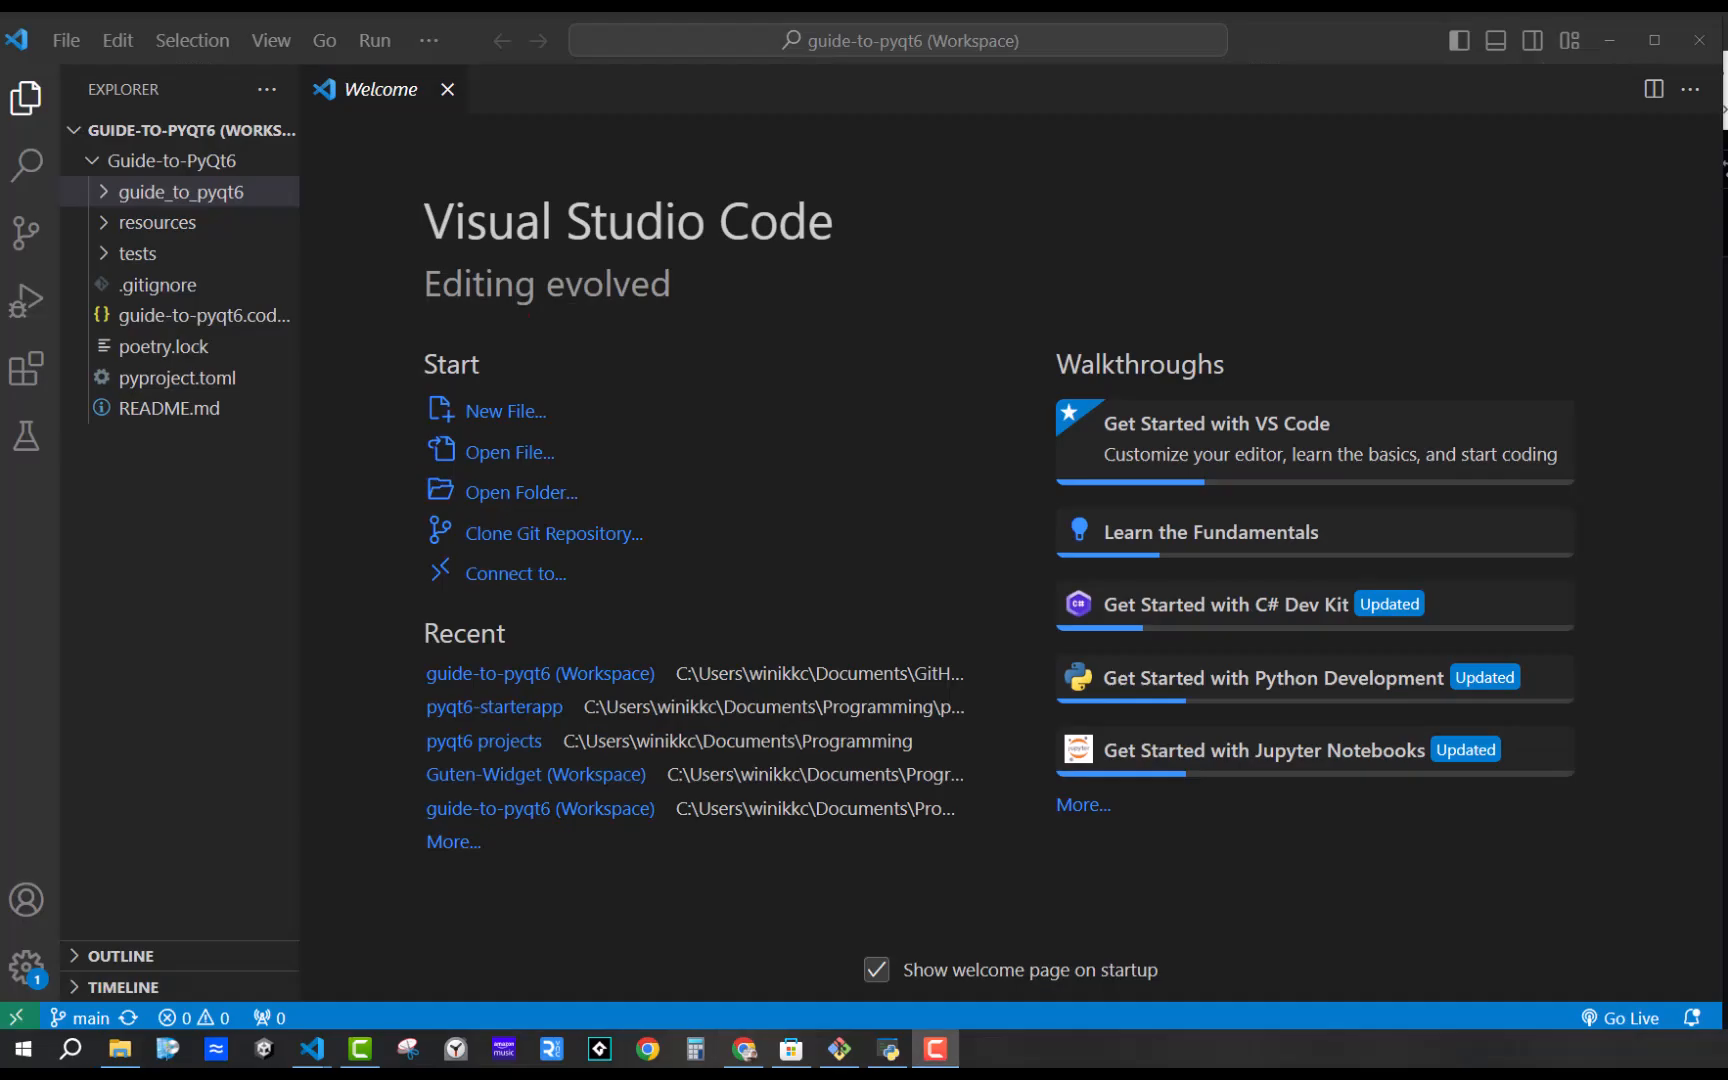
{"action": "mouse_move", "coordinate": [340, 358]}
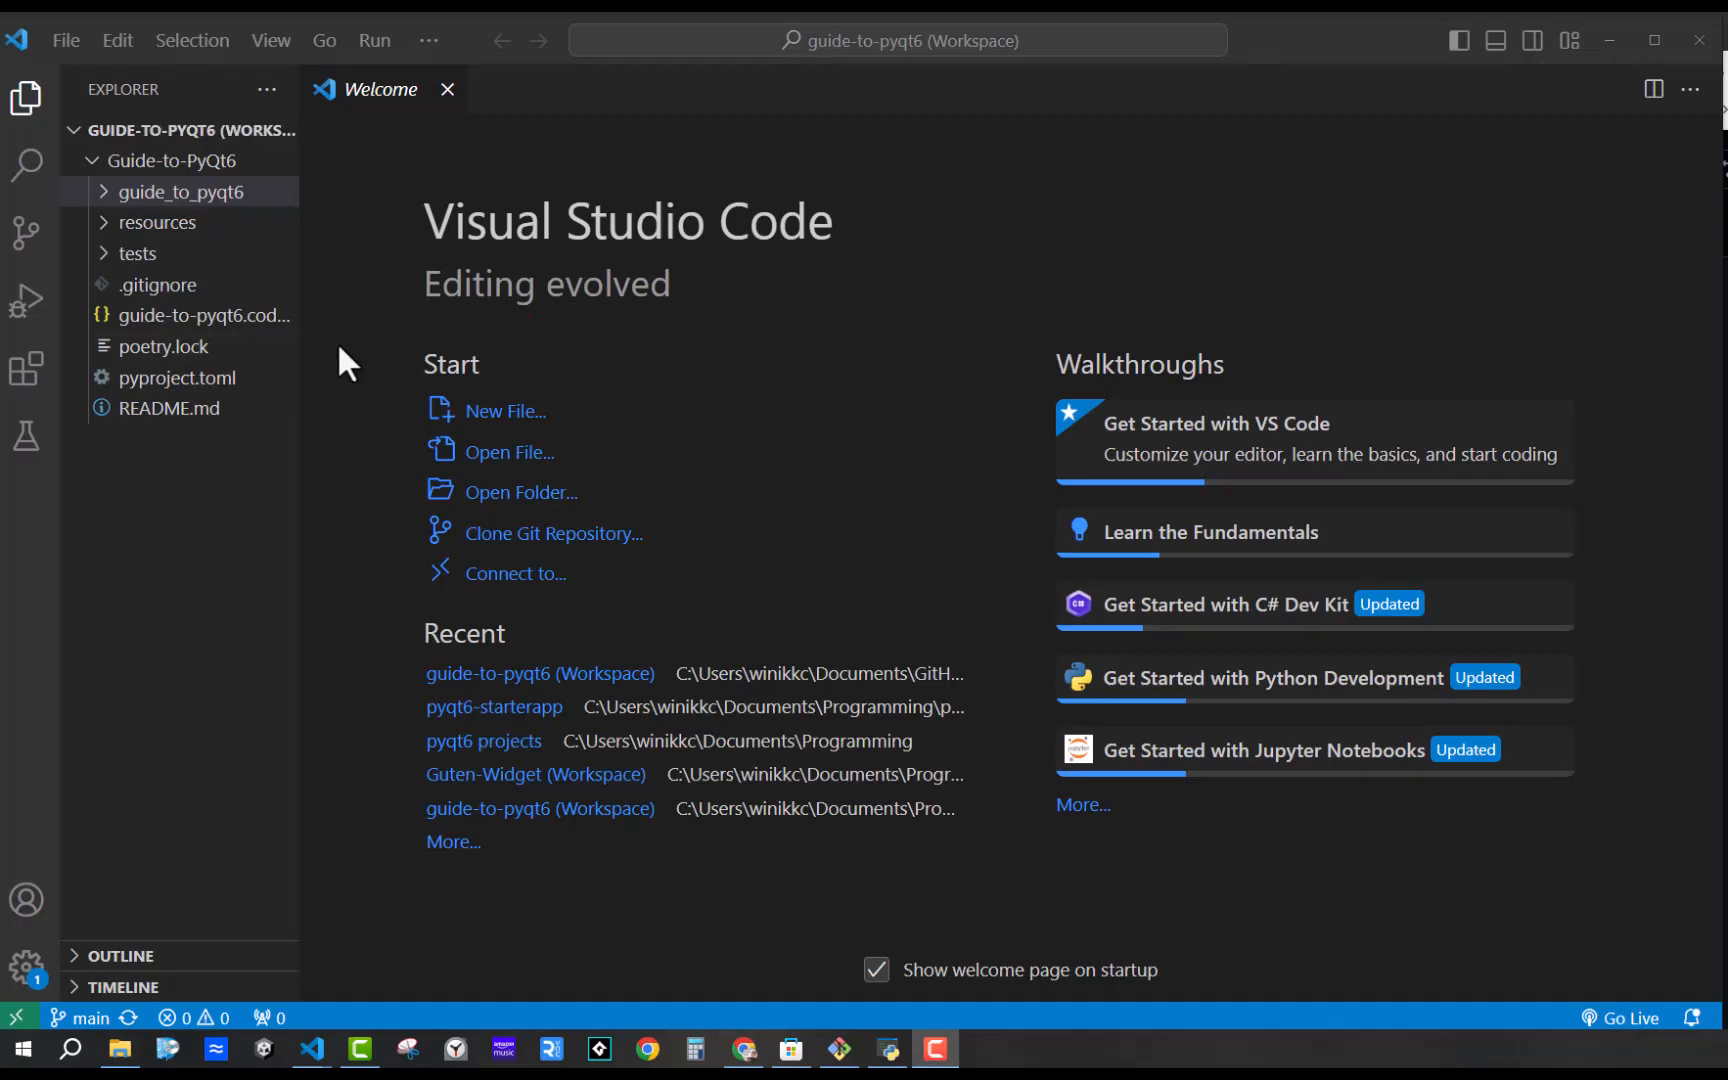
Show the guide-to-pyqt6 Explorer tree with guide_to_pyqt6, resources and tests
{"action": "left_click", "coordinate": [175, 191]}
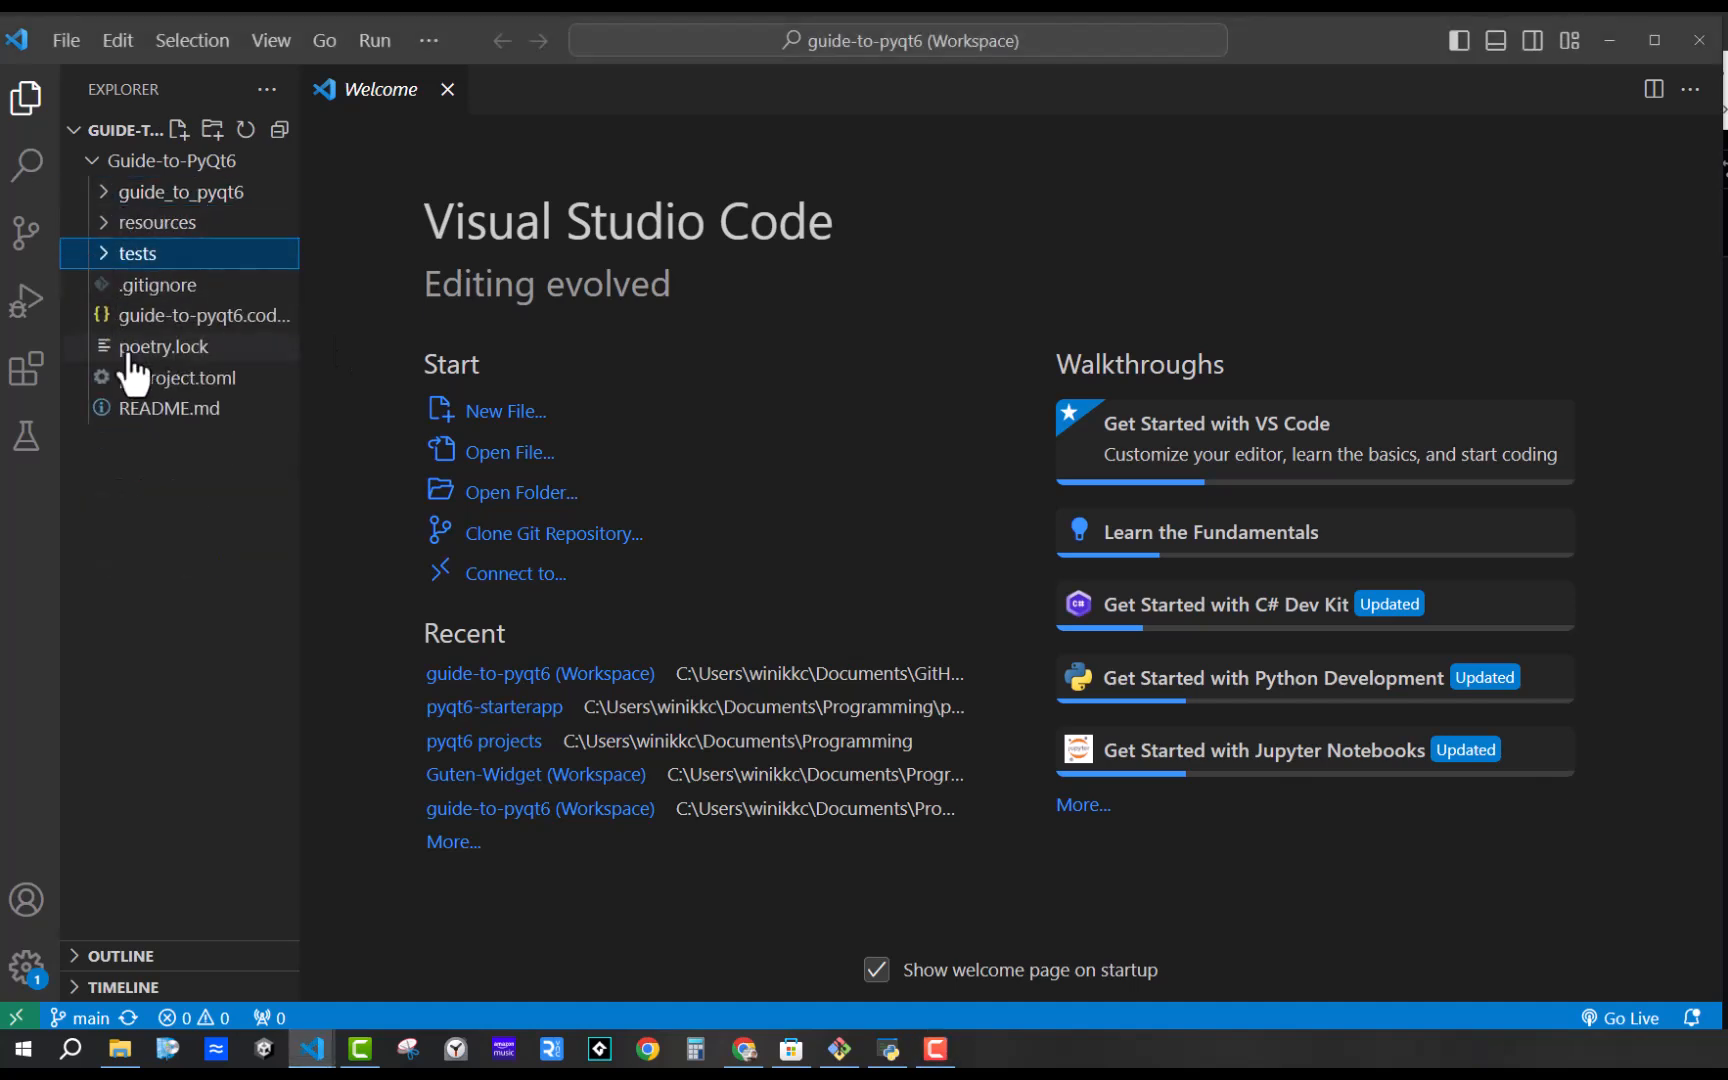
{"action": "mouse_move", "coordinate": [150, 457]}
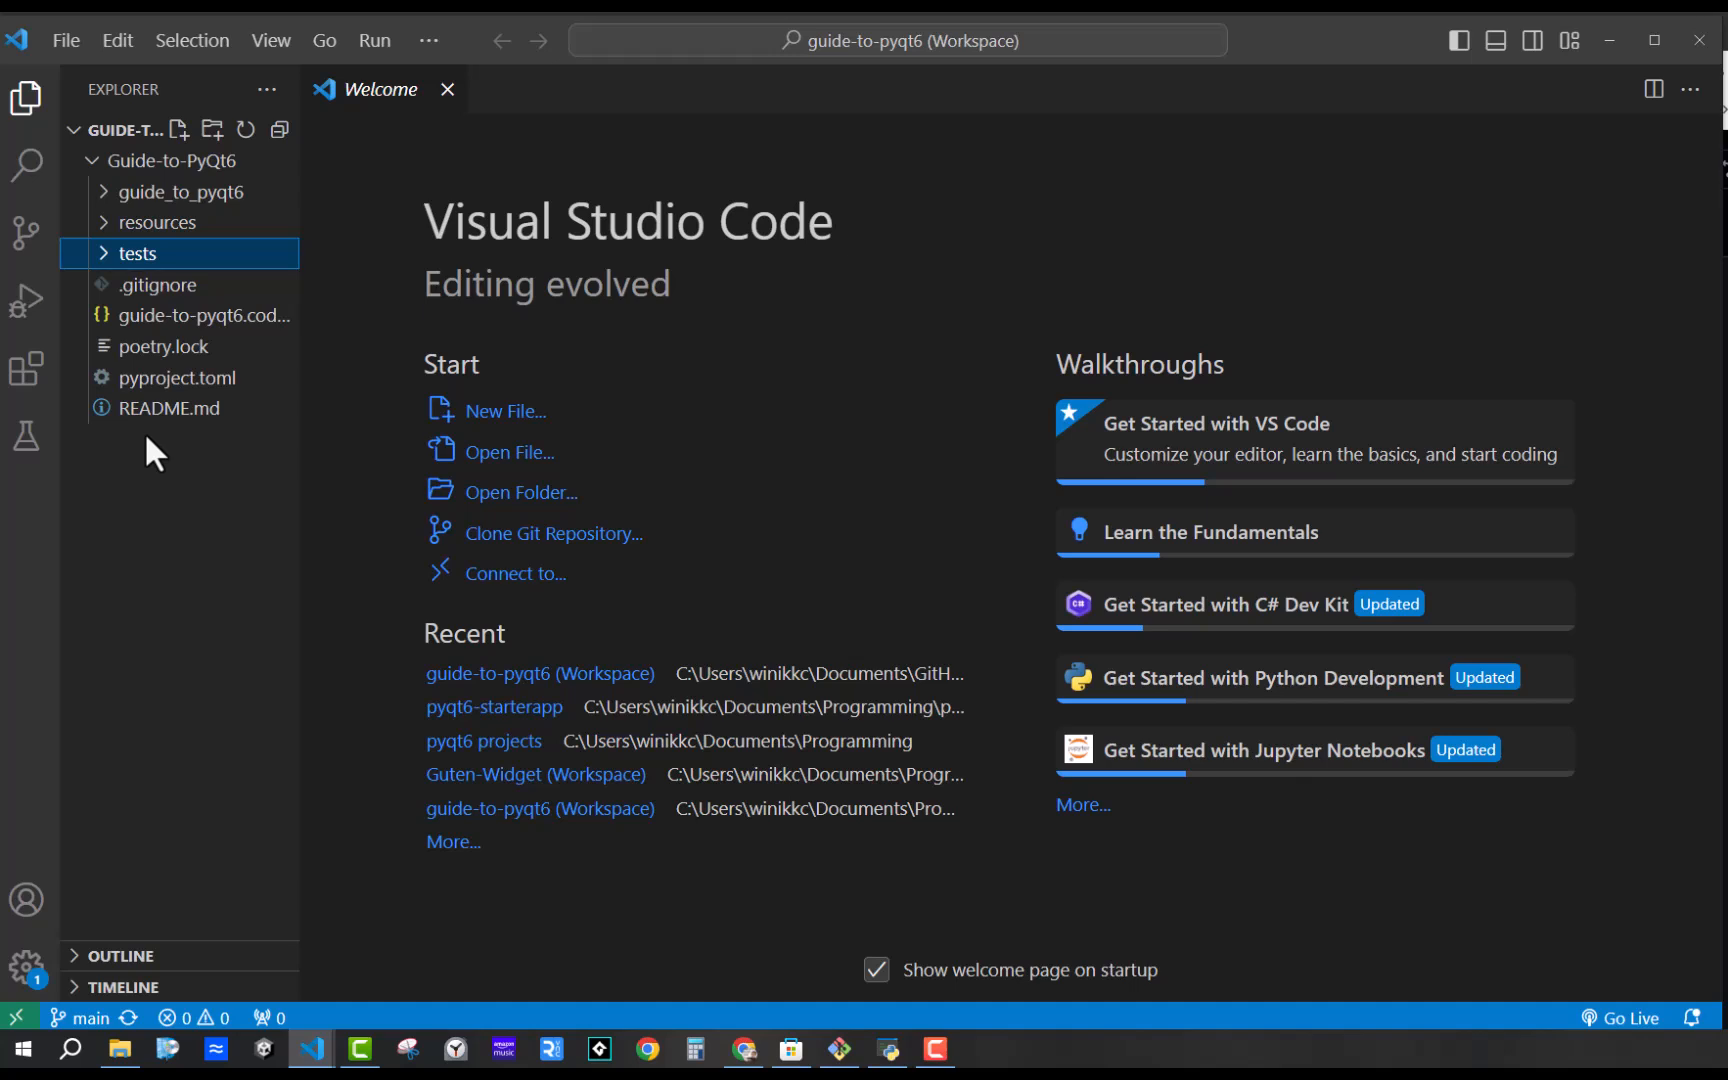
{"action": "mouse_move", "coordinate": [520, 322]}
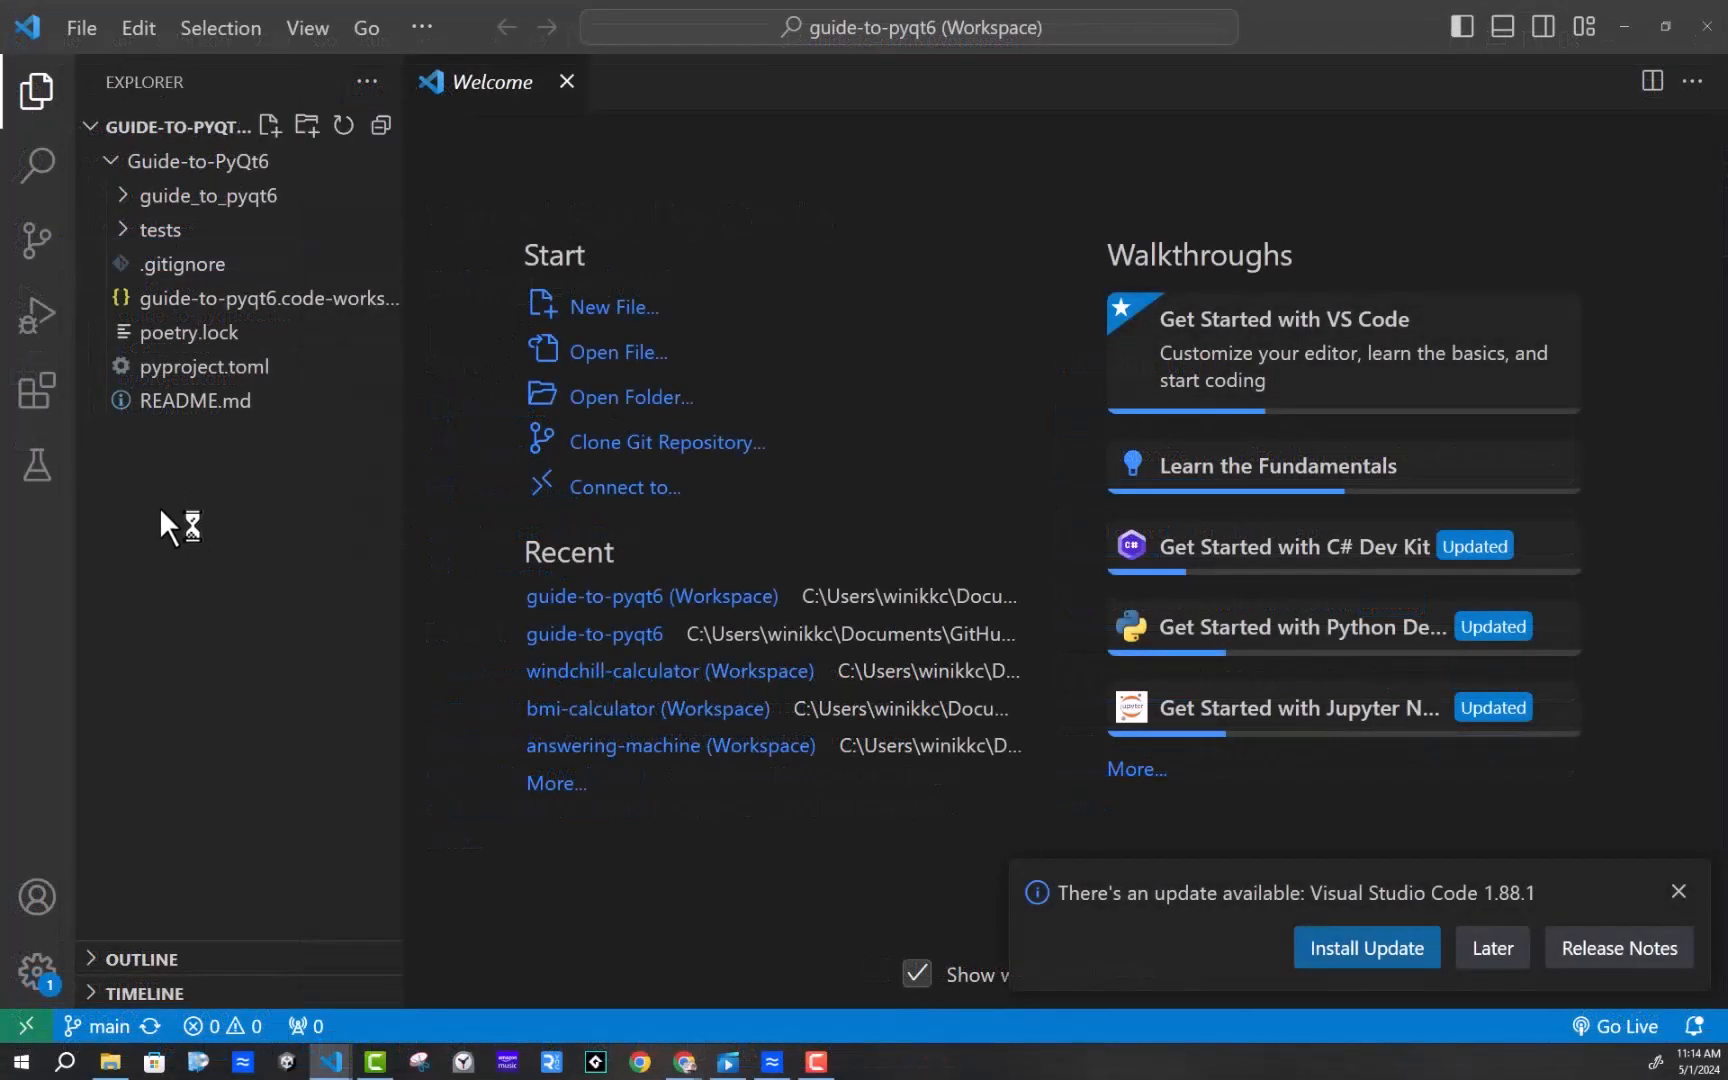
Start a new PowerShell terminal from the Terminal menu in the project folder
{"action": "left_click", "coordinate": [307, 28]}
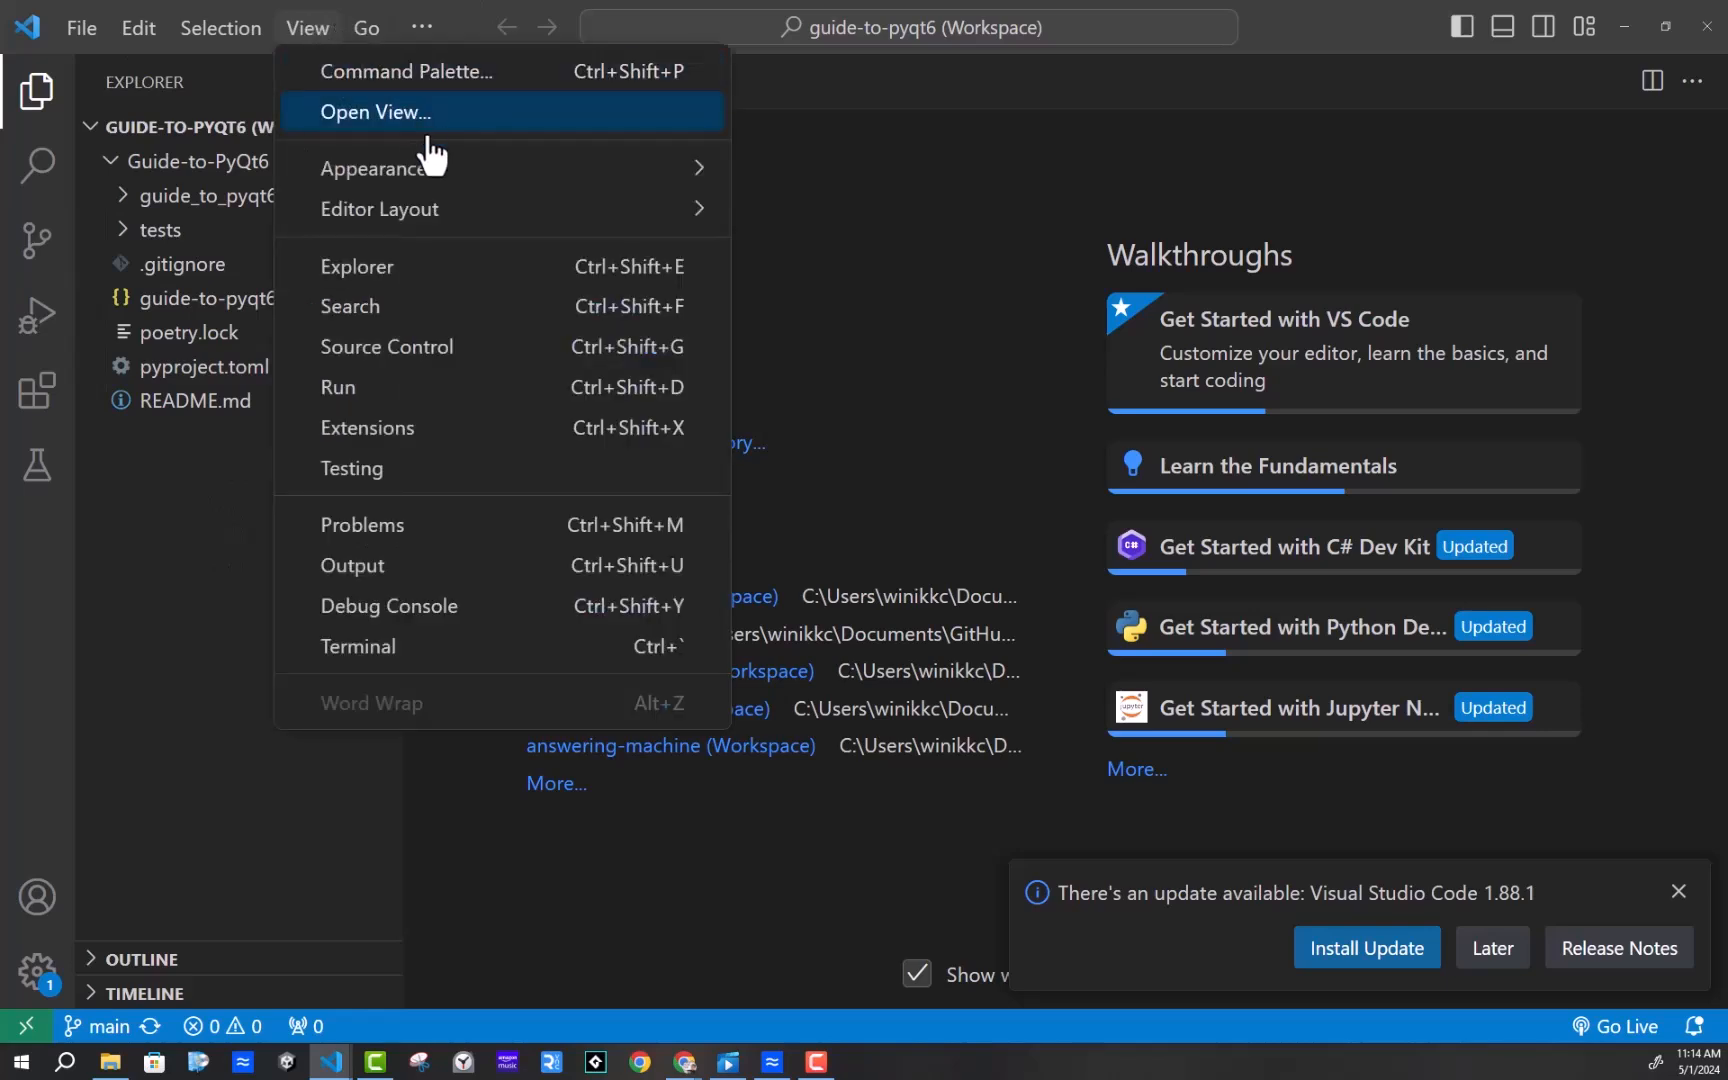
{"action": "mouse_move", "coordinate": [323, 48]}
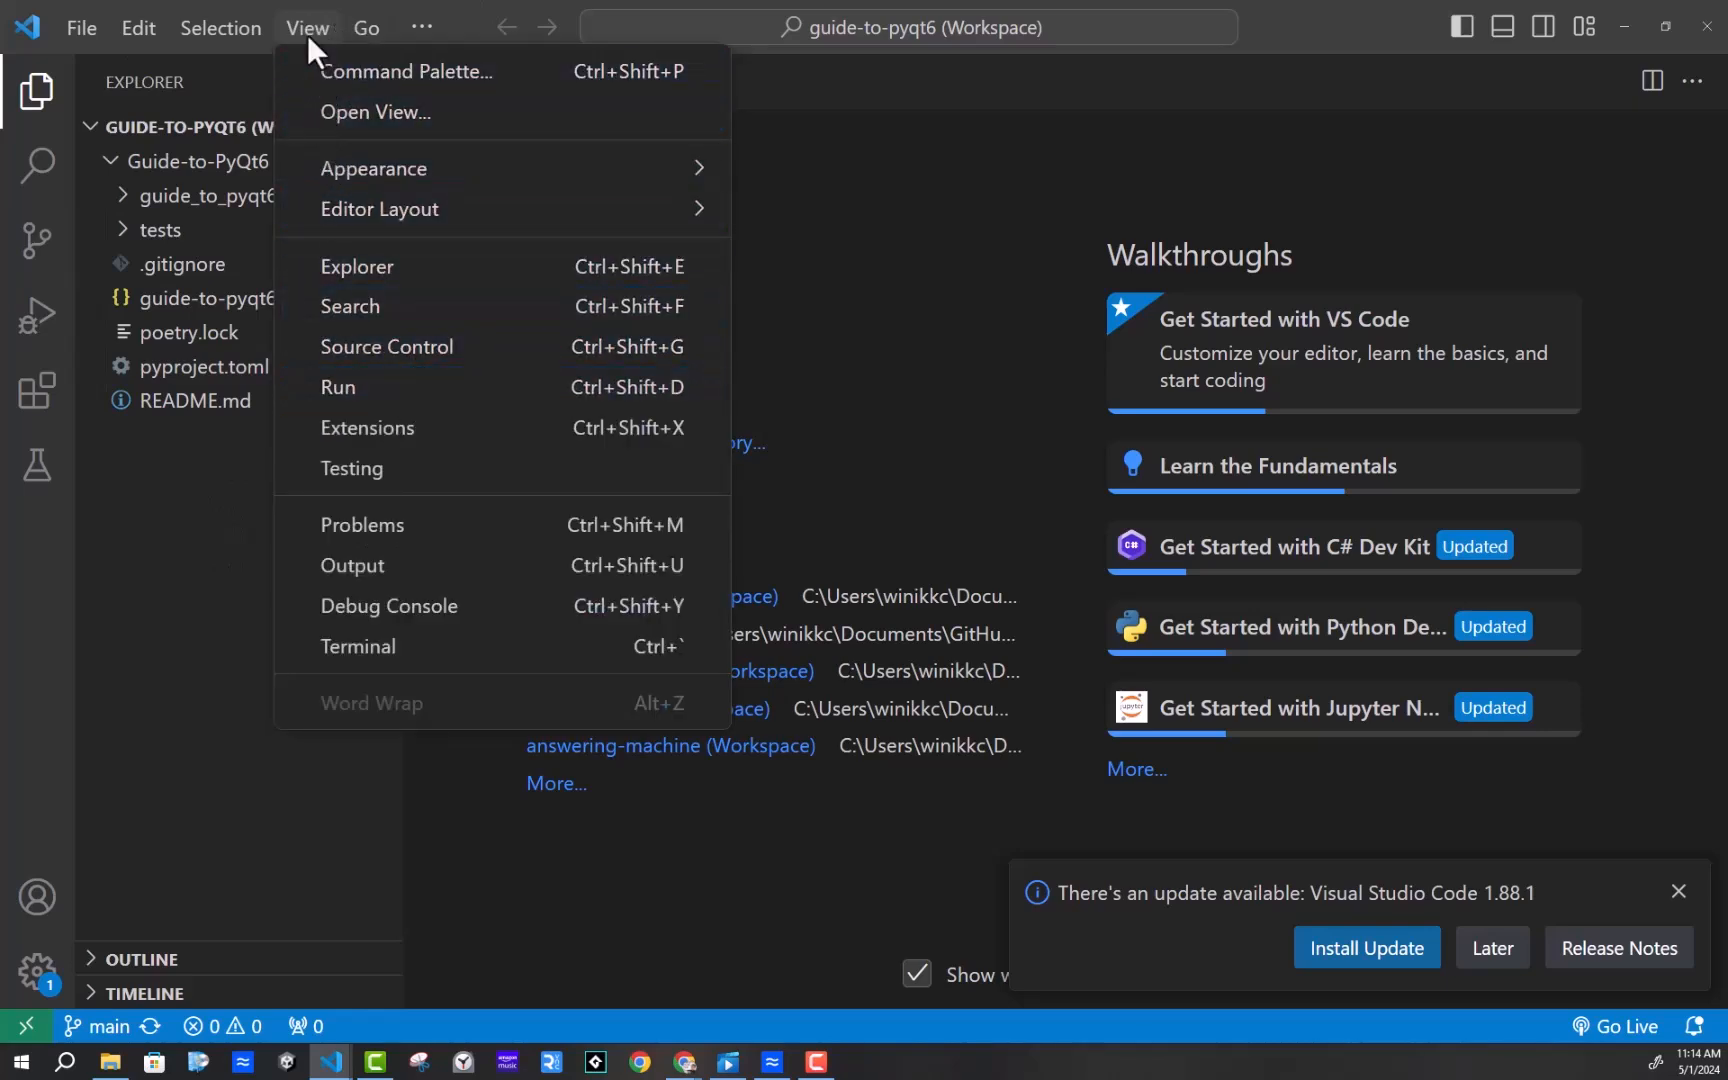
{"action": "left_click", "coordinate": [422, 27]}
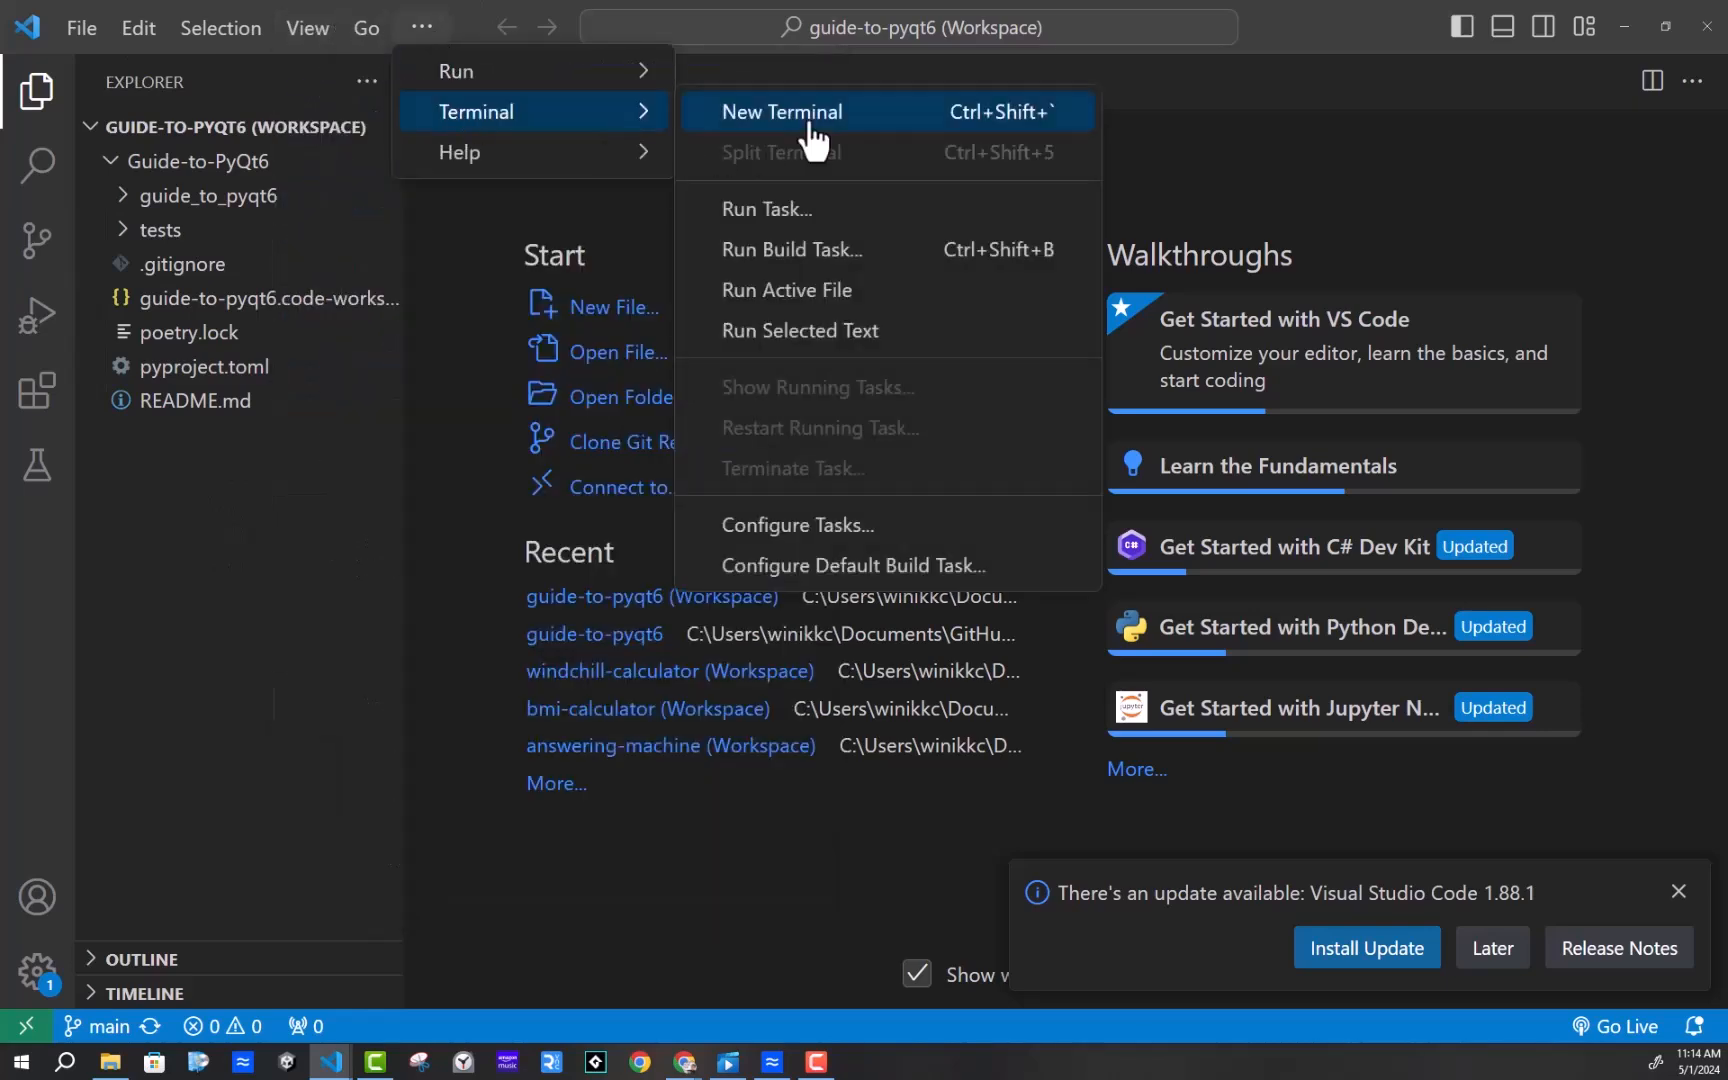
{"action": "left_click", "coordinate": [782, 112]}
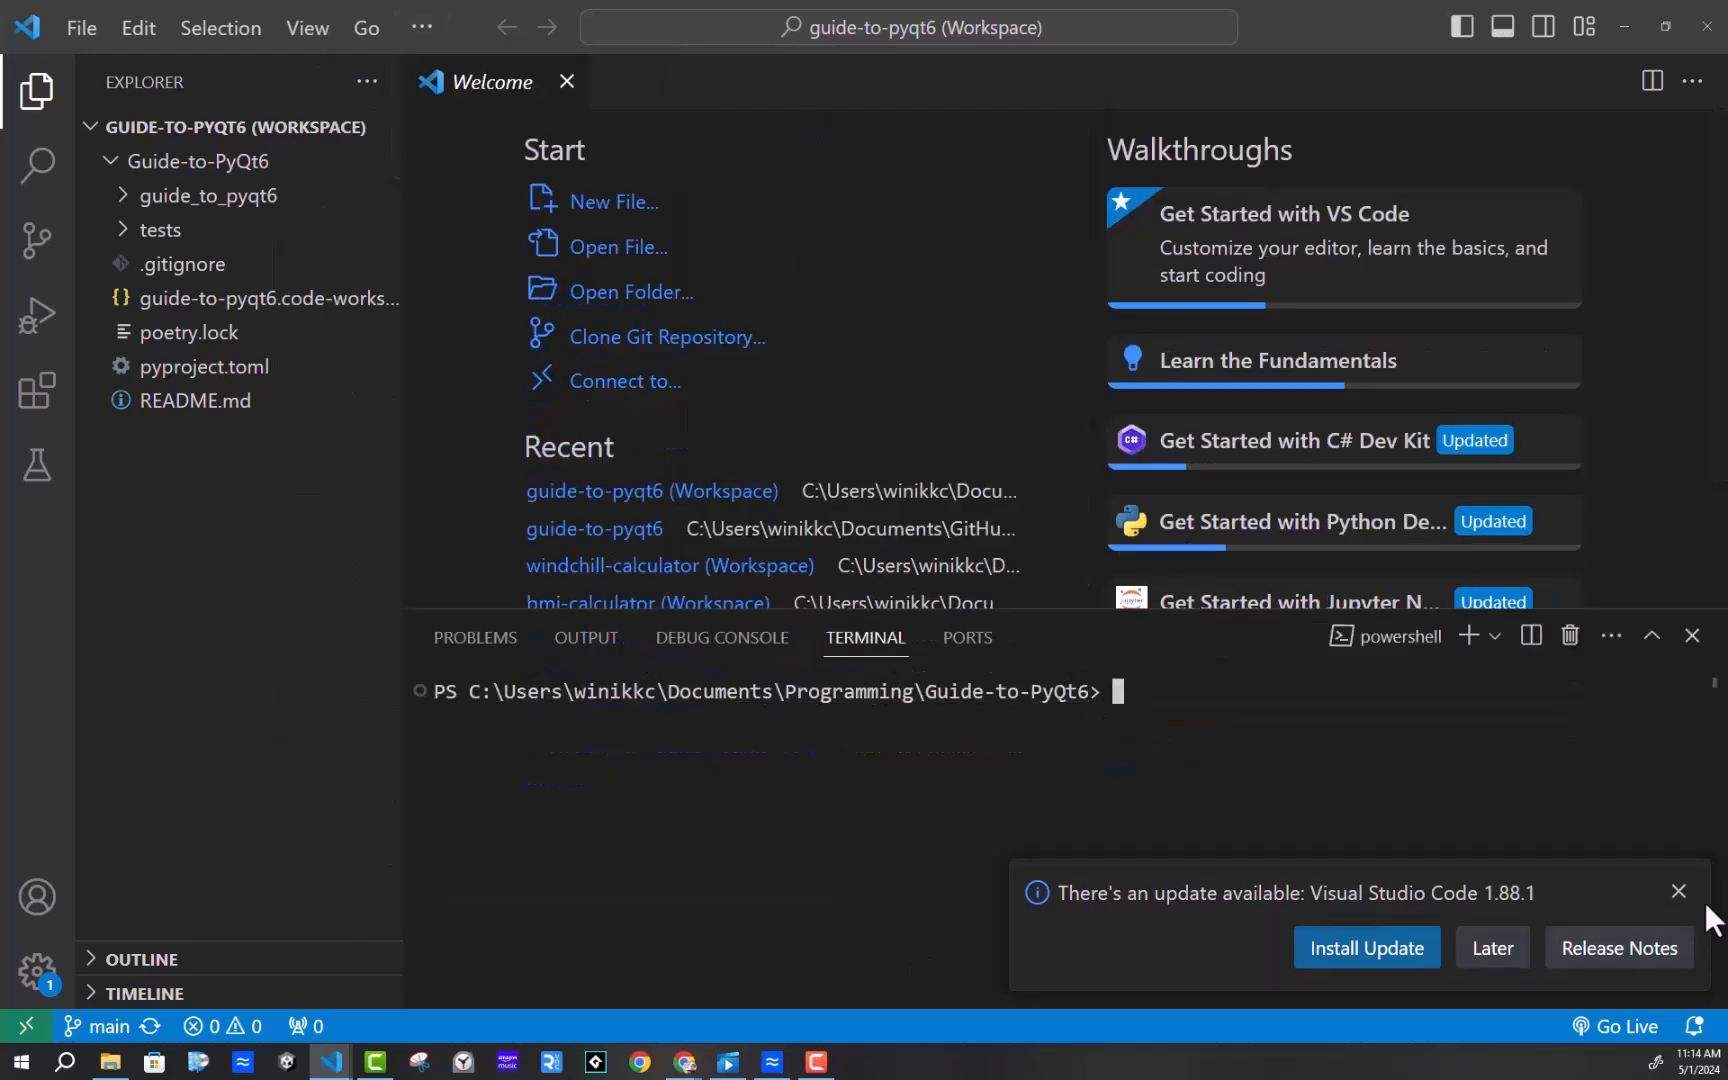
Run poetry shell to create the py3.9 virtualenv and install pyqt6, ruff and pytest
{"action": "left_click", "coordinate": [1679, 891]}
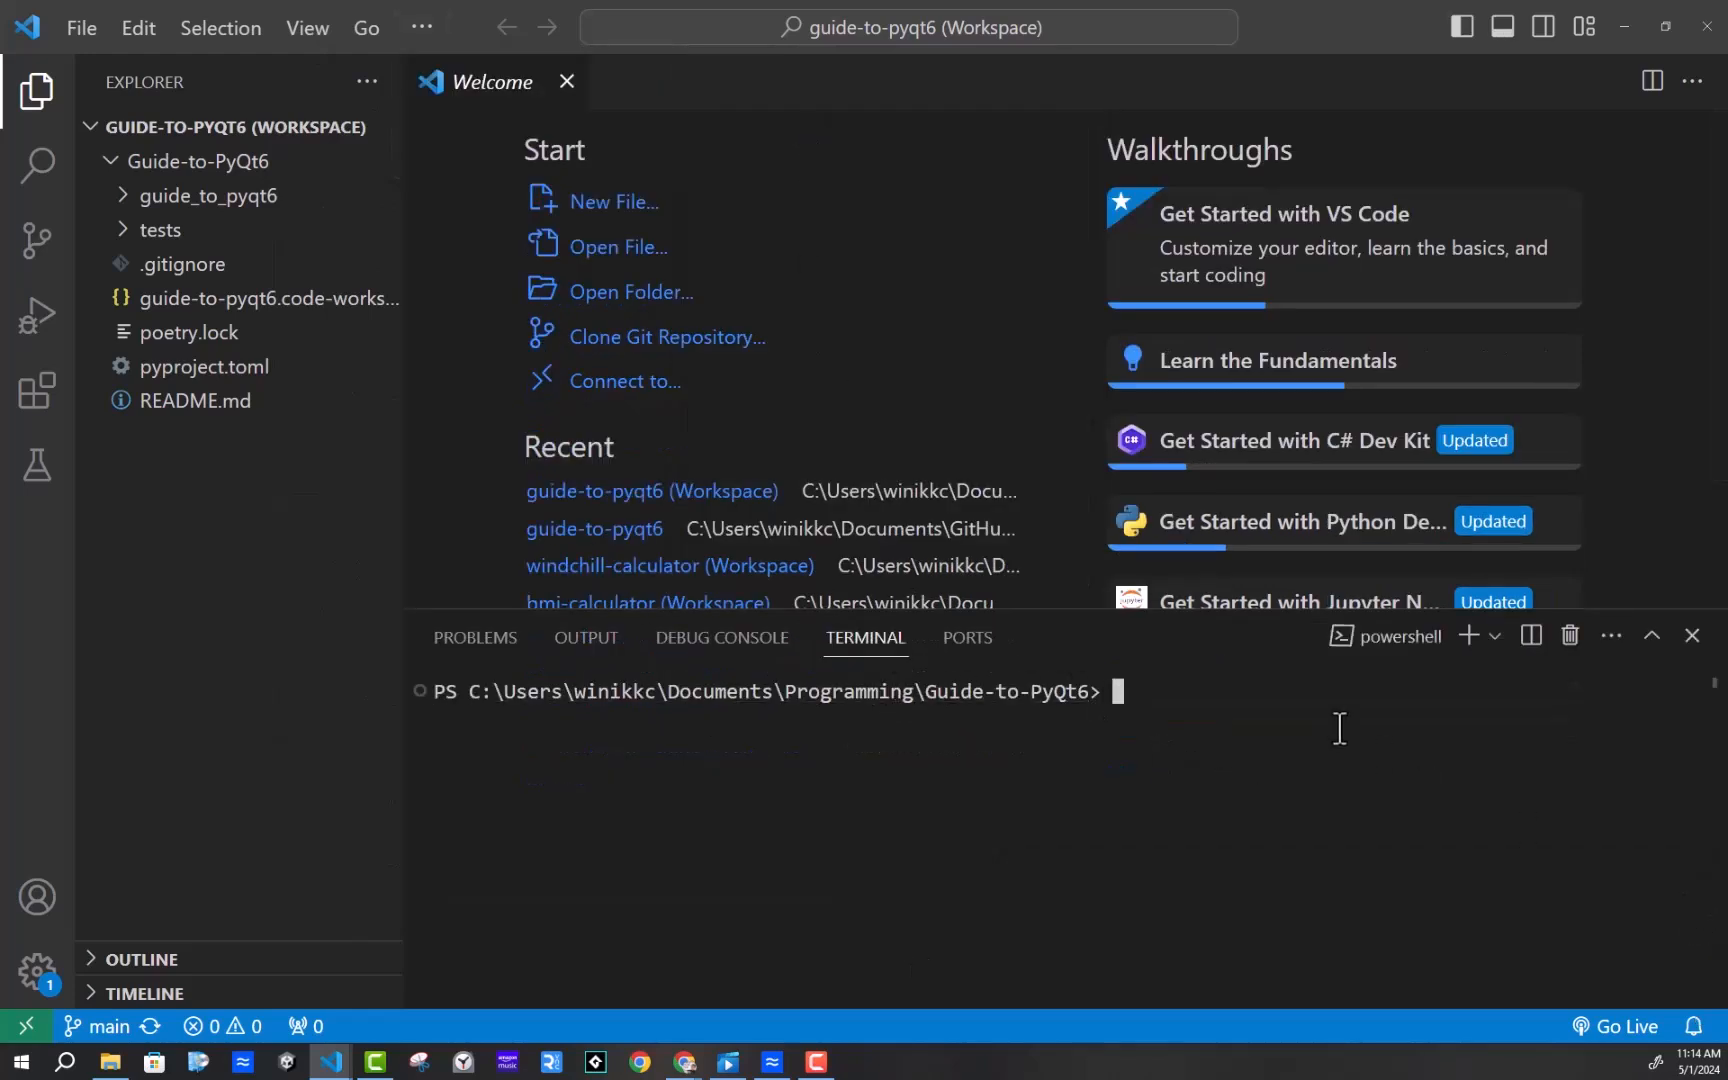
{"action": "type", "text": "poetr"}
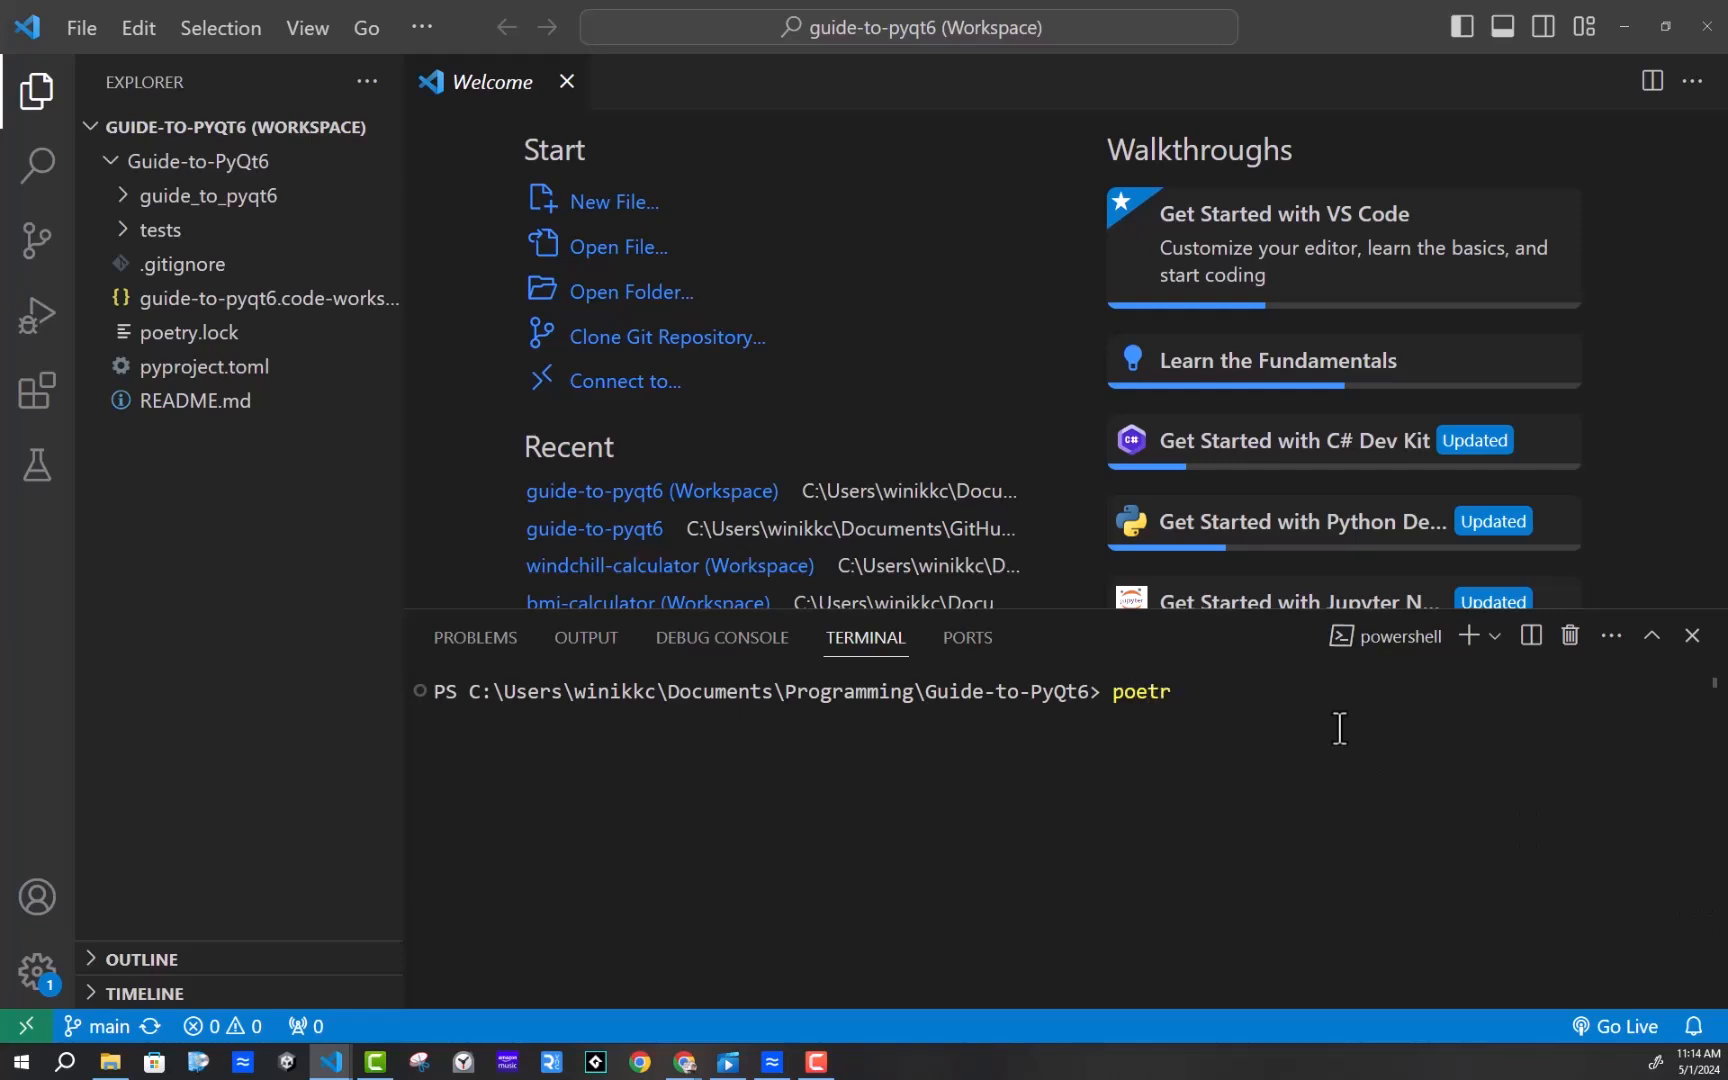
{"action": "type", "text": "y"}
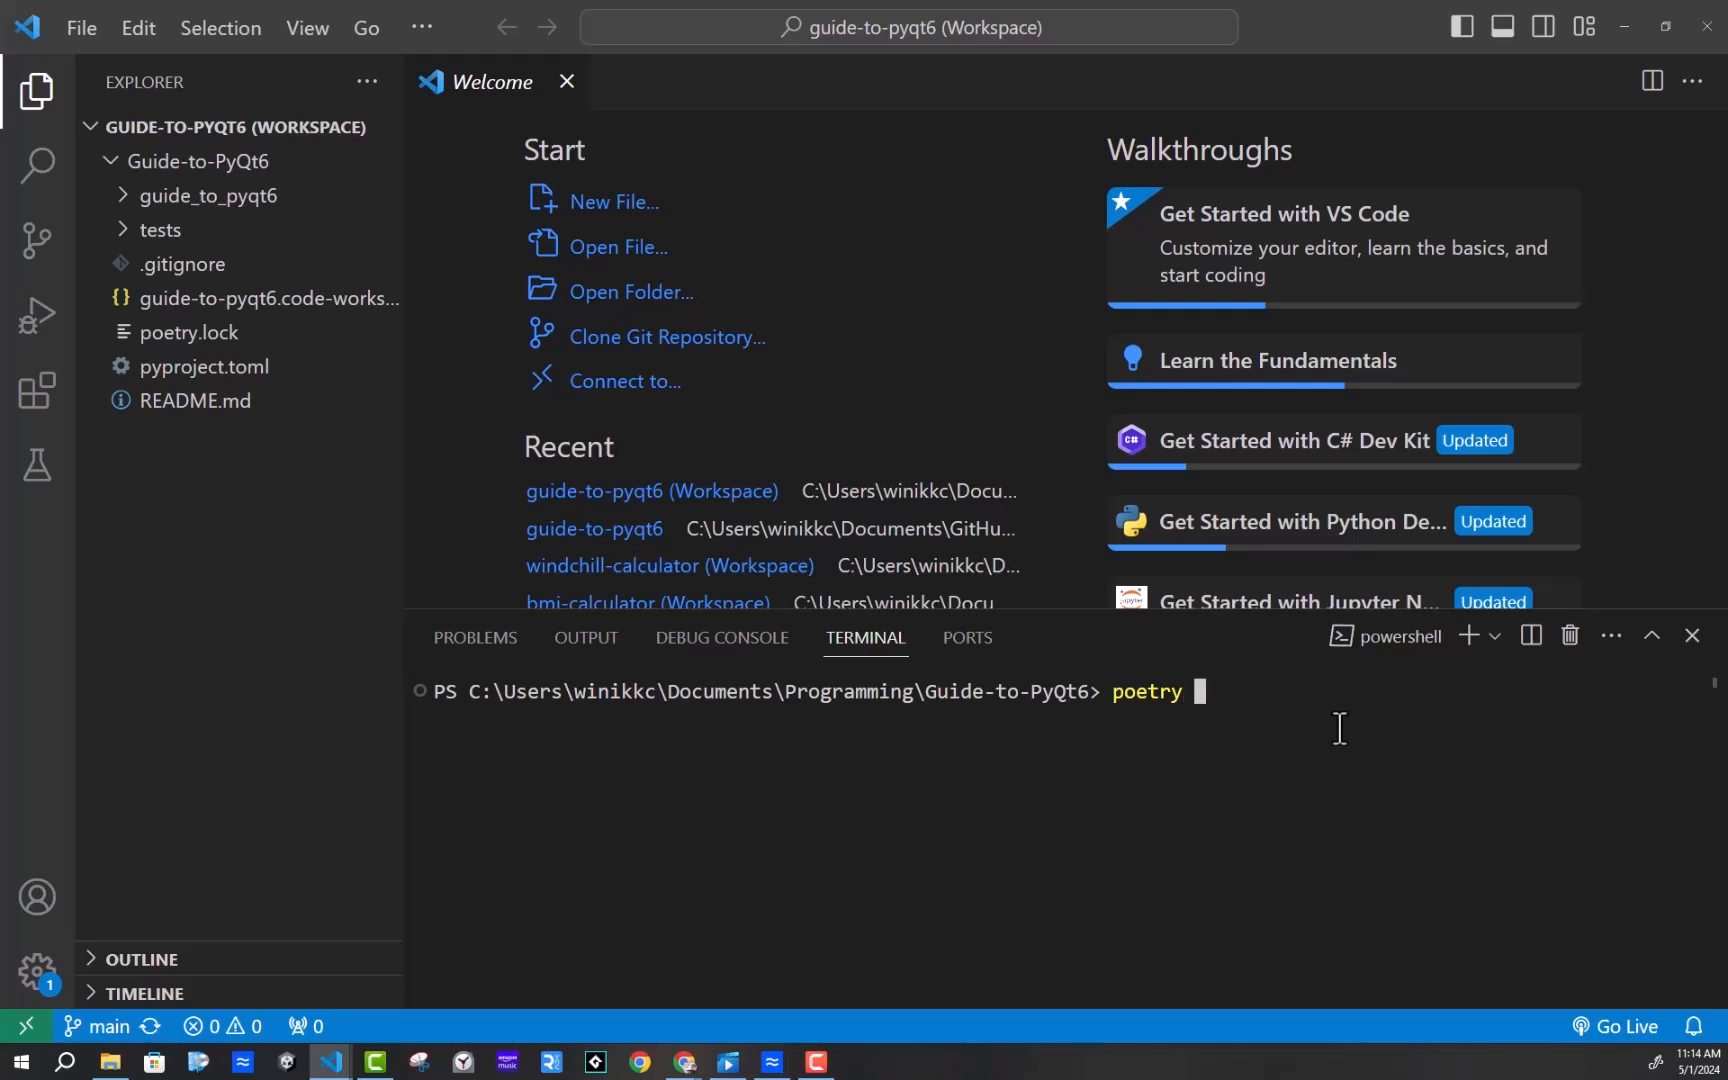
{"action": "type", "text": "a"}
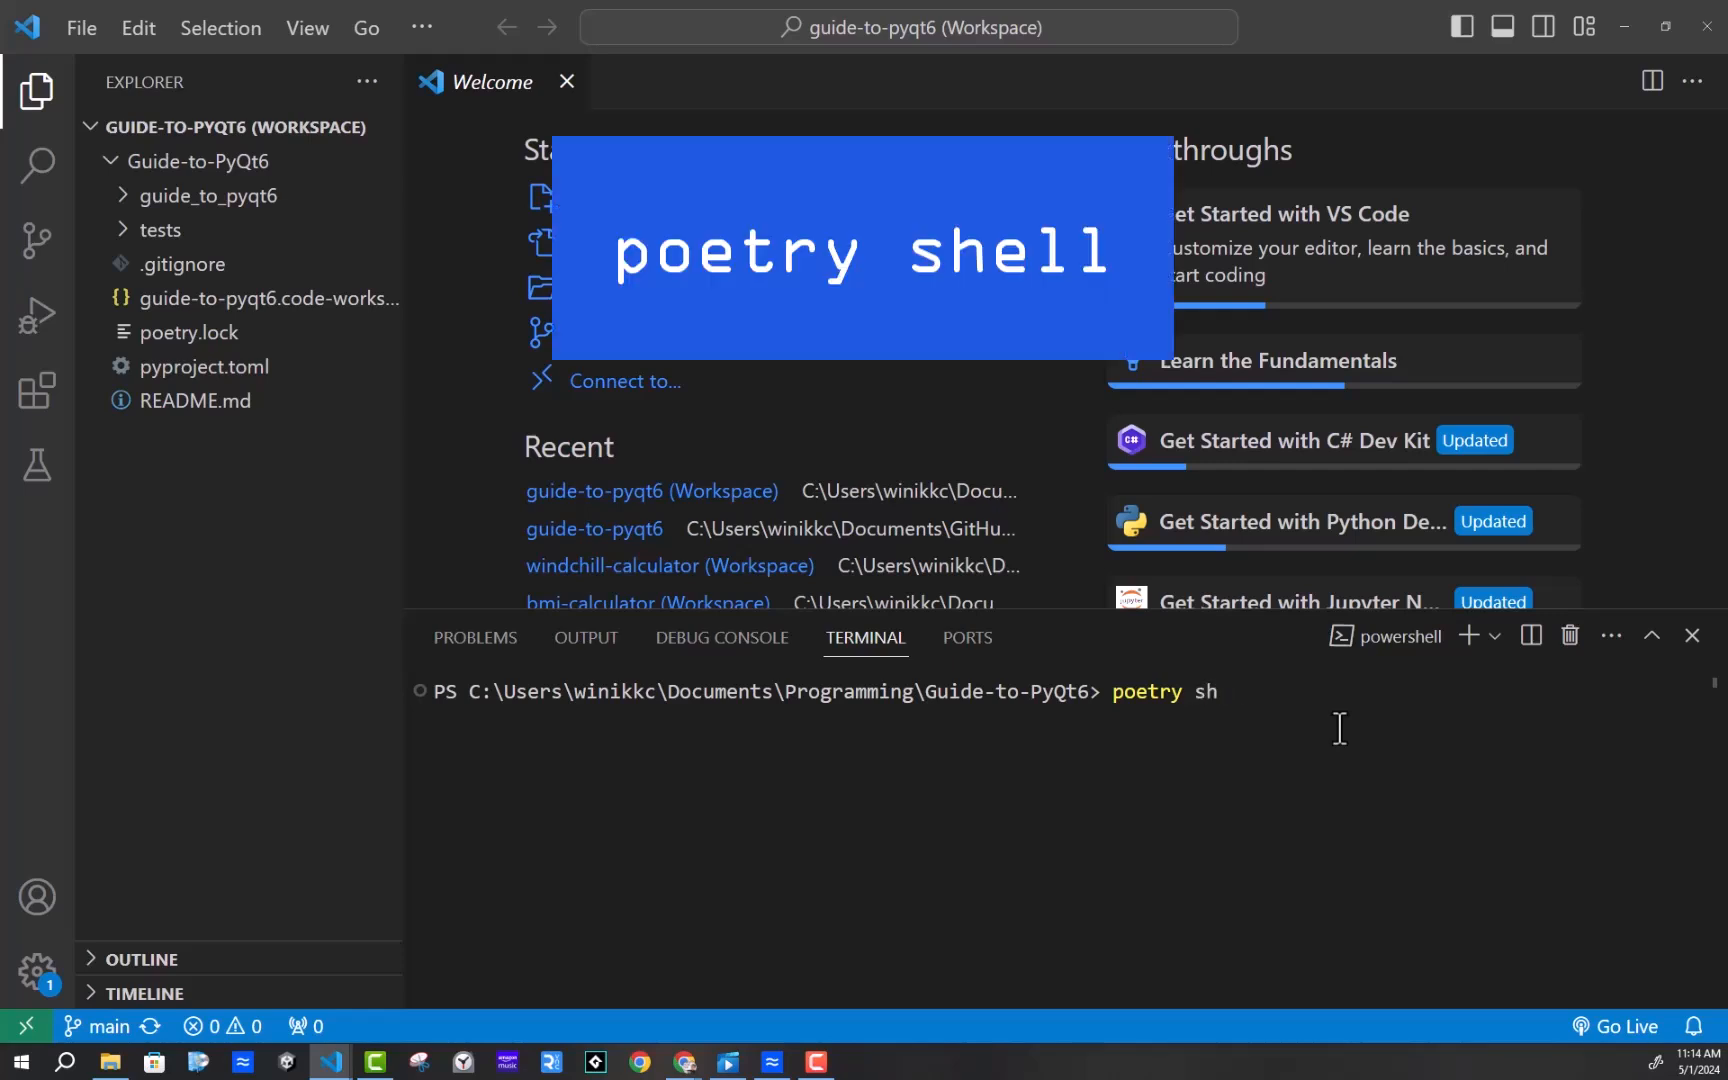
{"action": "key", "text": "Enter"}
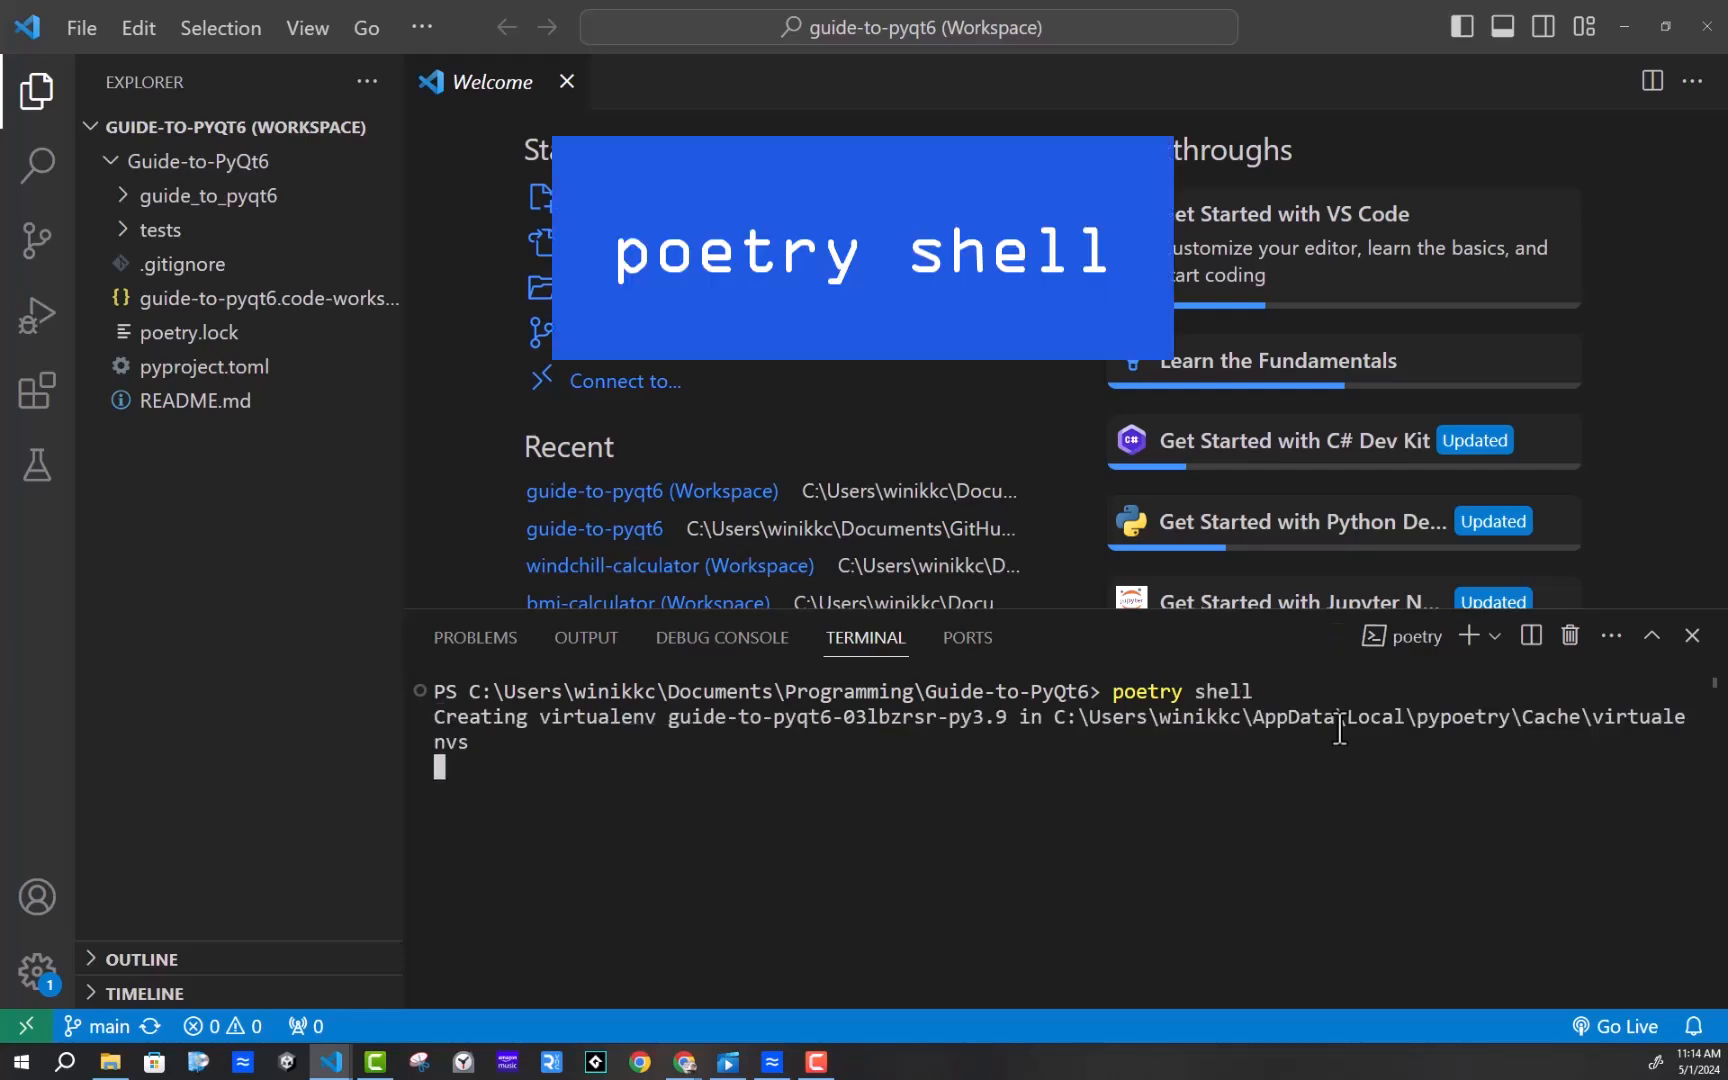
{"action": "type", "text": "poet"}
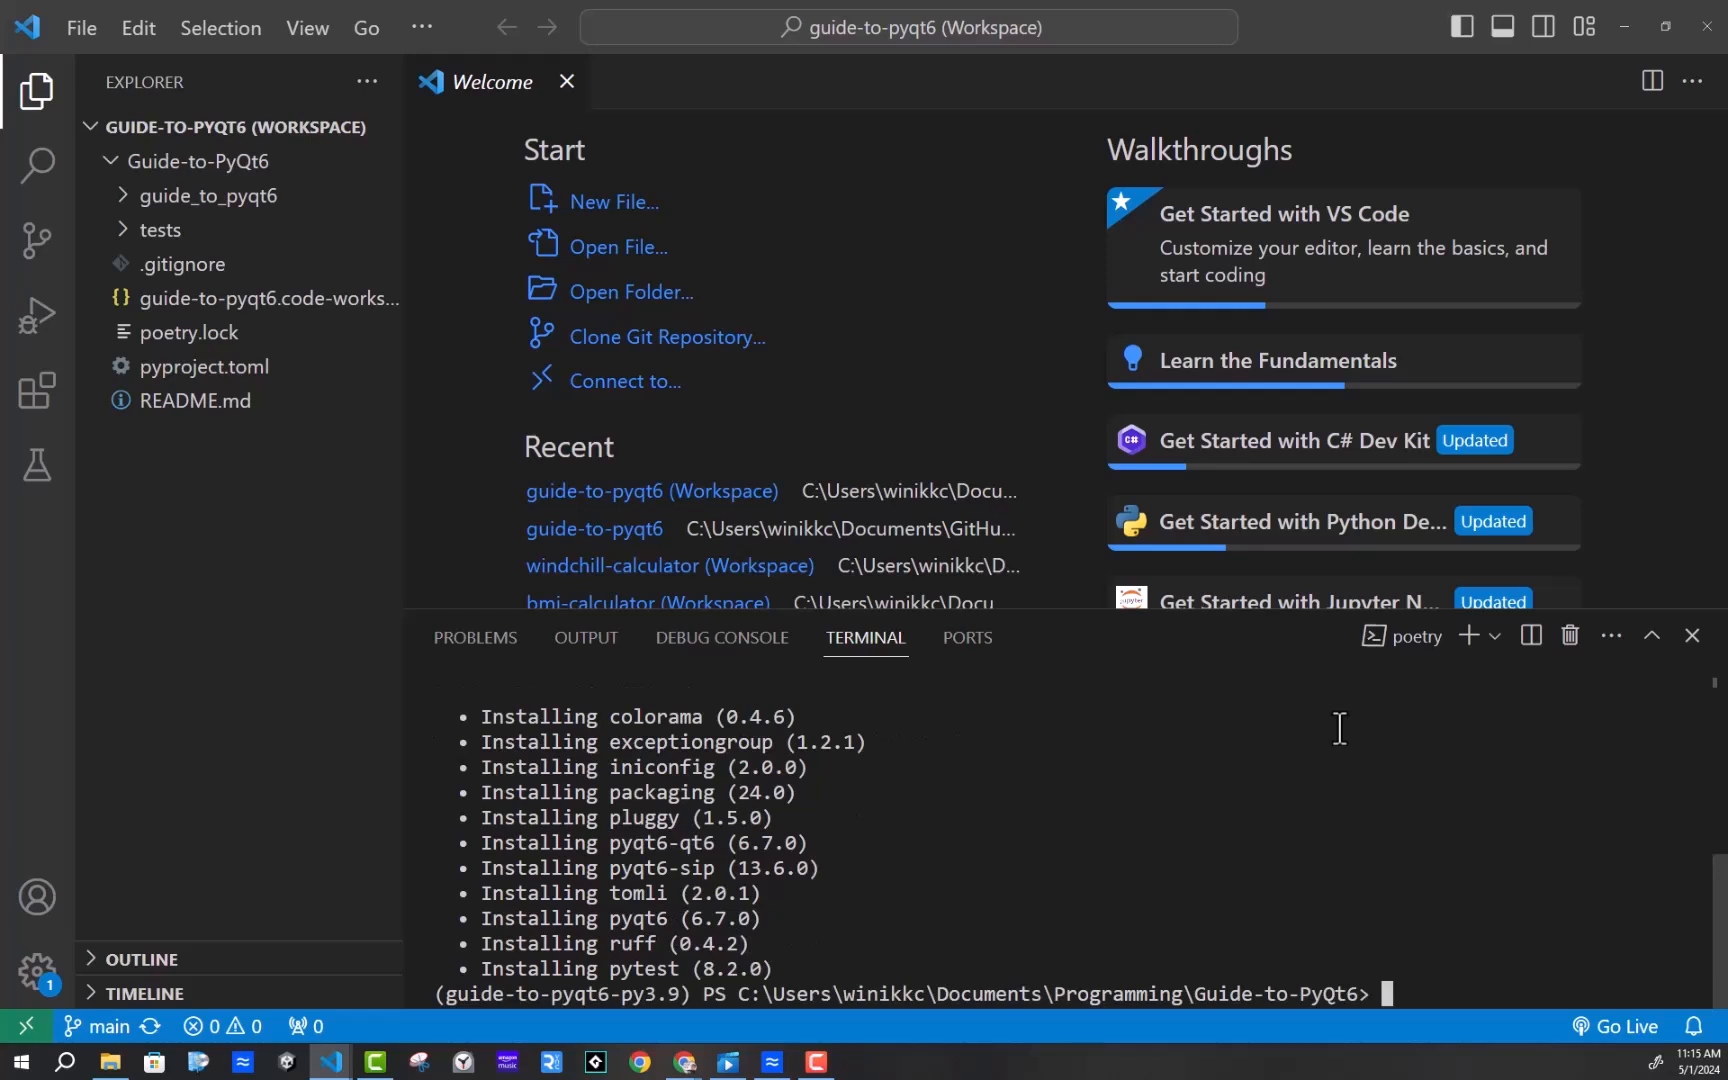
{"action": "mouse_move", "coordinate": [1128, 884]}
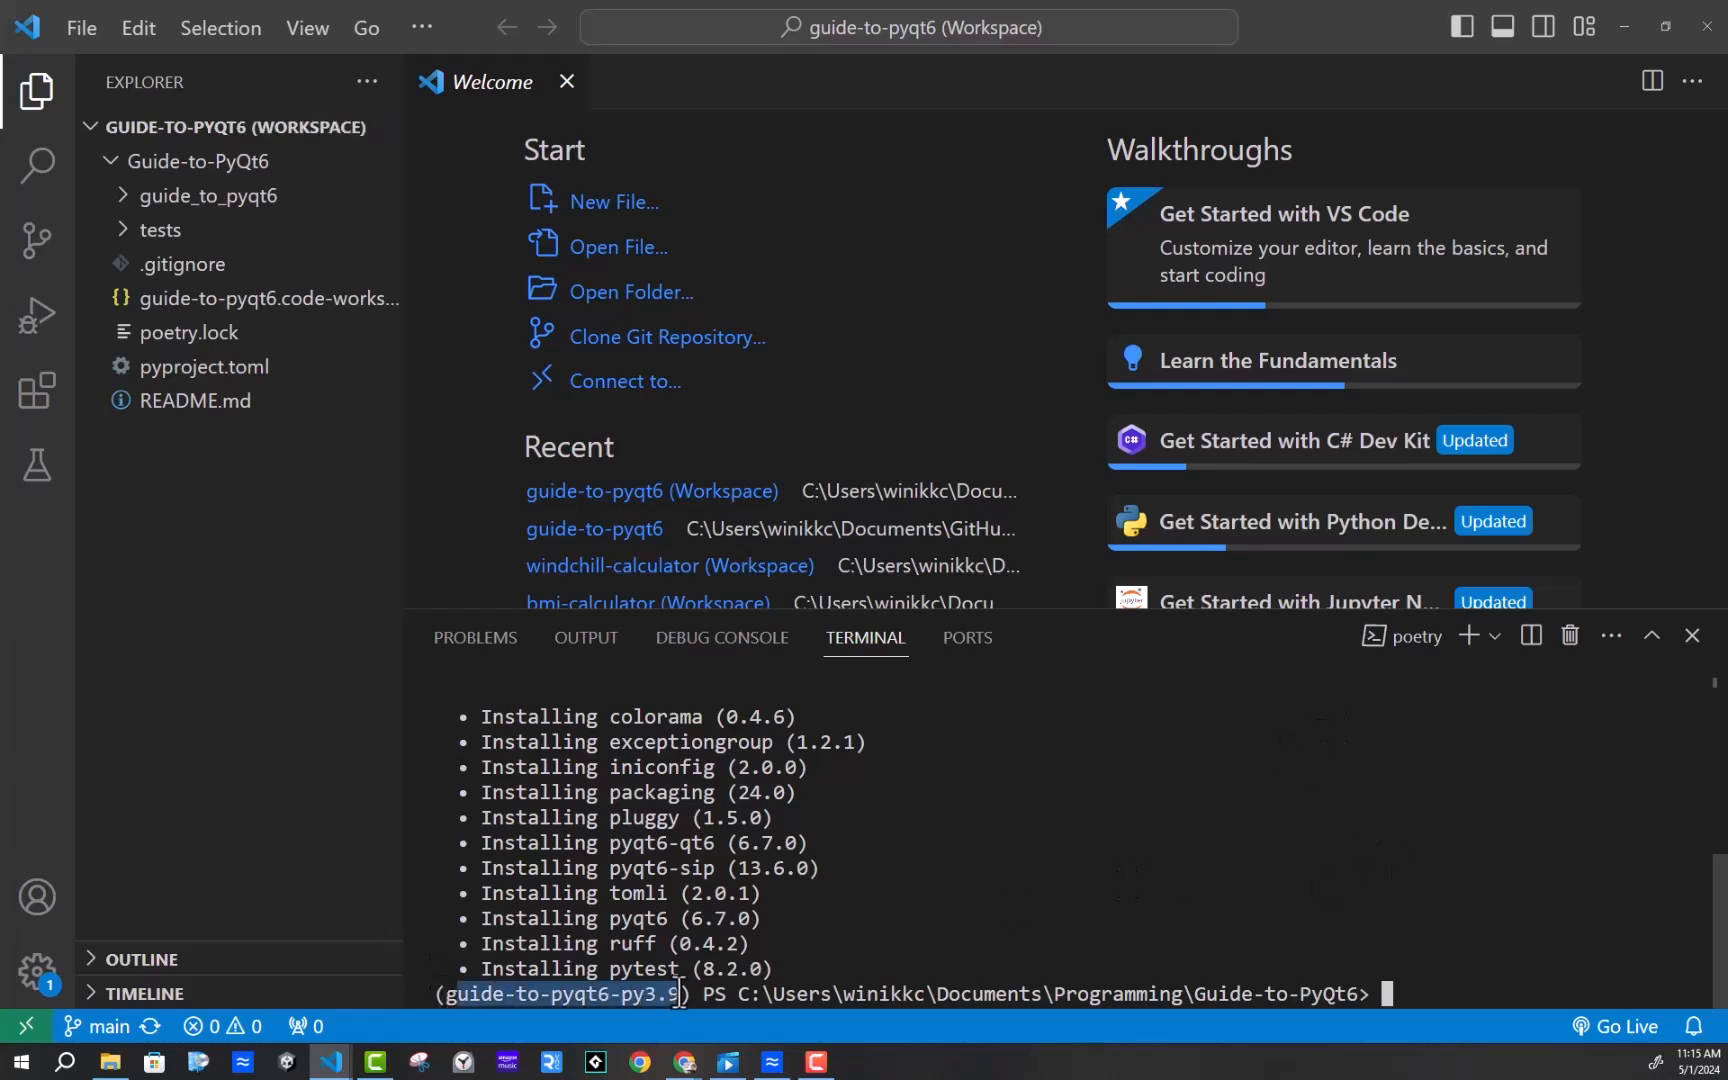
{"action": "mouse_move", "coordinate": [272, 815]}
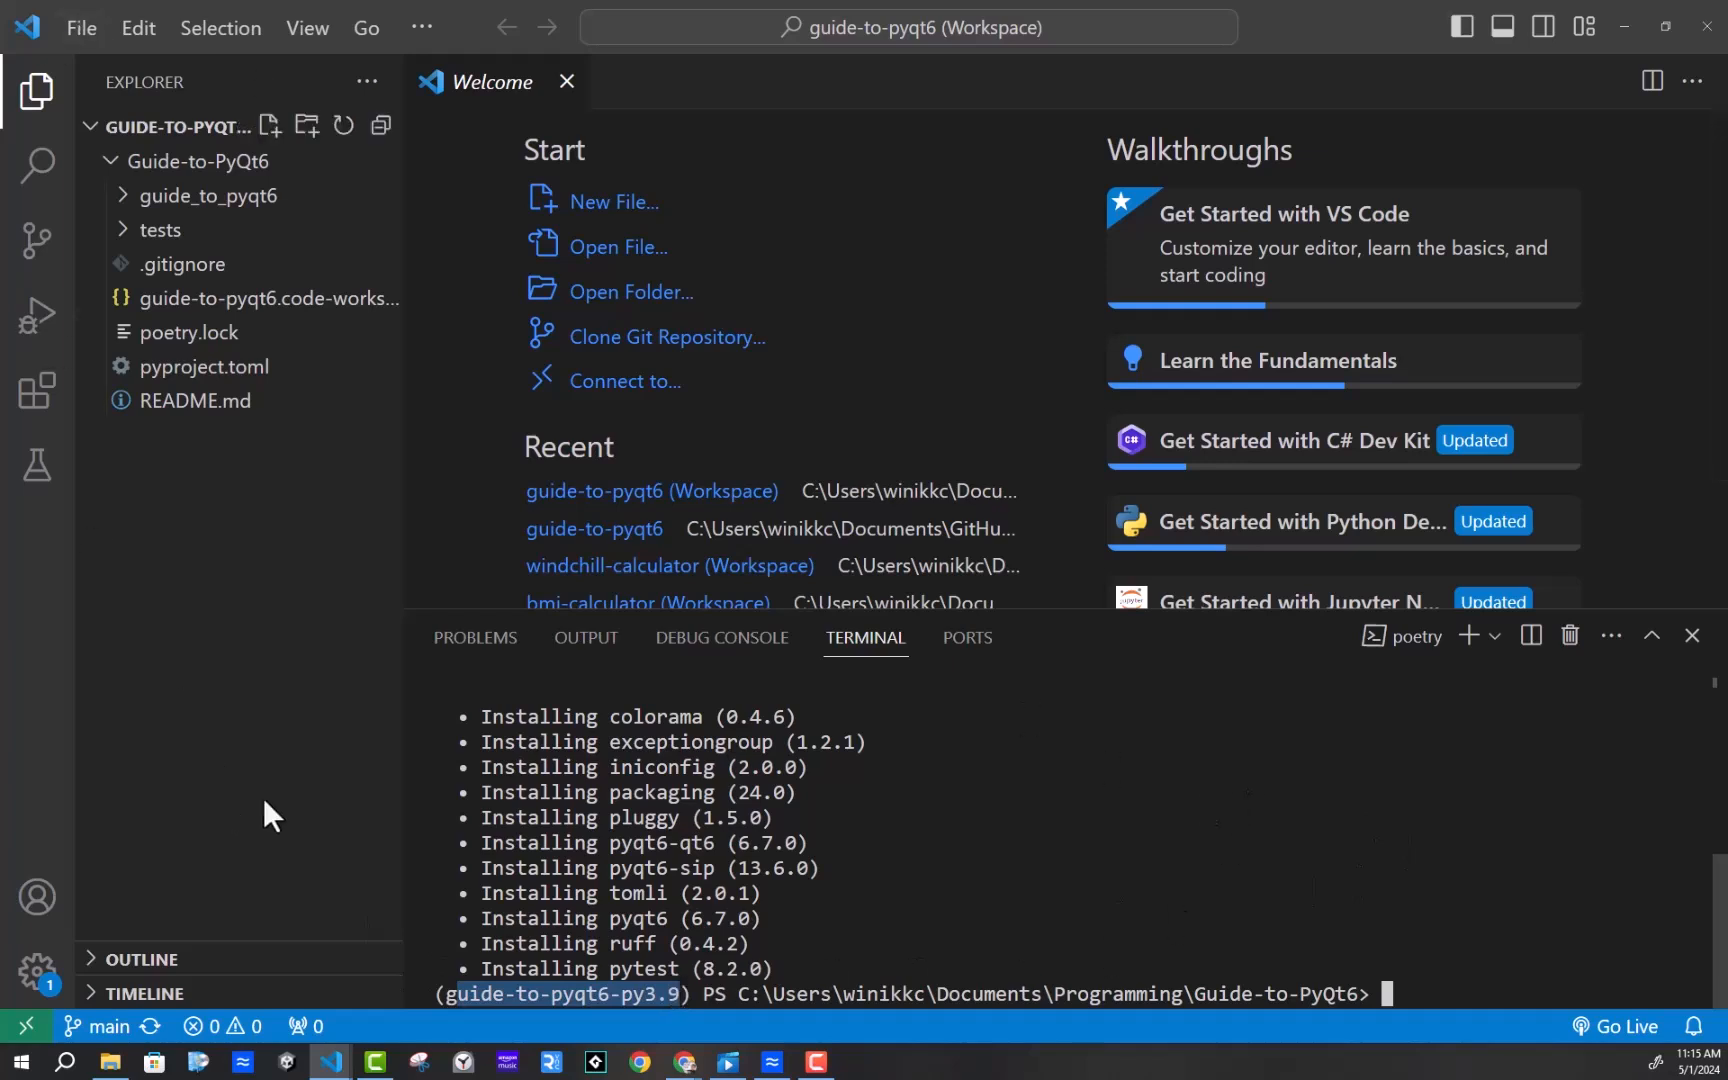
{"action": "mouse_move", "coordinate": [33, 386]}
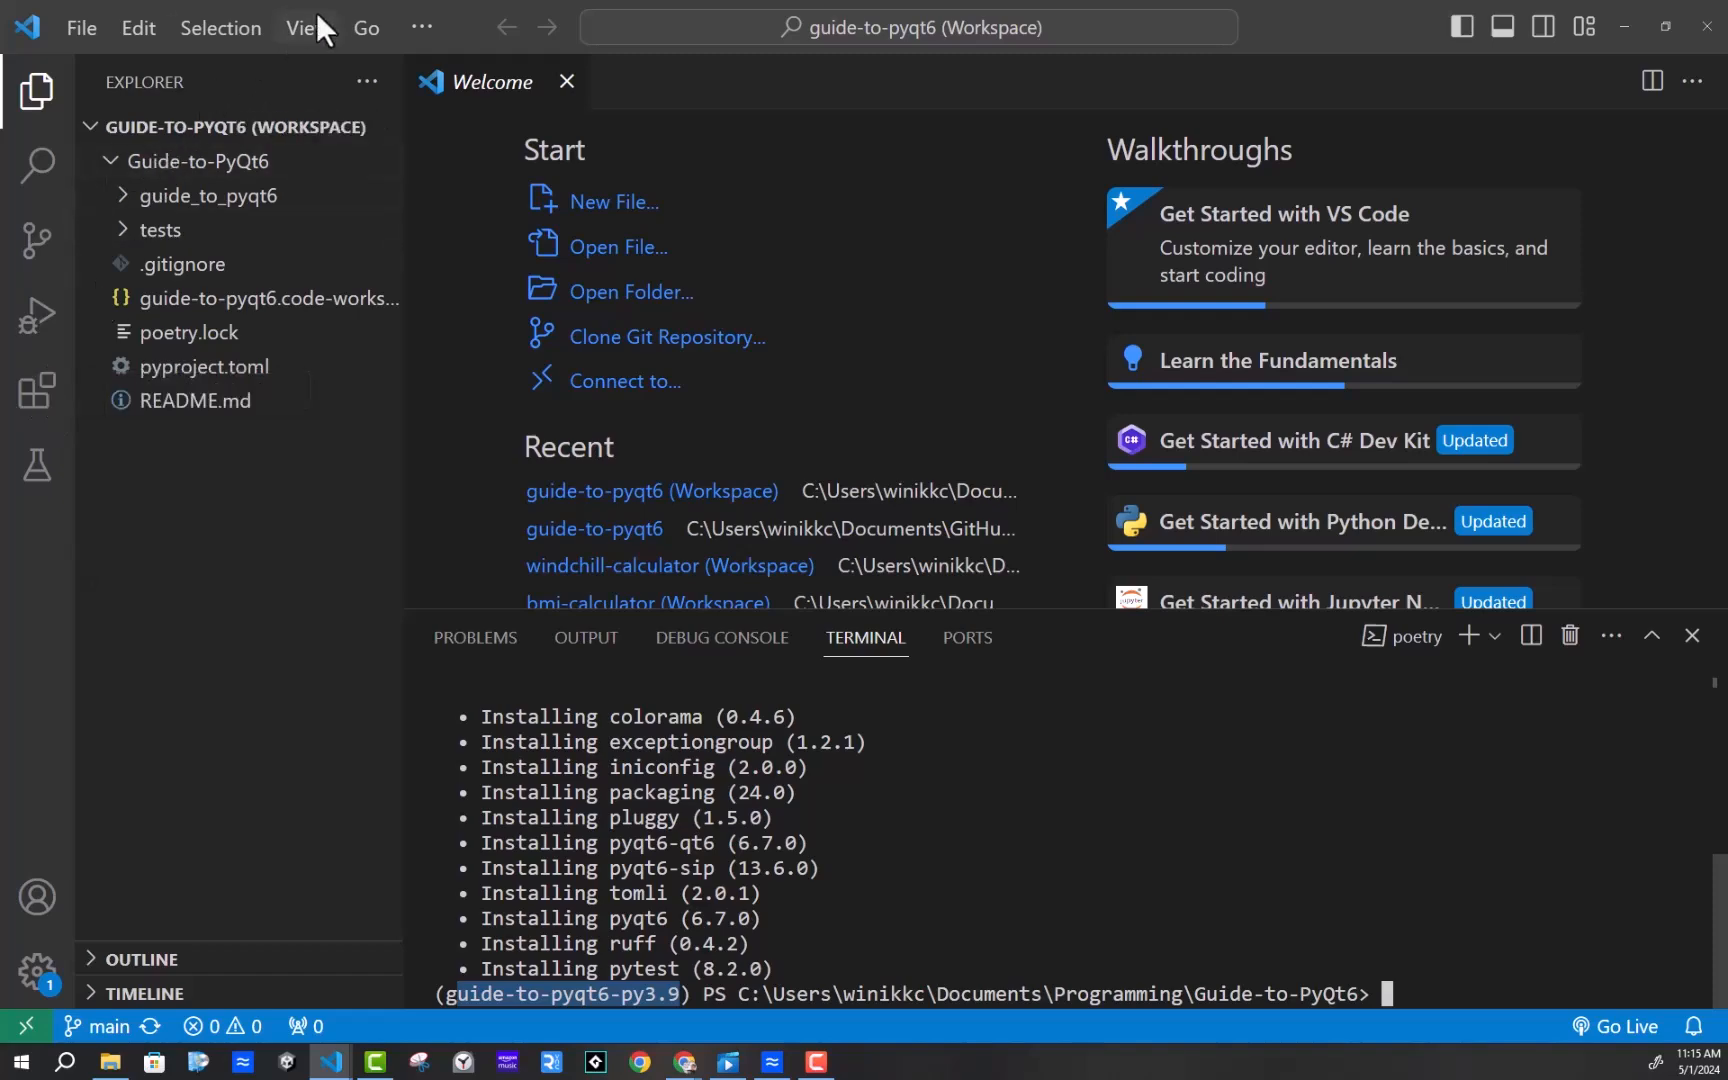
Run Python: Select Interpreter to list the Poetry guide-to-pyqt6 py3.9 environment
{"action": "left_click", "coordinate": [366, 28]}
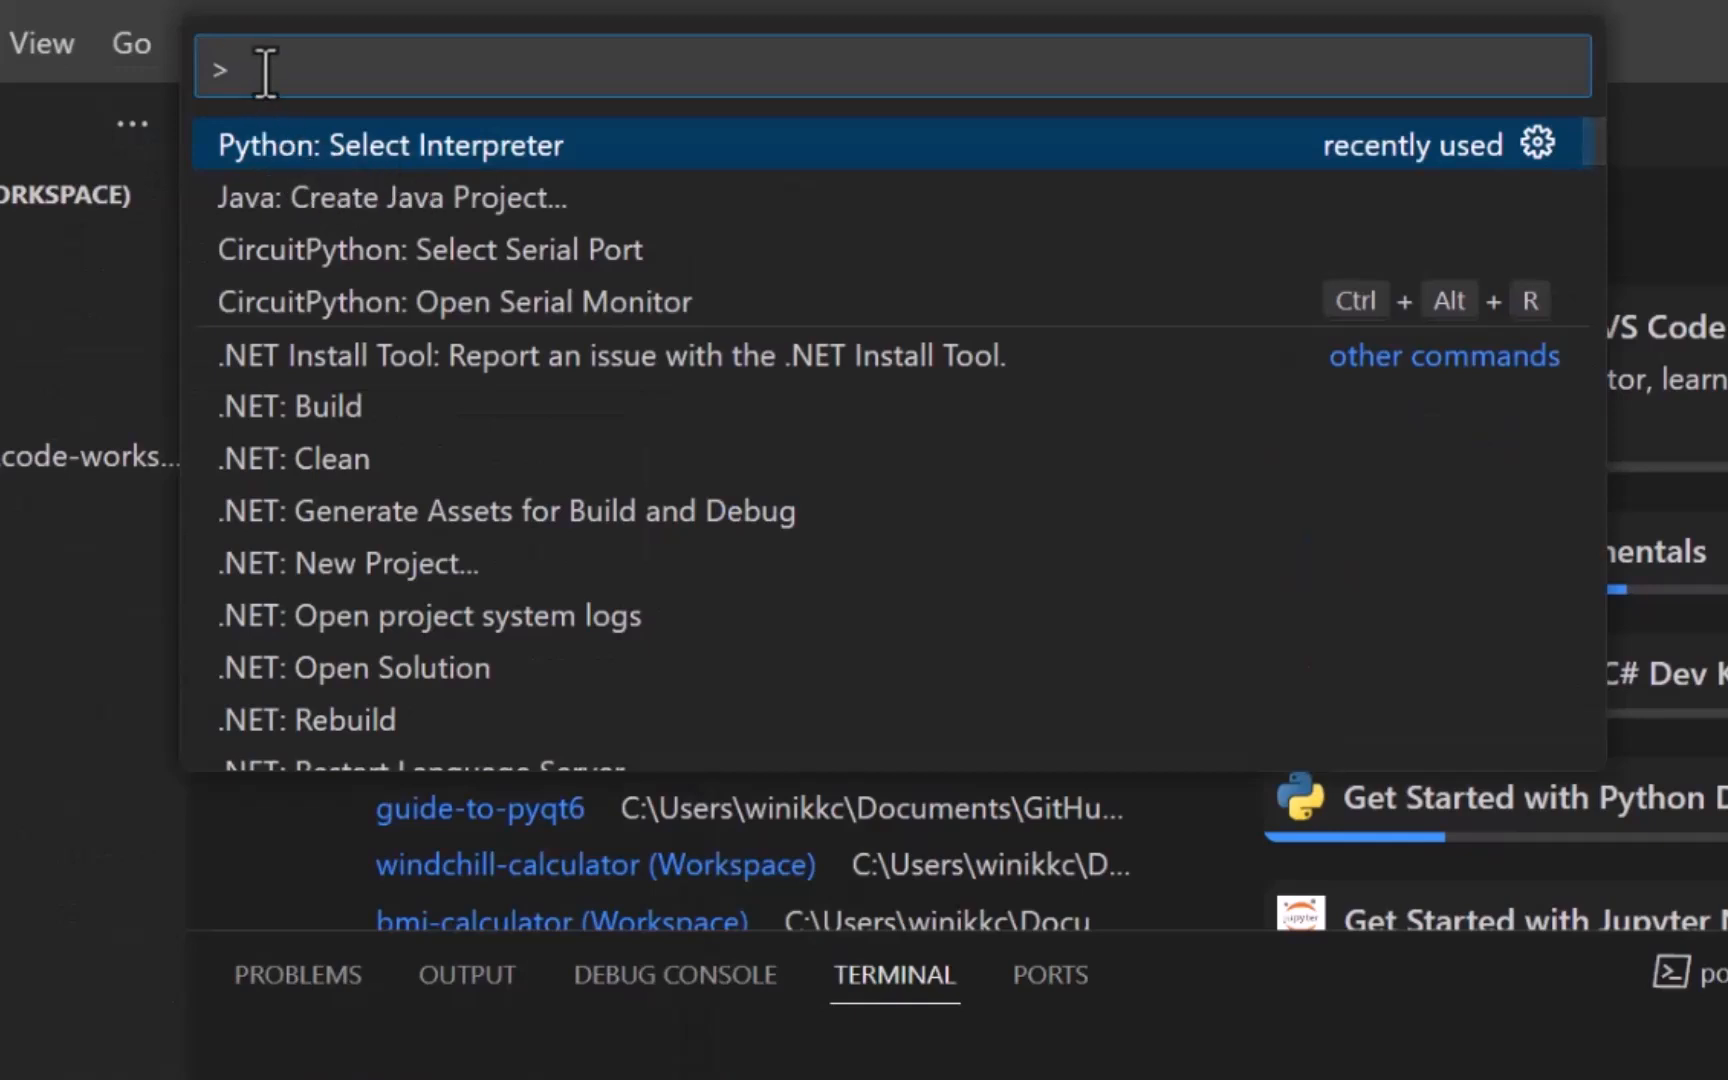
{"action": "left_click", "coordinate": [395, 145]}
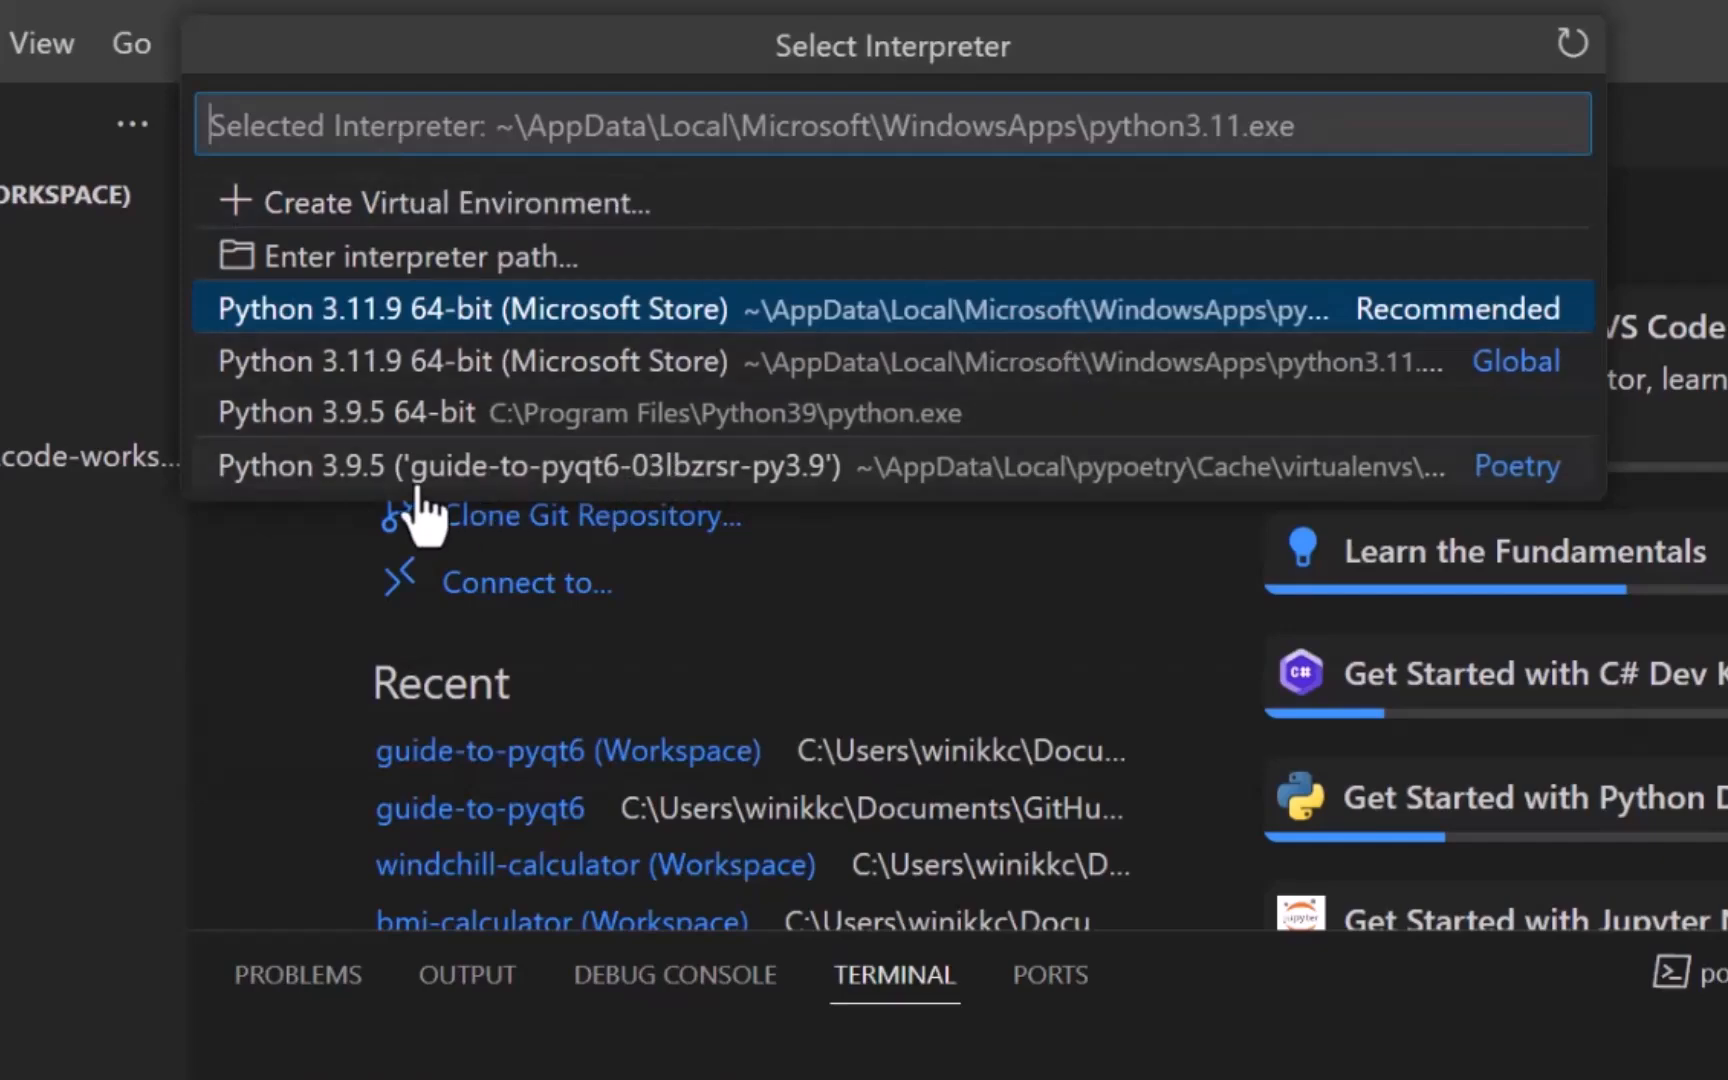
{"action": "mouse_move", "coordinate": [934, 493]}
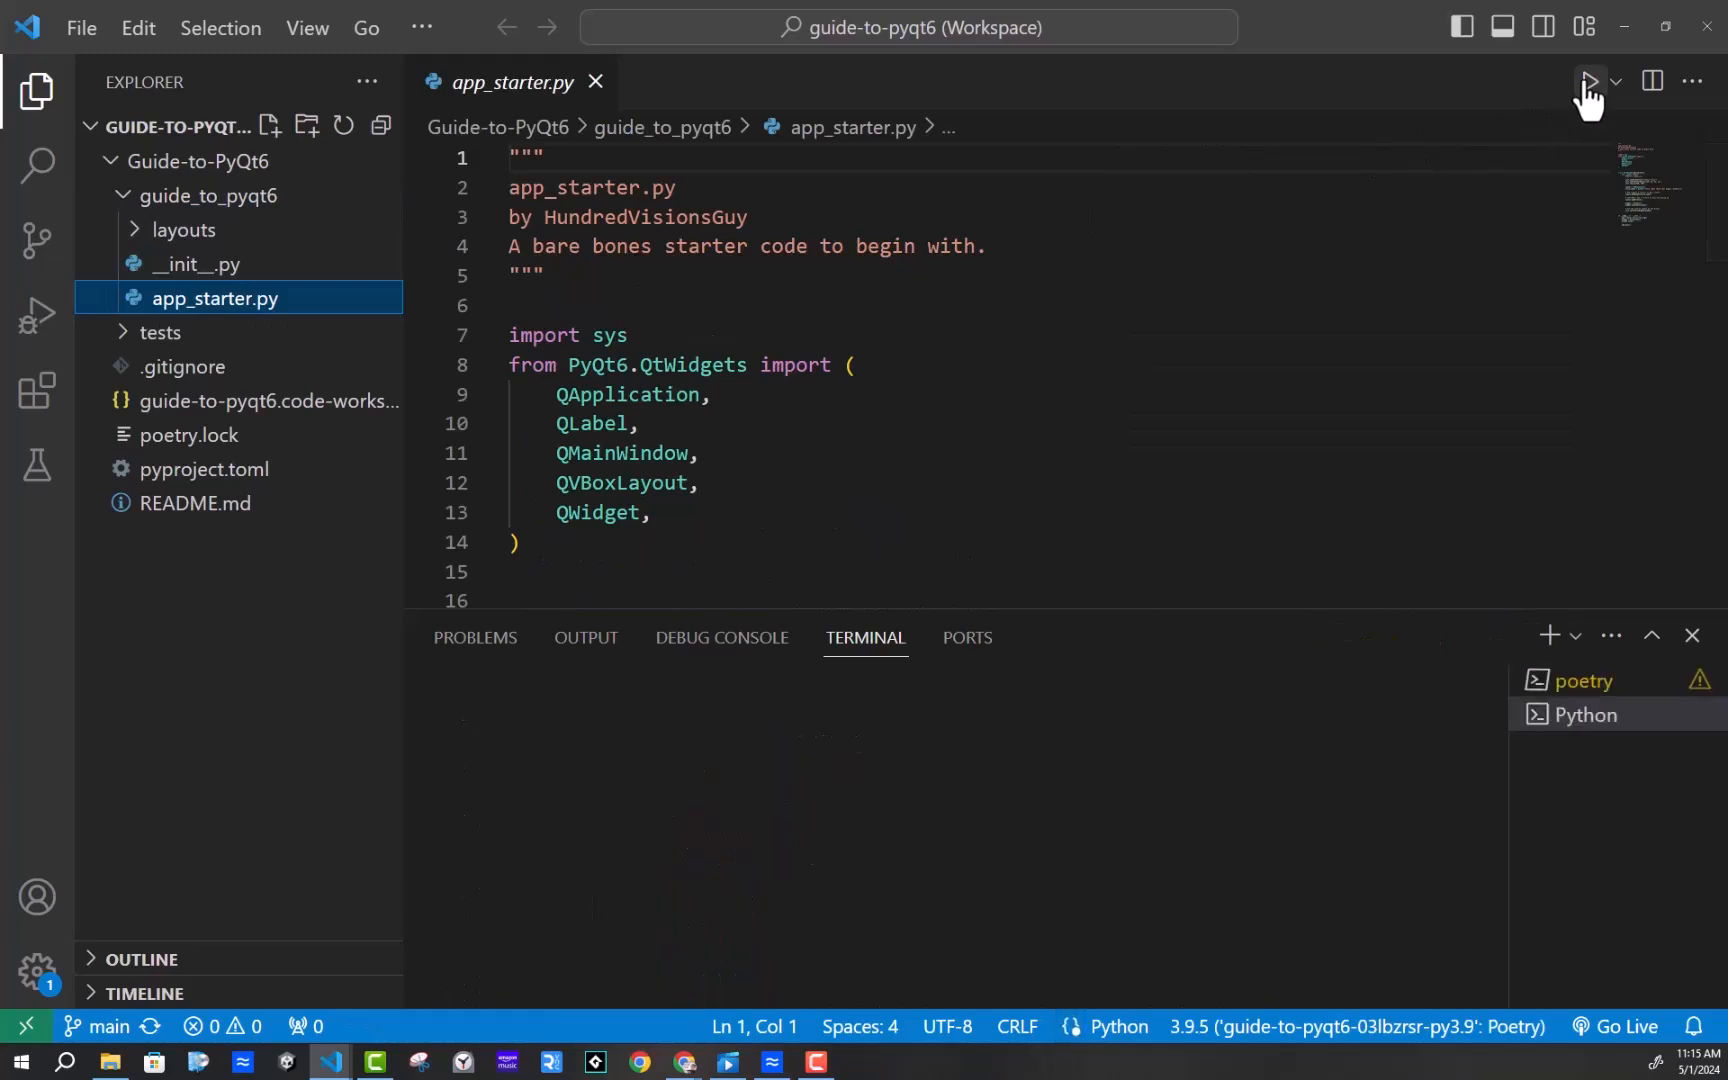
Run app_starter.py with the play button to bring up the starter window
{"action": "left_click", "coordinate": [1589, 81]}
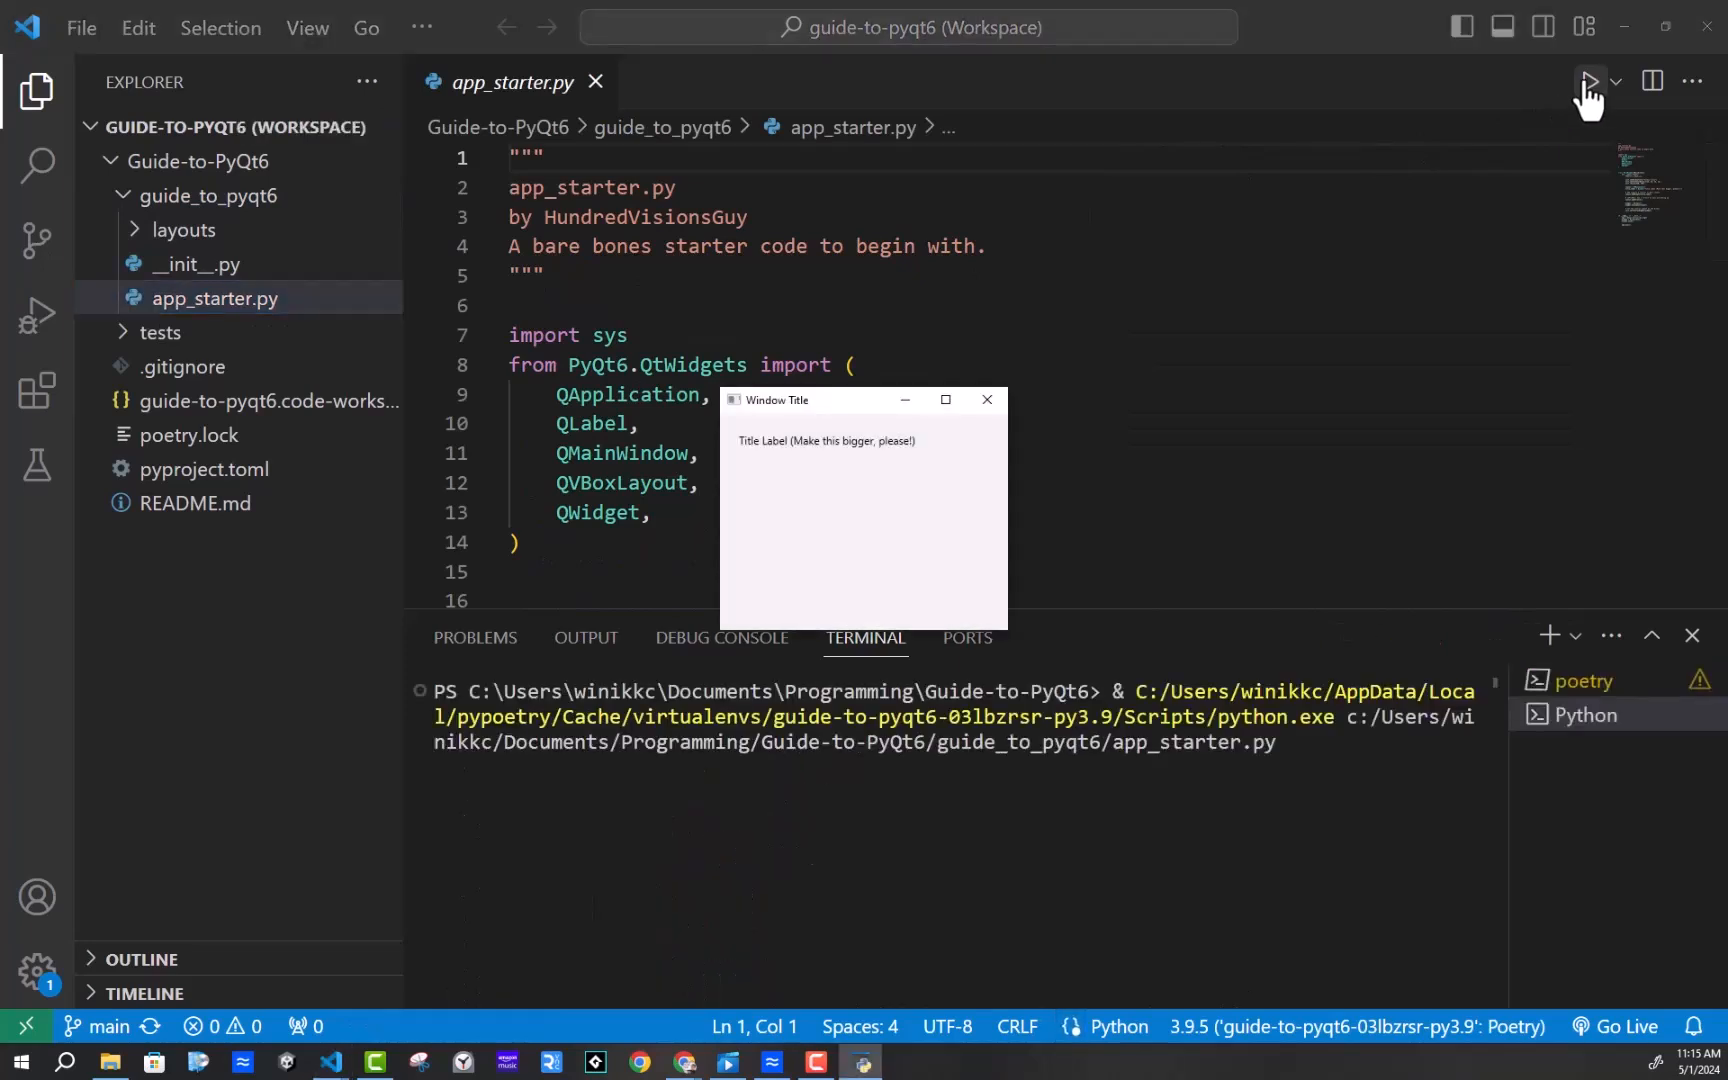
{"action": "left_click", "coordinate": [987, 400]}
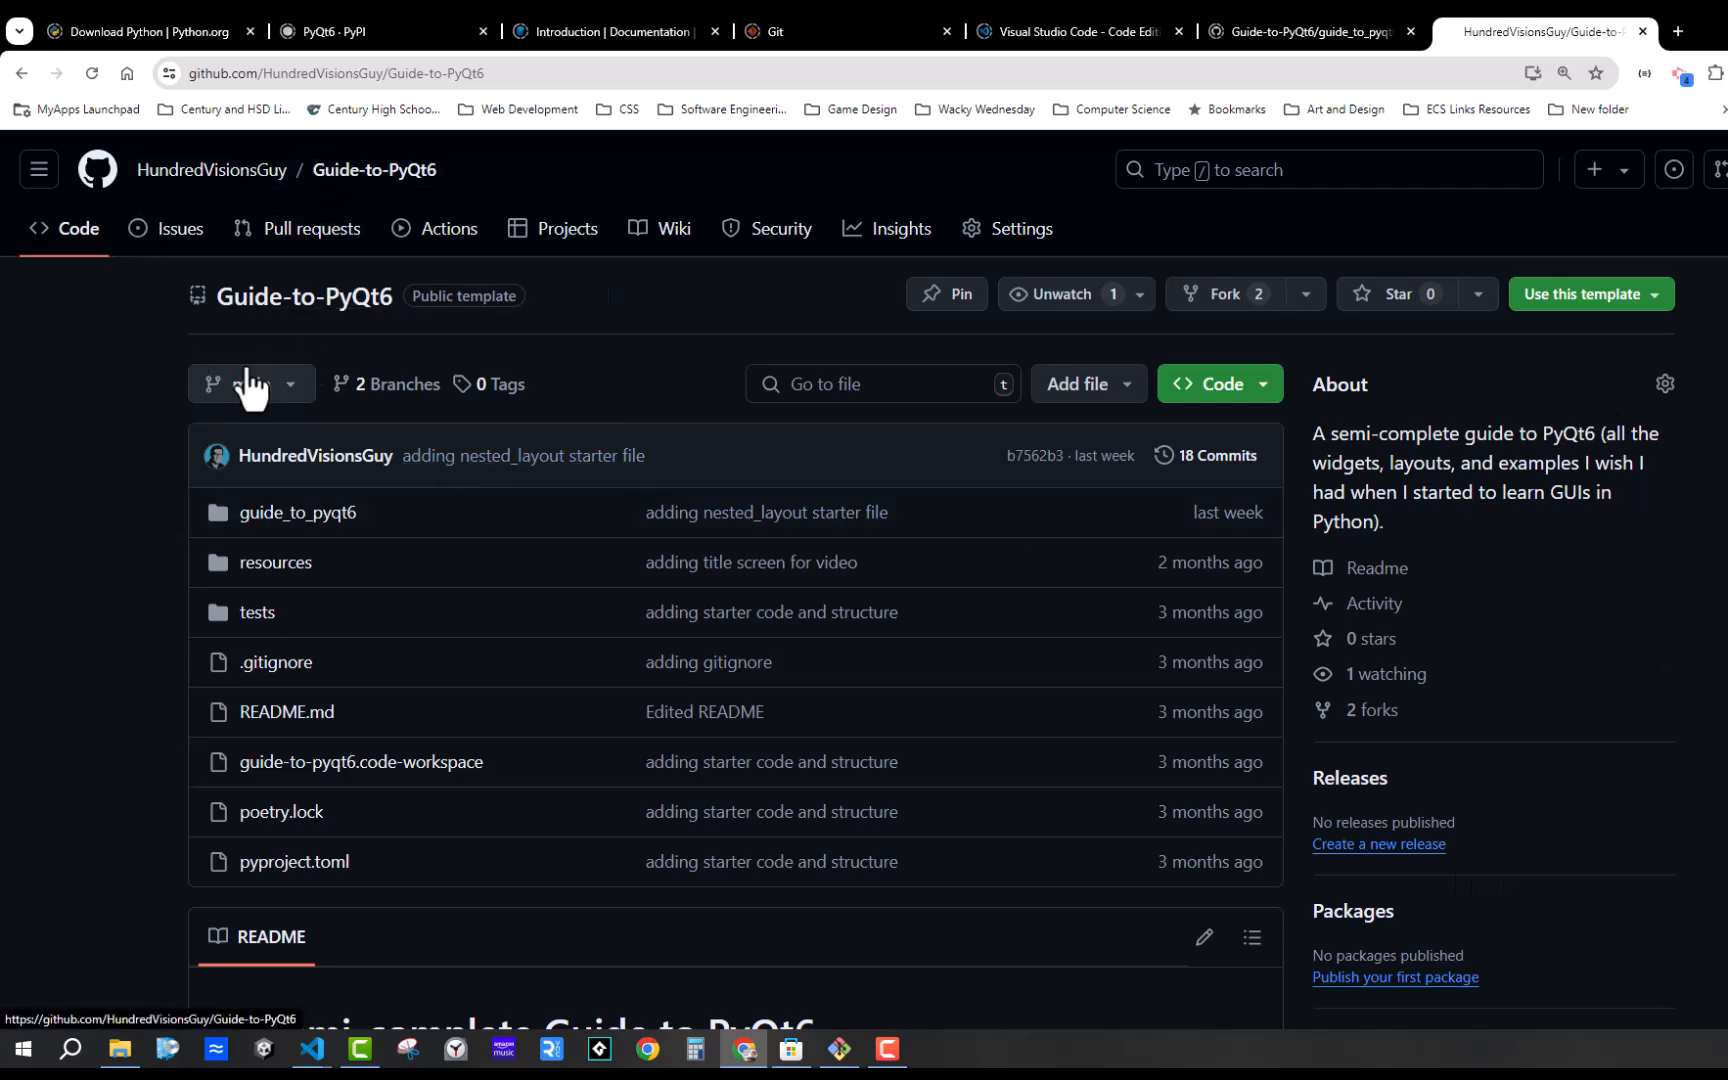
{"action": "left_click", "coordinate": [251, 384]}
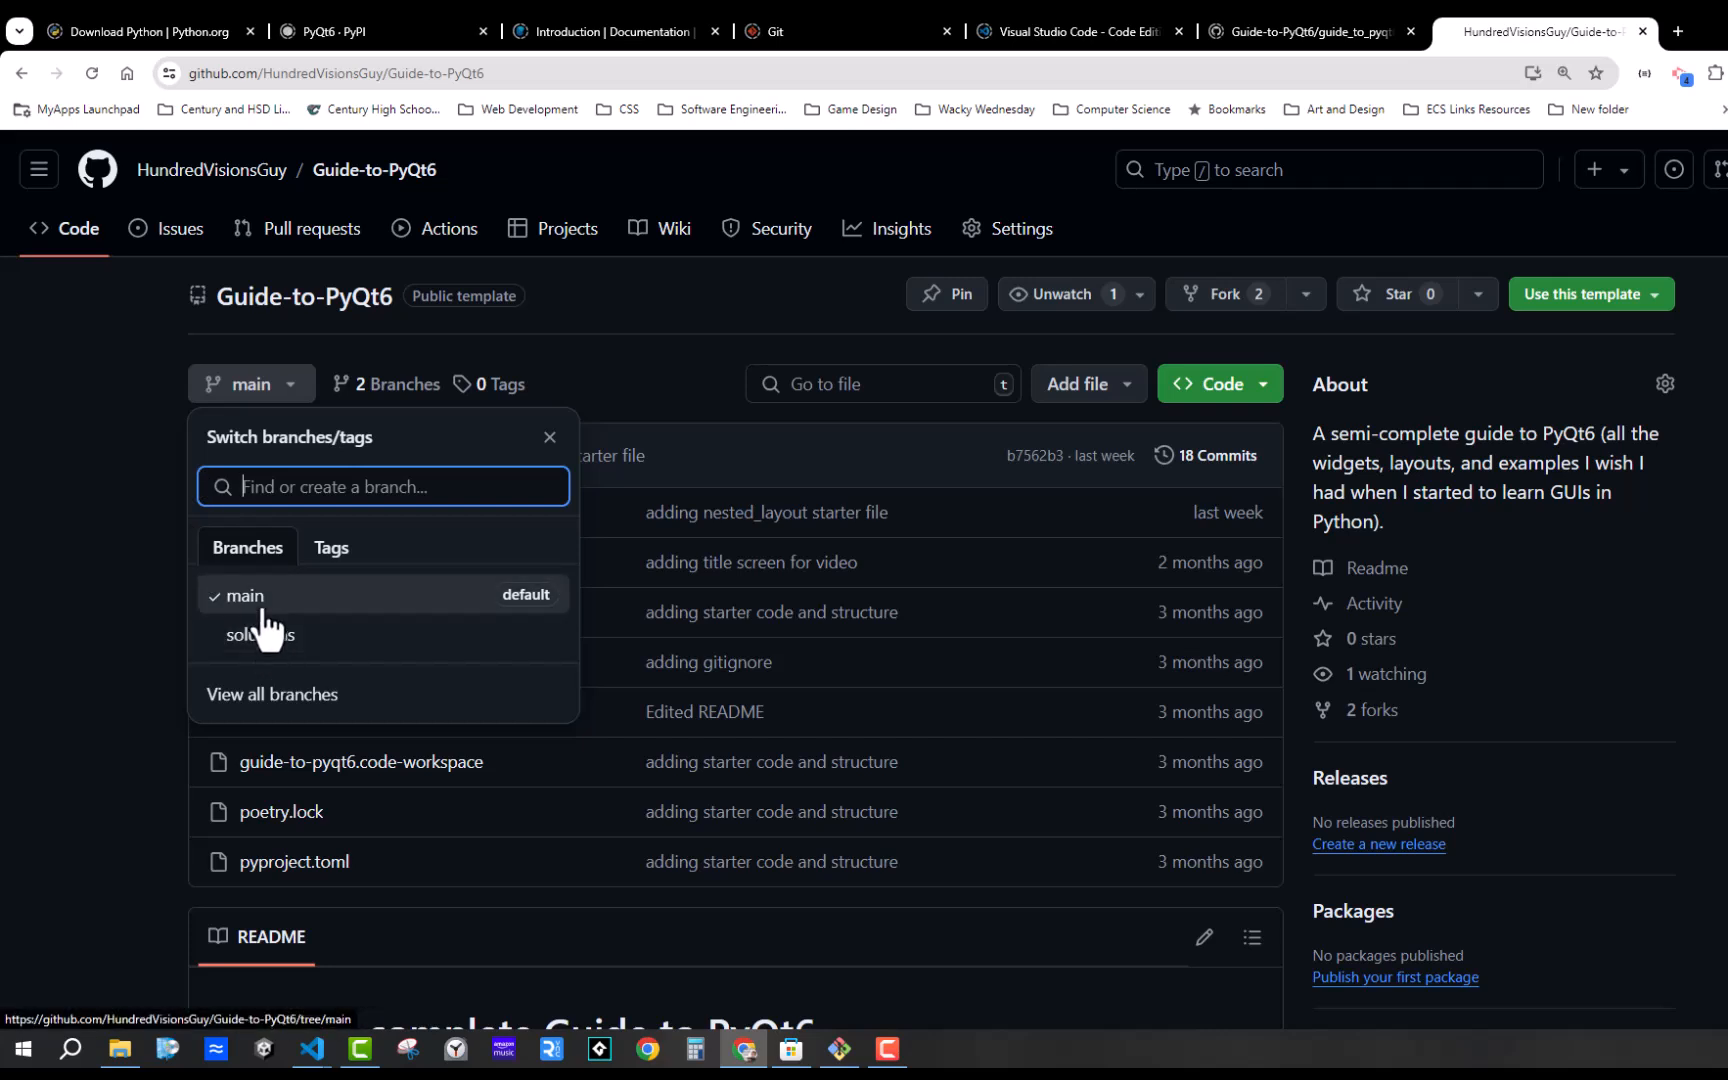
{"action": "mouse_move", "coordinate": [263, 632]}
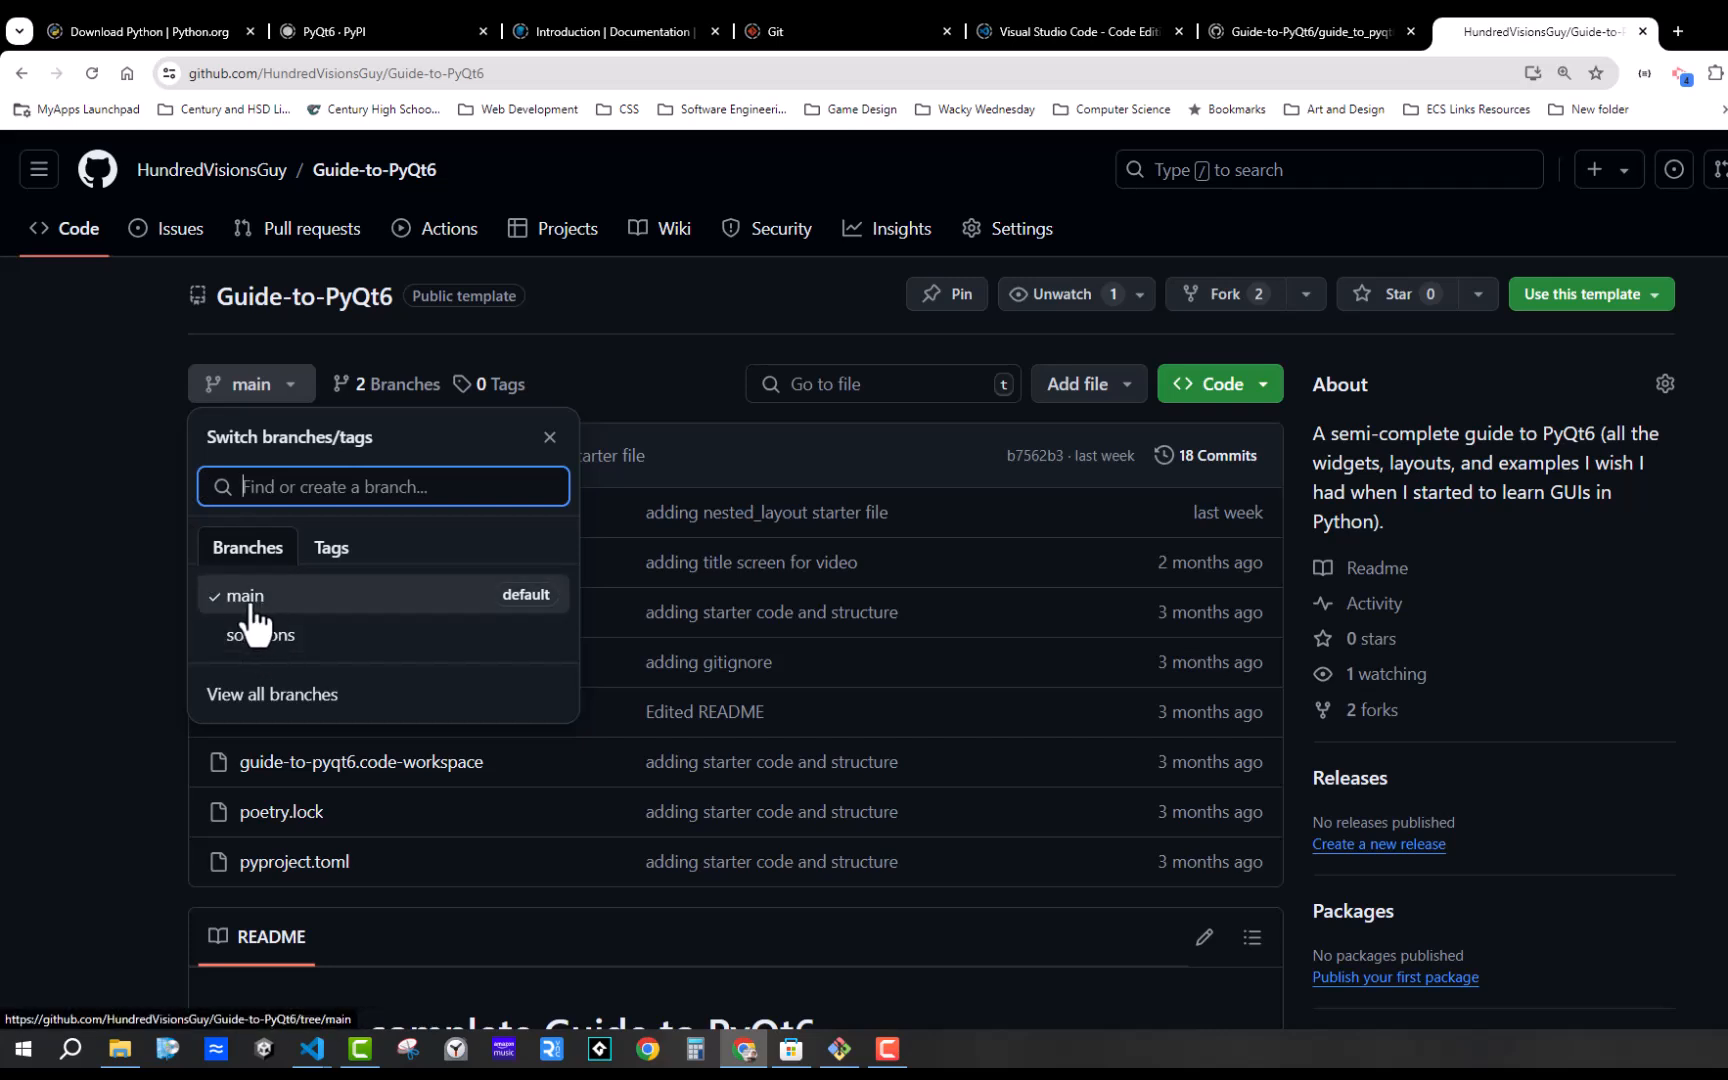
{"action": "mouse_move", "coordinate": [270, 657]}
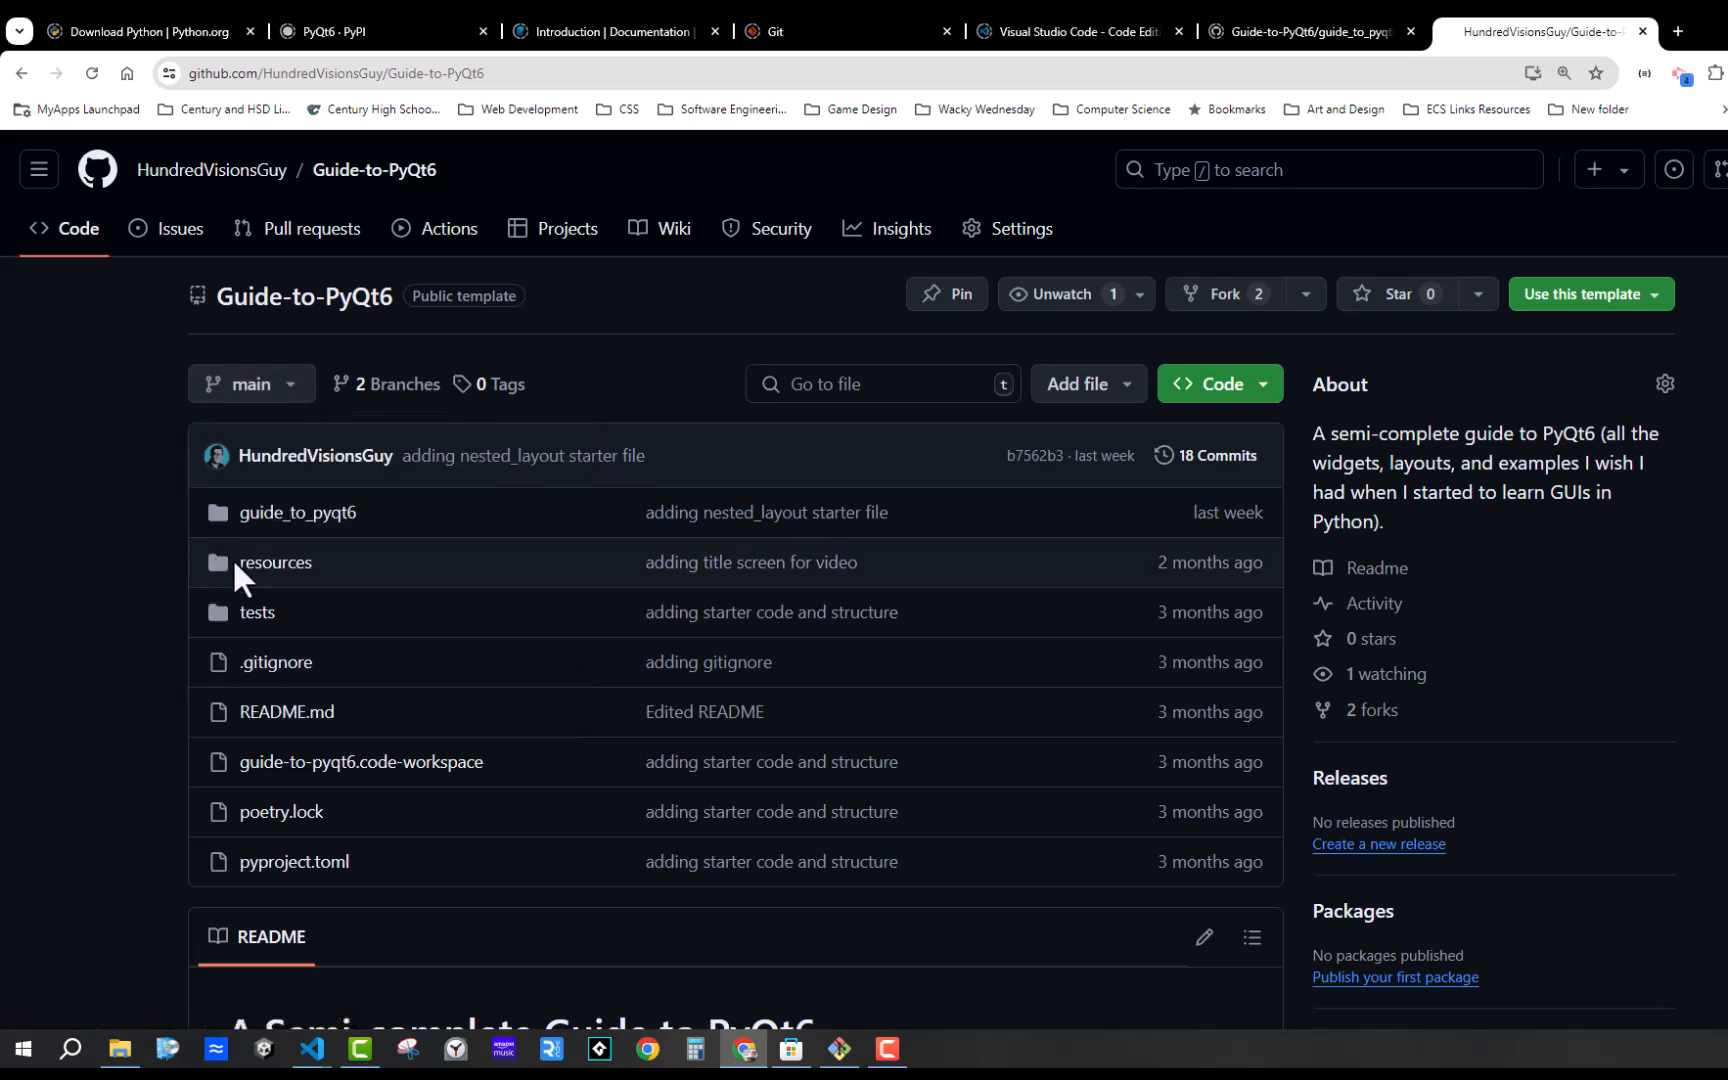
{"action": "mouse_move", "coordinate": [257, 613]}
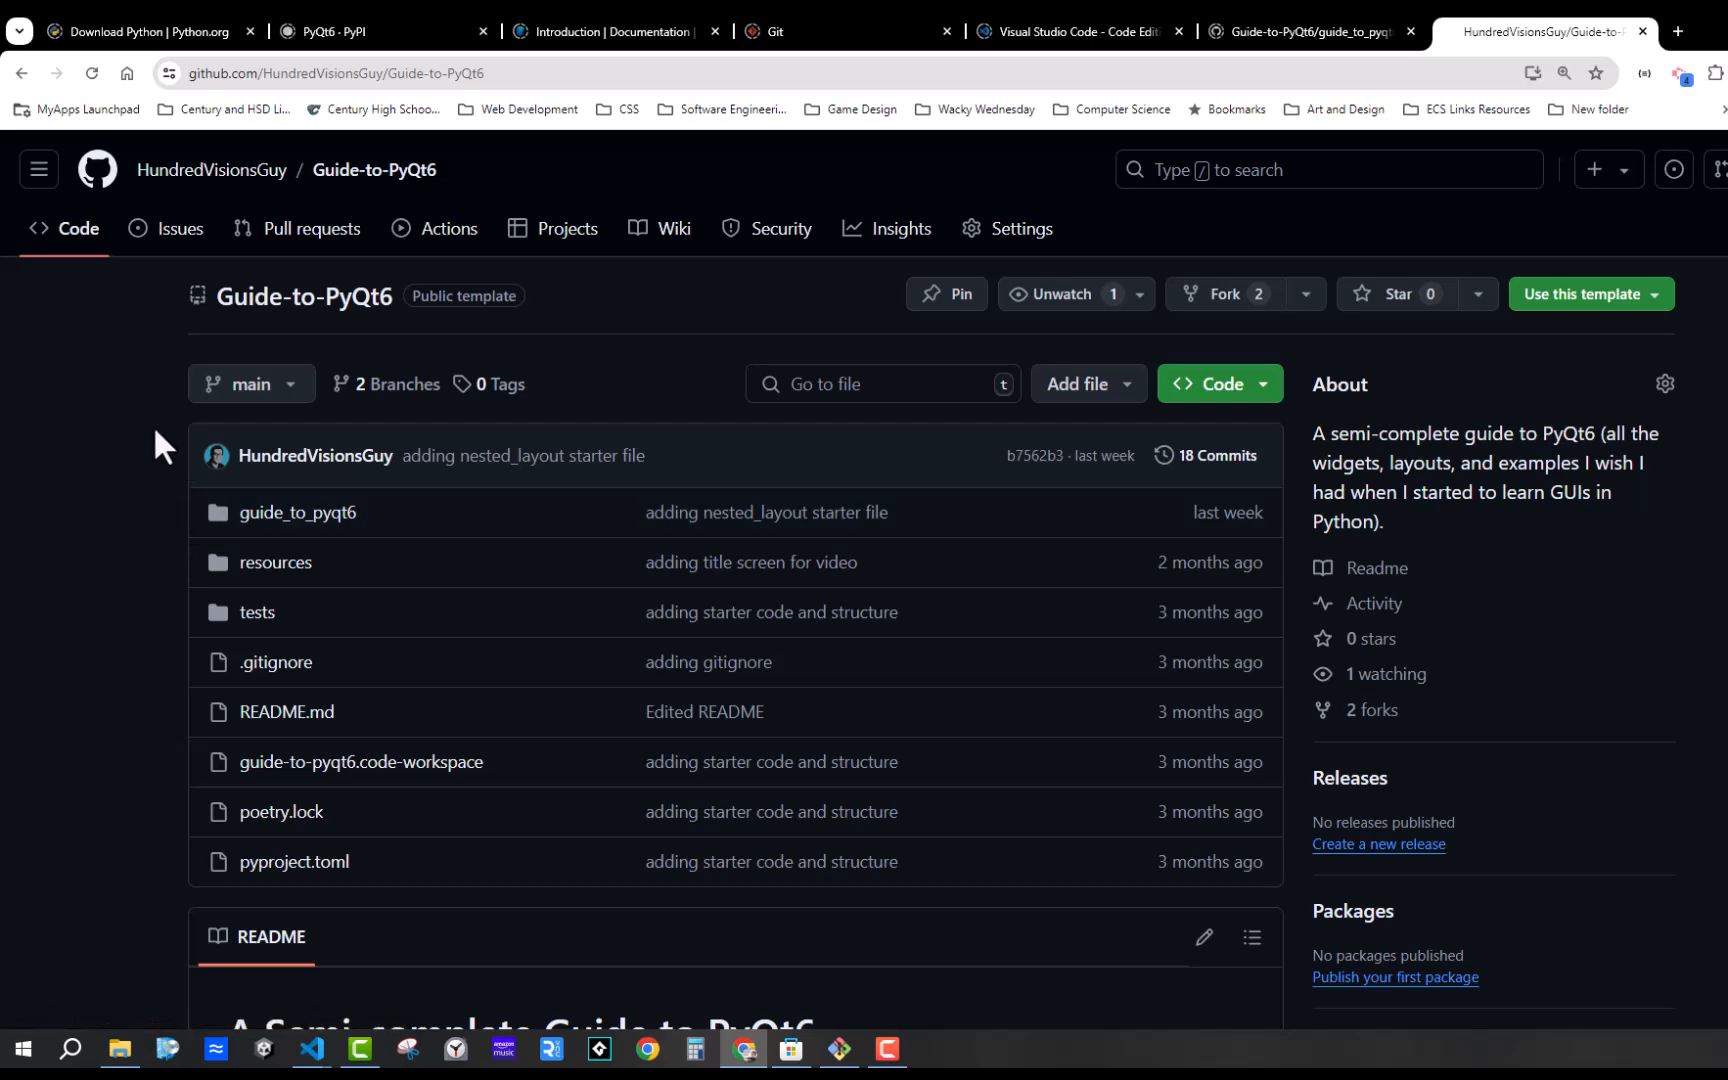
{"action": "mouse_move", "coordinate": [120, 517]}
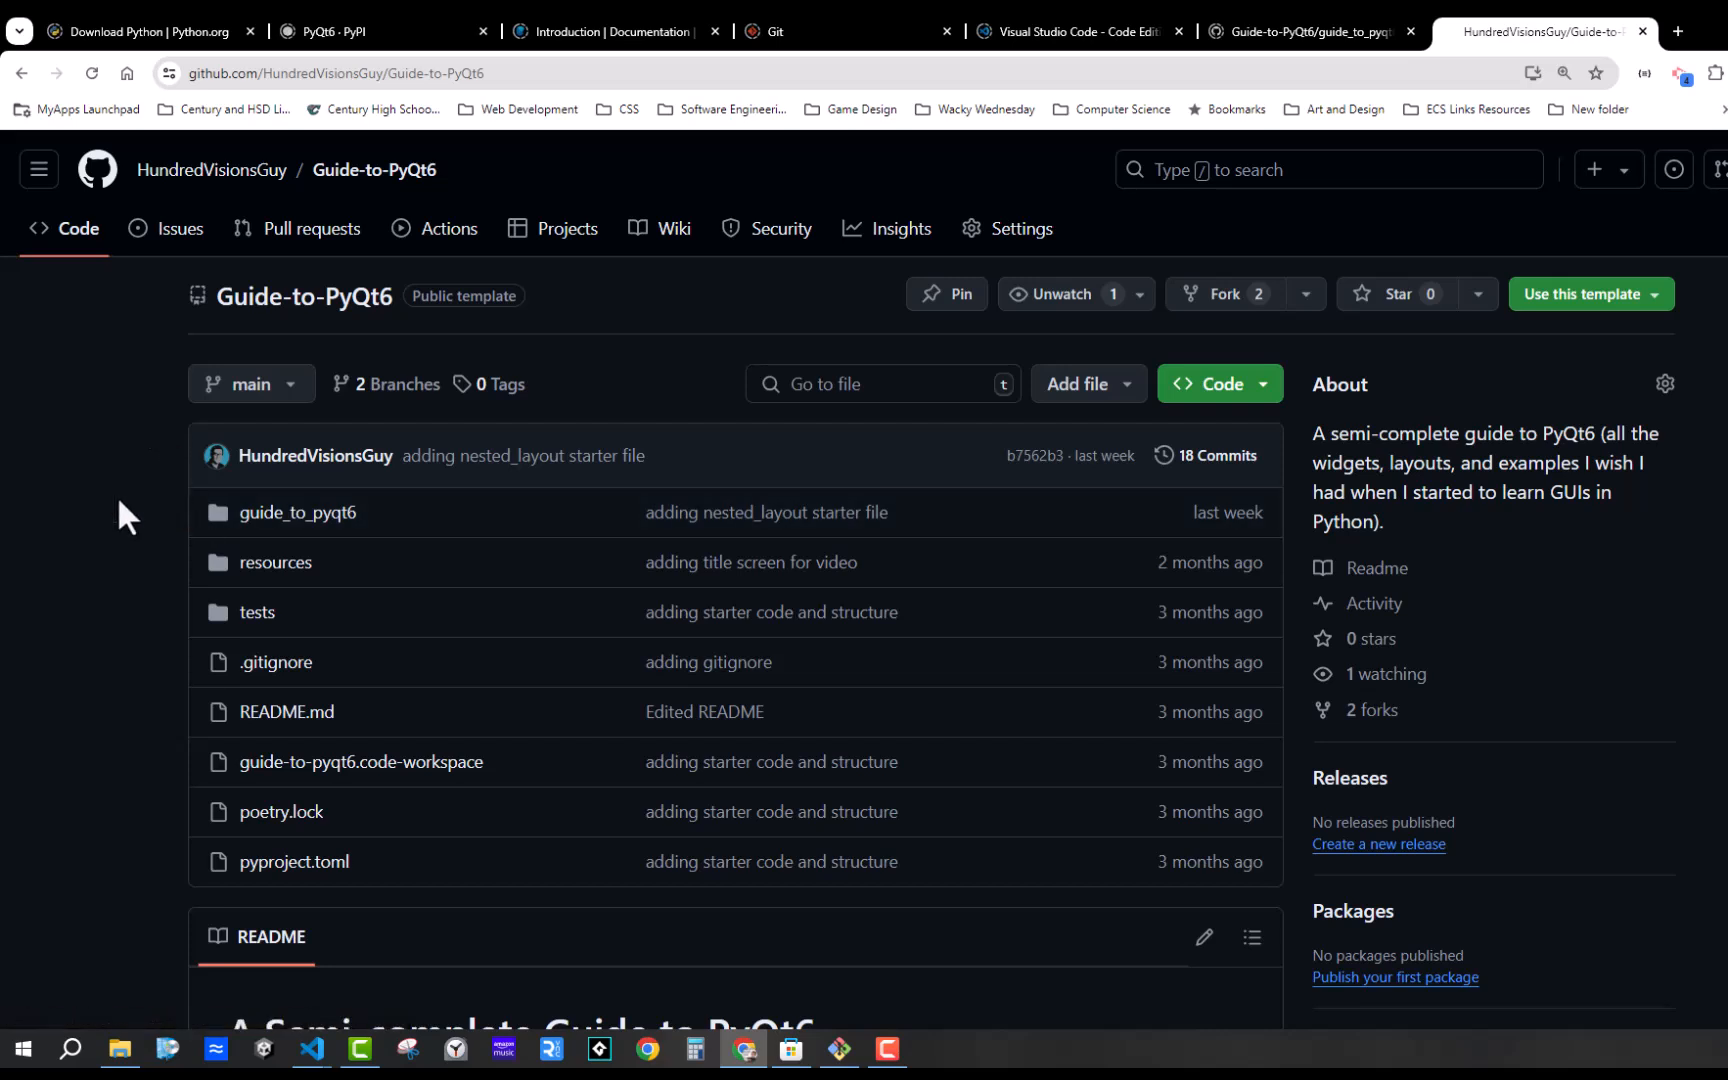
{"action": "left_click", "coordinate": [251, 383]}
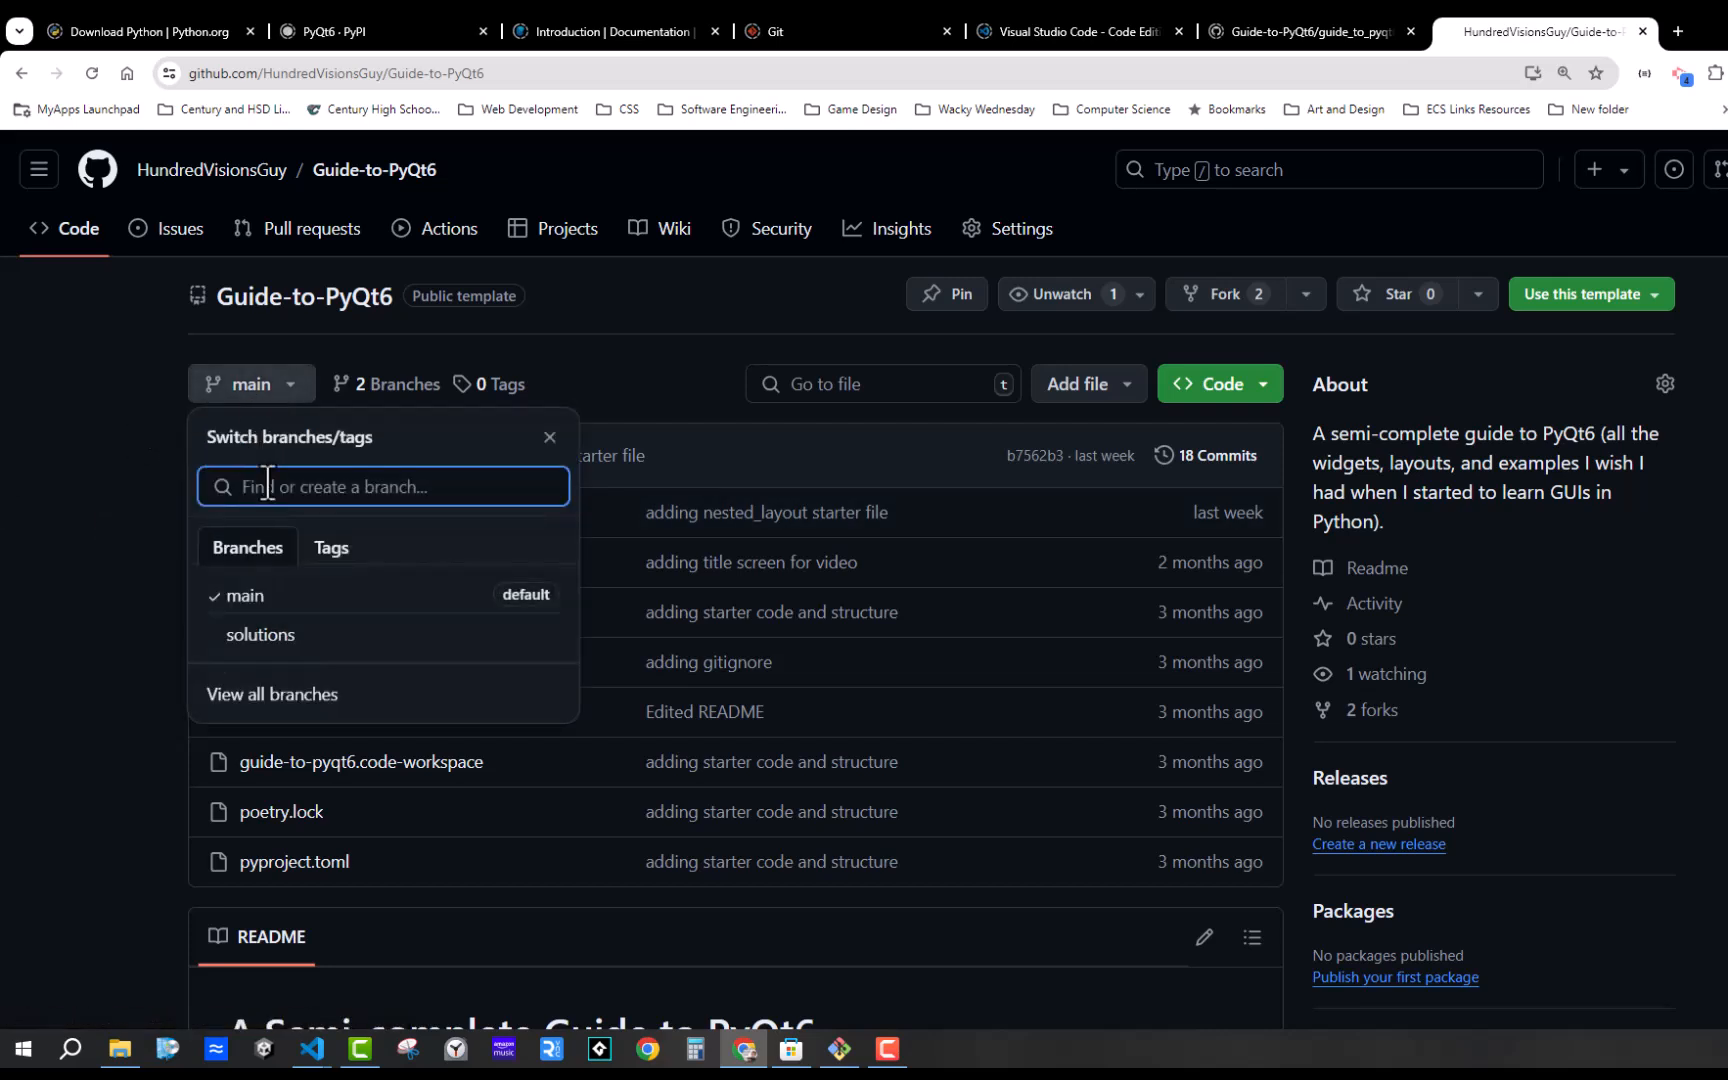
{"action": "left_click", "coordinate": [259, 634]}
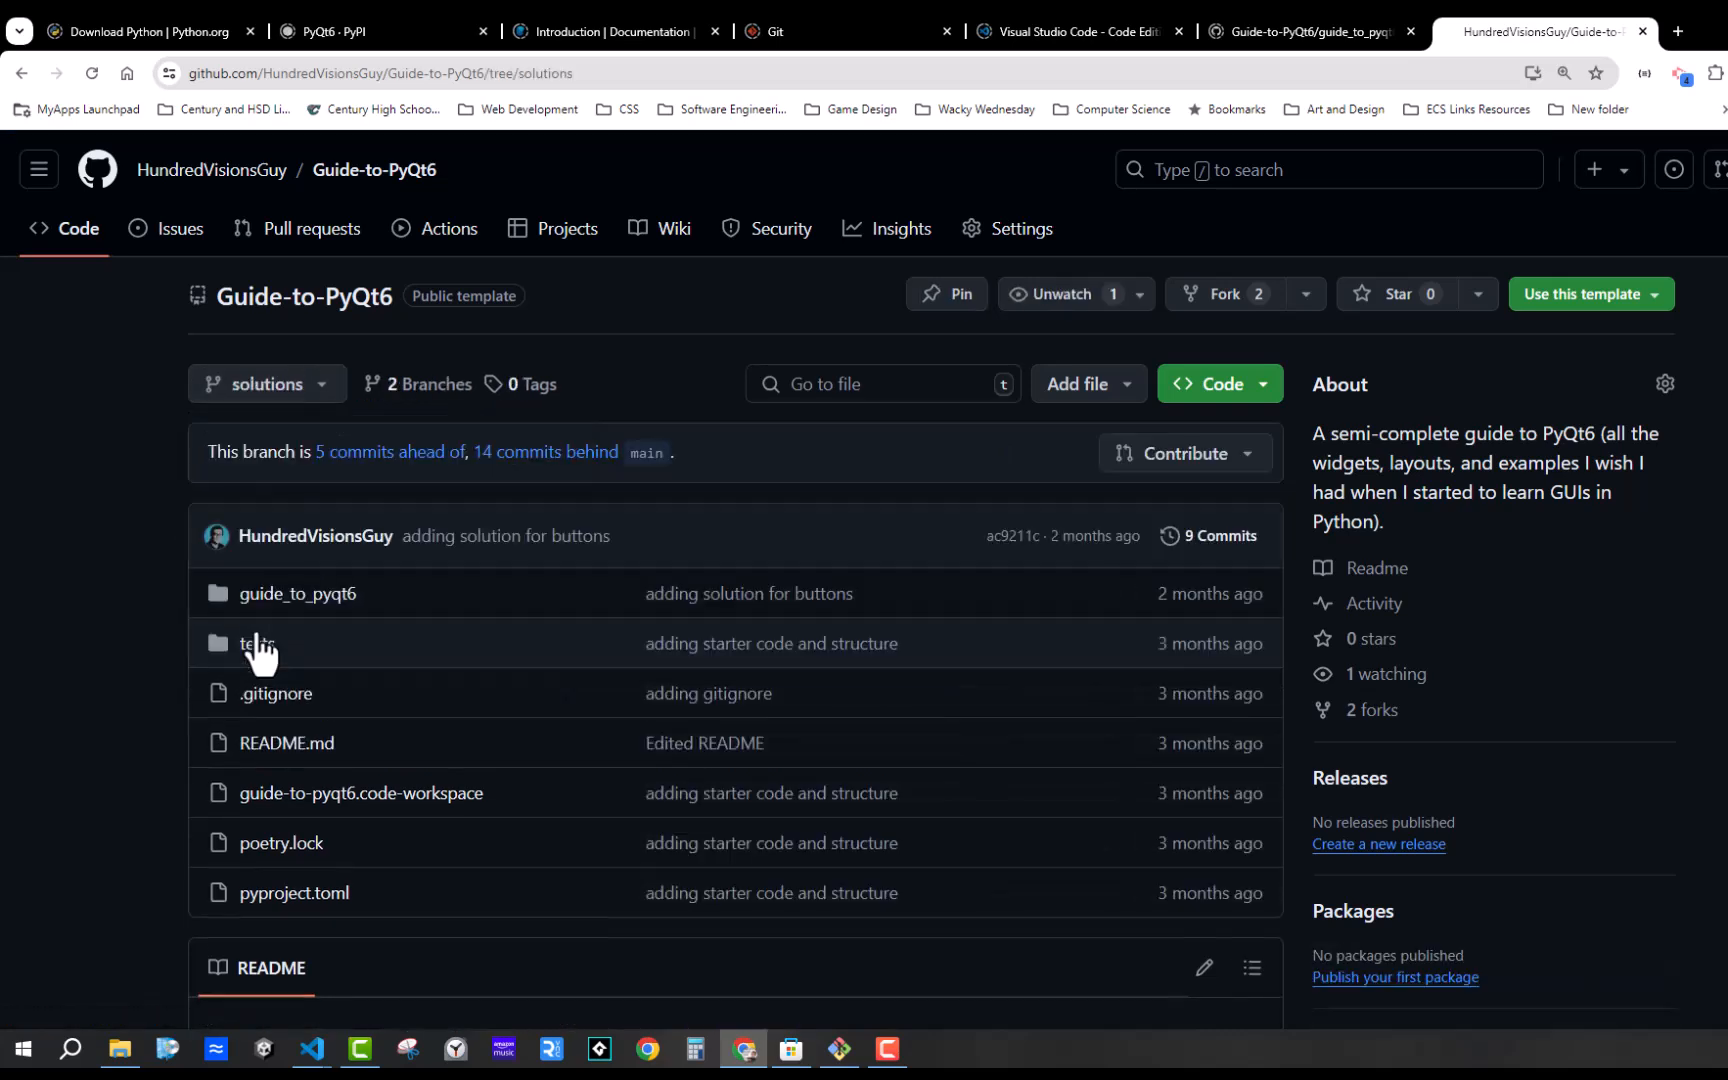
{"action": "mouse_move", "coordinate": [297, 593]}
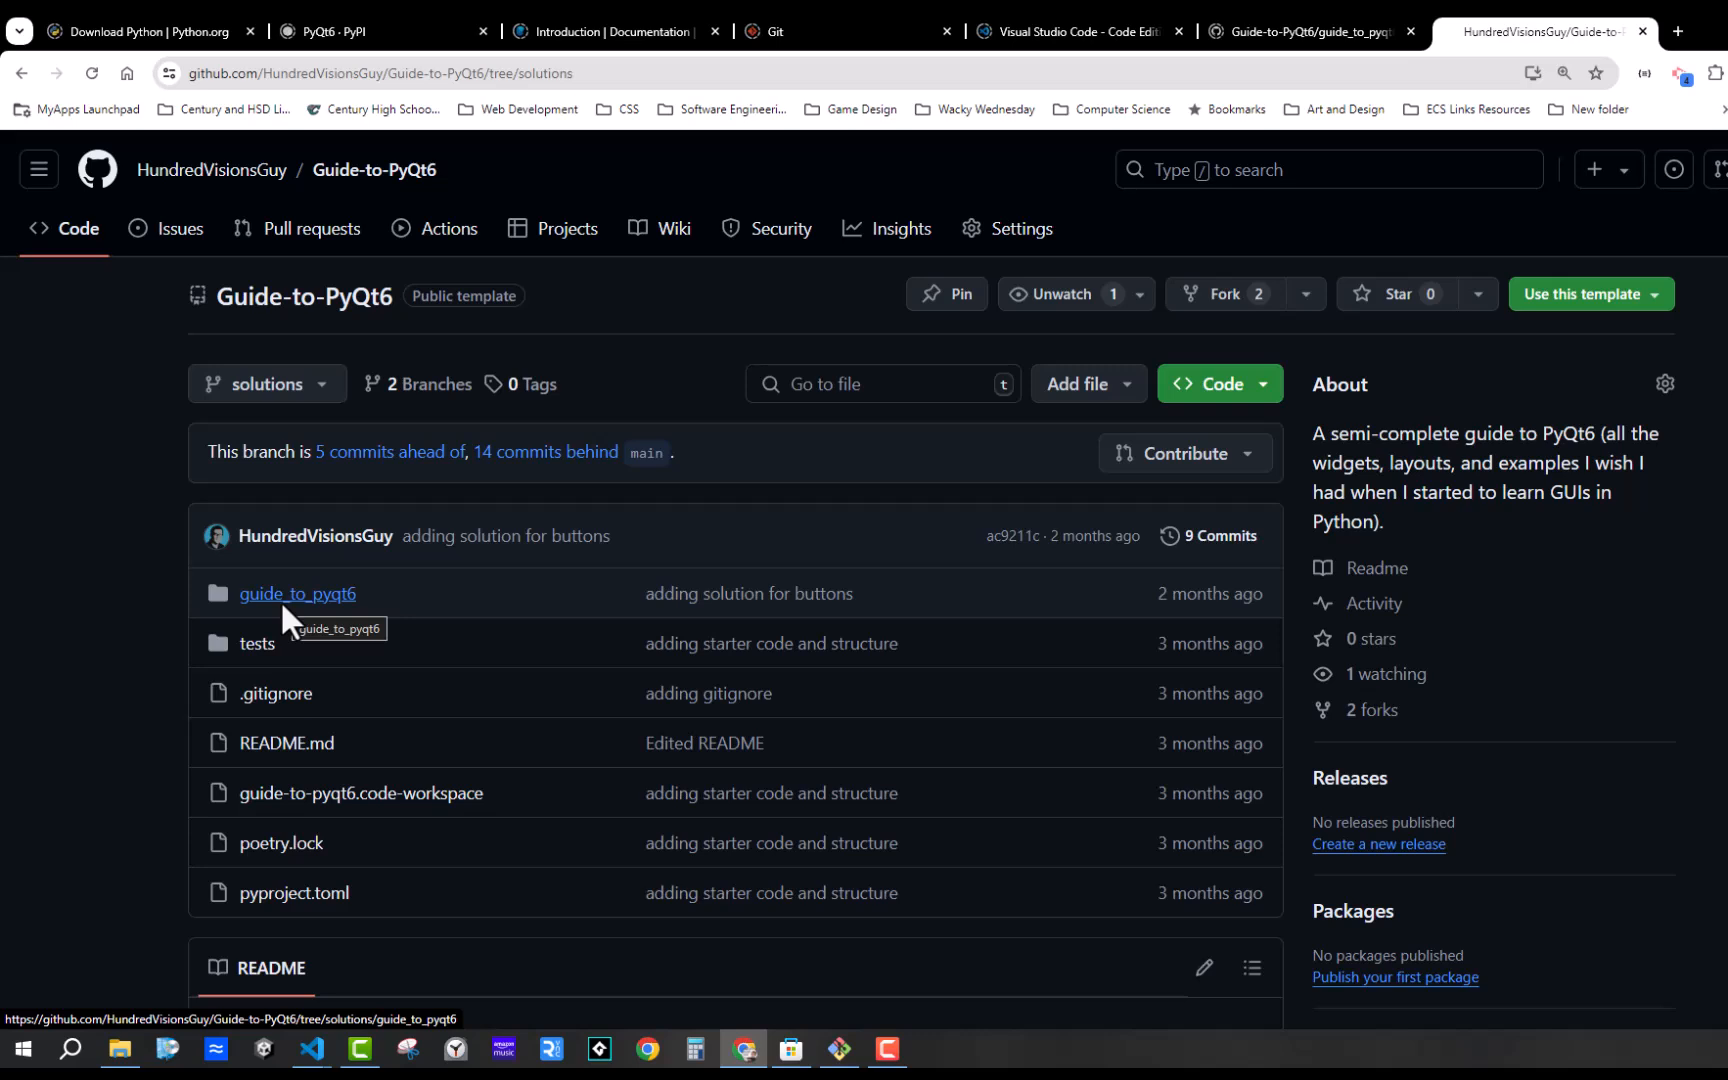
{"action": "mouse_move", "coordinate": [288, 626]}
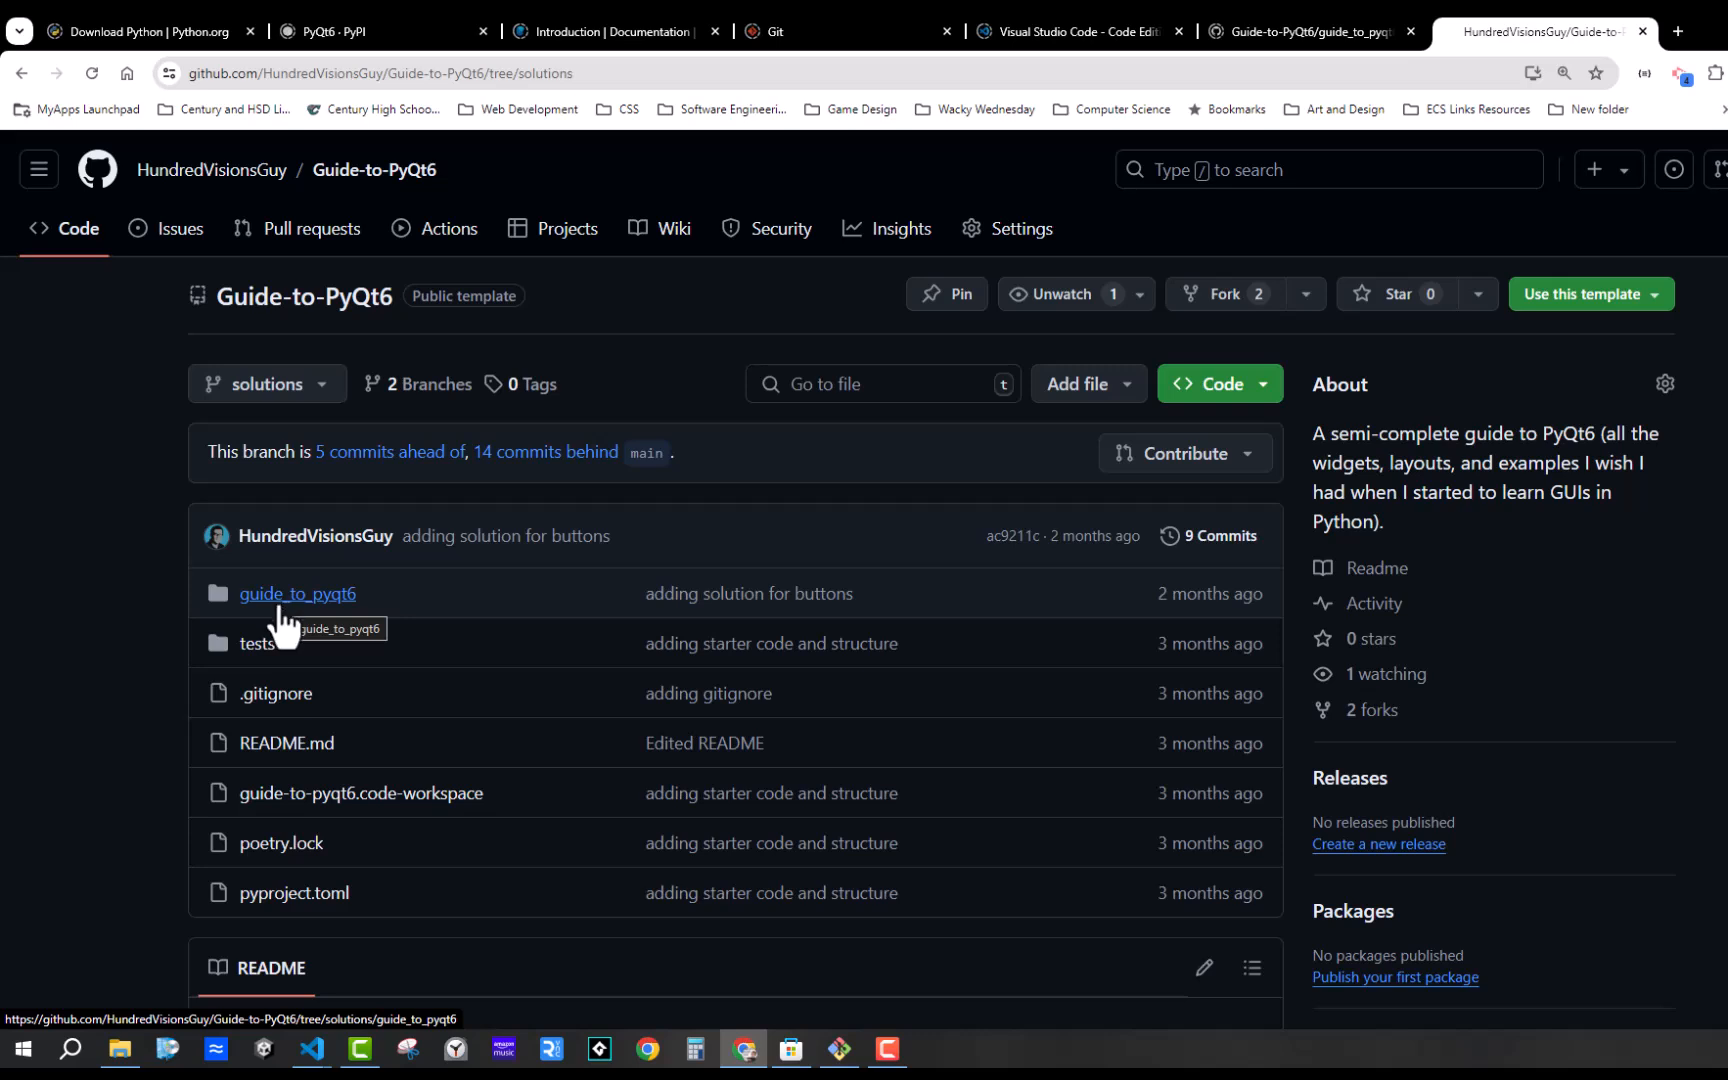
{"action": "mouse_move", "coordinate": [98, 361]}
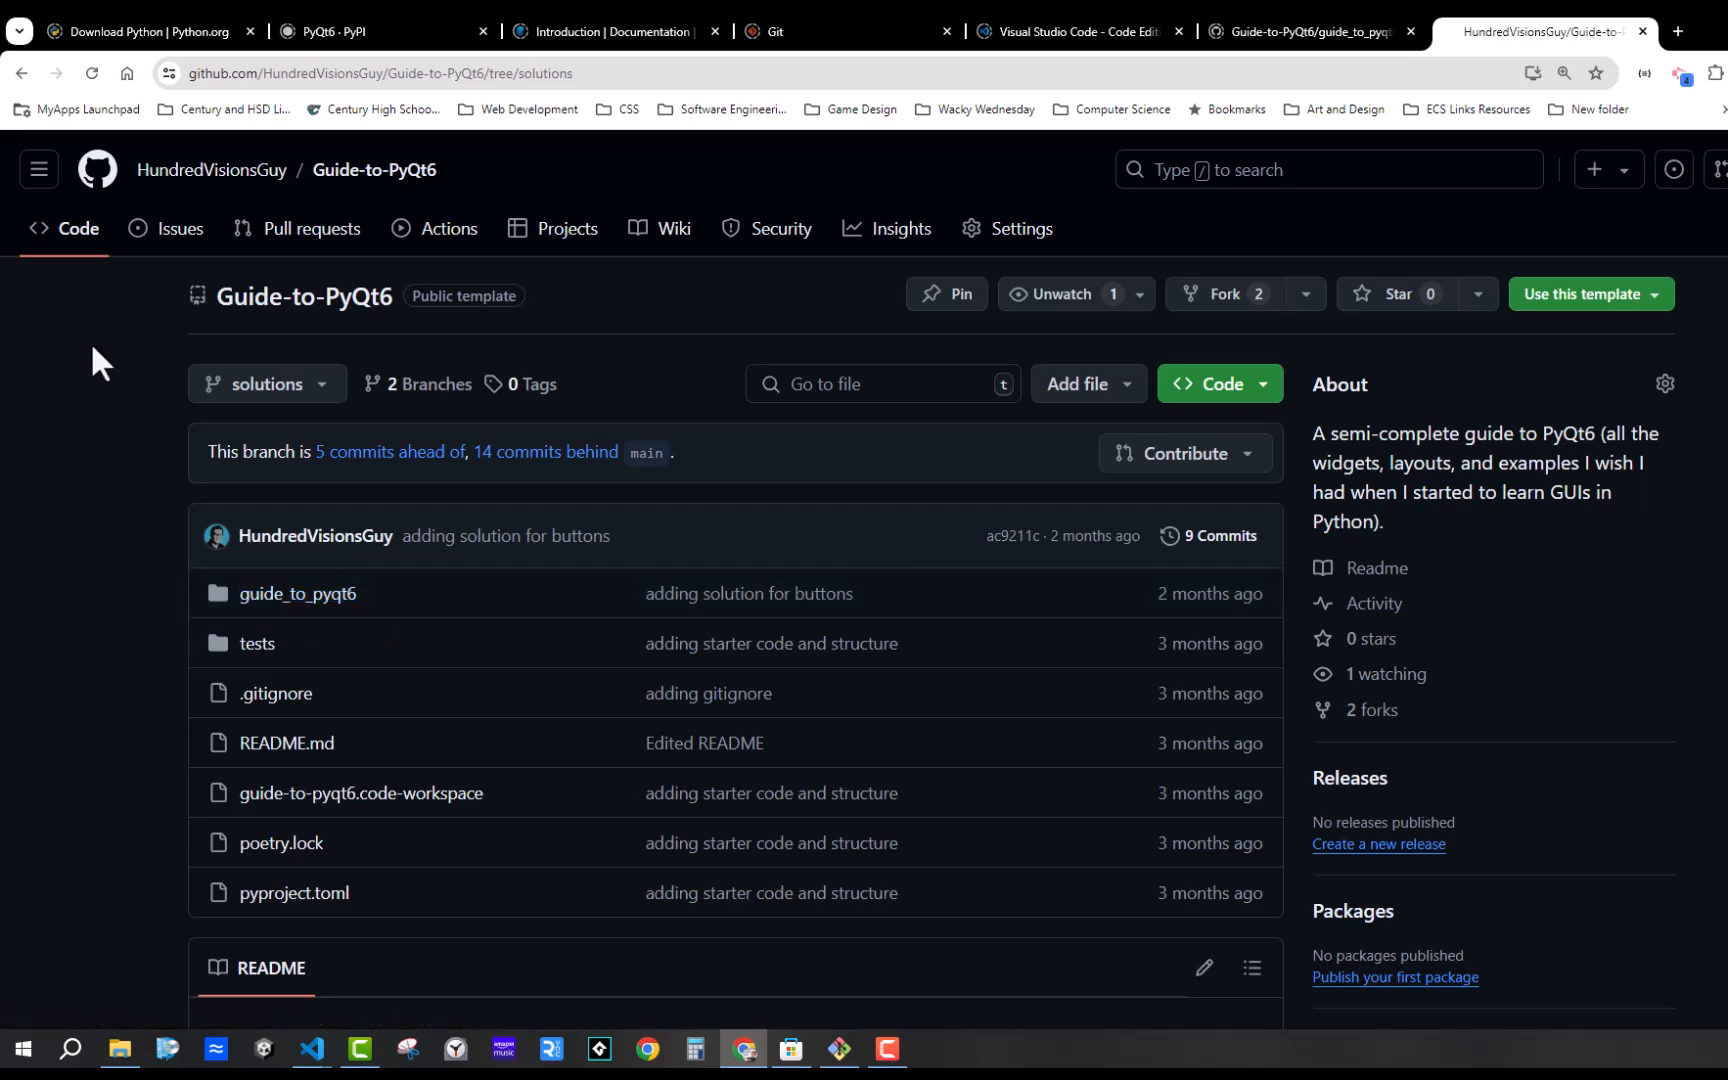
{"action": "mouse_move", "coordinate": [280, 387]}
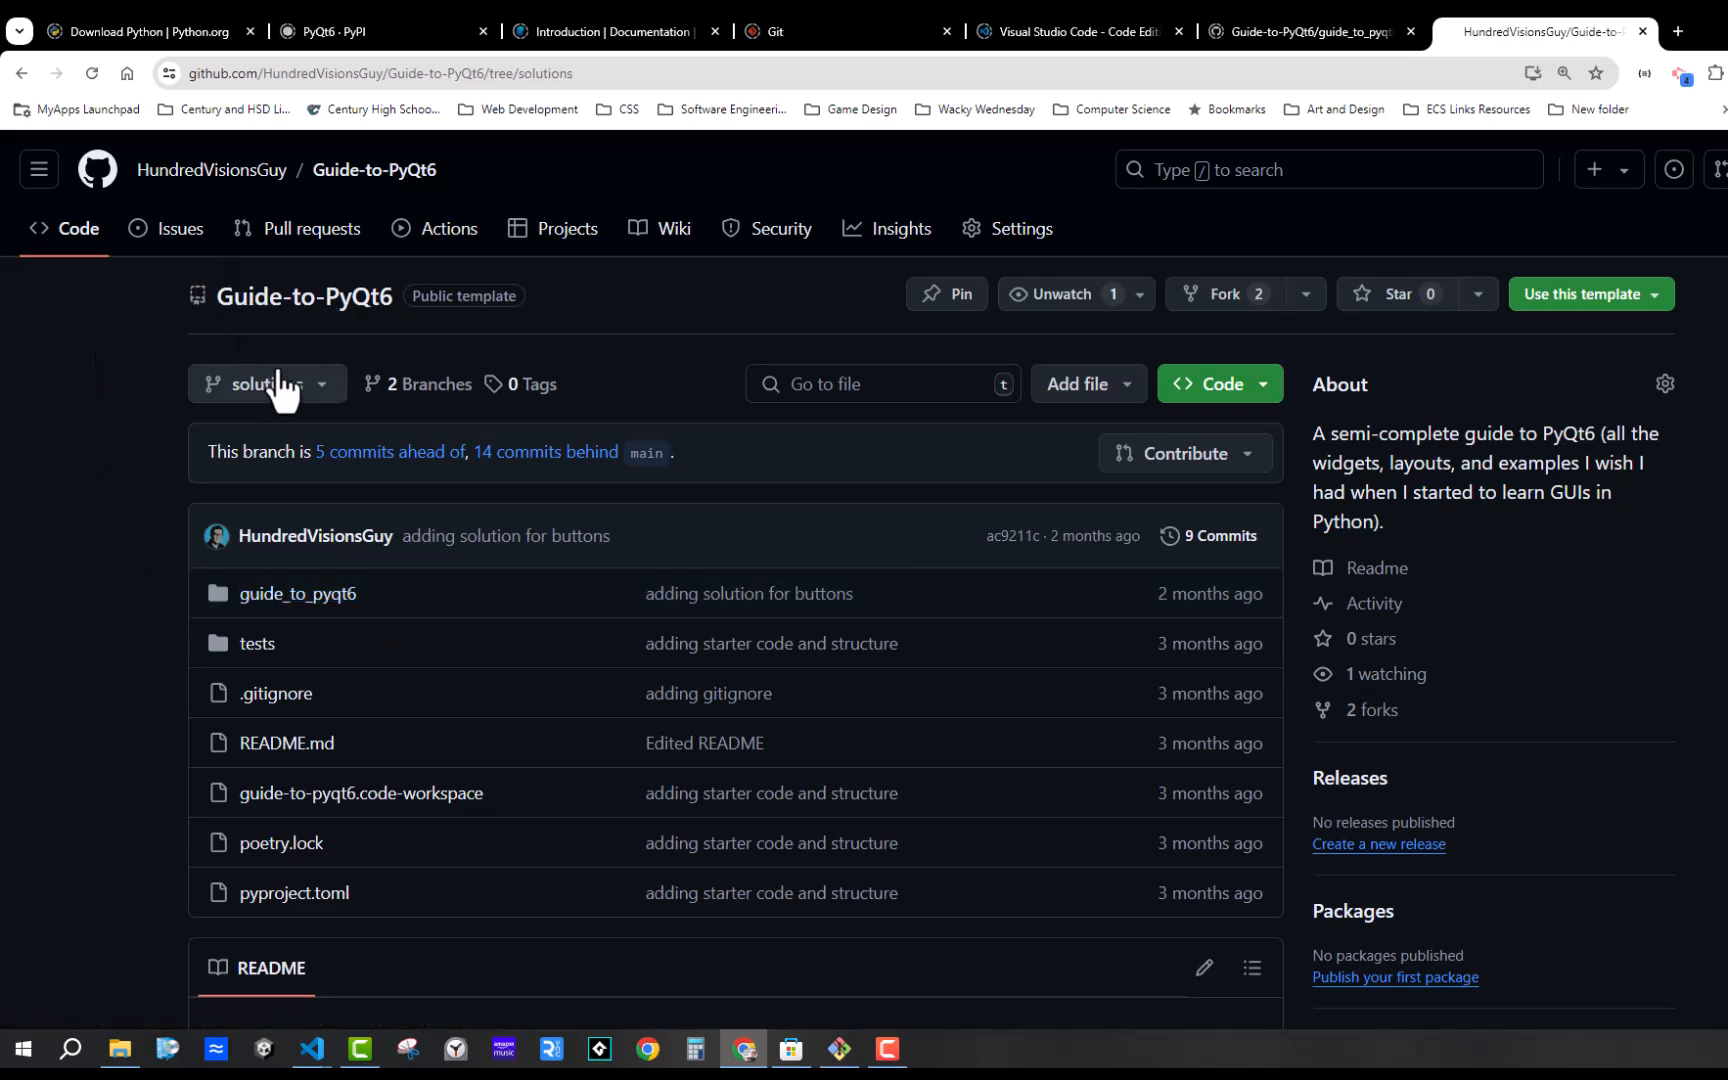
{"action": "mouse_move", "coordinate": [298, 593]}
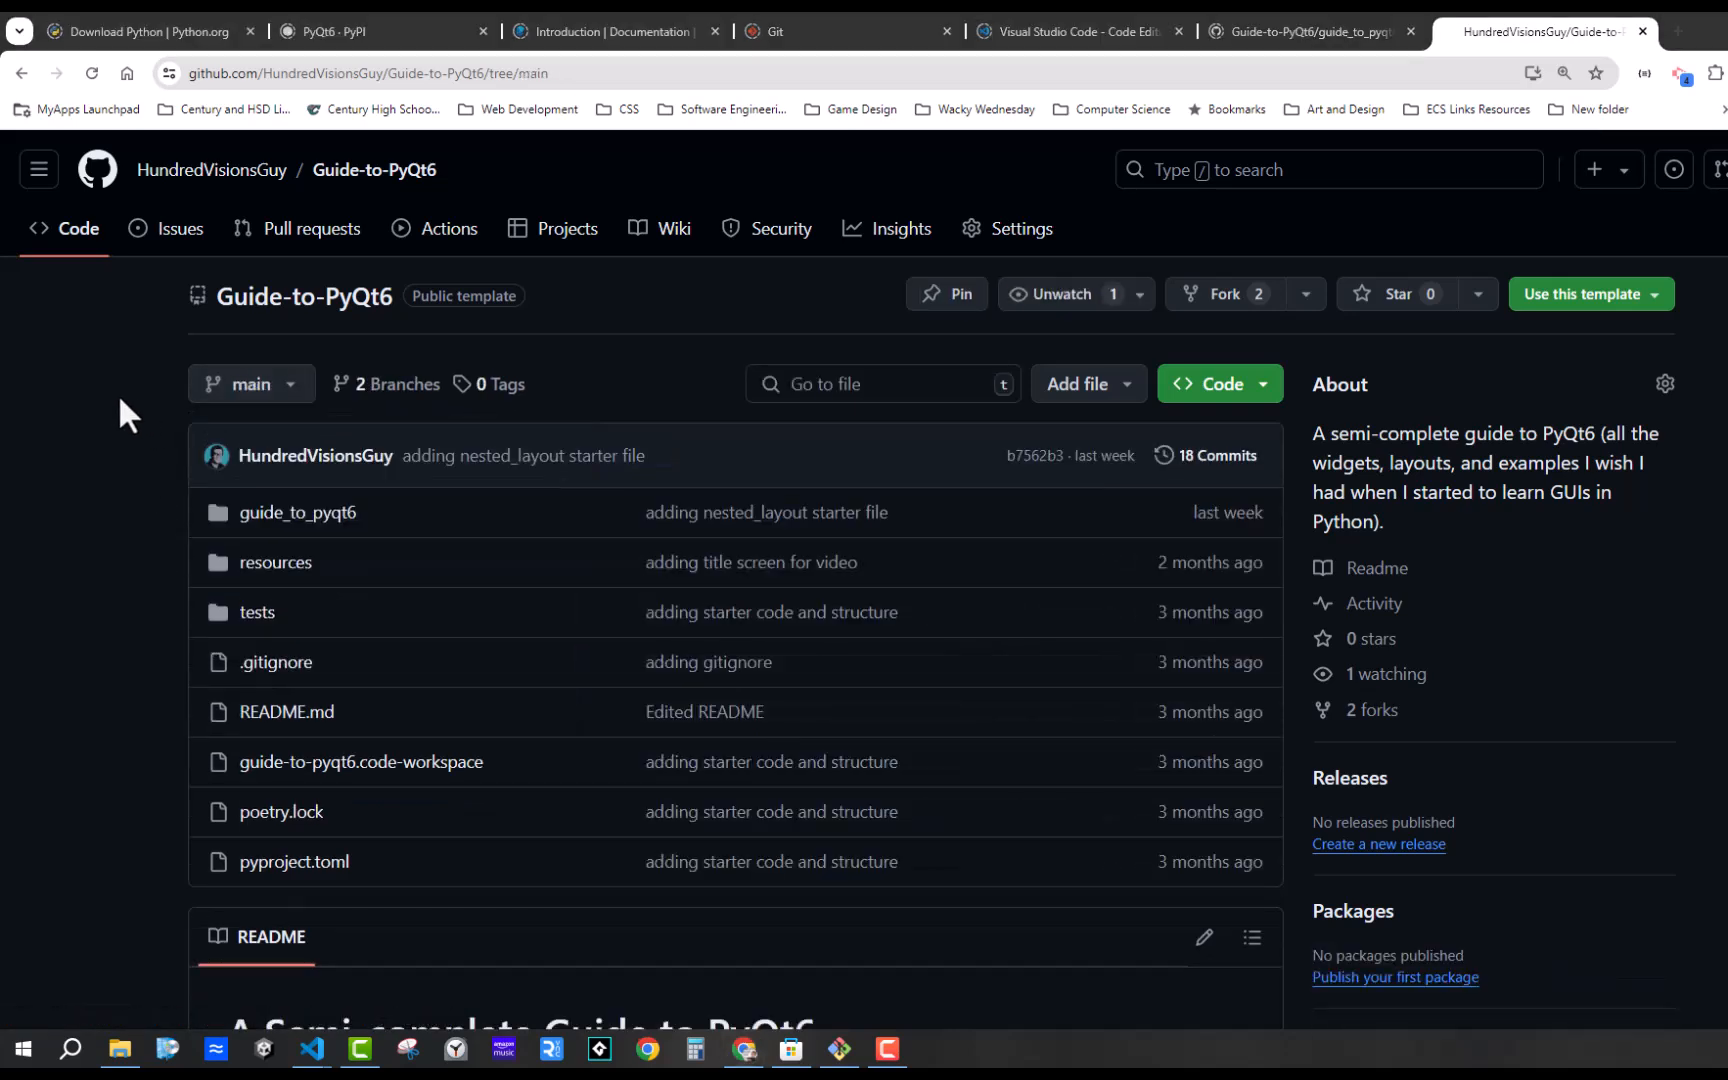
Run 'git checkout -b learning' in the integrated terminal
{"action": "left_click", "coordinate": [311, 1049]}
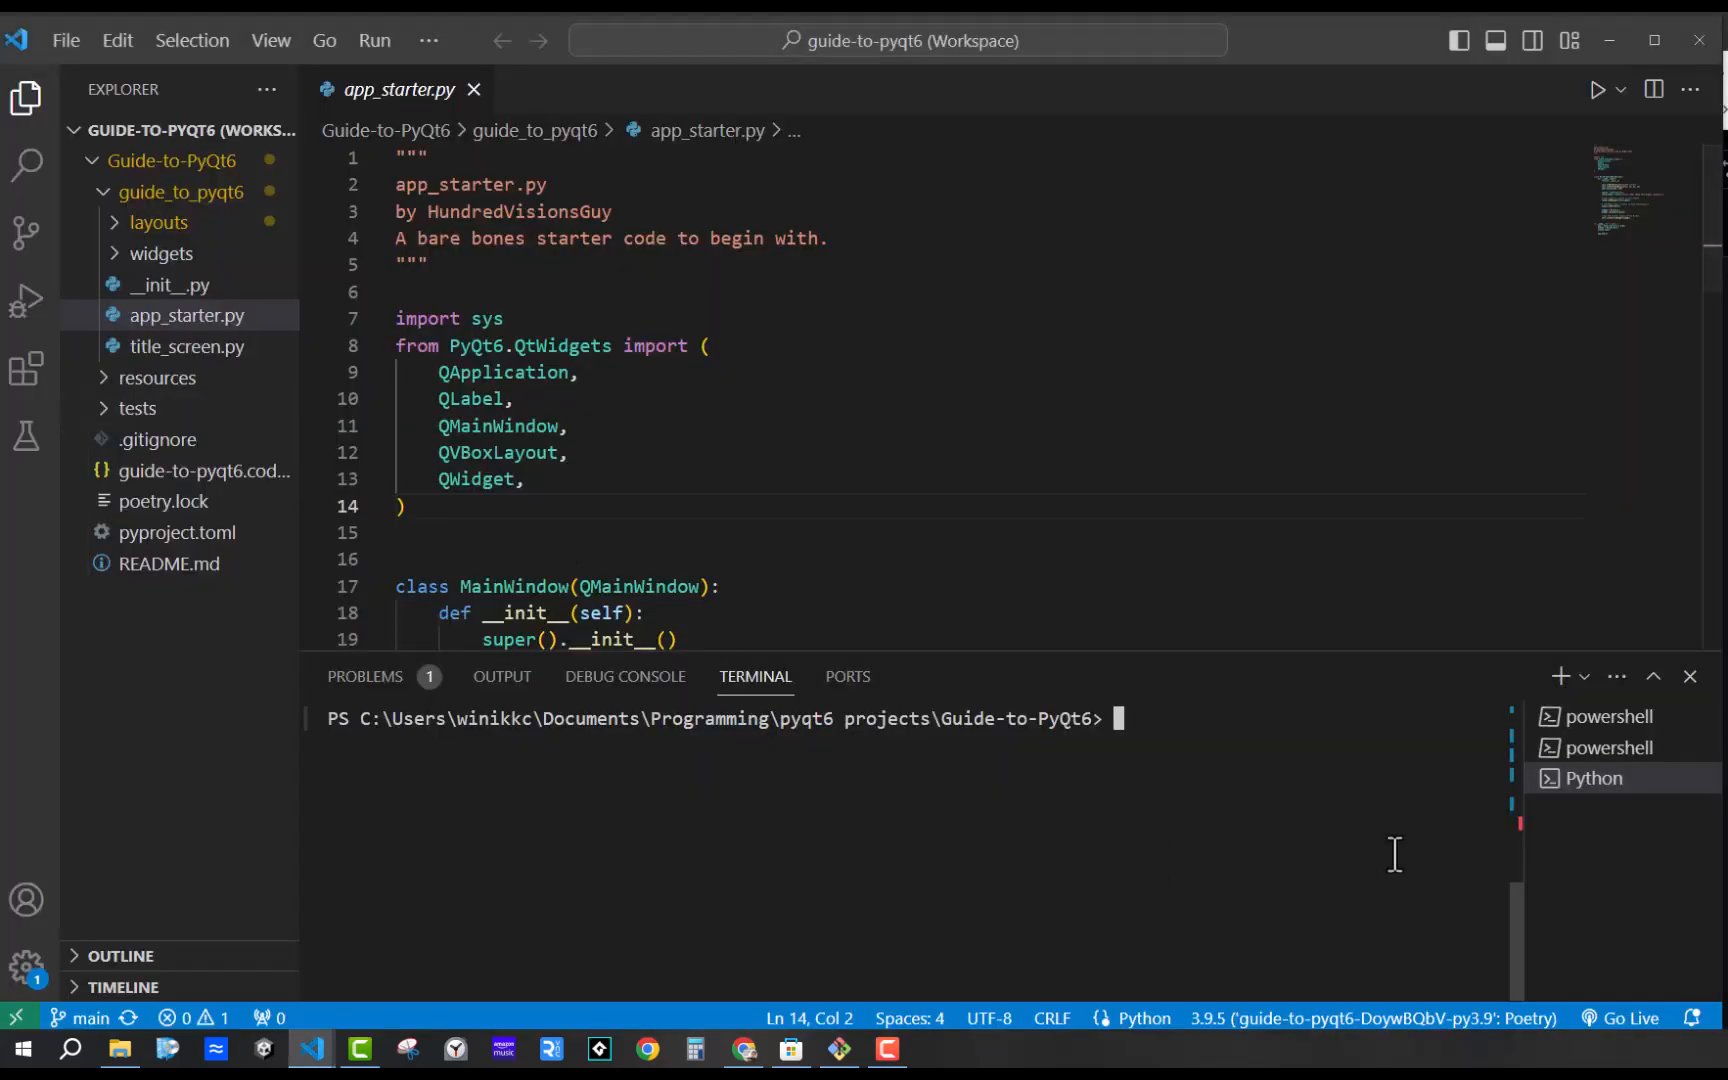
{"action": "mouse_move", "coordinate": [1265, 745]}
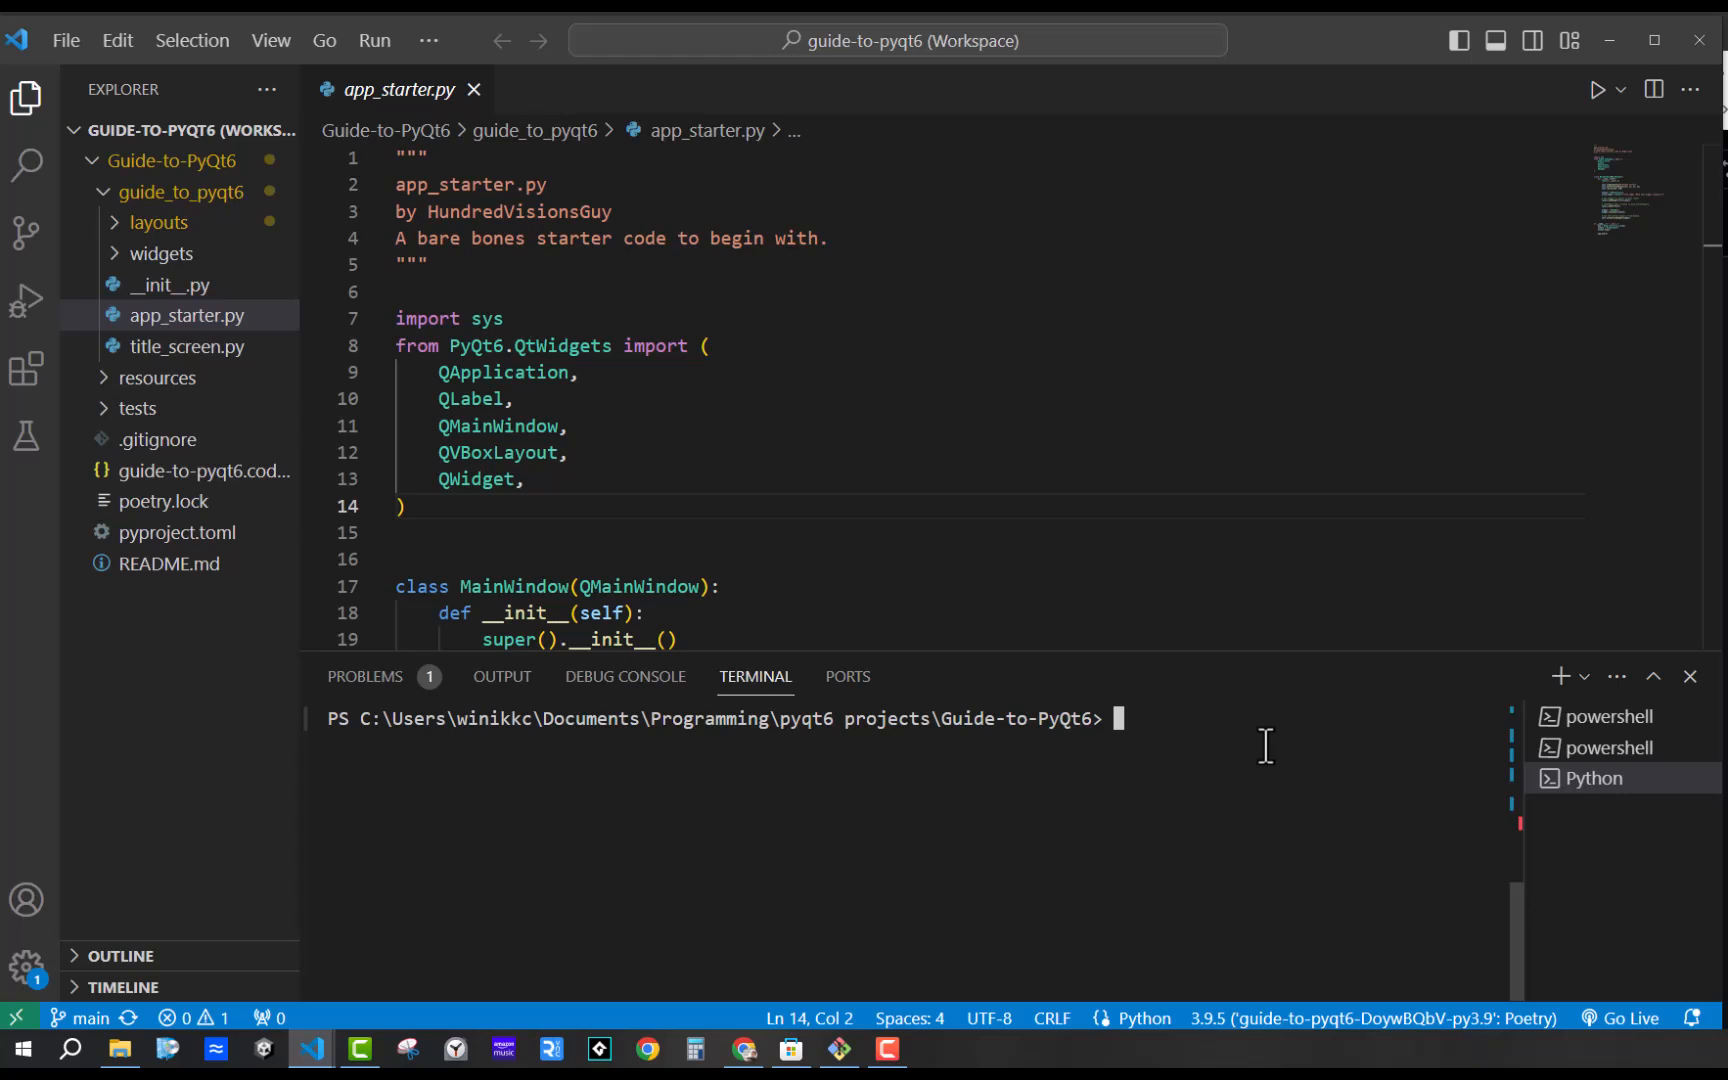
{"action": "type", "text": "git"}
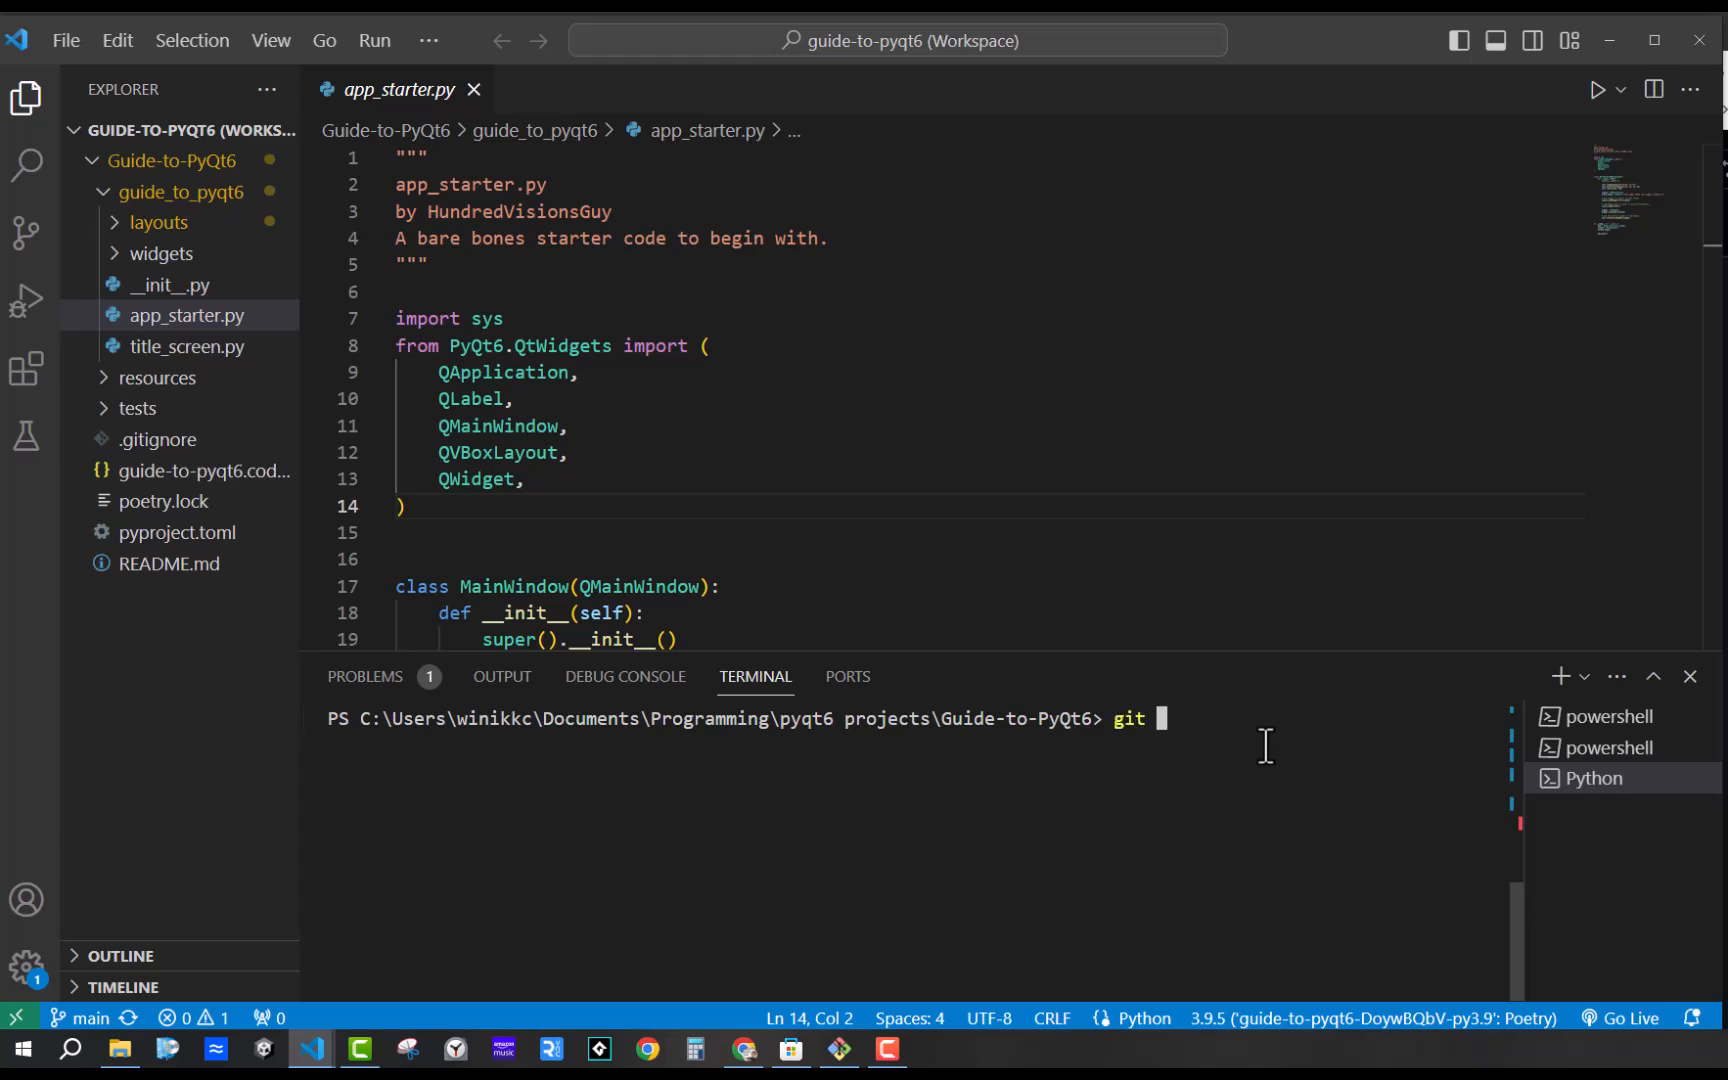
{"action": "type", "text": "branc"}
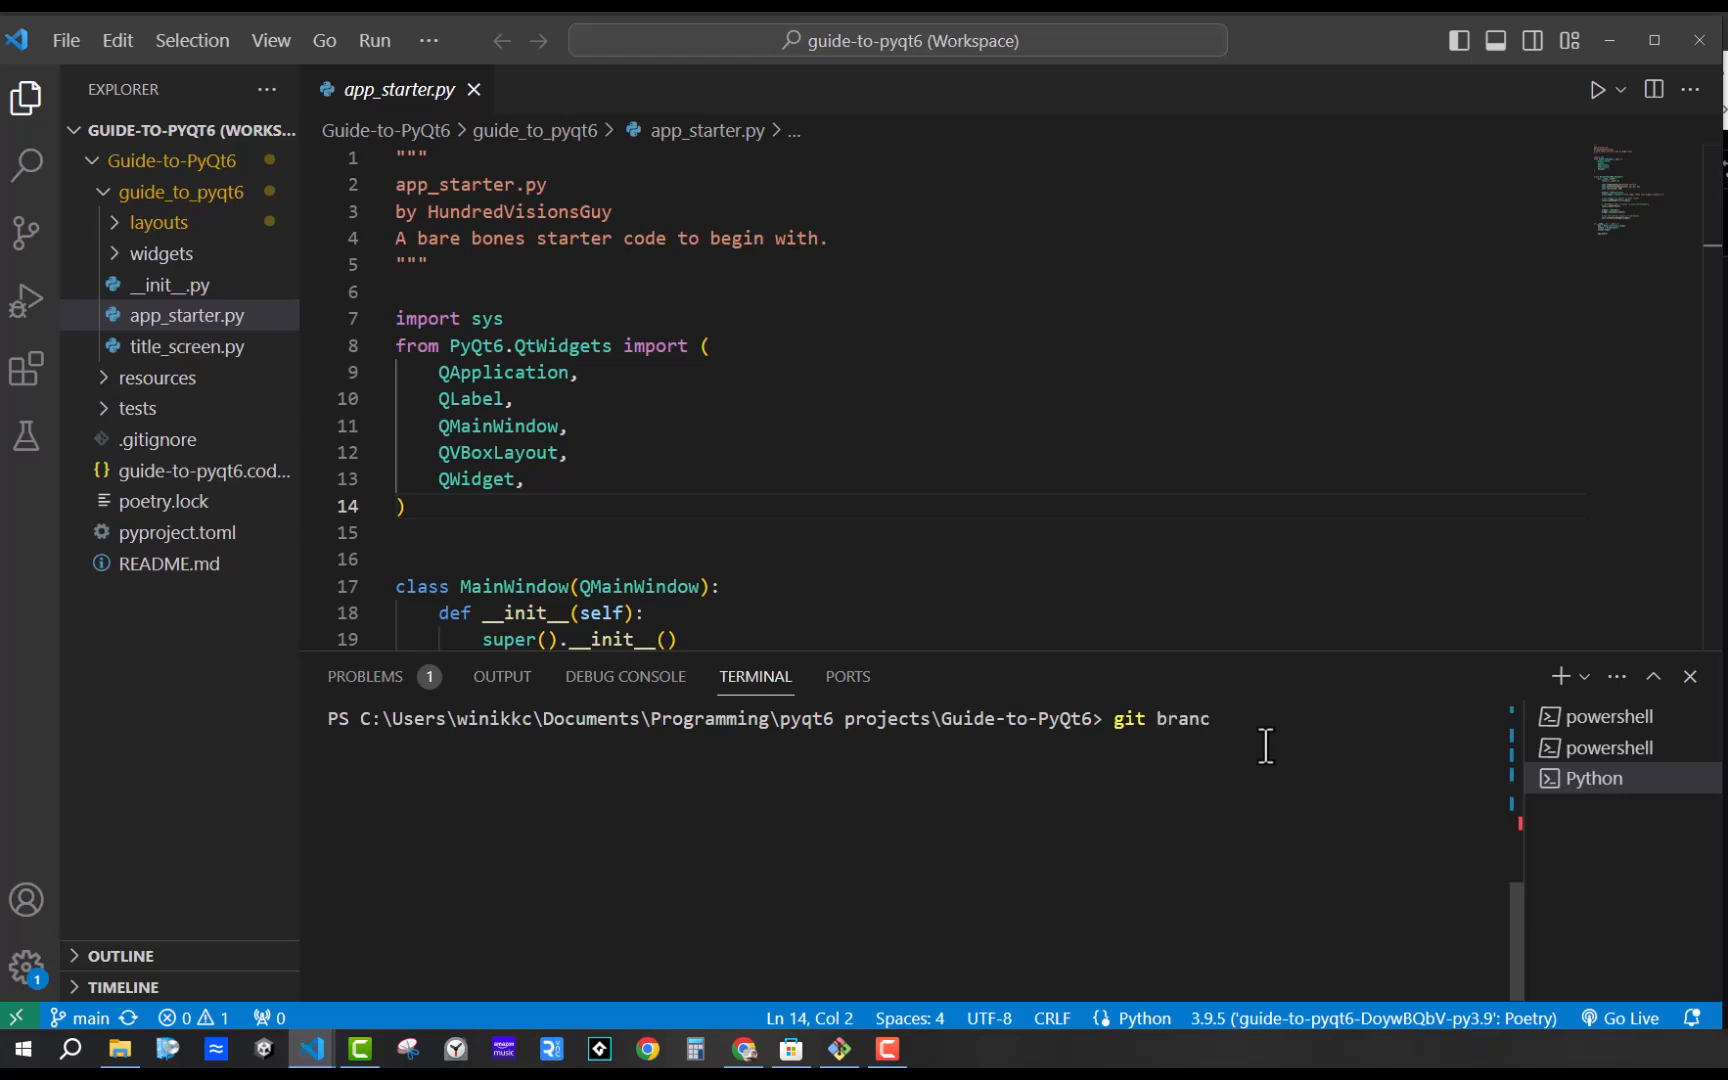
{"action": "key", "text": "Backspace"}
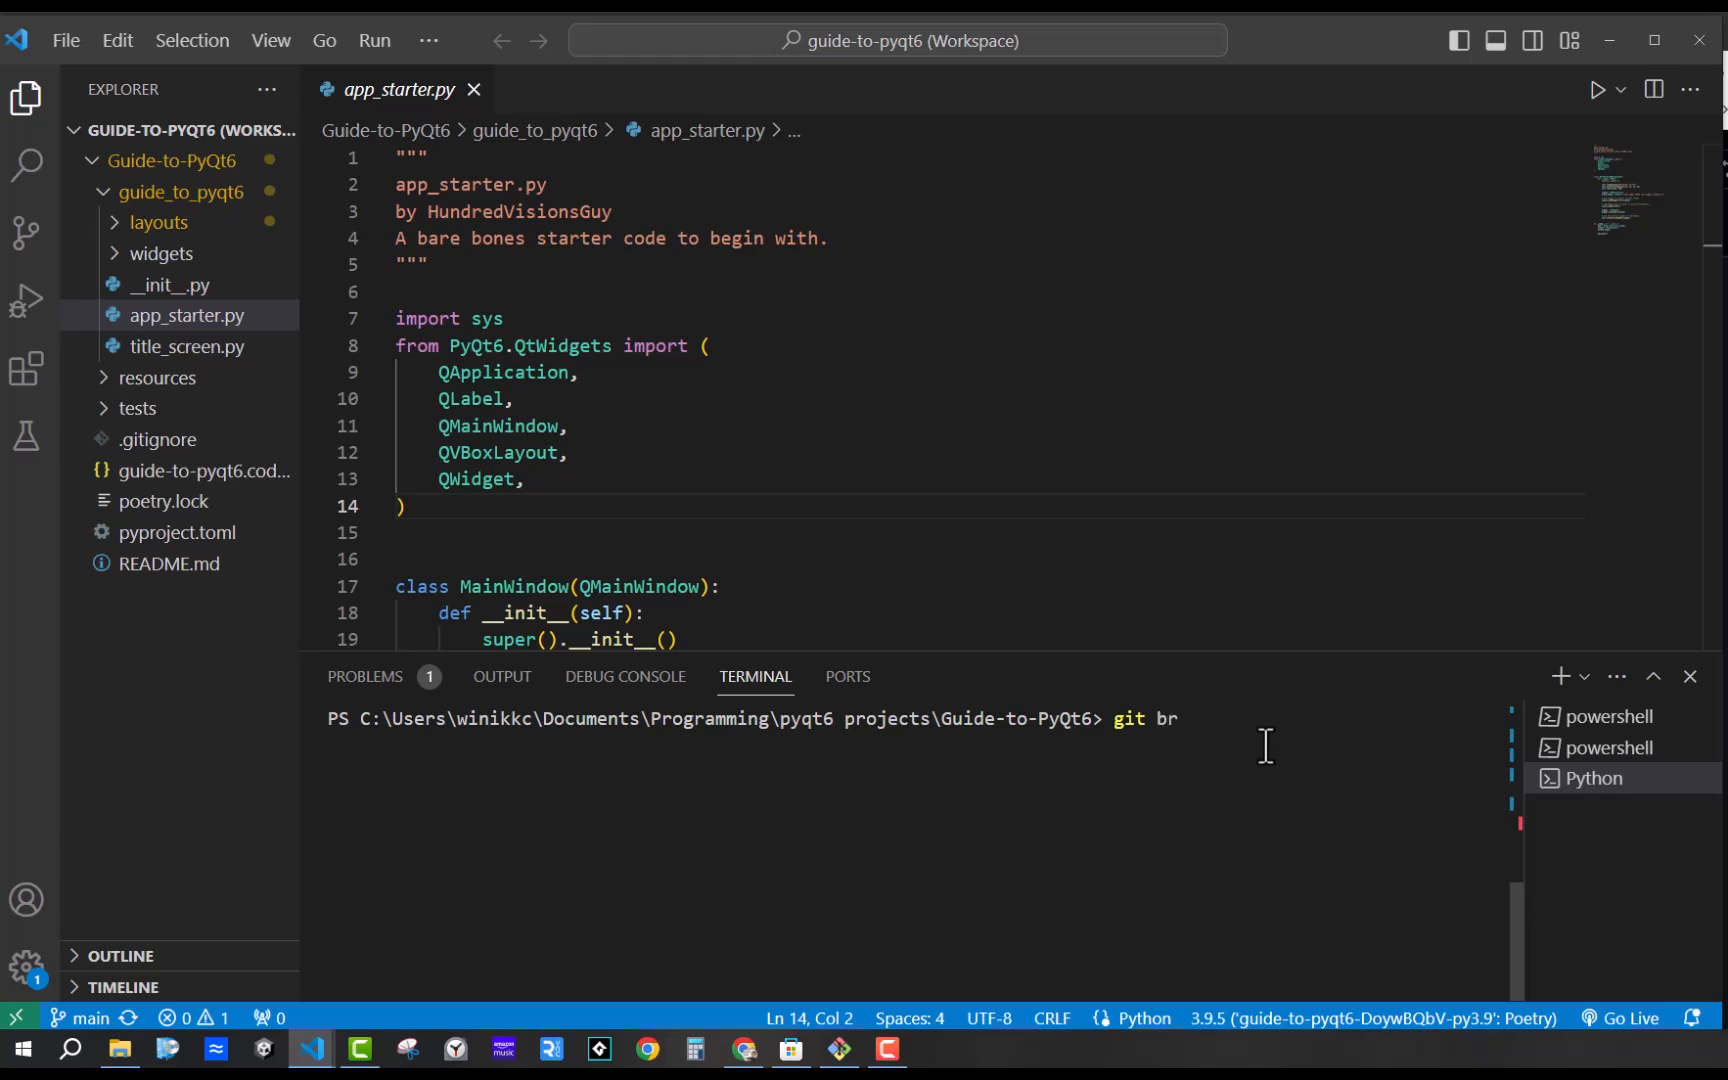
{"action": "type", "text": "che"}
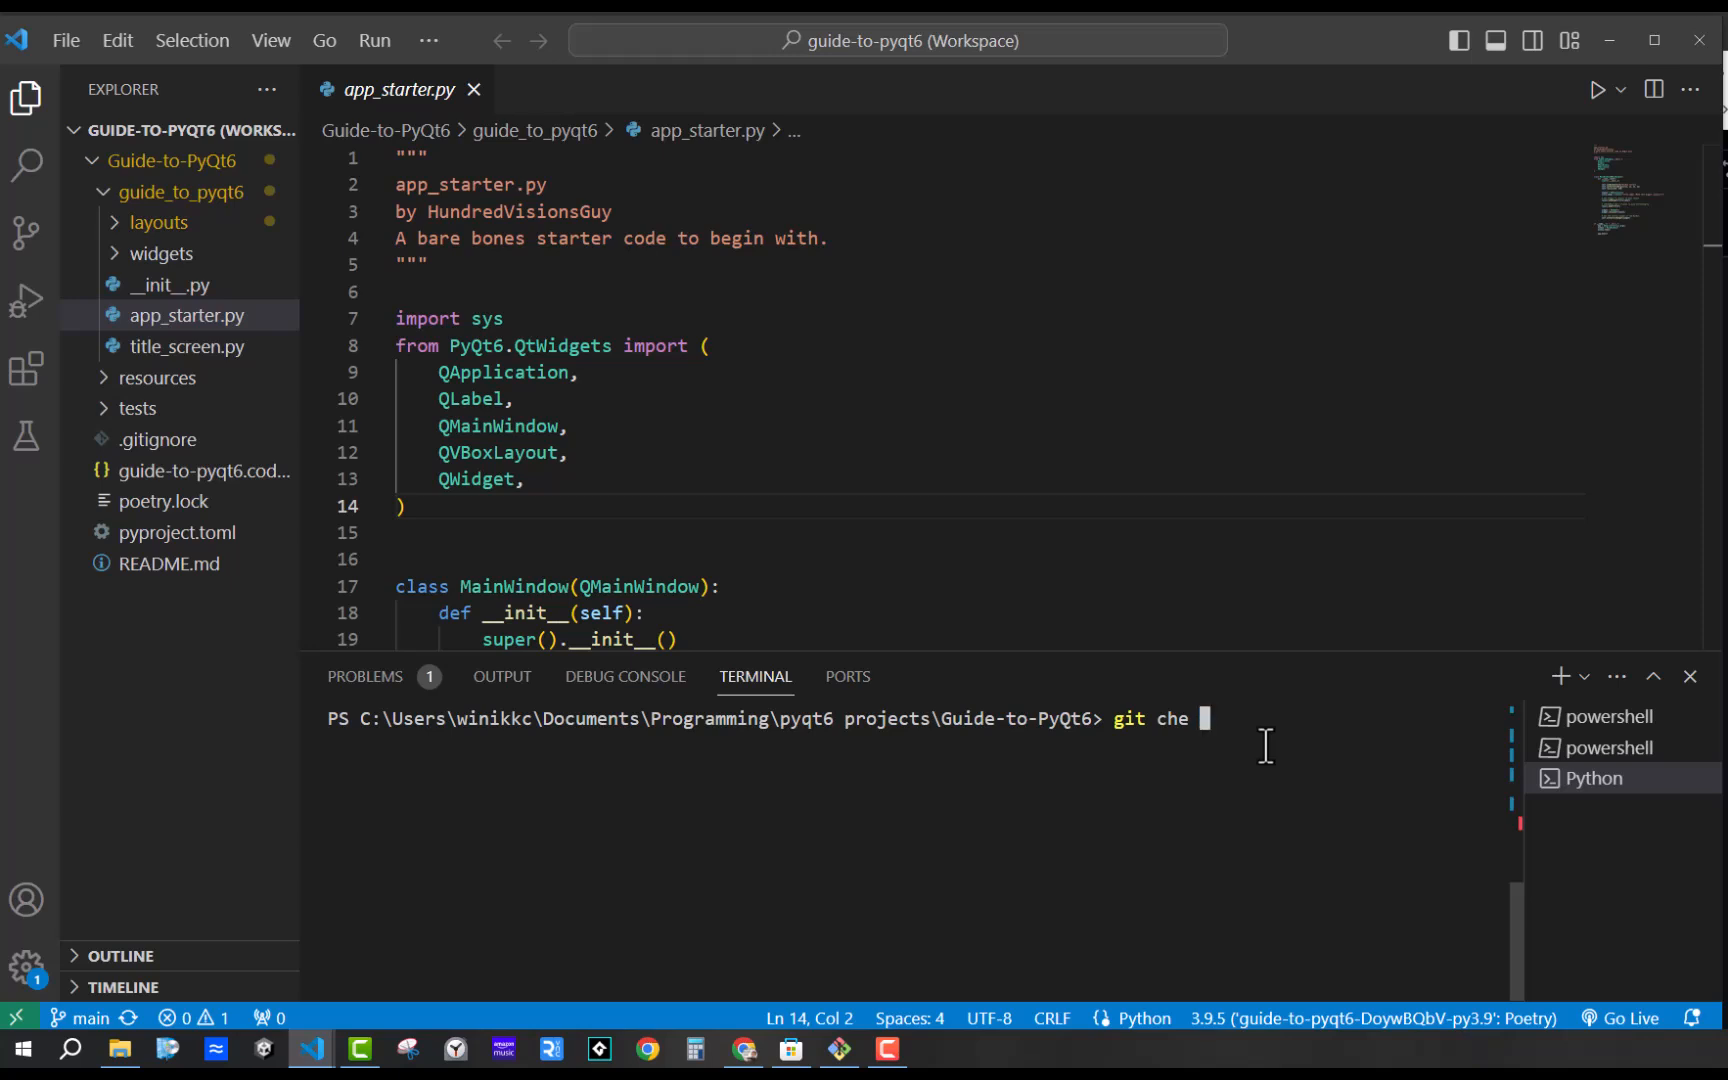
{"action": "type", "text": "ckout -"}
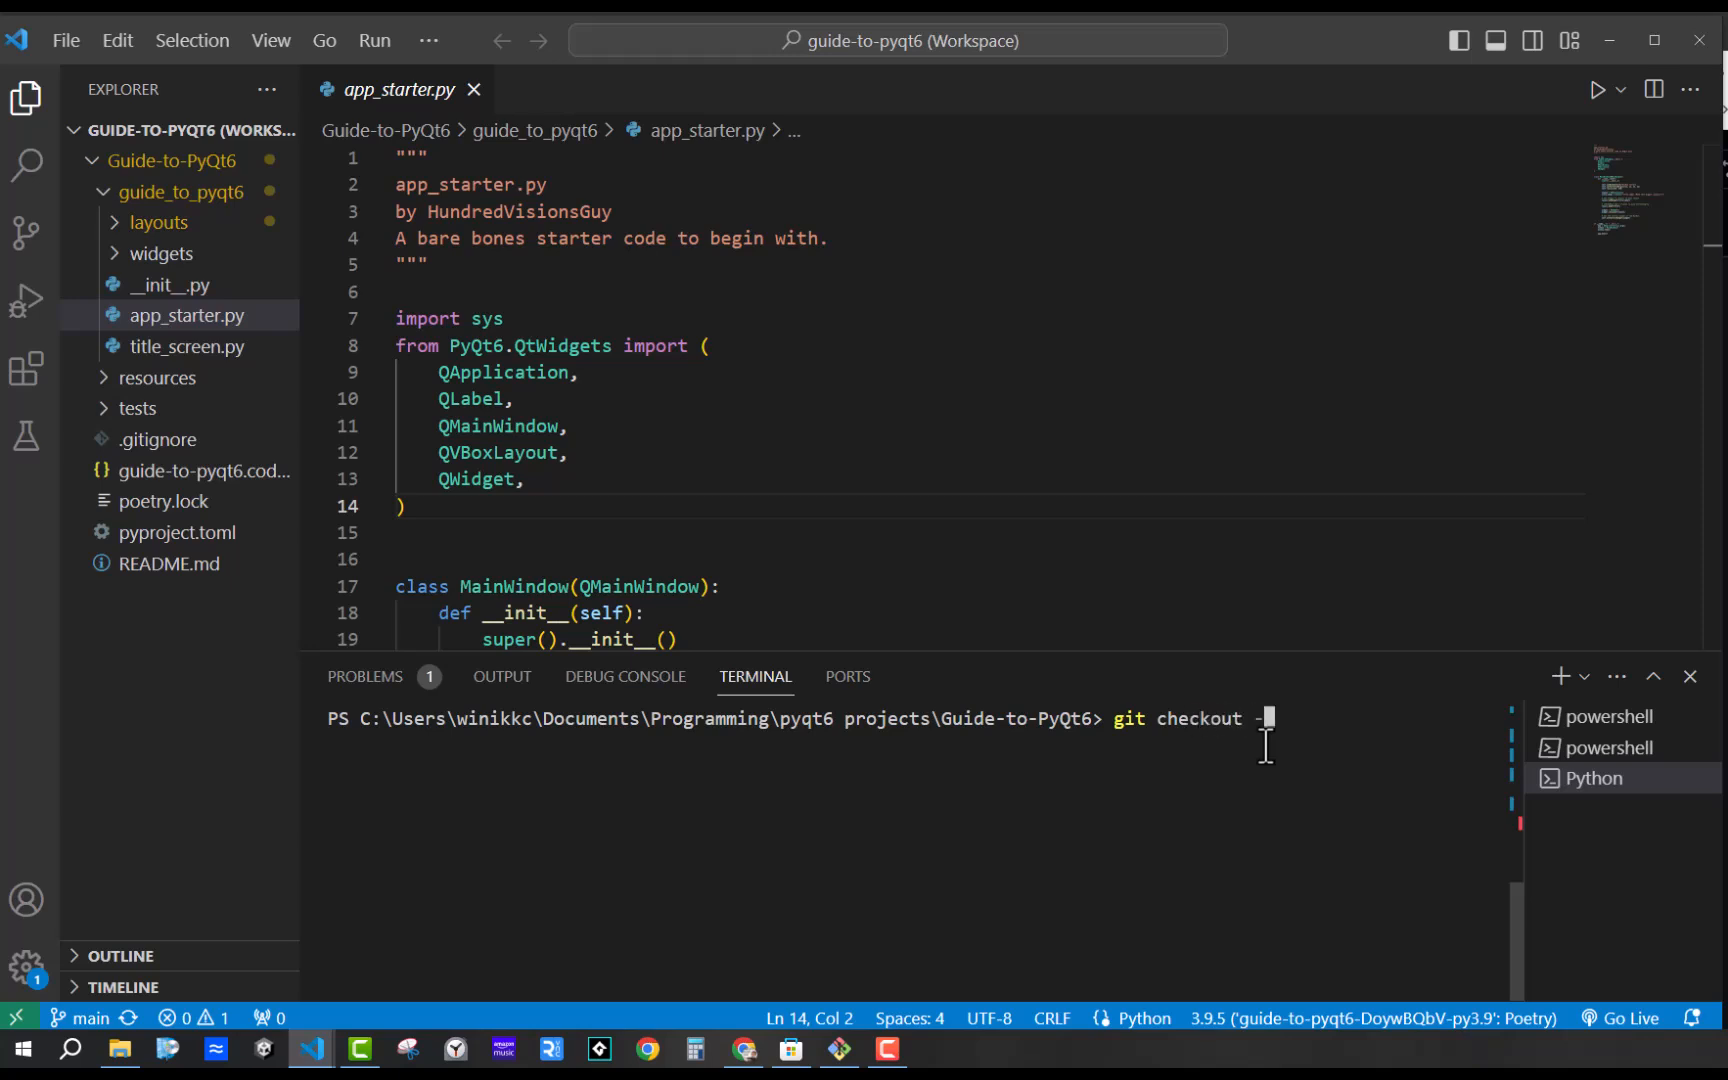
{"action": "type", "text": "b"}
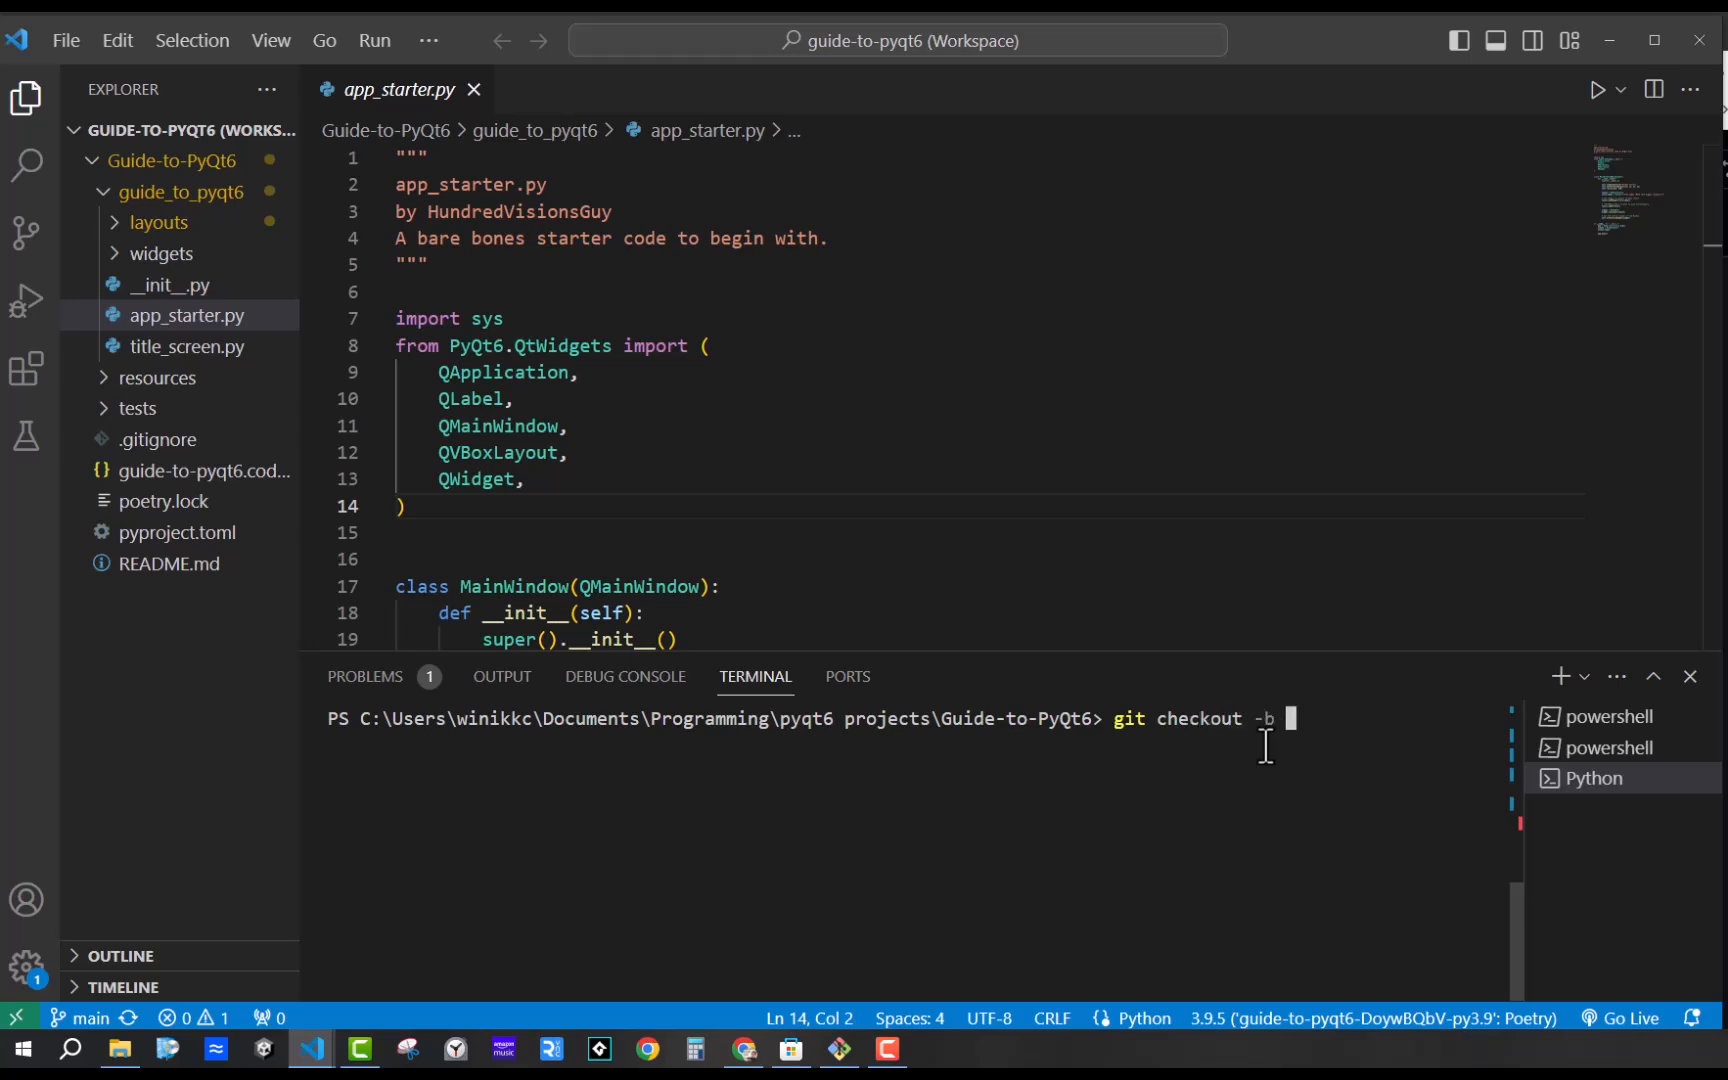
{"action": "type", "text": "learning"}
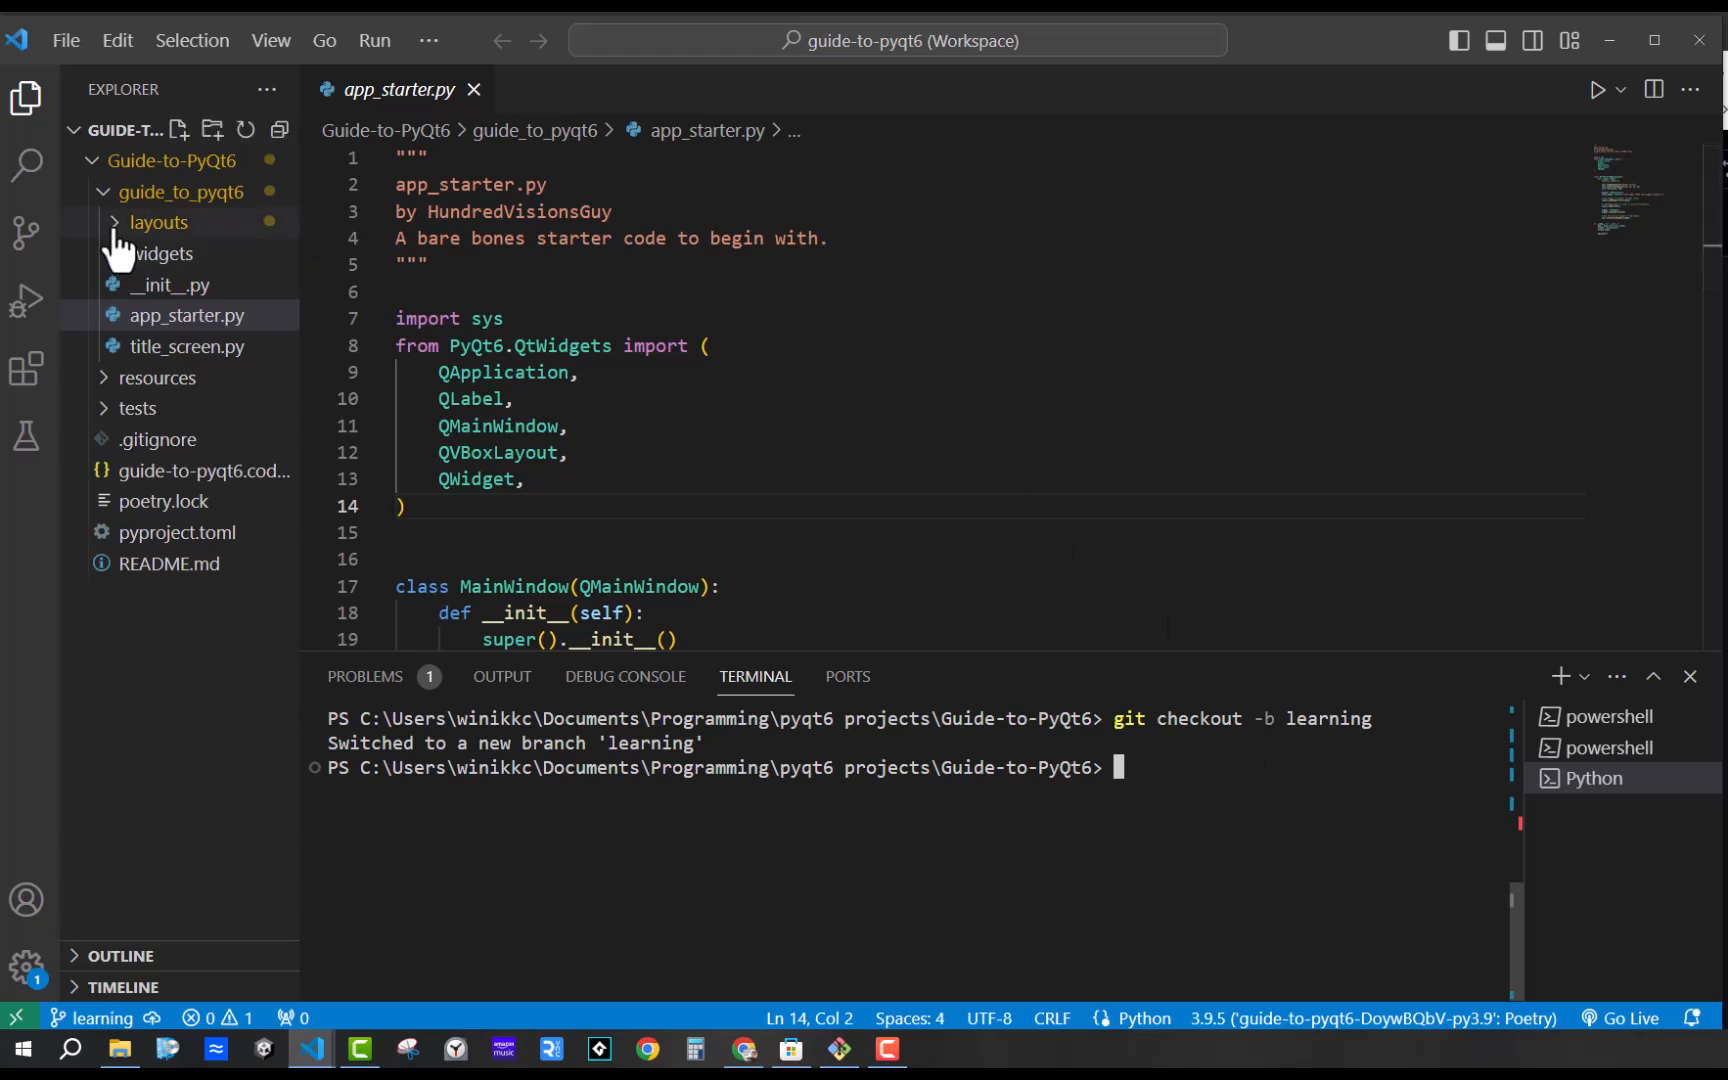
Expand the widgets folder in Explorer and open basic_app.py
{"action": "left_click", "coordinate": [157, 222]}
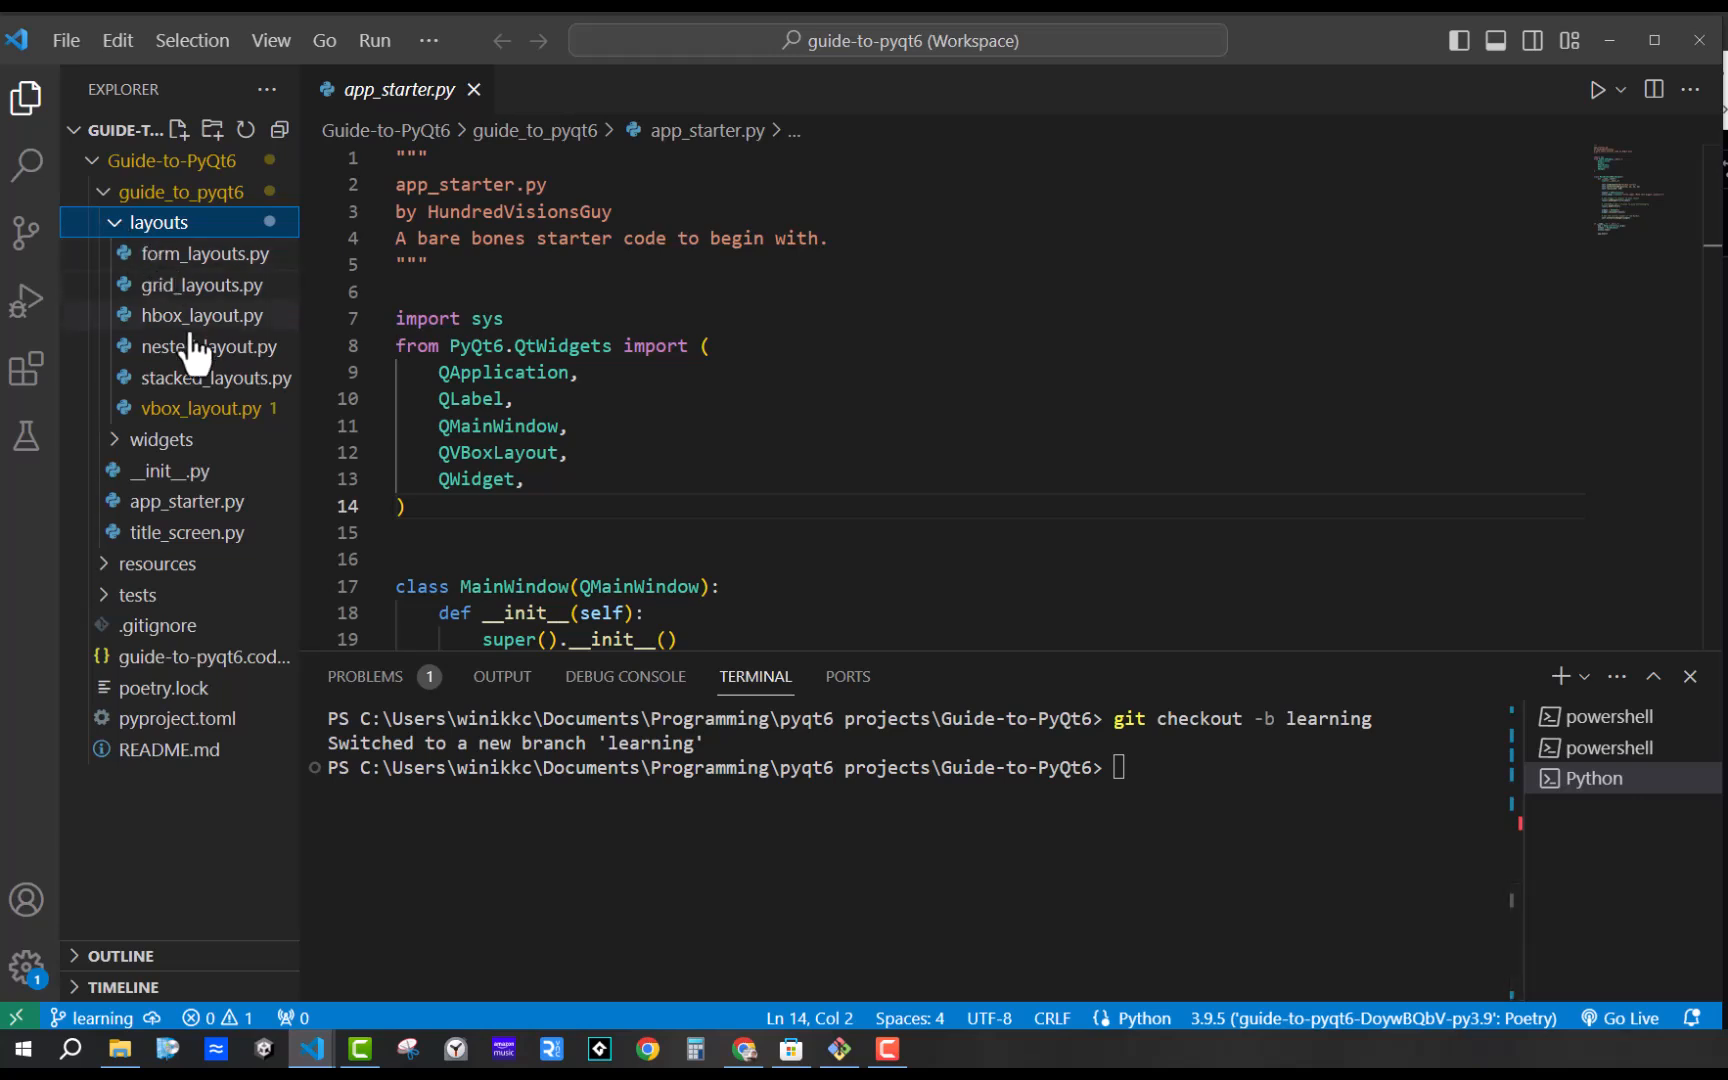
{"action": "left_click", "coordinate": [155, 222]}
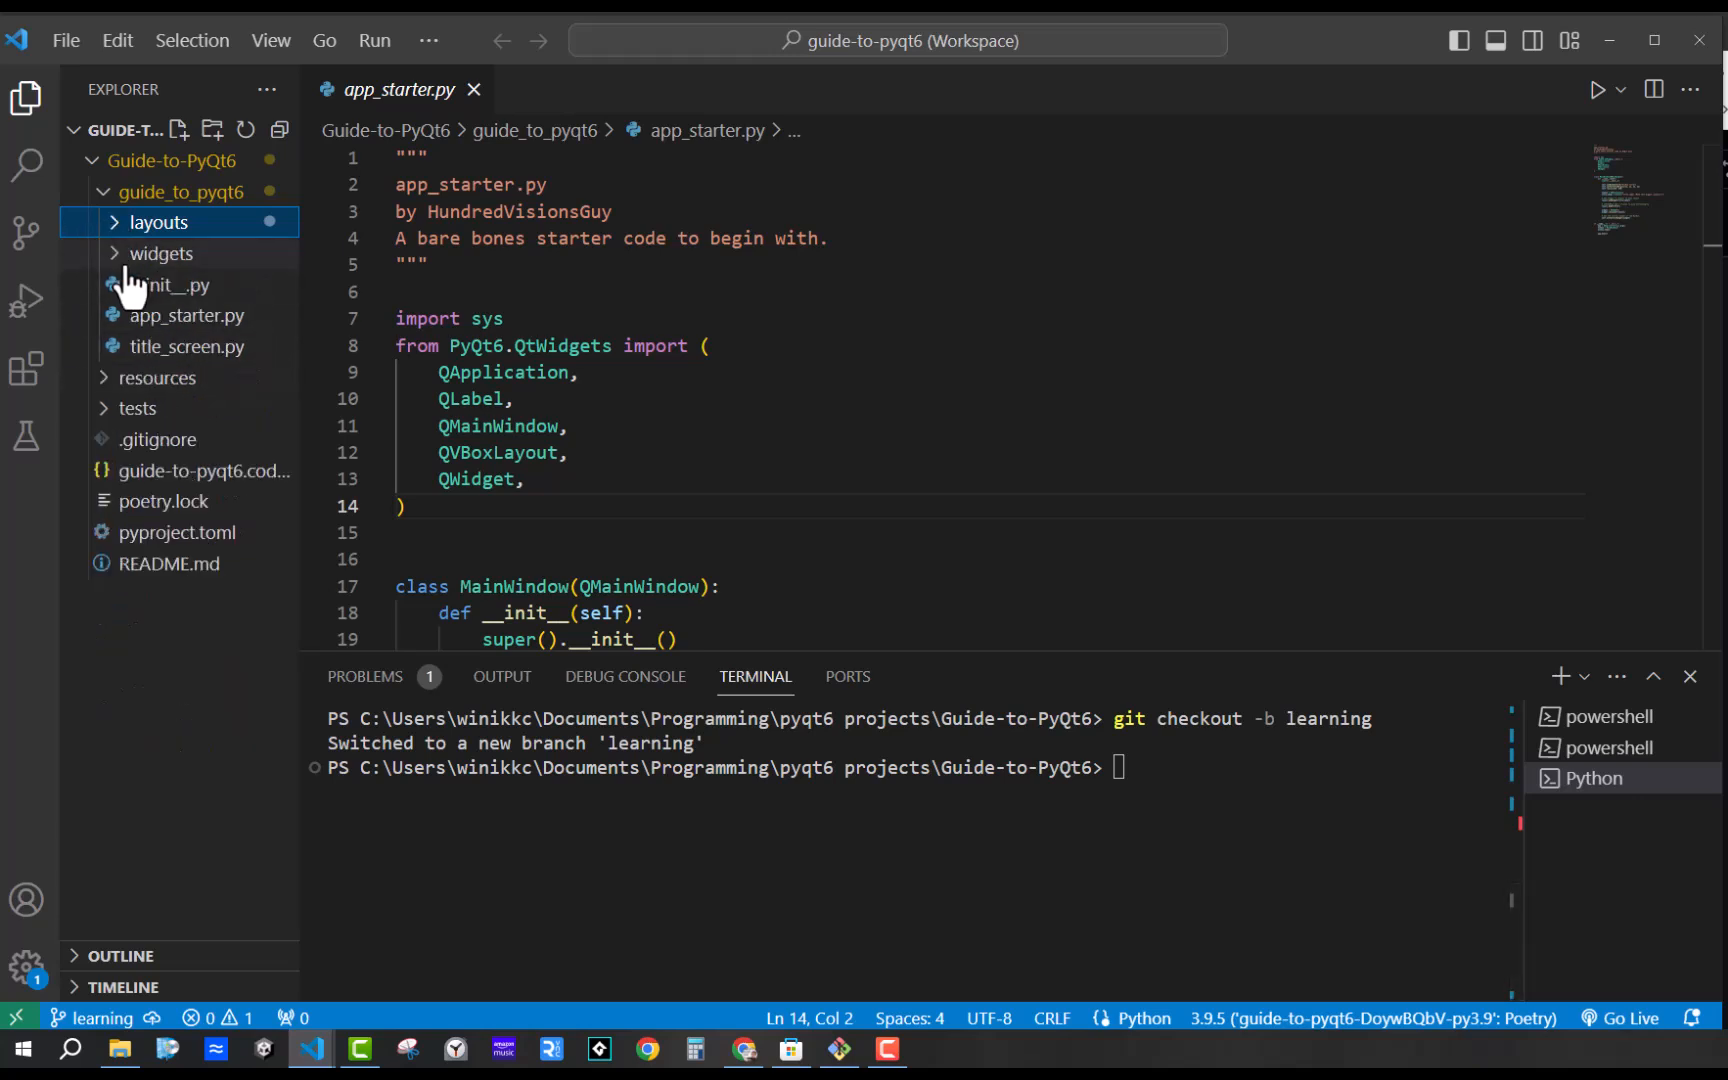
{"action": "left_click", "coordinate": [162, 253]}
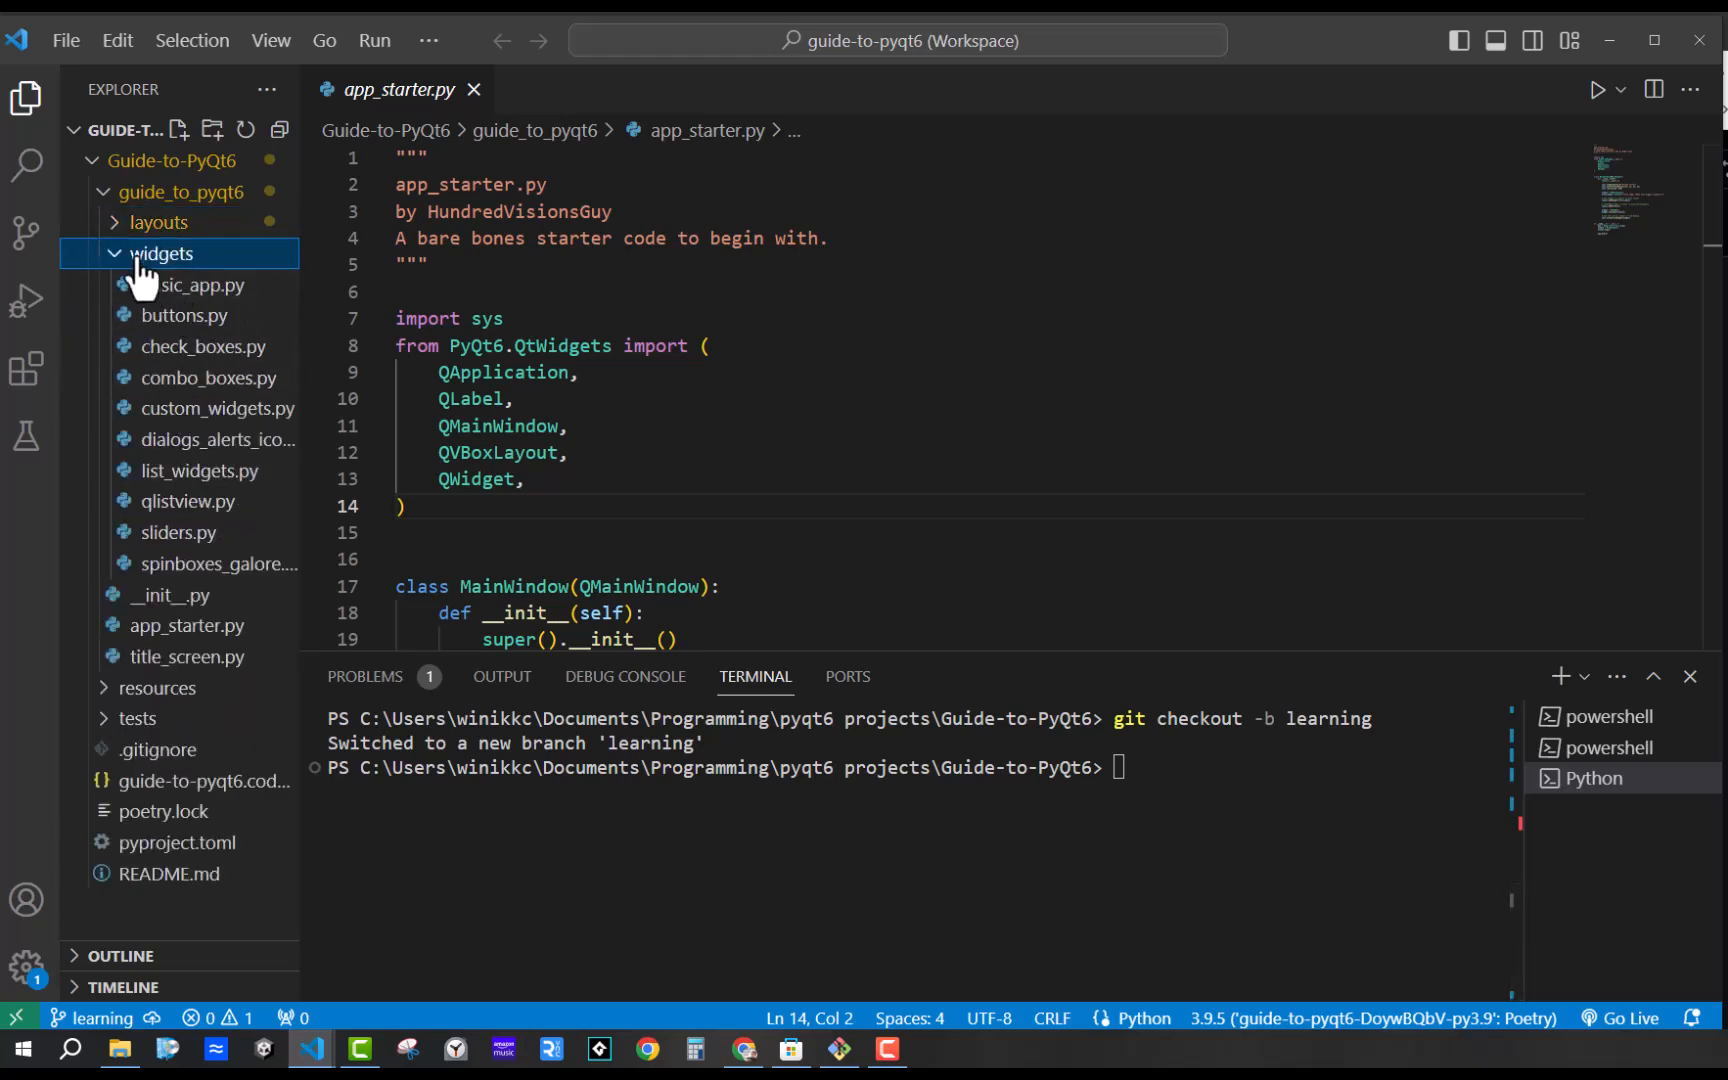
{"action": "left_click", "coordinate": [180, 285]}
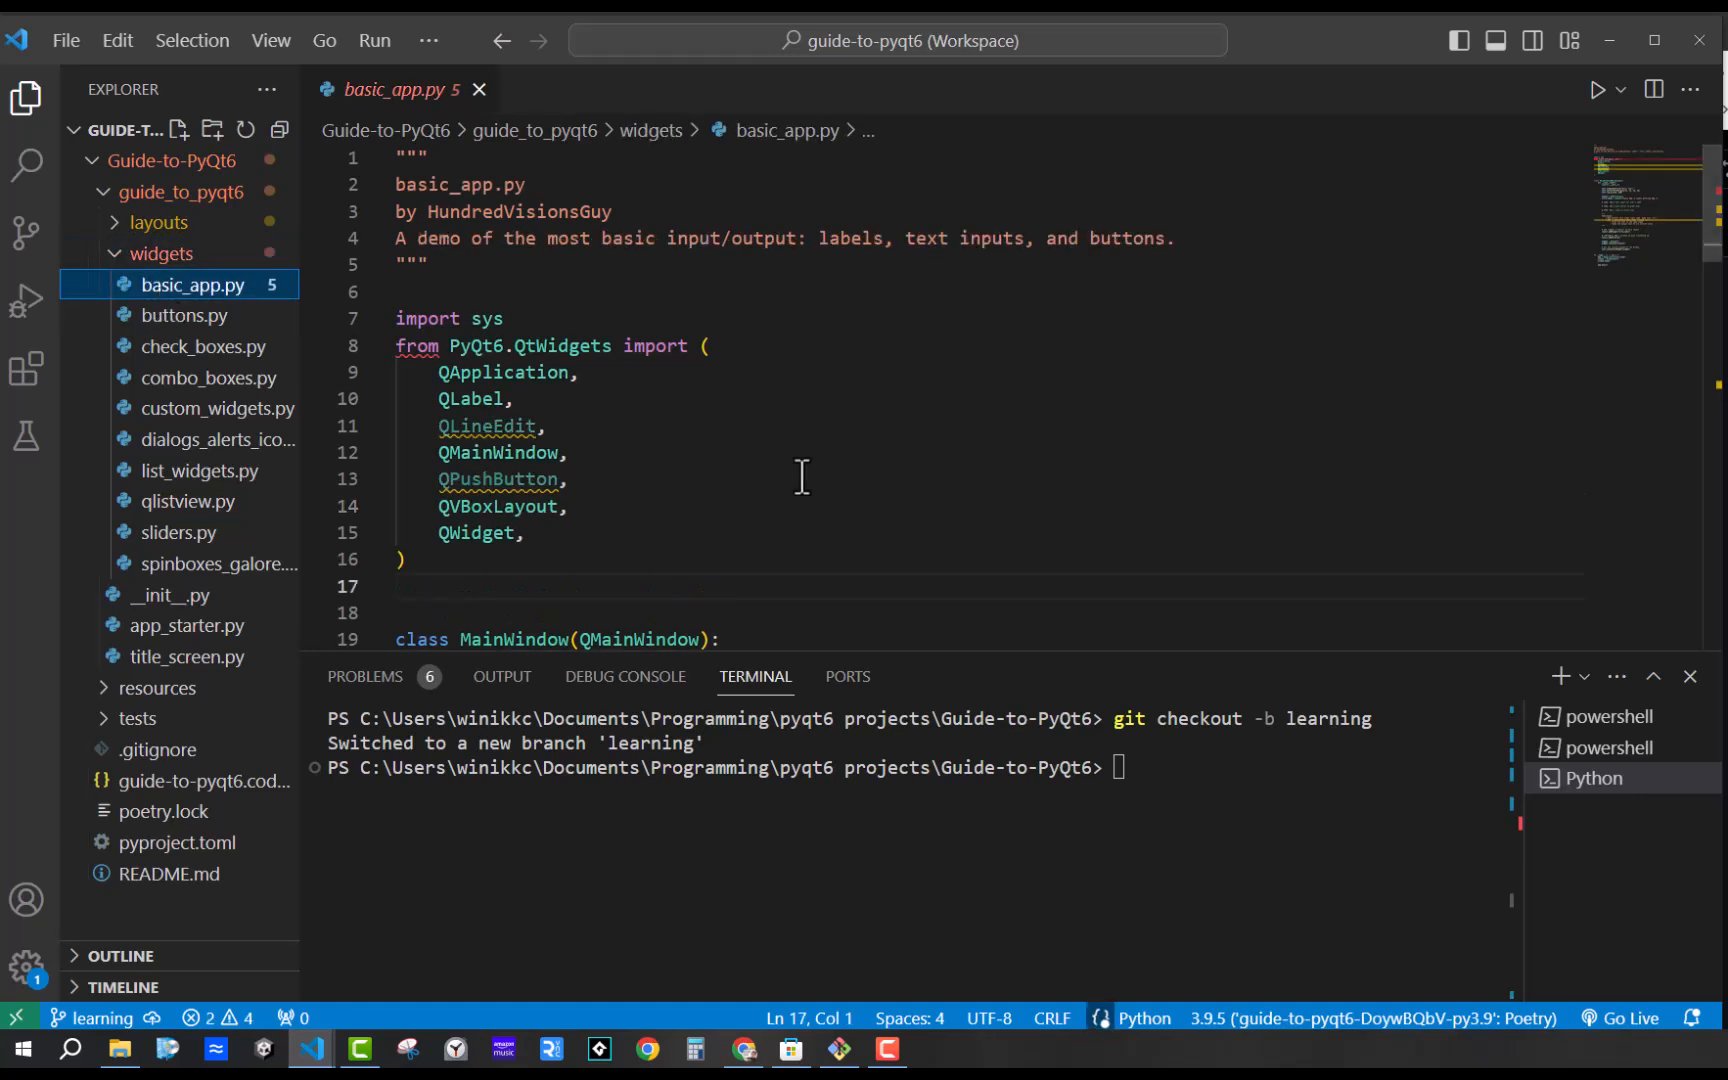
{"action": "mouse_move", "coordinate": [150, 300]}
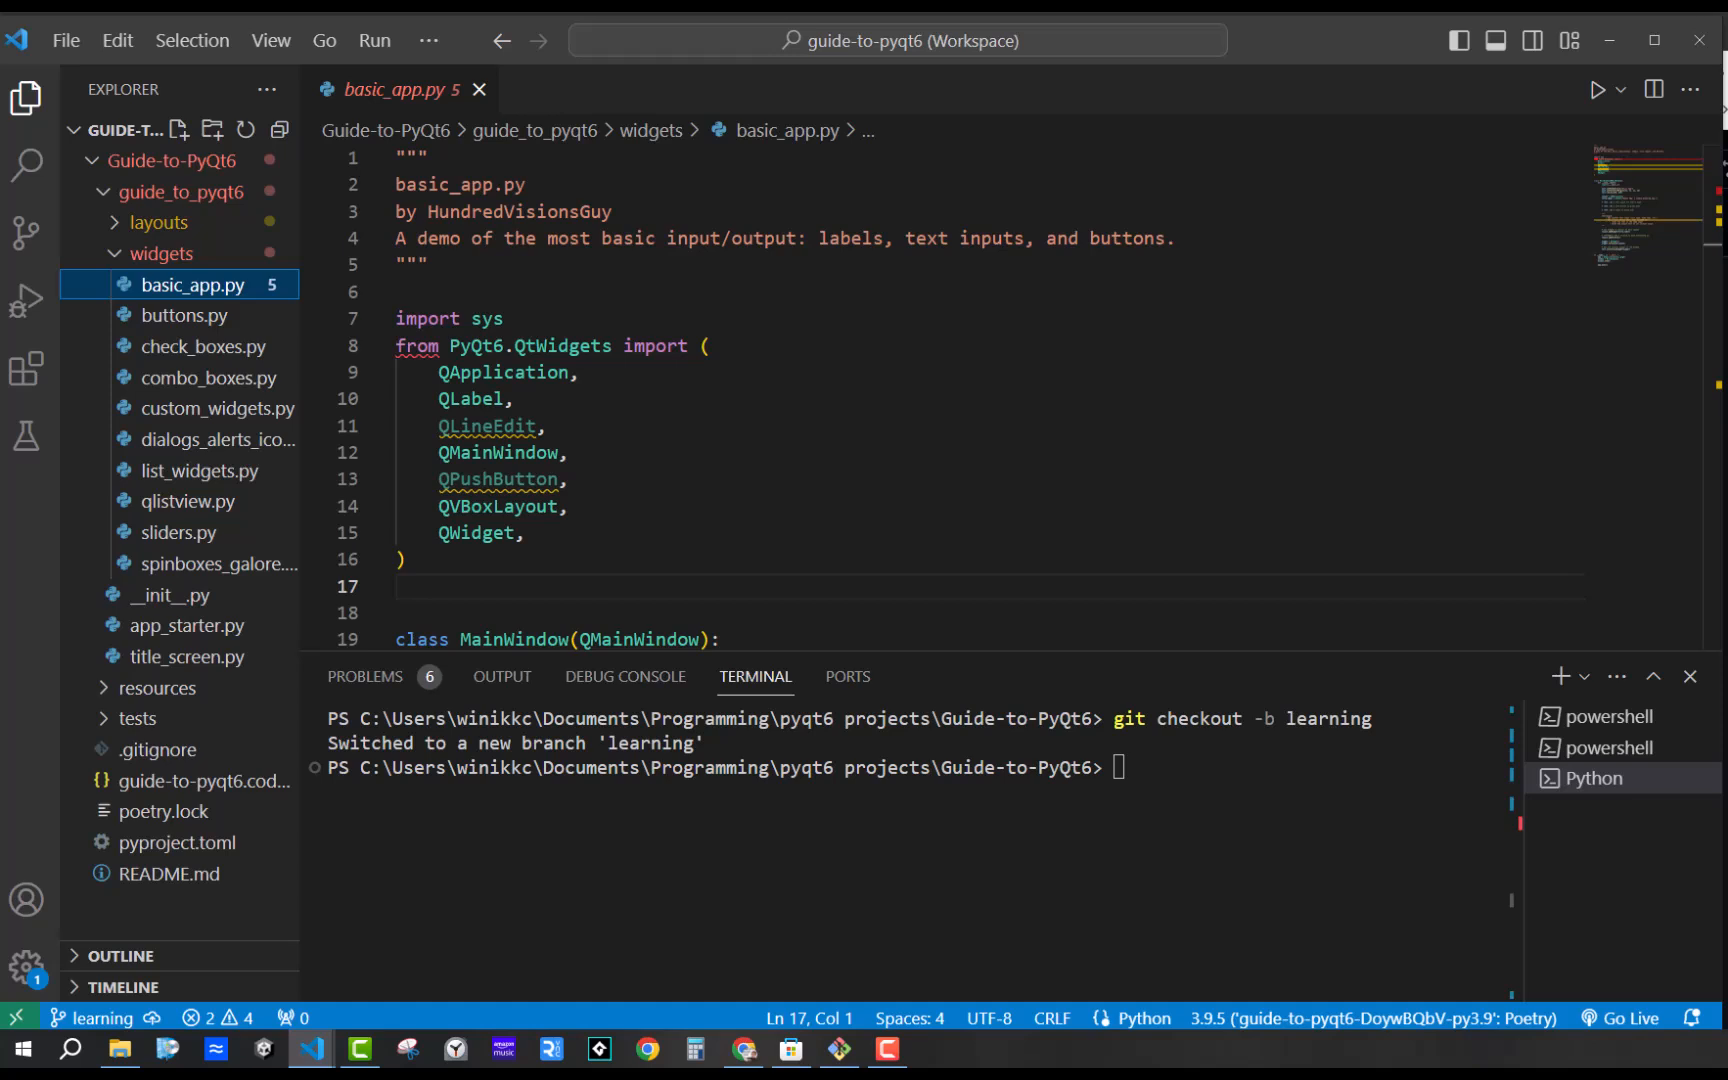
{"action": "mouse_move", "coordinate": [784, 490]}
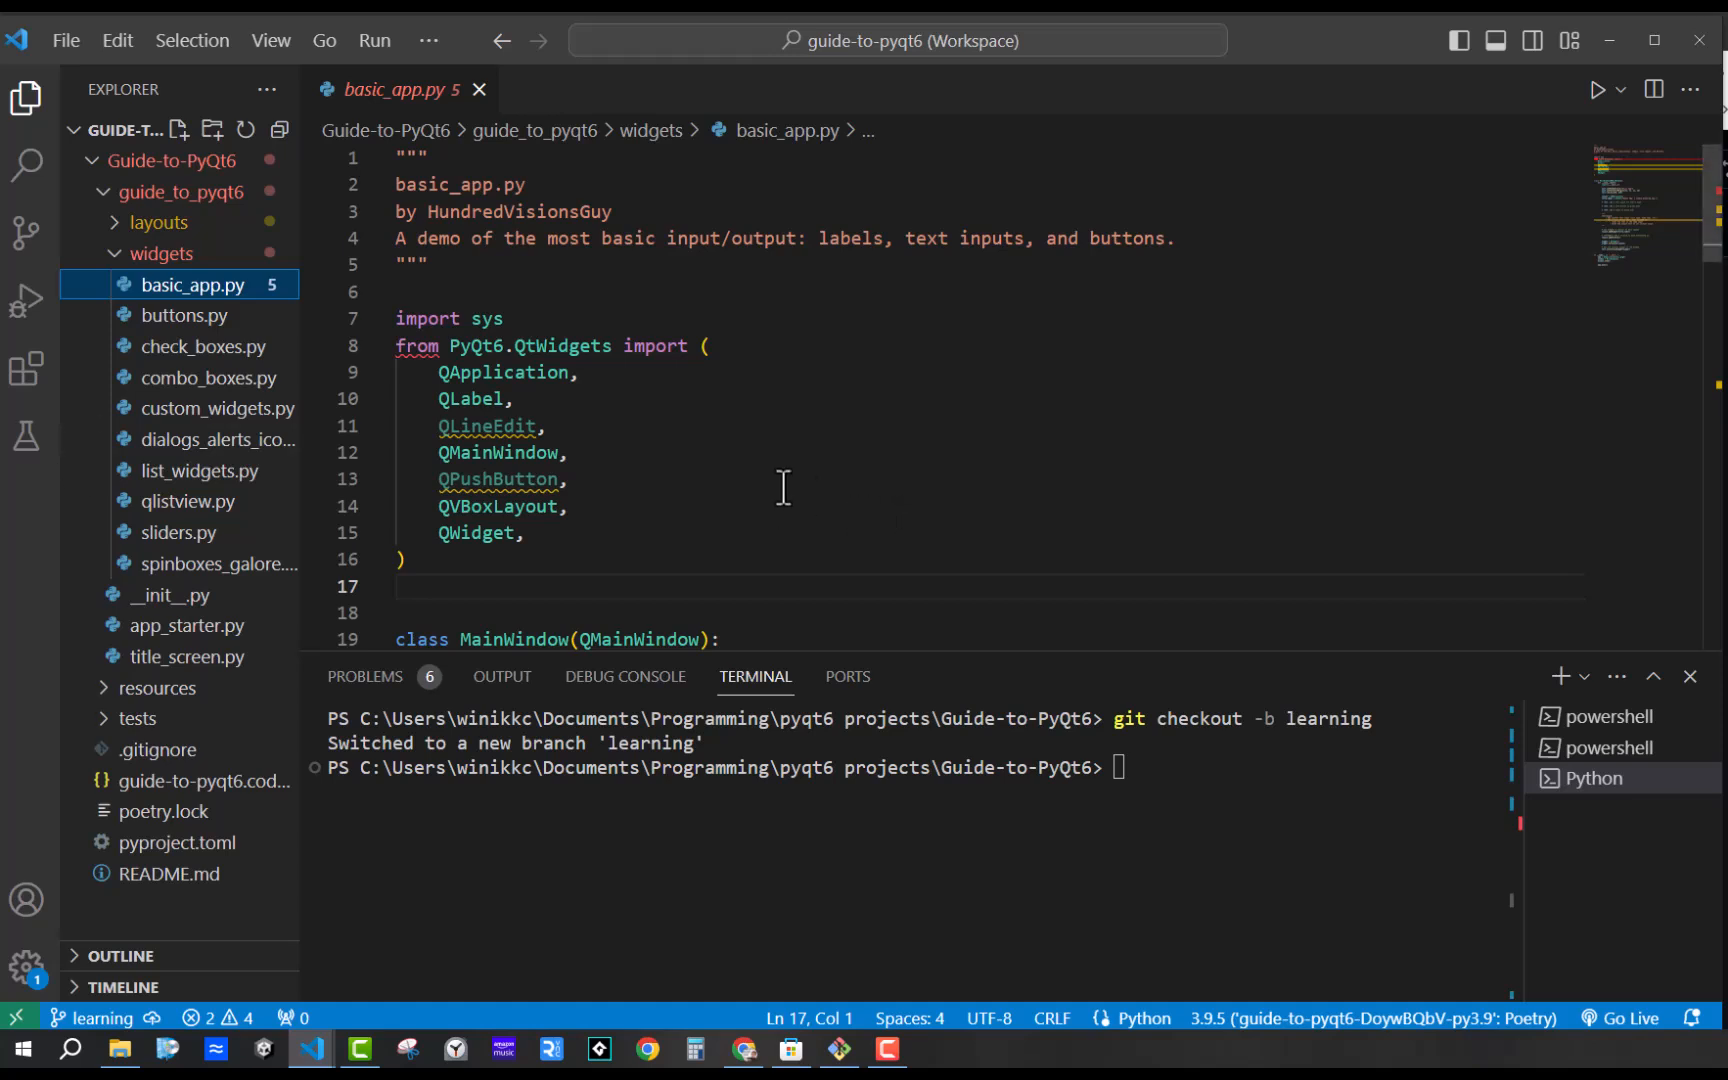